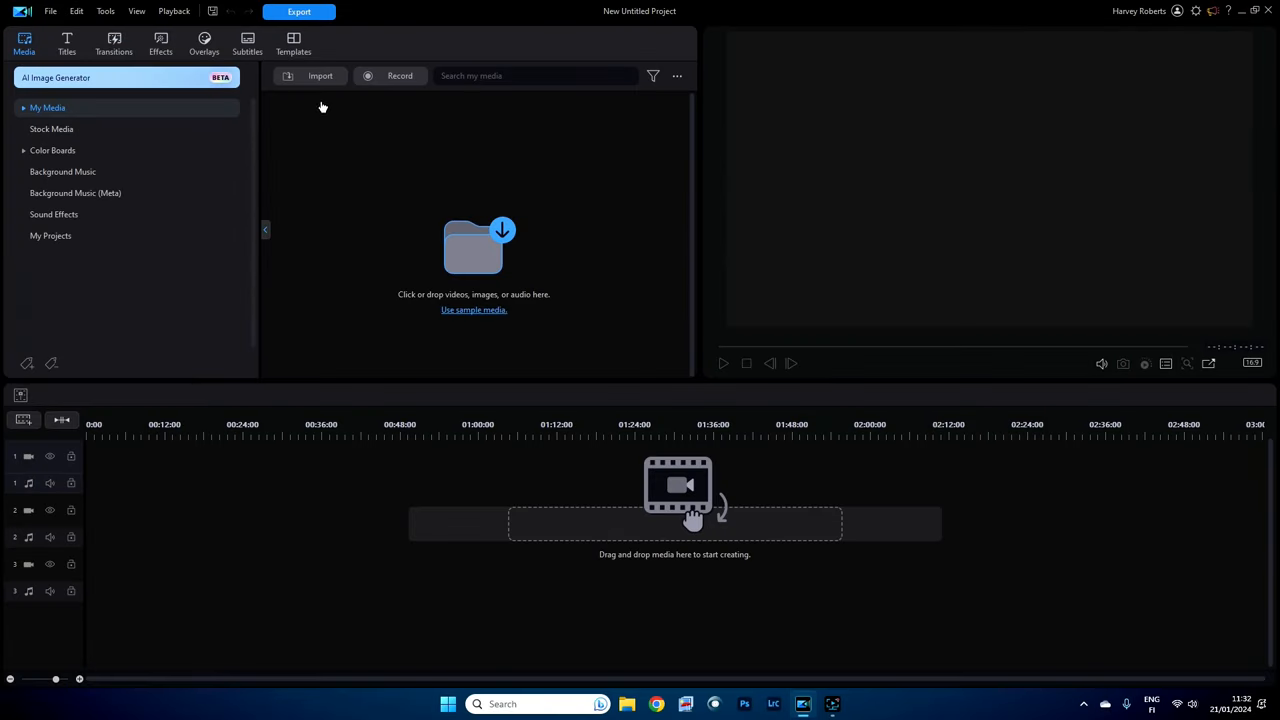
Step: Import the presenter recordings Precut 0001 and Precut 0002 through Import Media Files/Folder
left_click(318, 75)
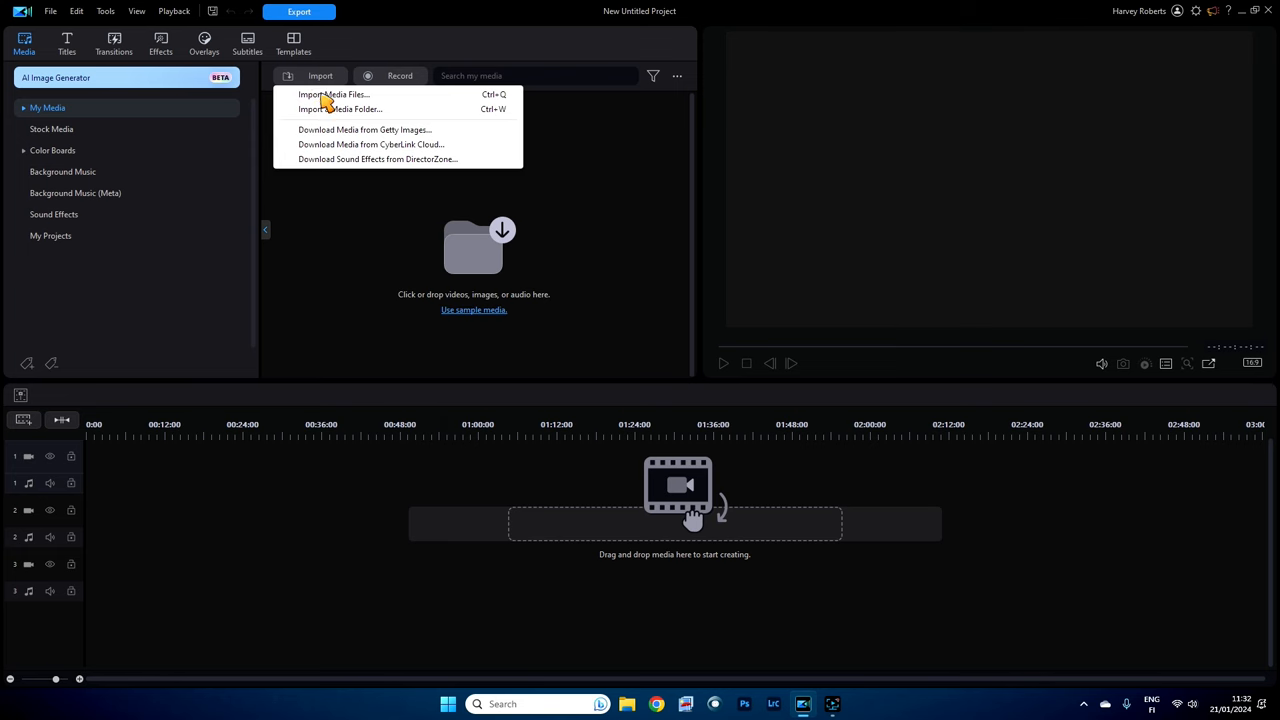
left_click(326, 94)
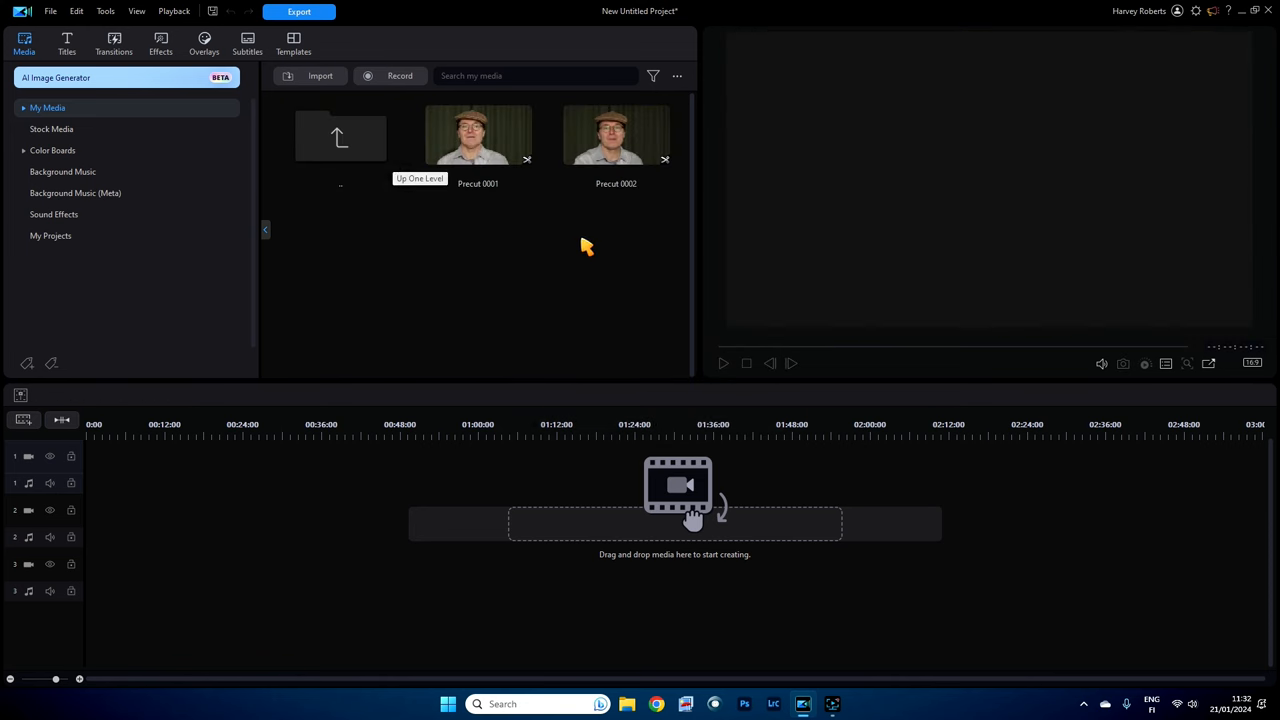
mouse_move(616, 140)
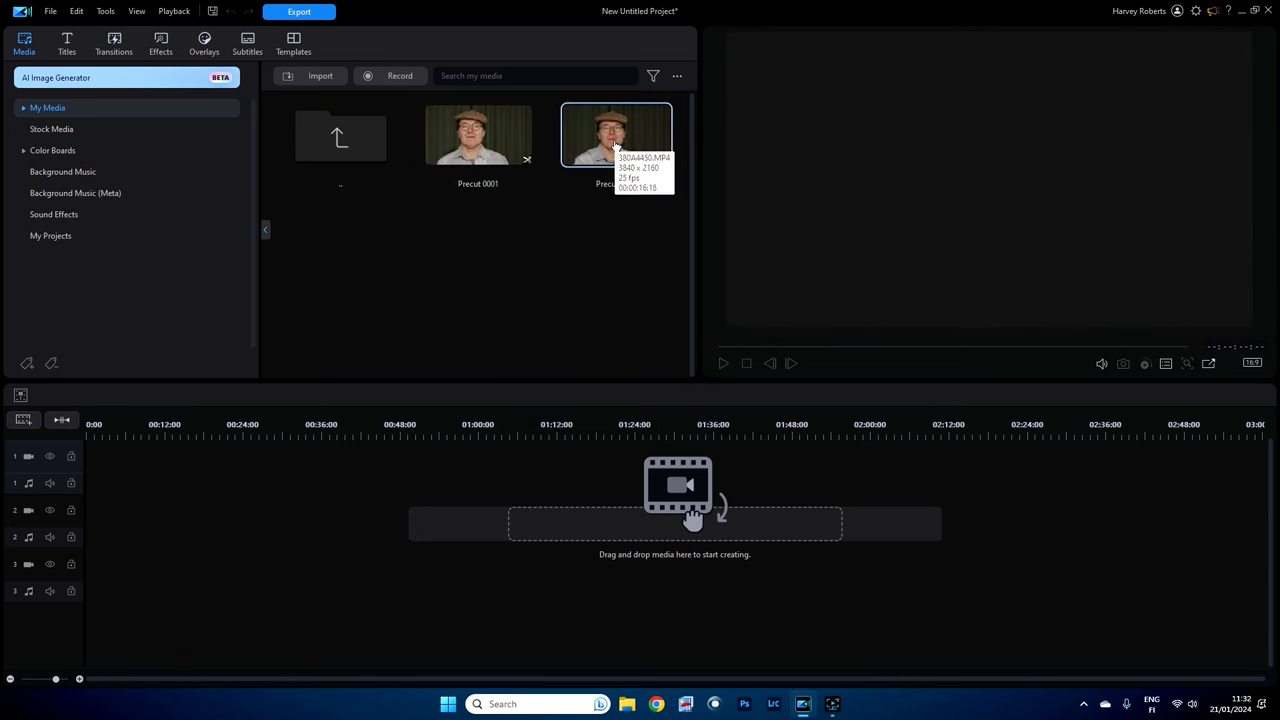
Step: Drag Precut 0002 from My Media onto track 2 at 00:00
left_click_drag(616, 135, 218, 520)
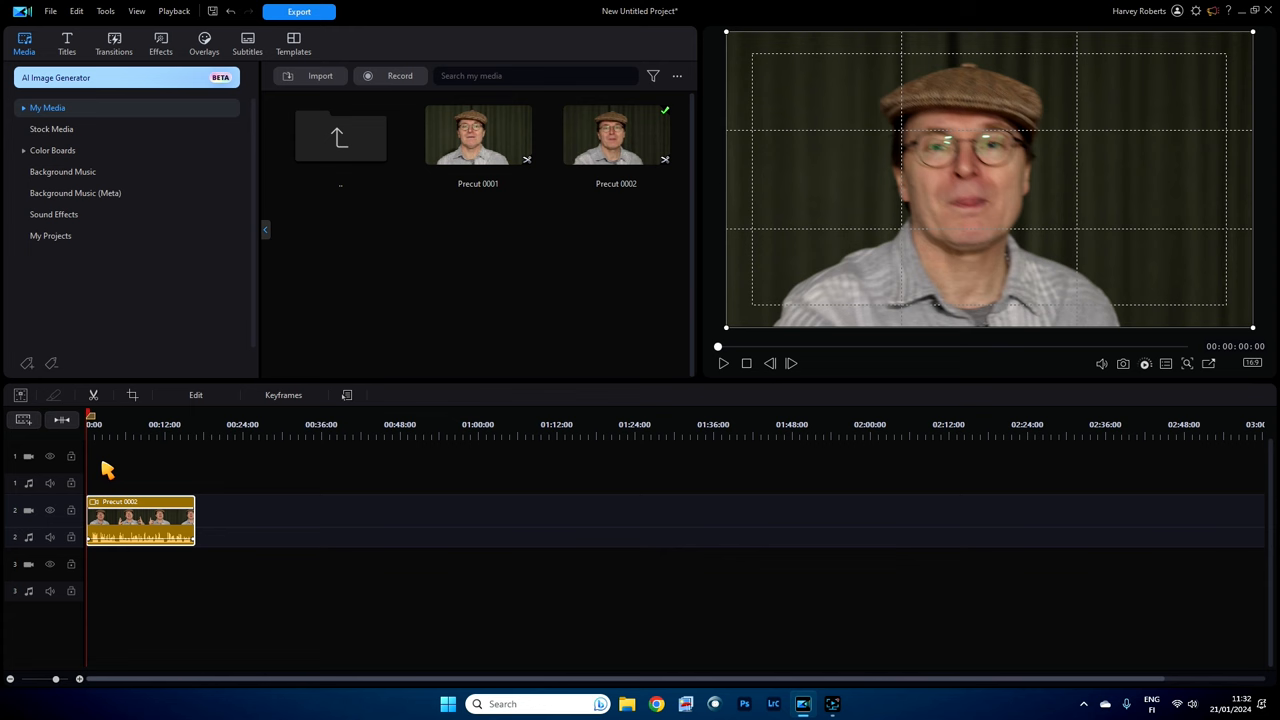
mouse_move(108, 463)
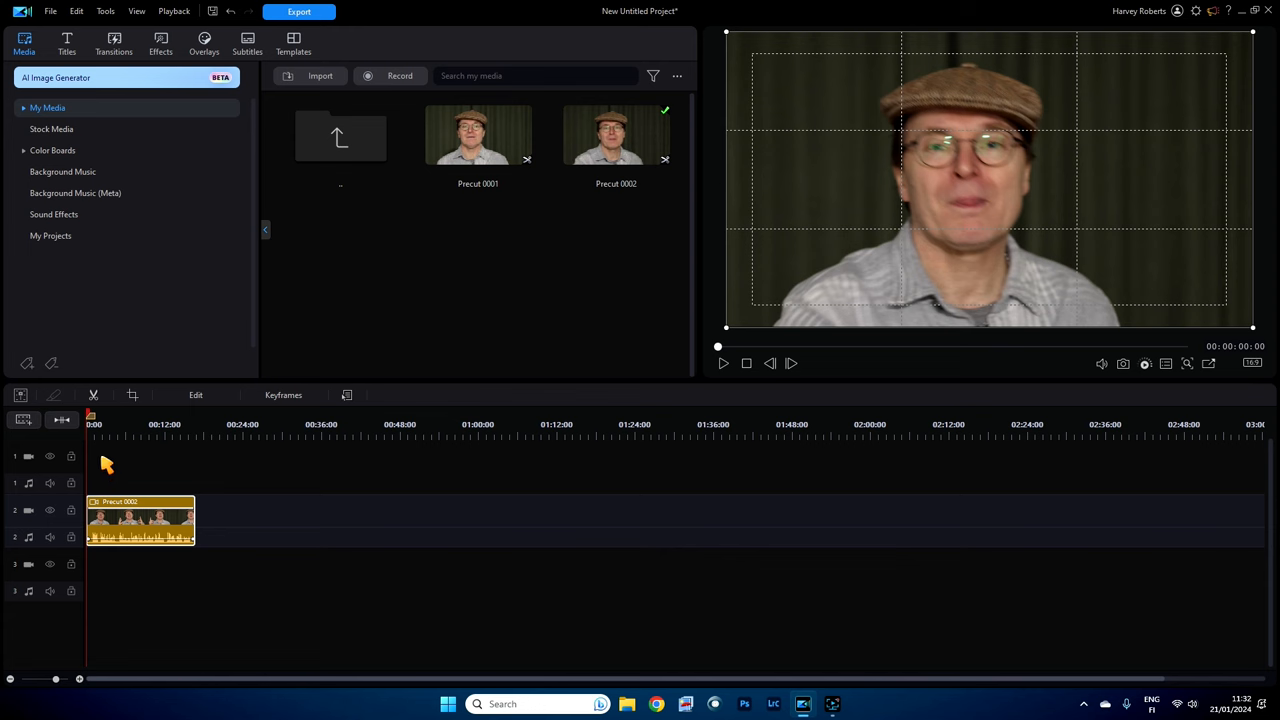
mouse_move(193, 571)
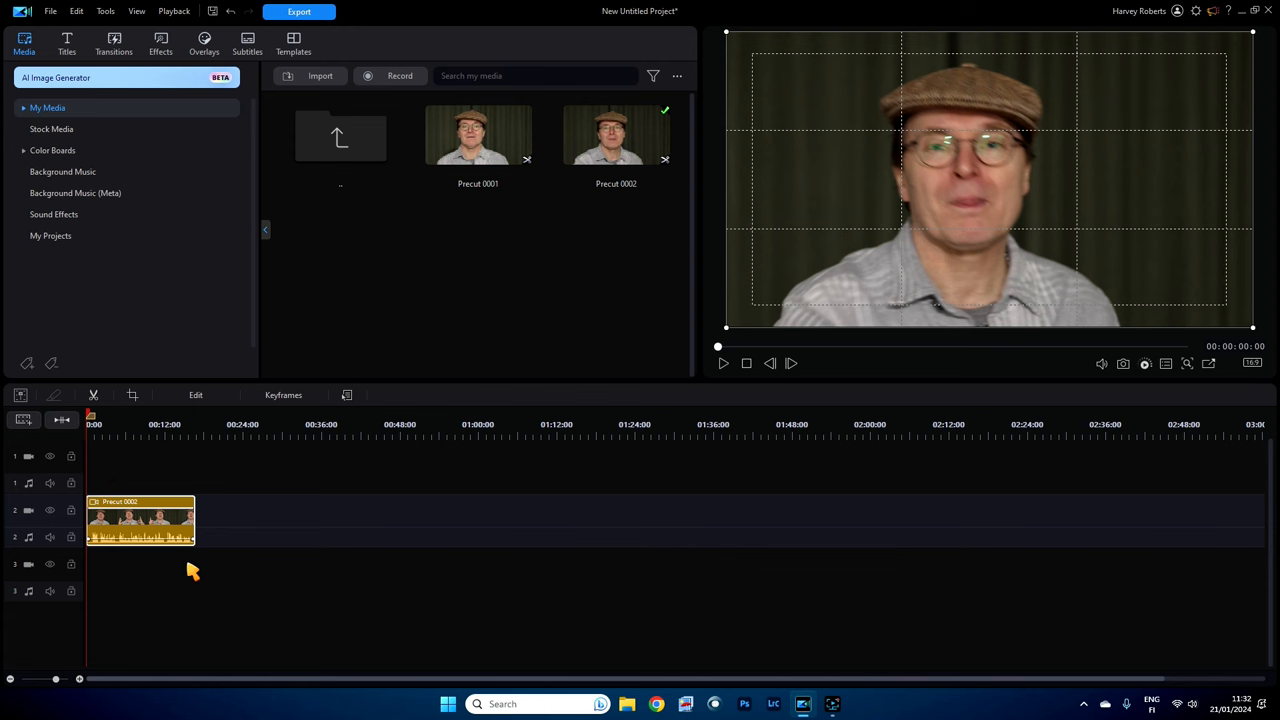
mouse_move(135, 540)
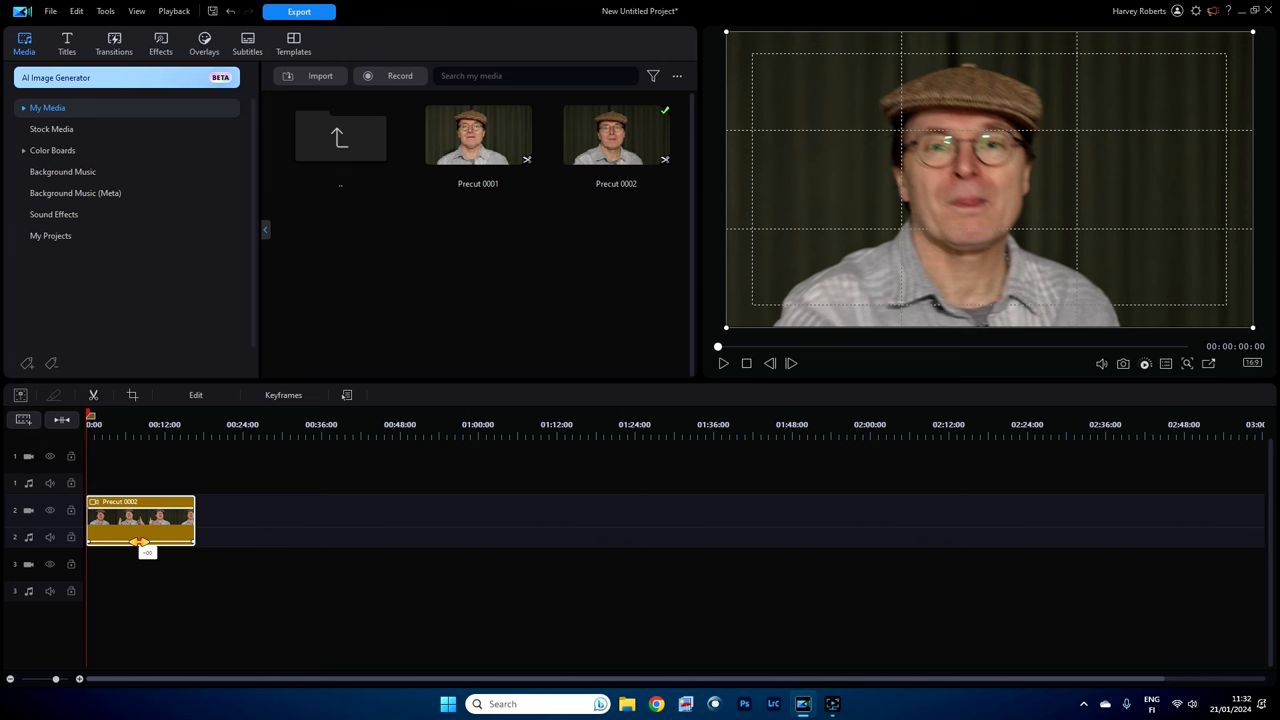
mouse_move(143, 545)
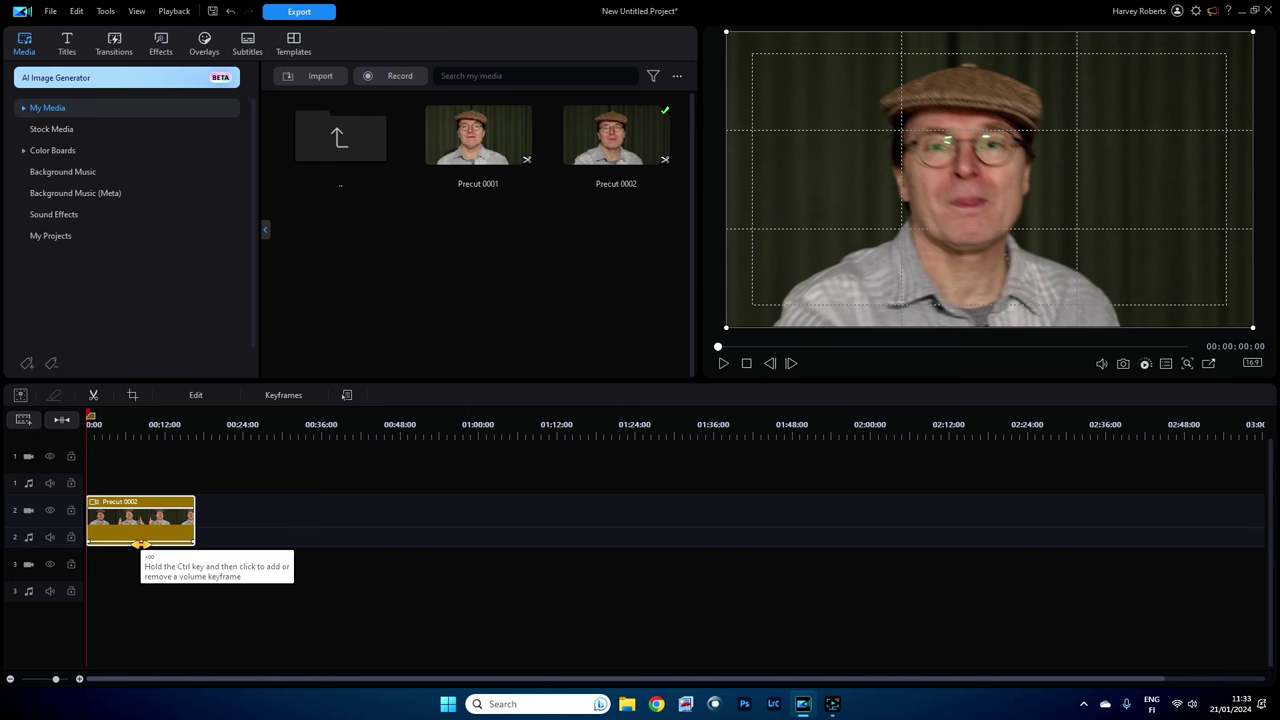
mouse_move(163, 535)
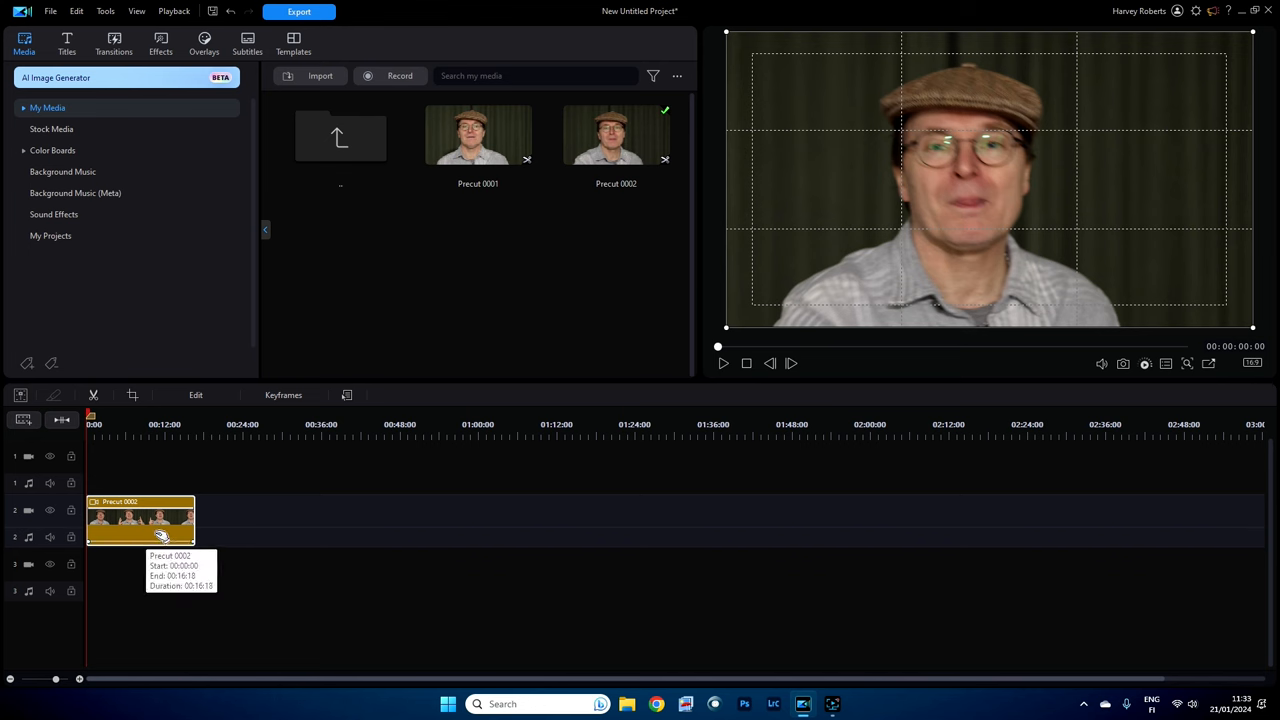
mouse_move(145, 528)
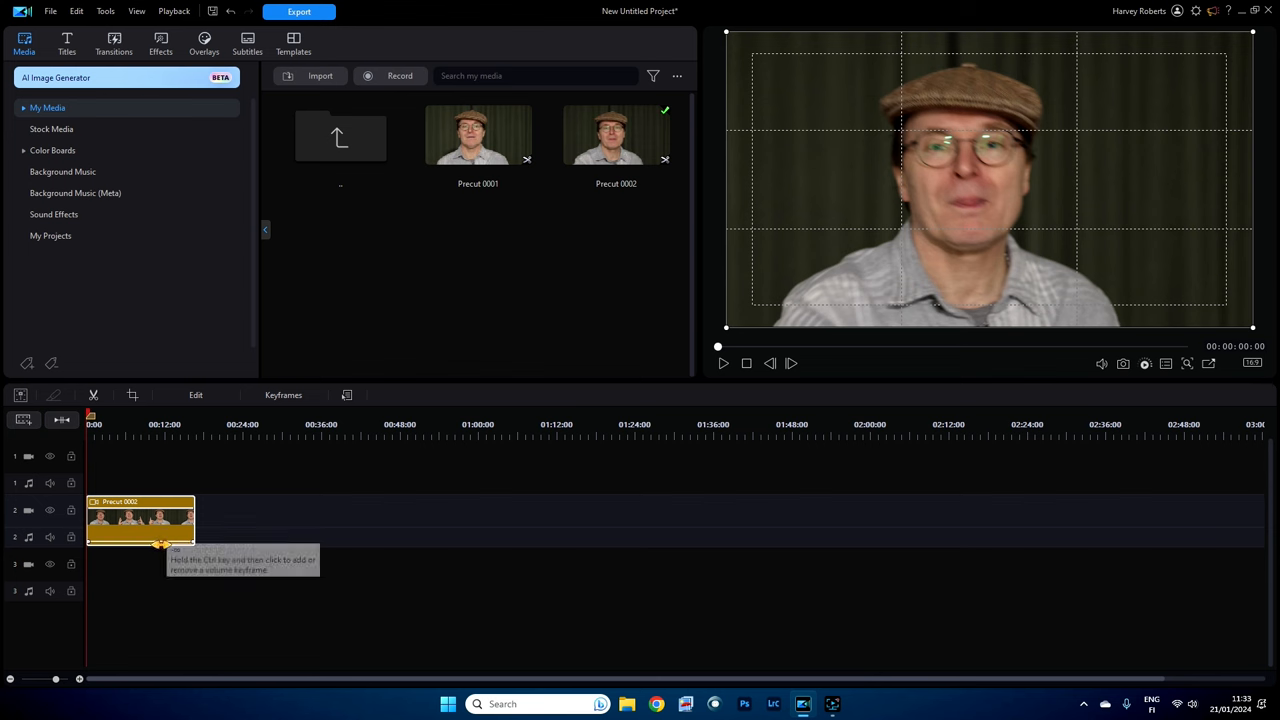
mouse_move(176, 582)
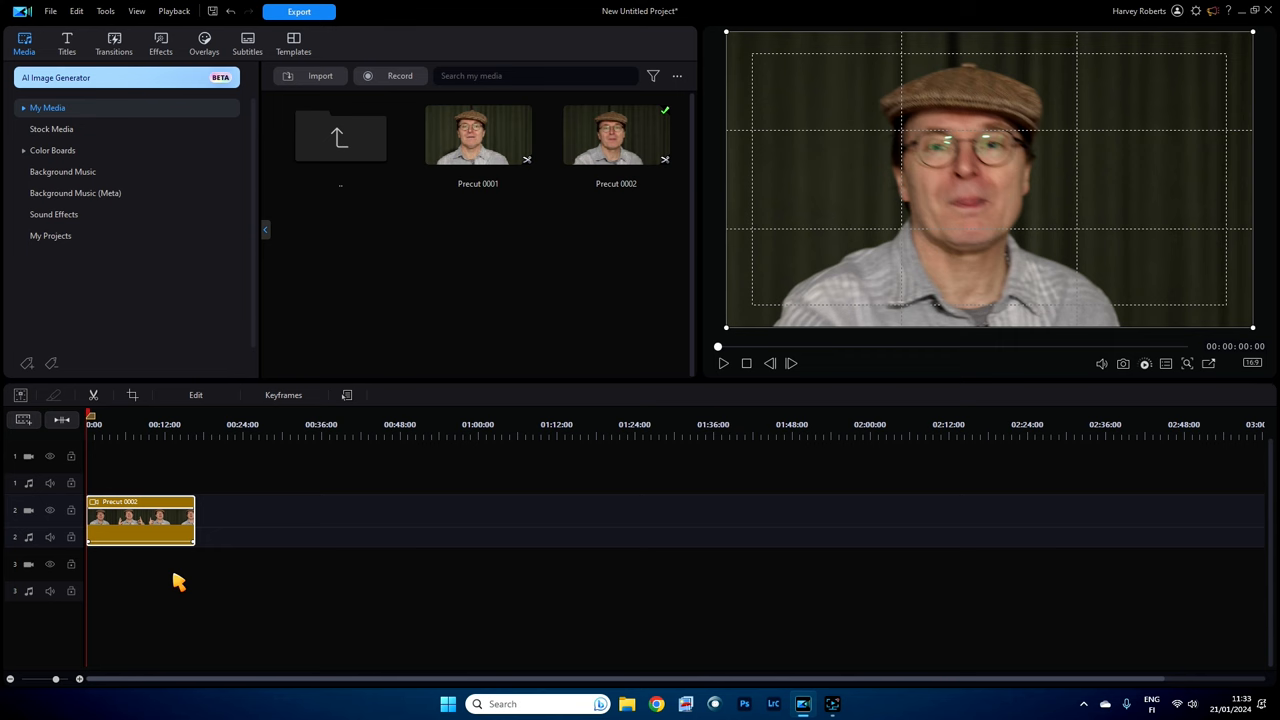
Step: Open Edit for the selected Precut 0002 clip and scroll the Tools list toward AI Style Plugin
left_click(192, 415)
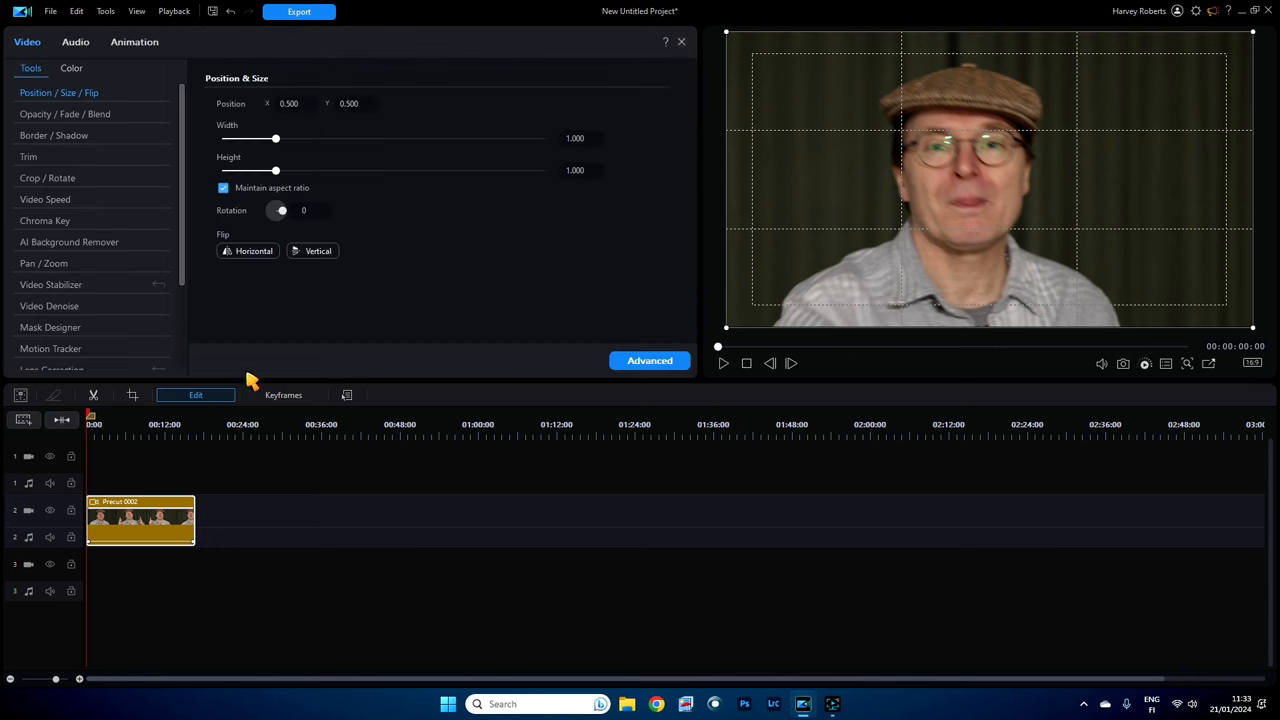
scroll("down", 3)
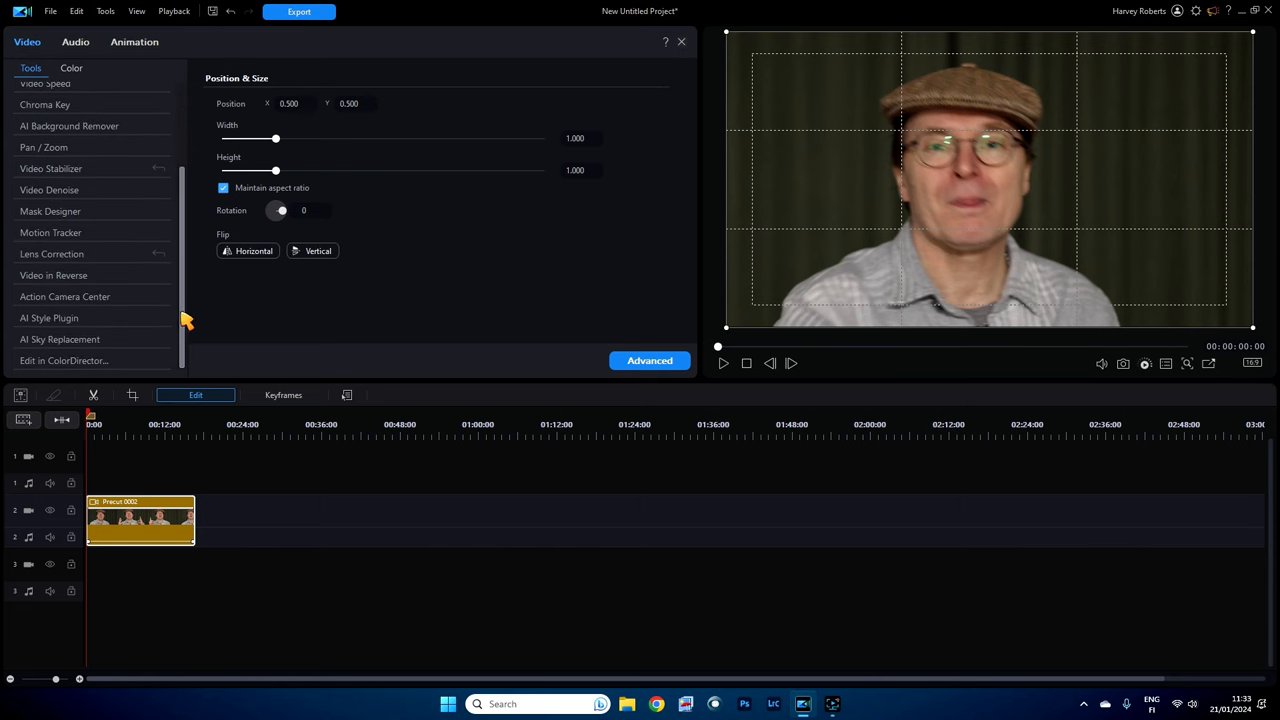
mouse_move(45, 325)
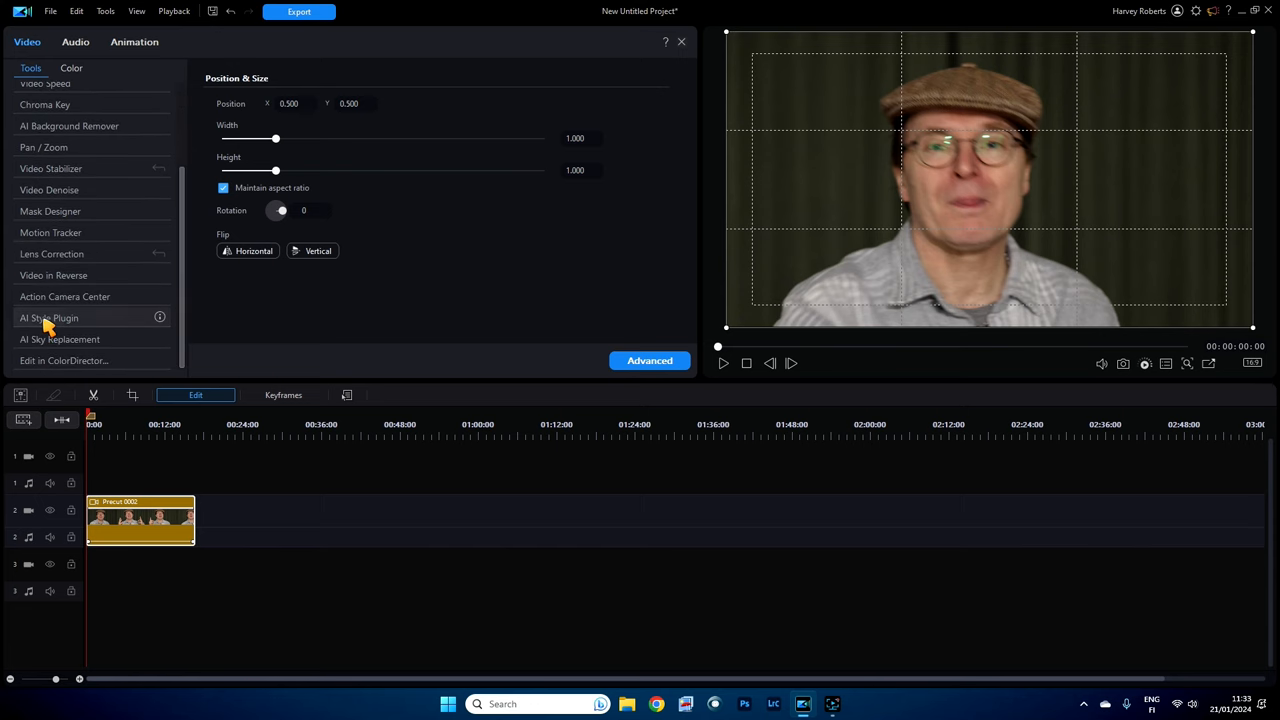
Step: Open AI Style Plugin, browse the style groups, and expand the Impressionist painting styles
left_click(48, 317)
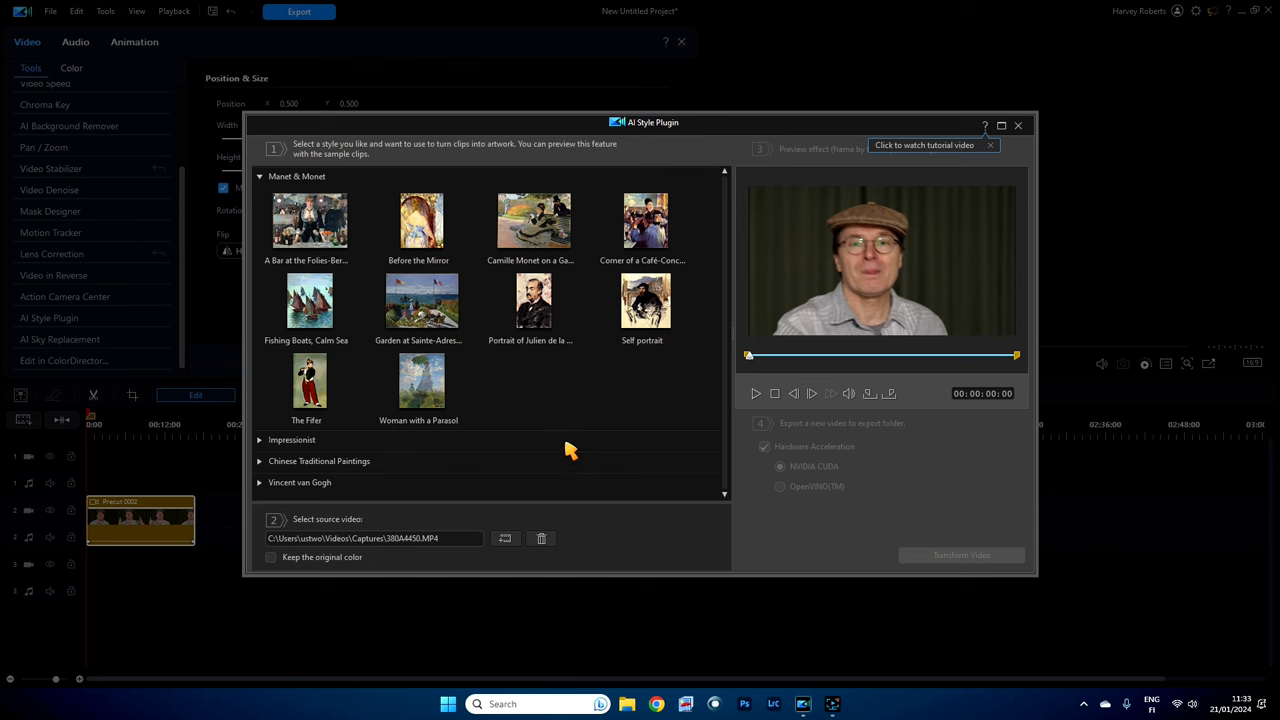
mouse_move(264, 181)
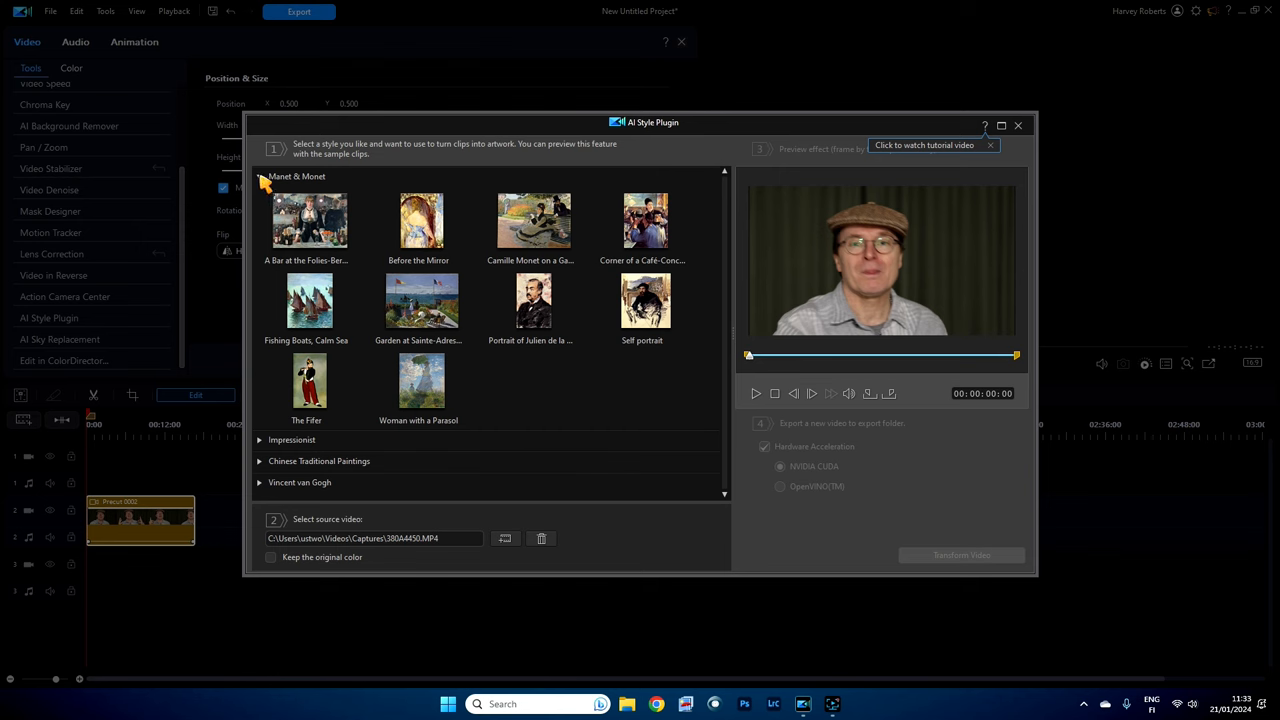
left_click(260, 176)
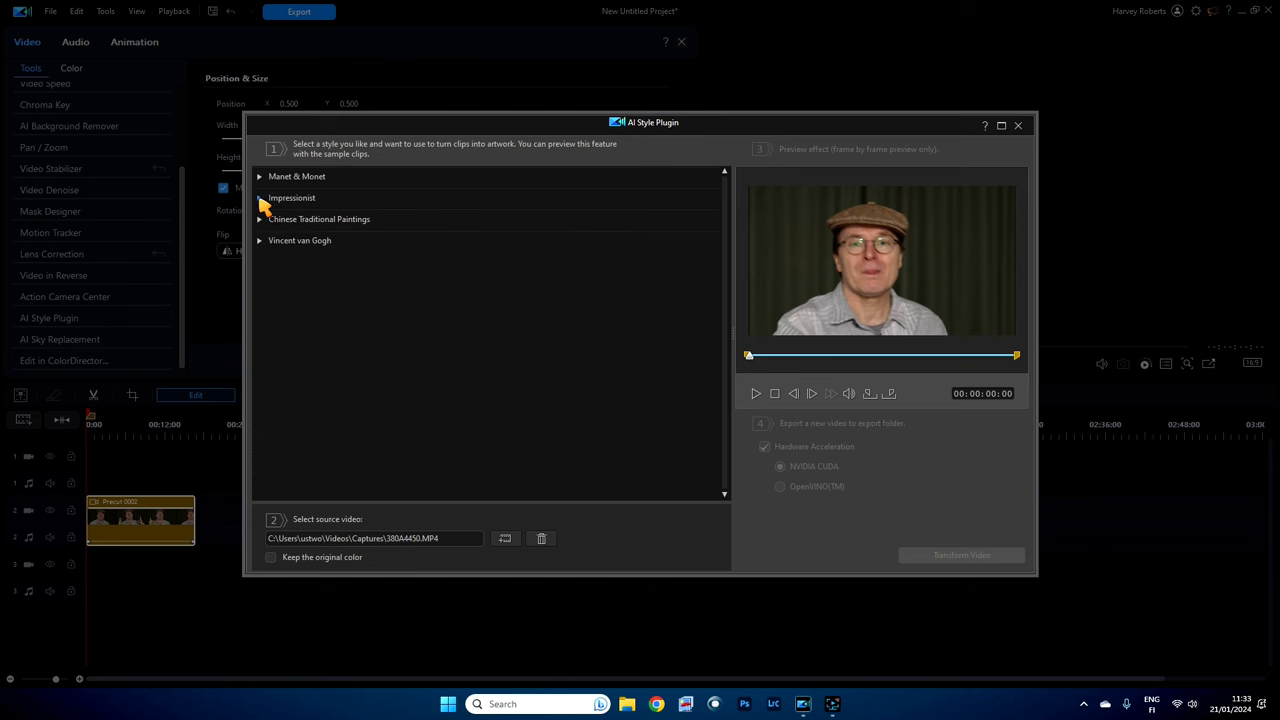
mouse_move(263, 224)
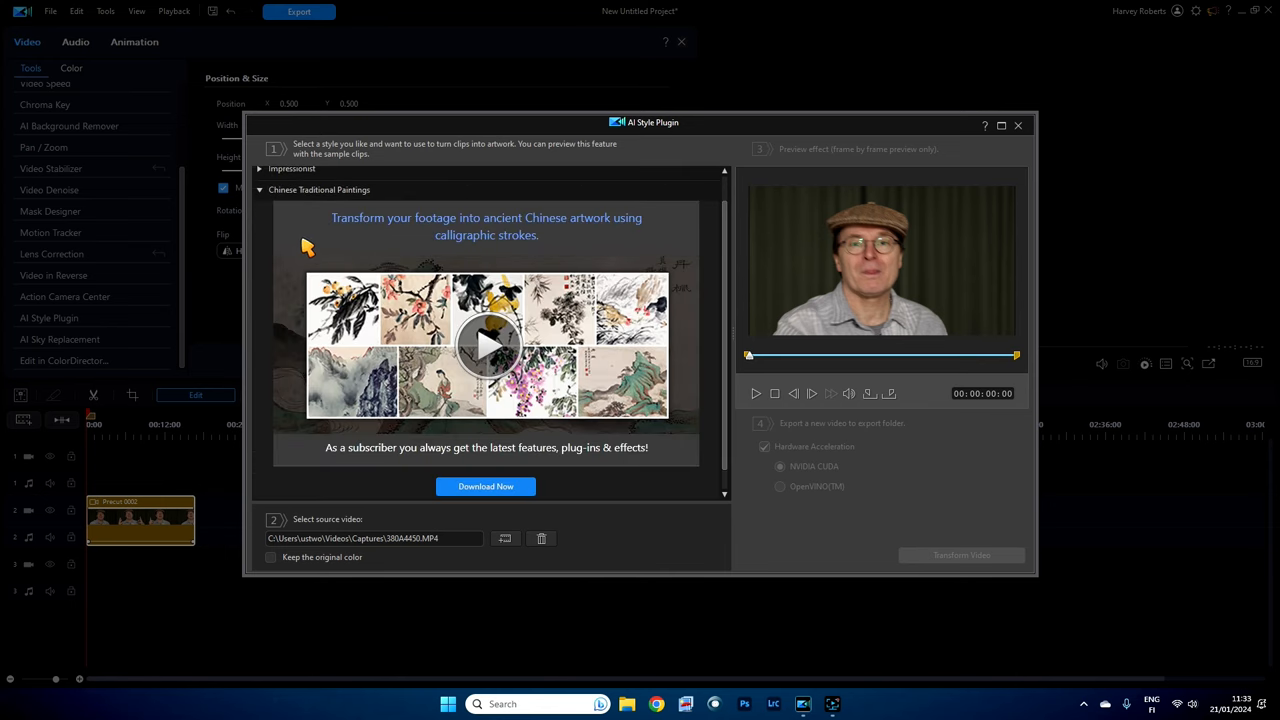
mouse_move(265, 203)
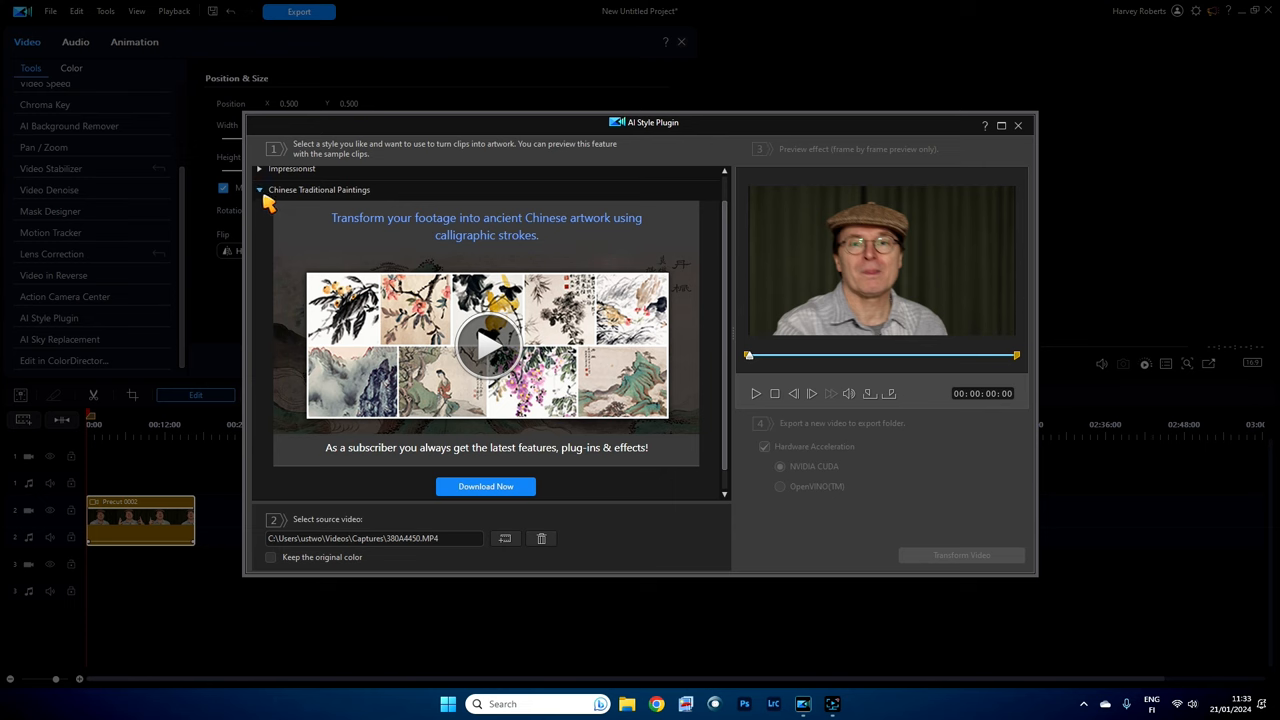
left_click(261, 190)
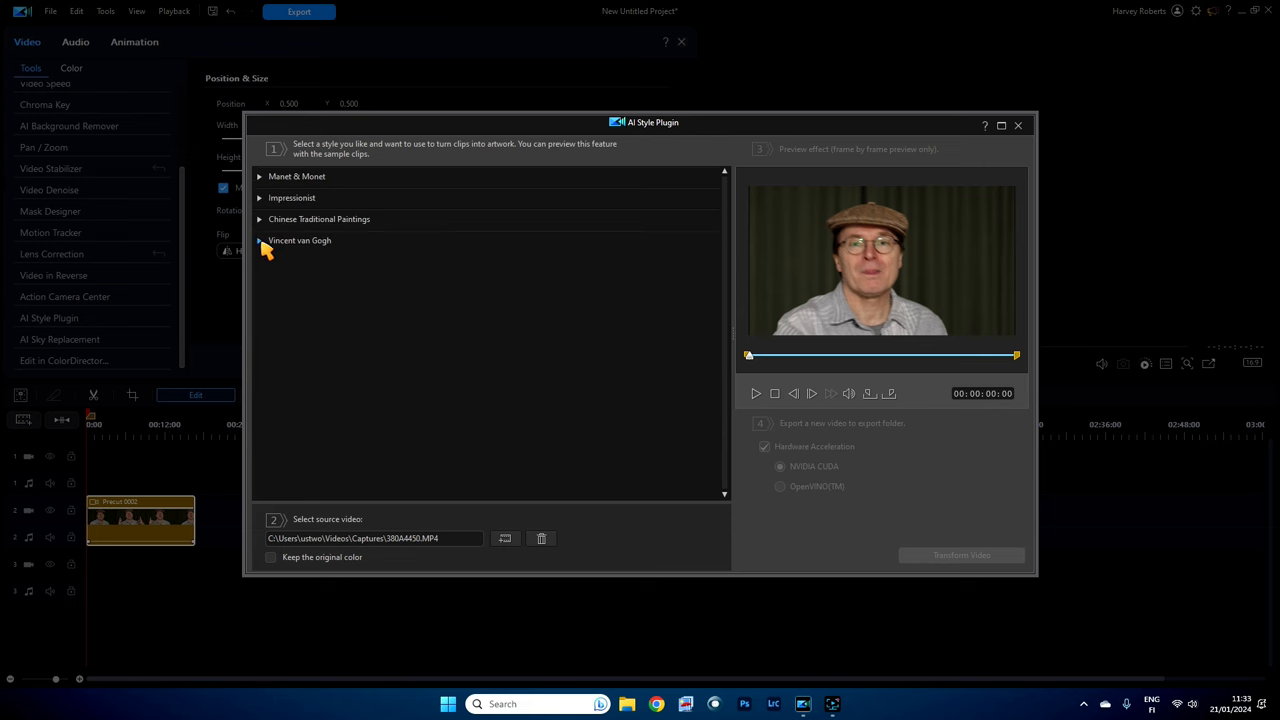
left_click(262, 240)
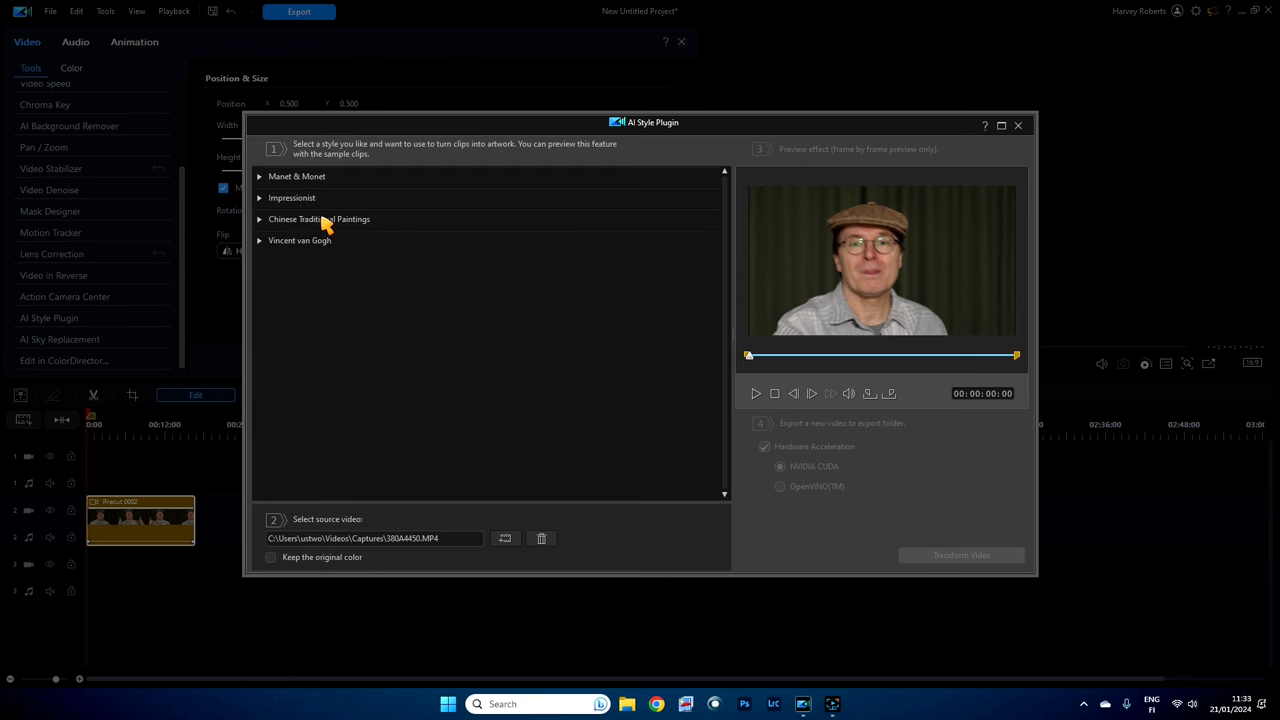
left_click(292, 197)
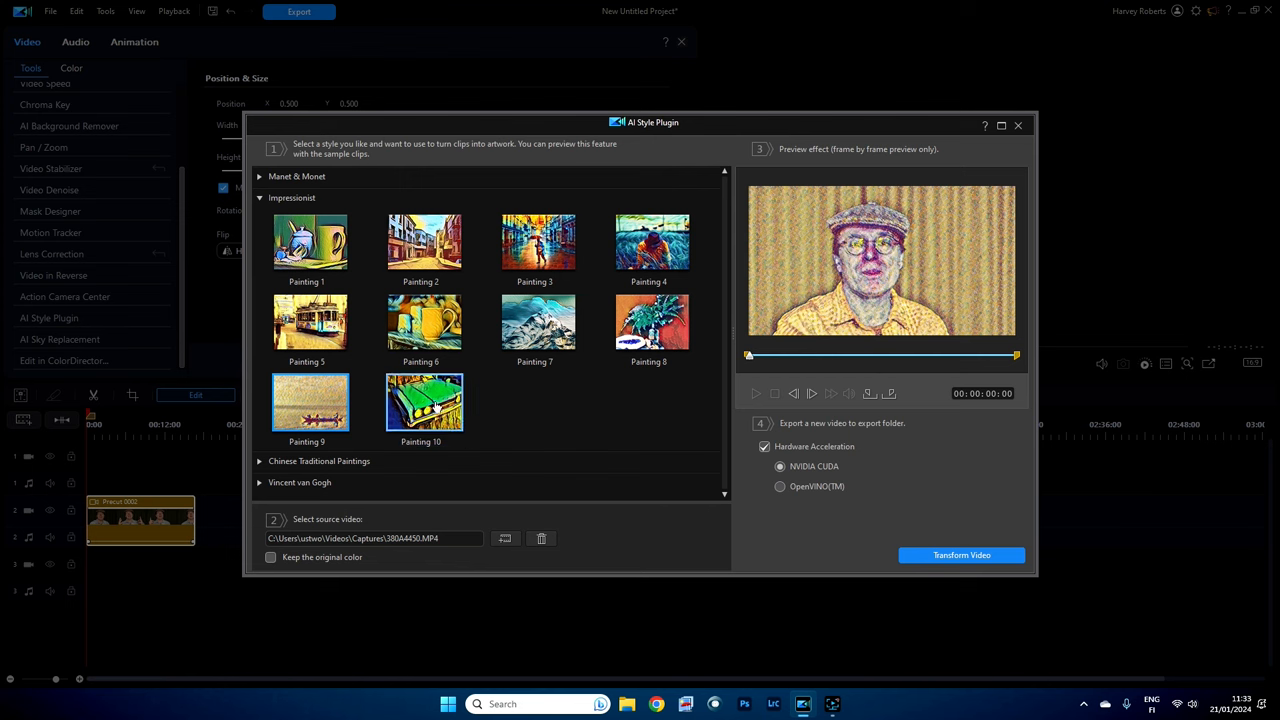
Step: Try Painting 10, then the Manet & Monet styles Camille Monet and Self portrait
left_click(422, 402)
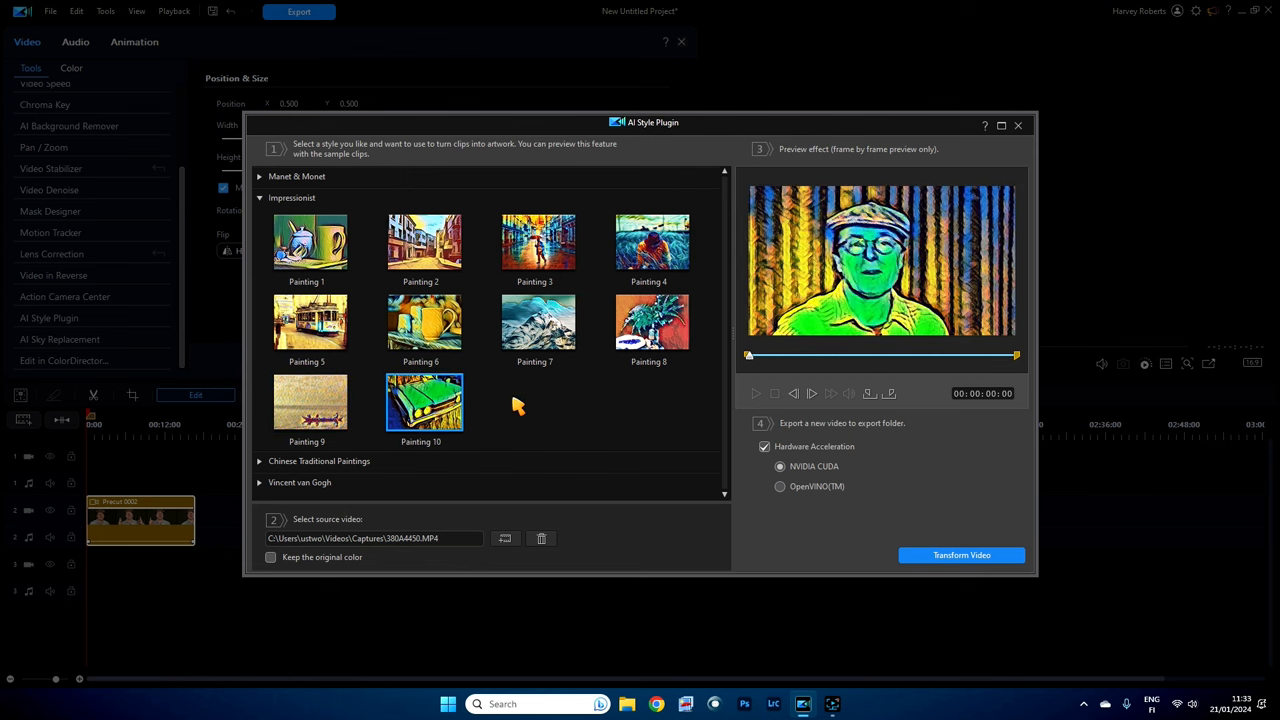
left_click(259, 197)
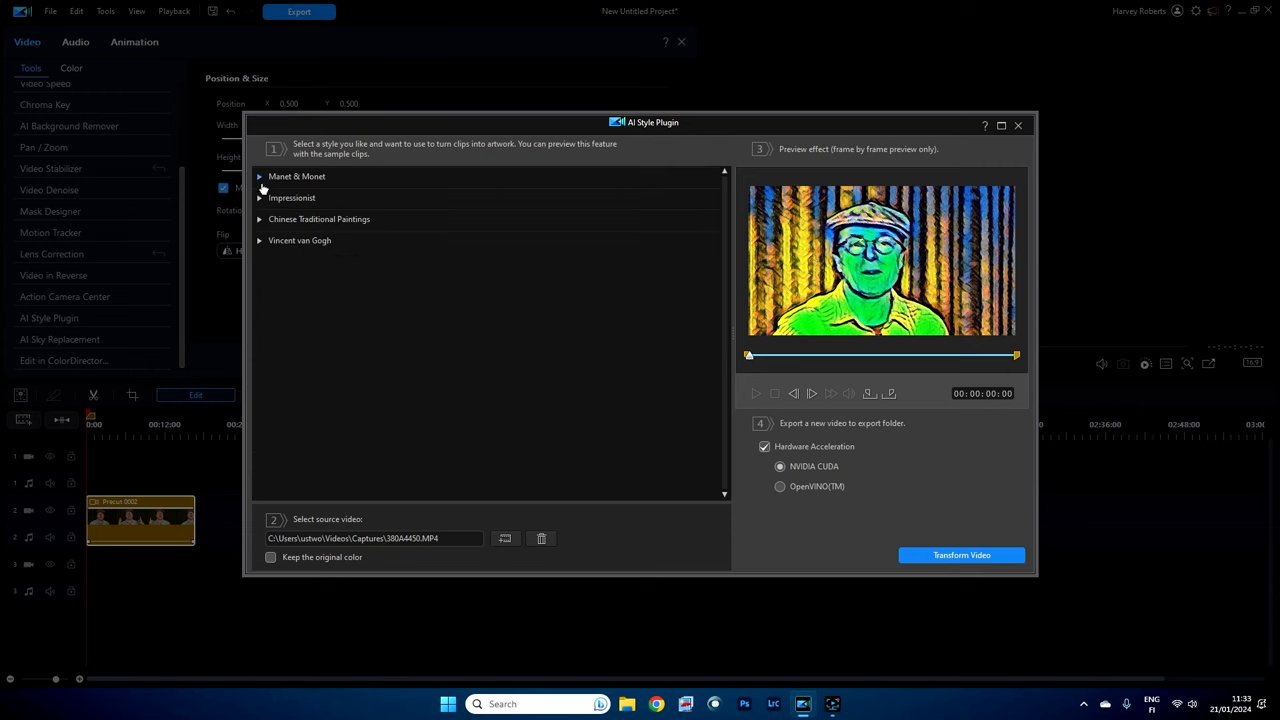
left_click(262, 176)
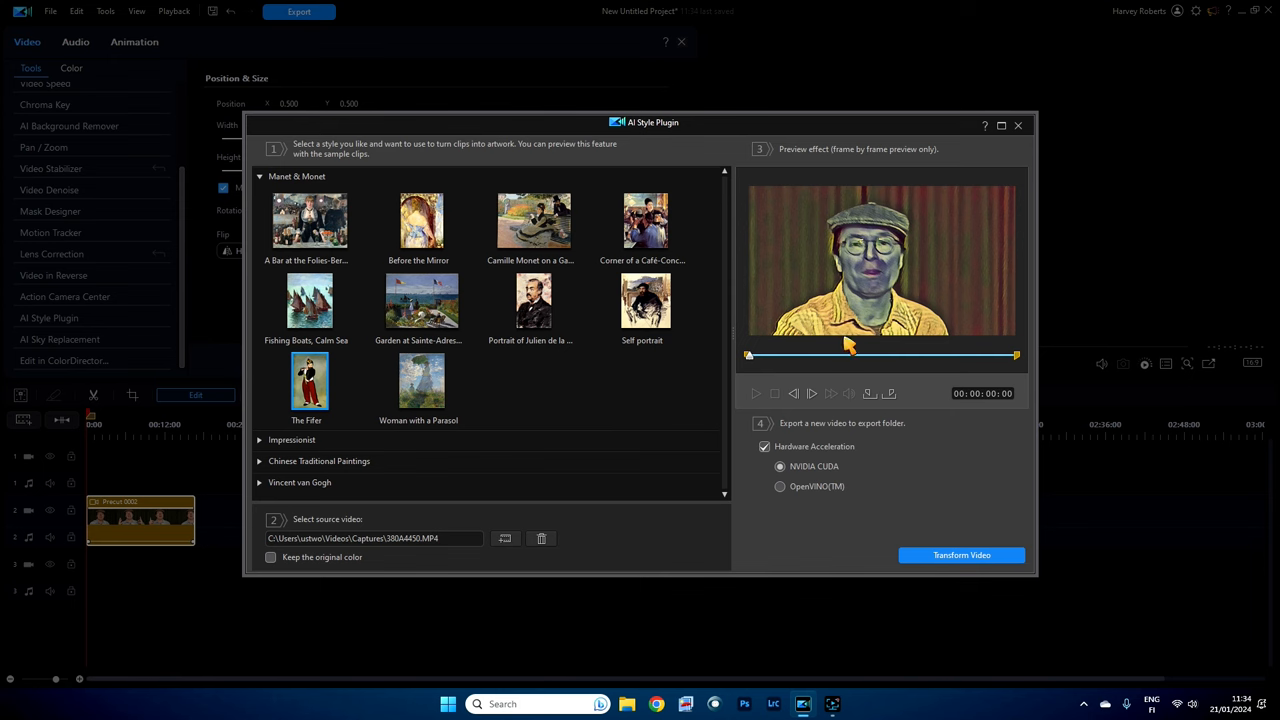
mouse_move(876, 305)
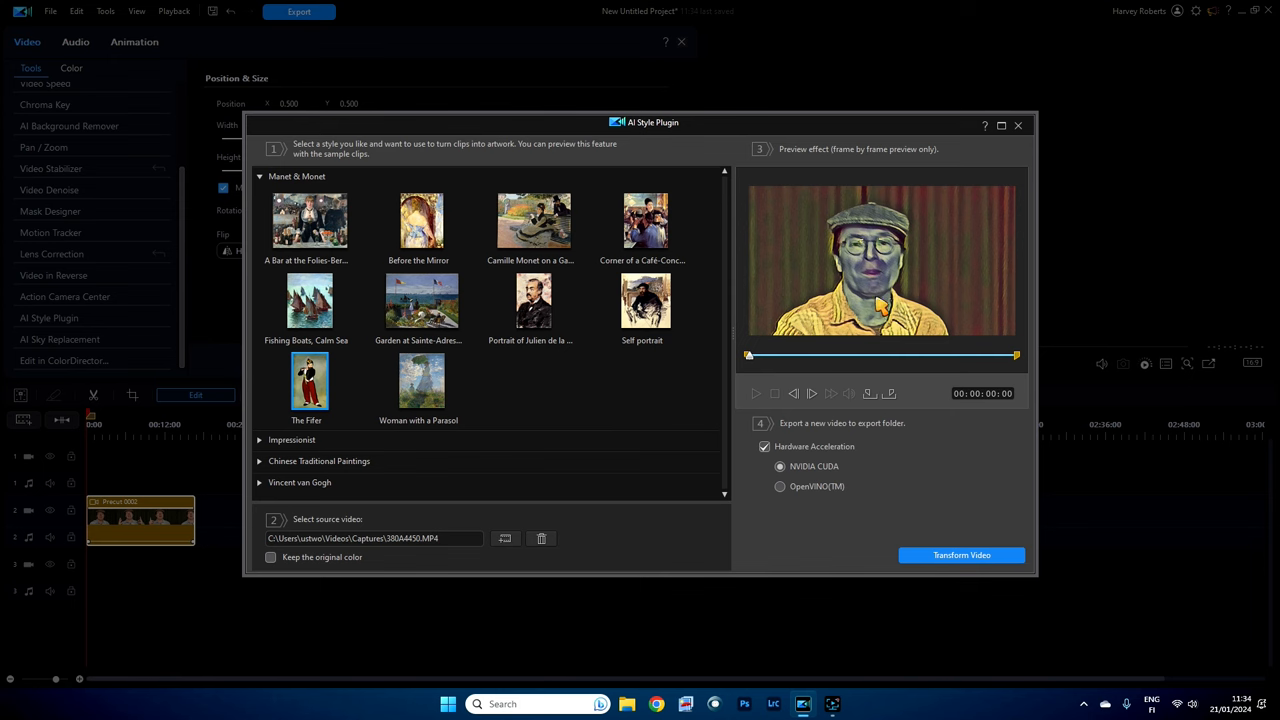
mouse_move(599, 327)
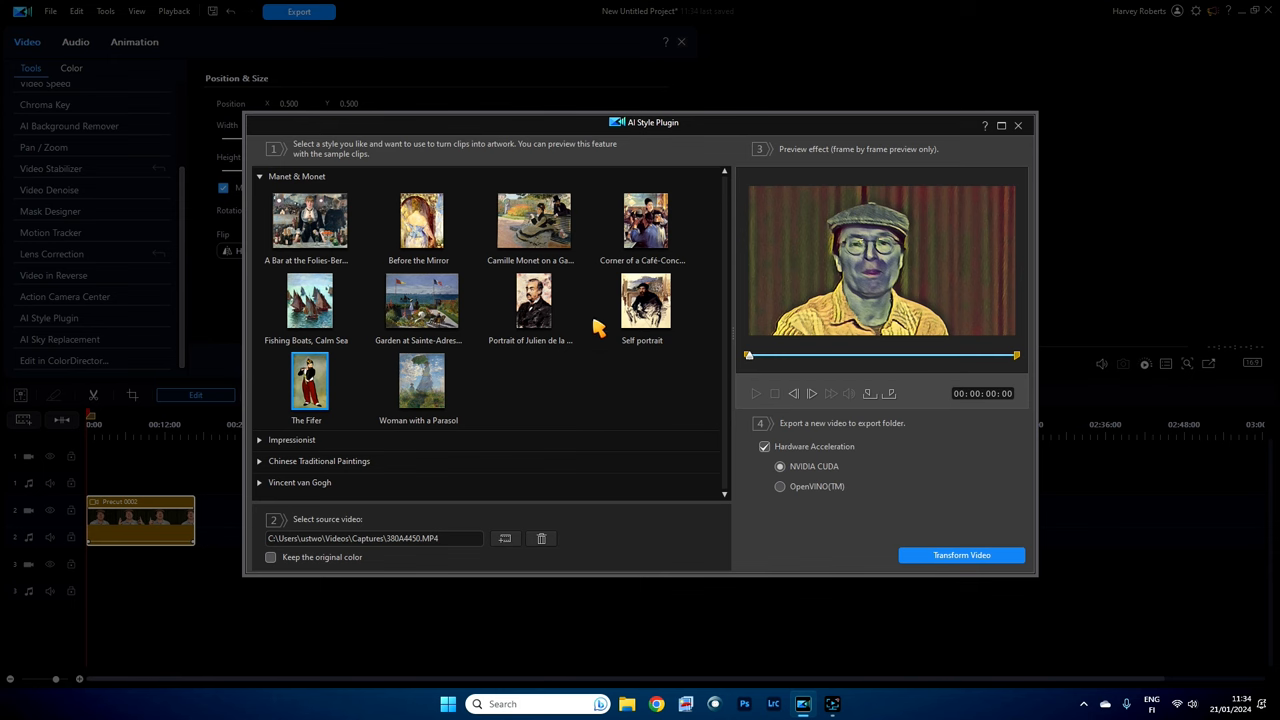
left_click(531, 219)
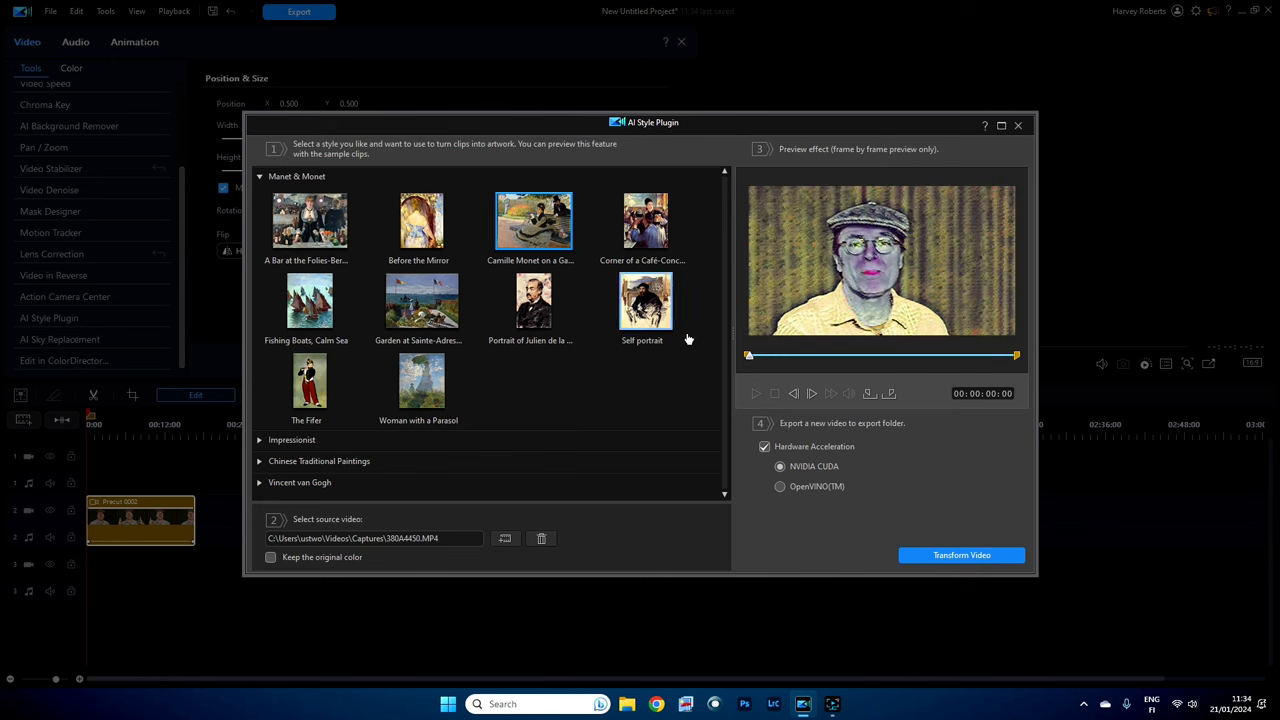
left_click(644, 300)
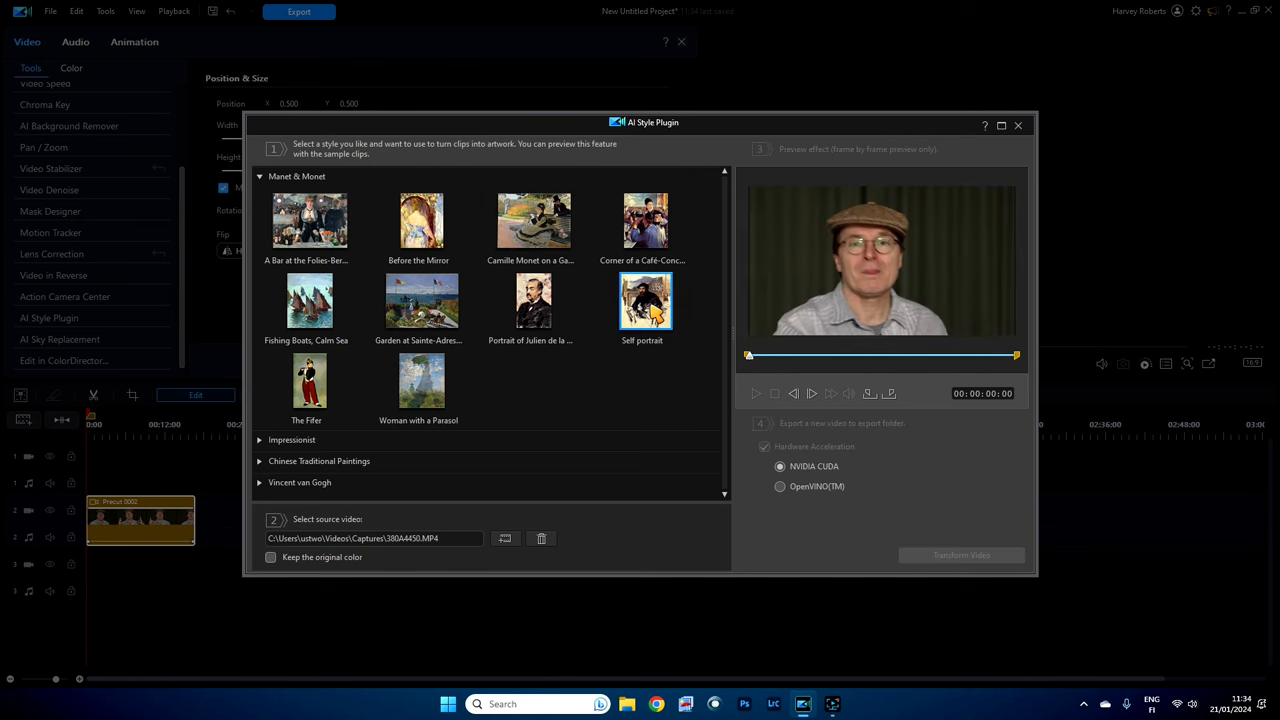
left_click(645, 300)
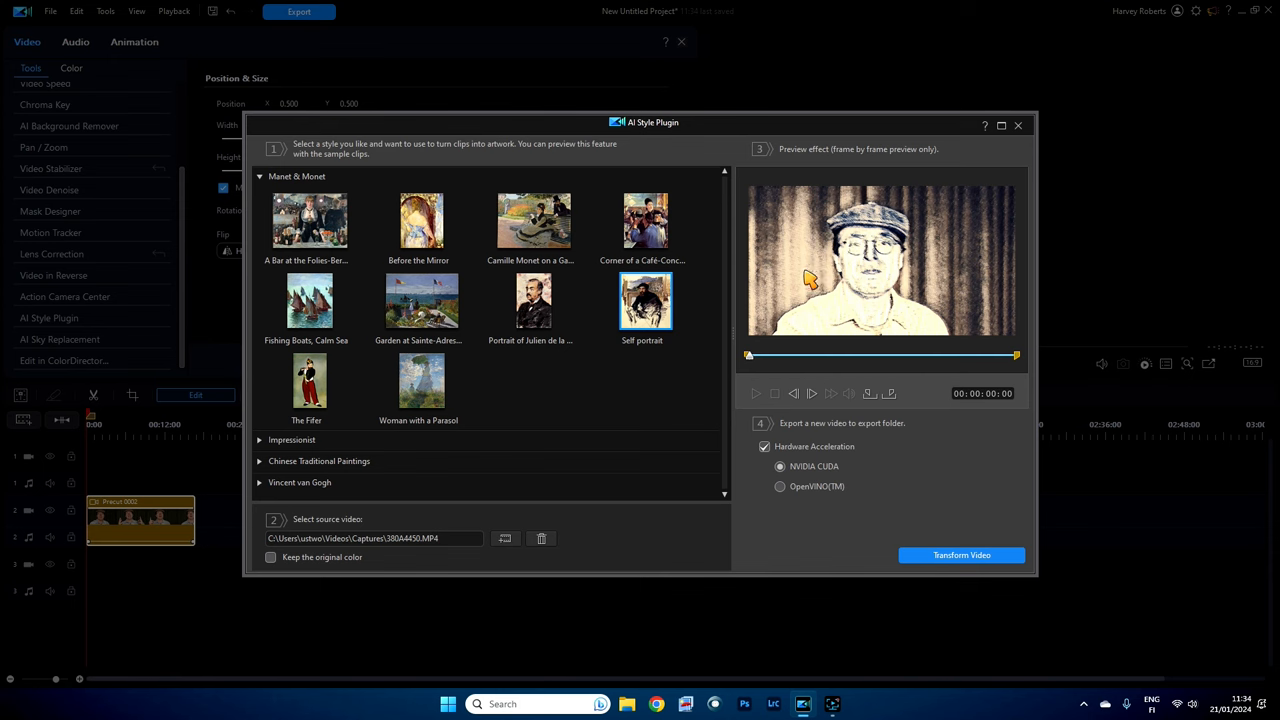
mouse_move(820, 278)
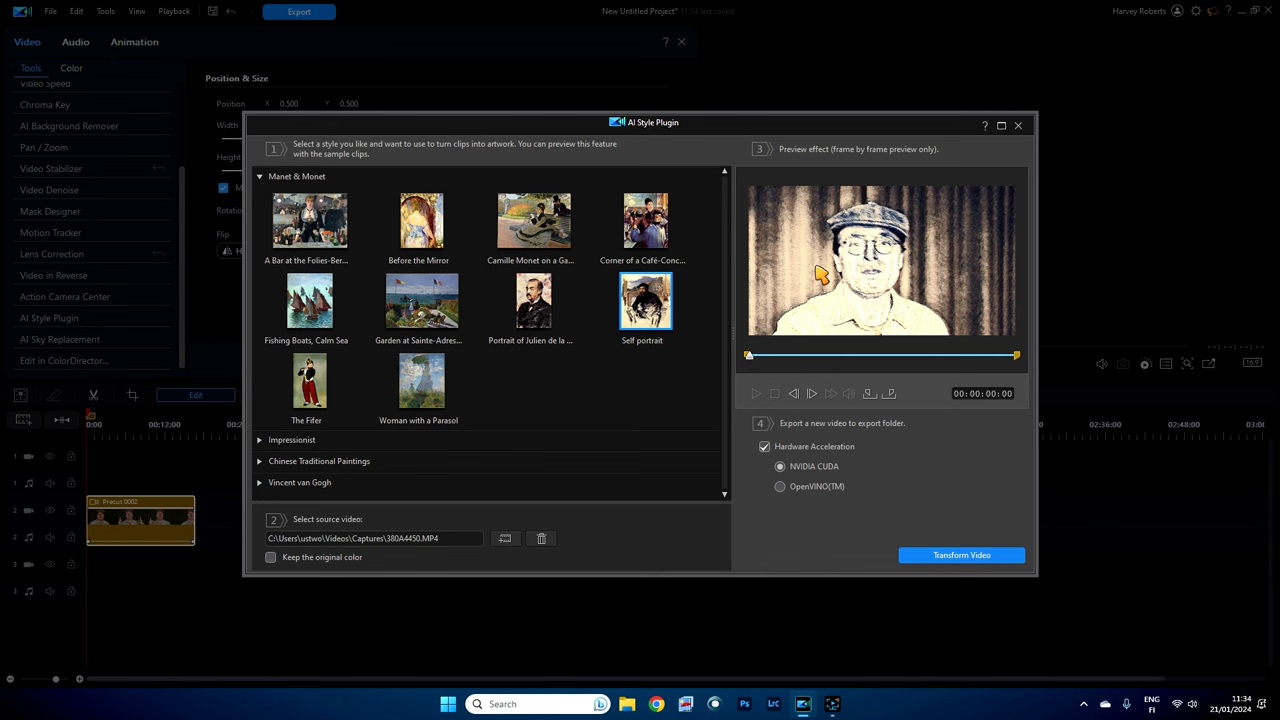
mouse_move(850, 290)
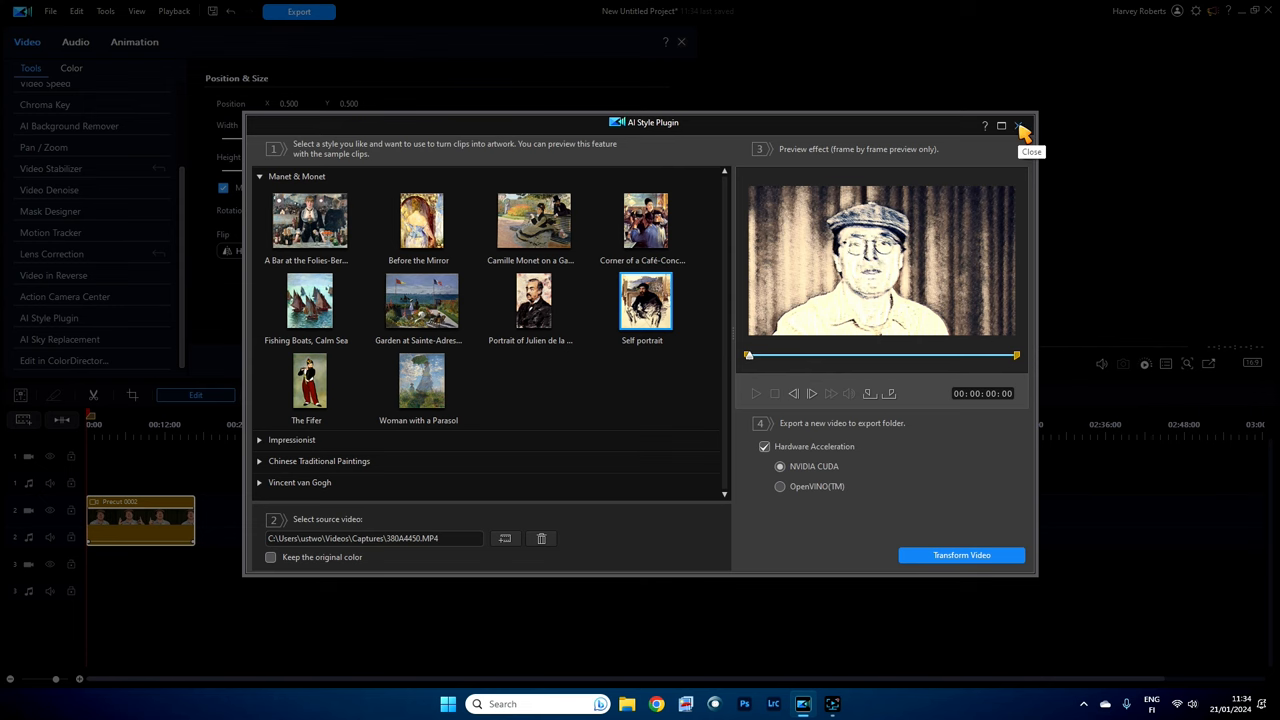
Step: Close the AI Style Plugin window without pressing Transform Video
left_click(1021, 124)
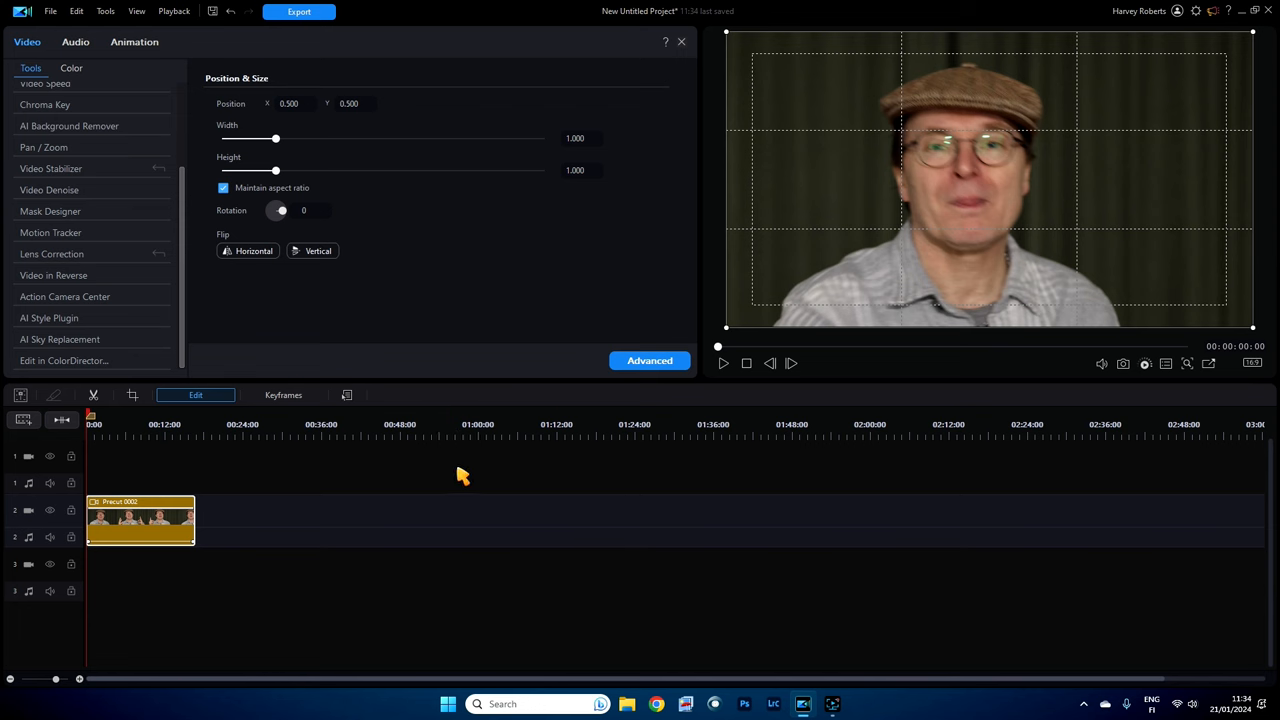
mouse_move(88, 572)
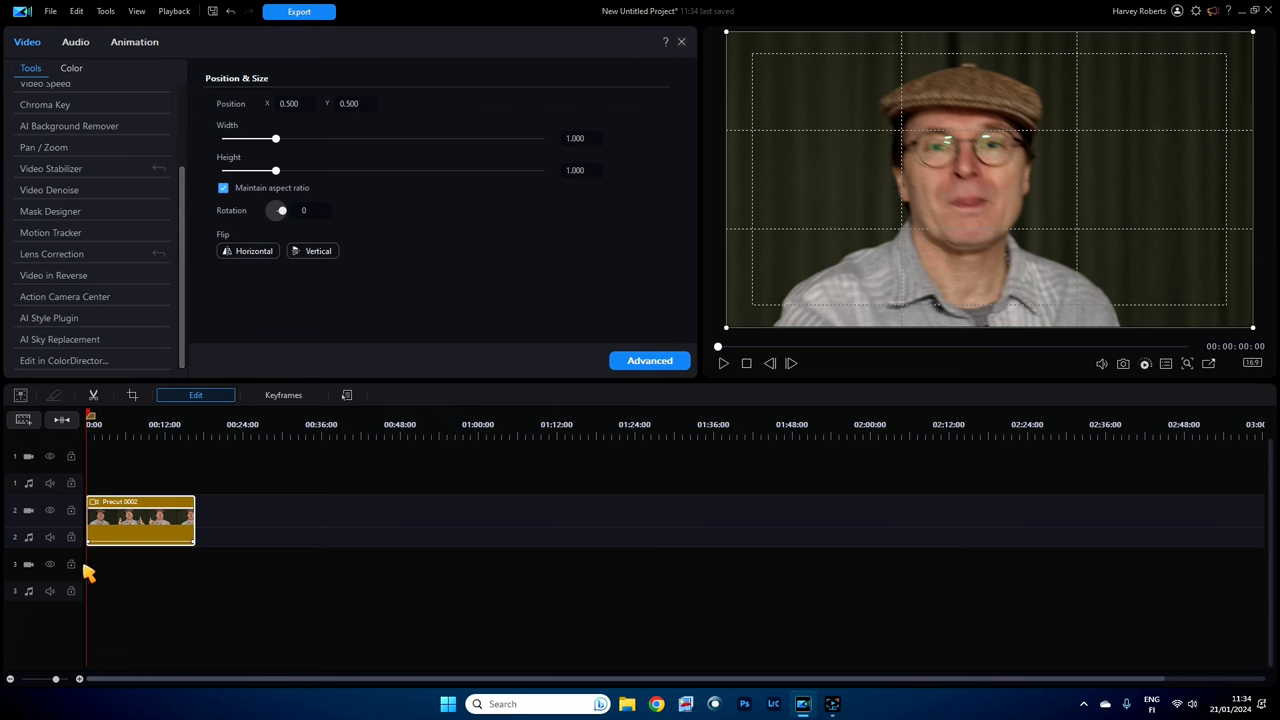
mouse_move(124, 575)
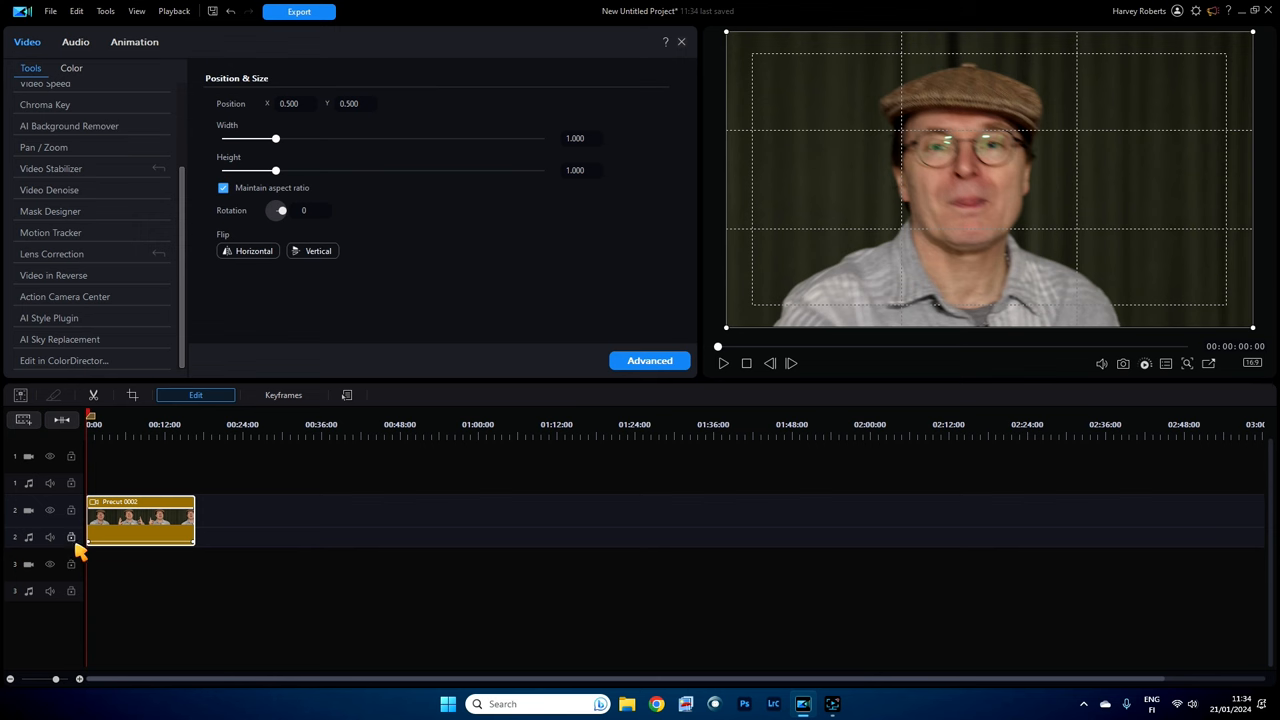
mouse_move(47, 460)
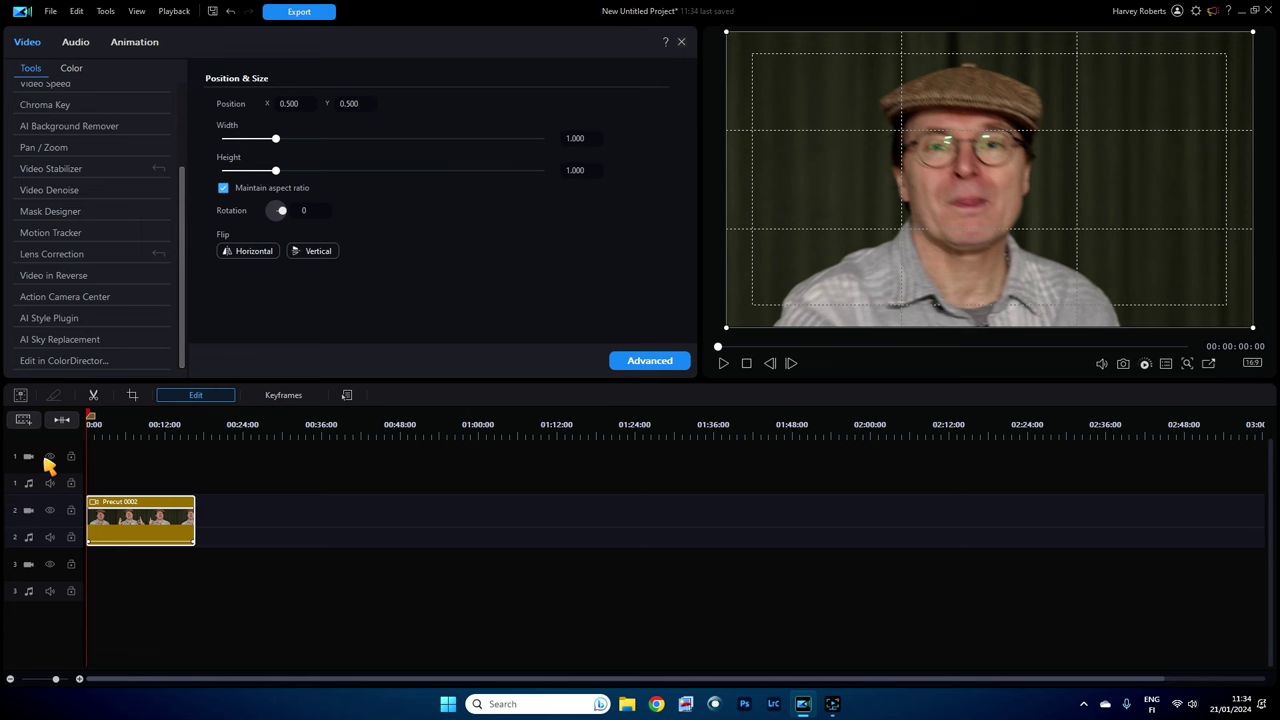
mouse_move(50, 456)
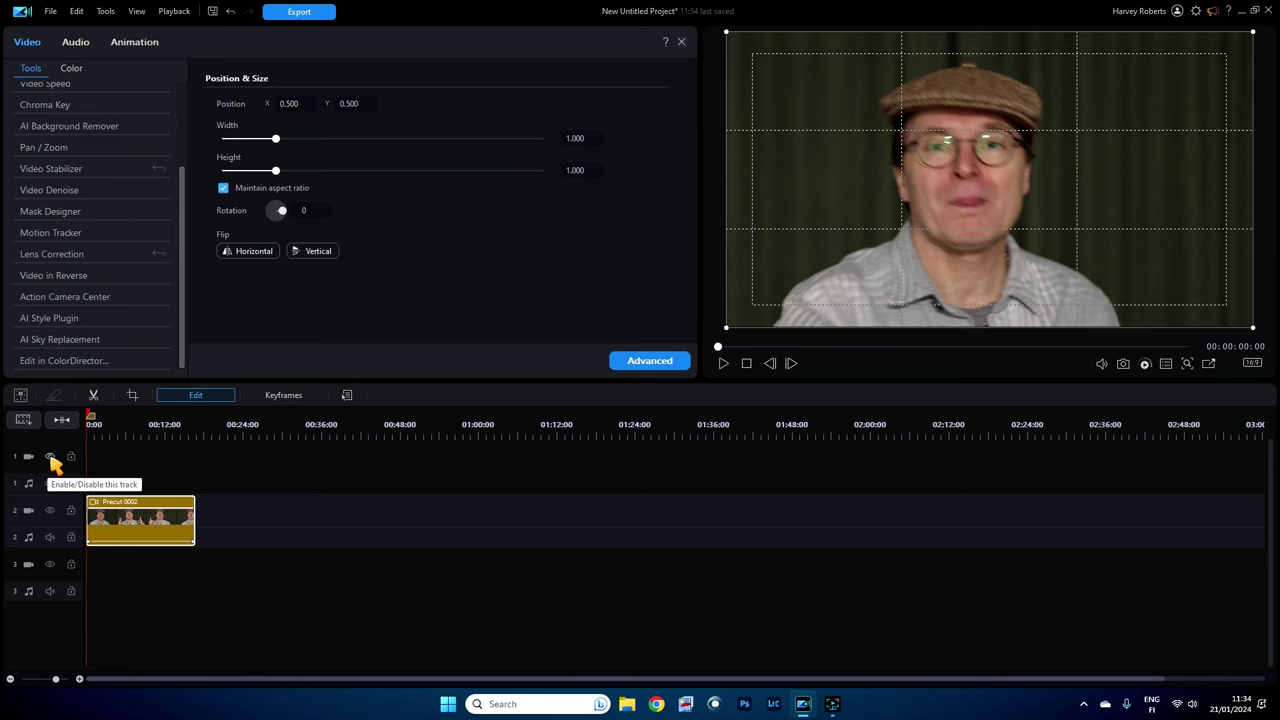
right_click(50, 457)
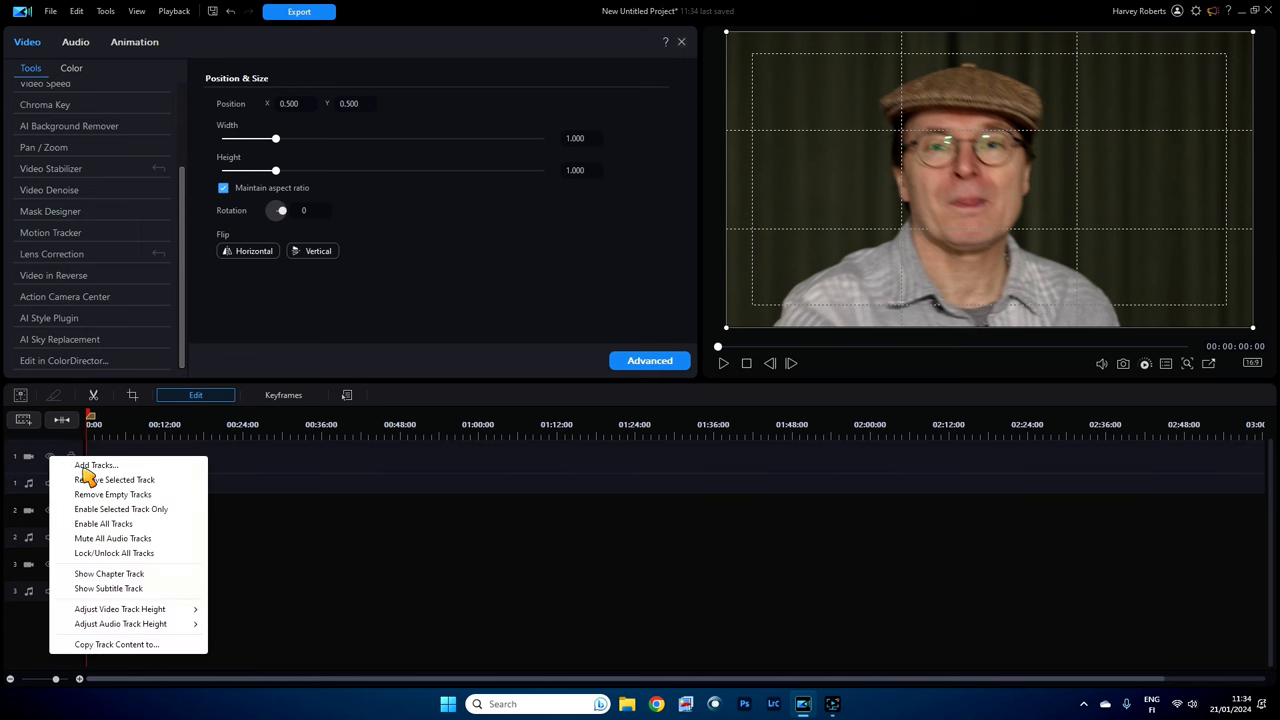
left_click(95, 465)
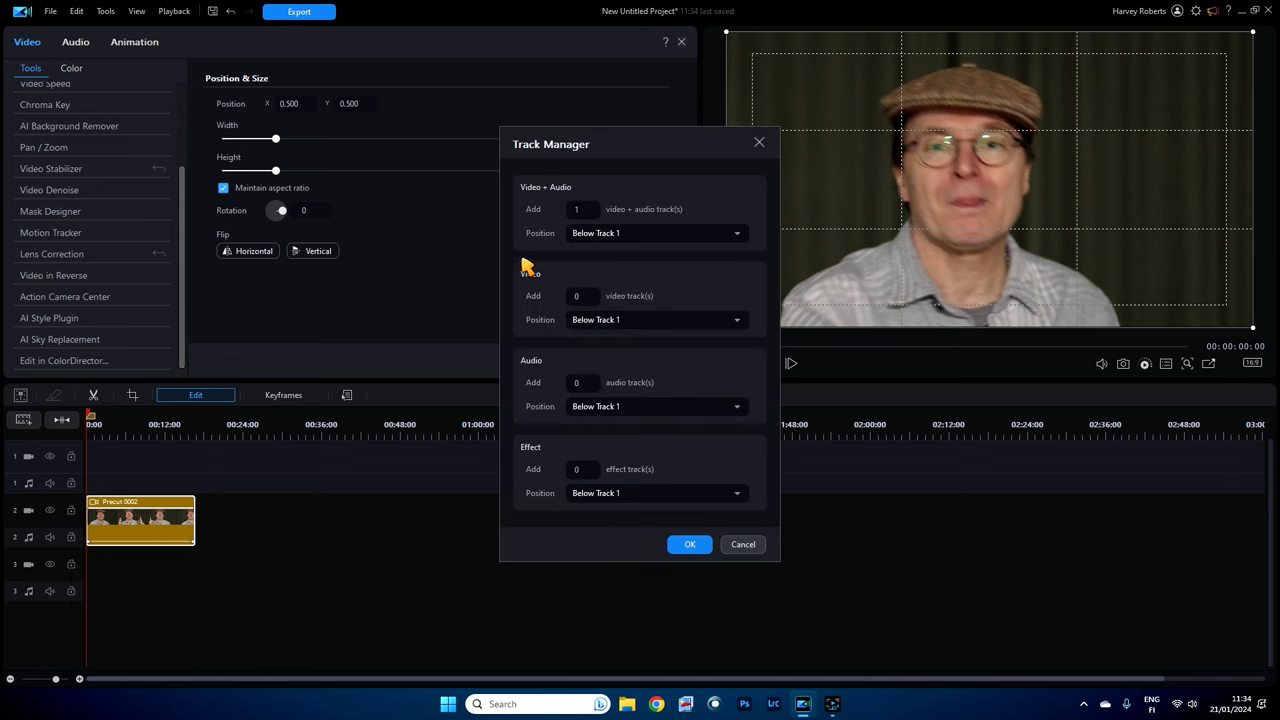
mouse_move(659, 155)
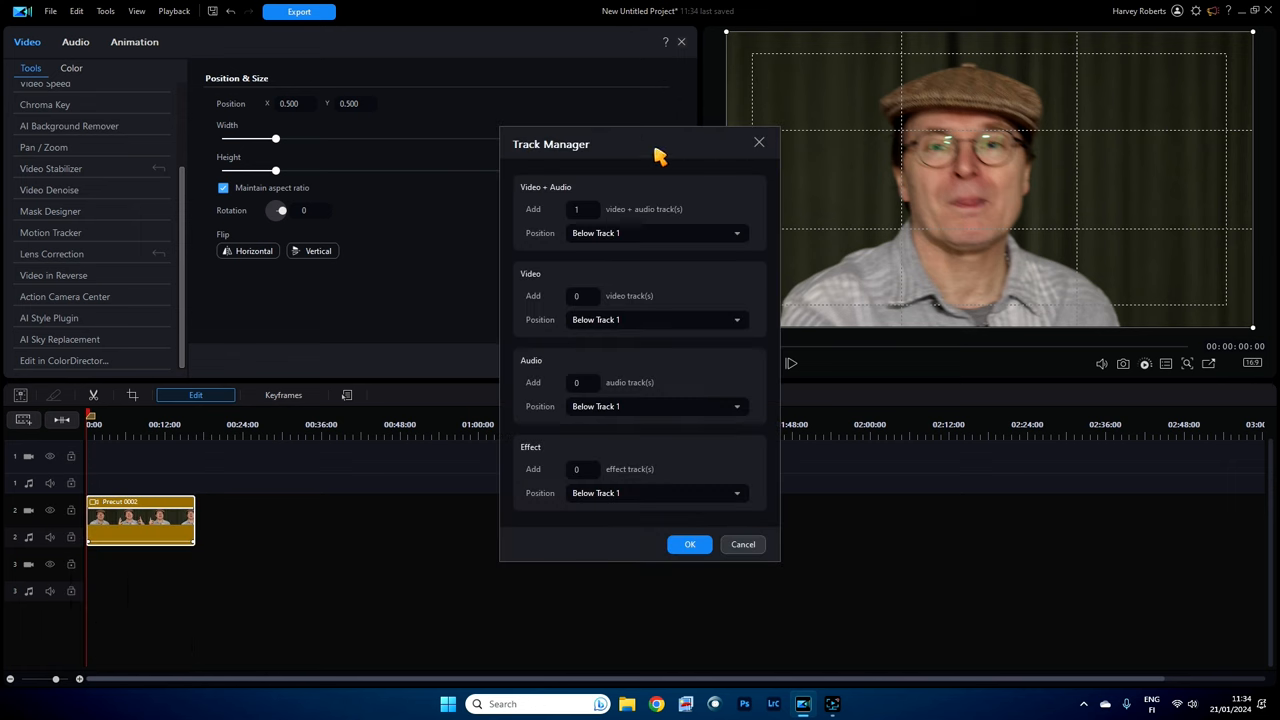
mouse_move(759, 142)
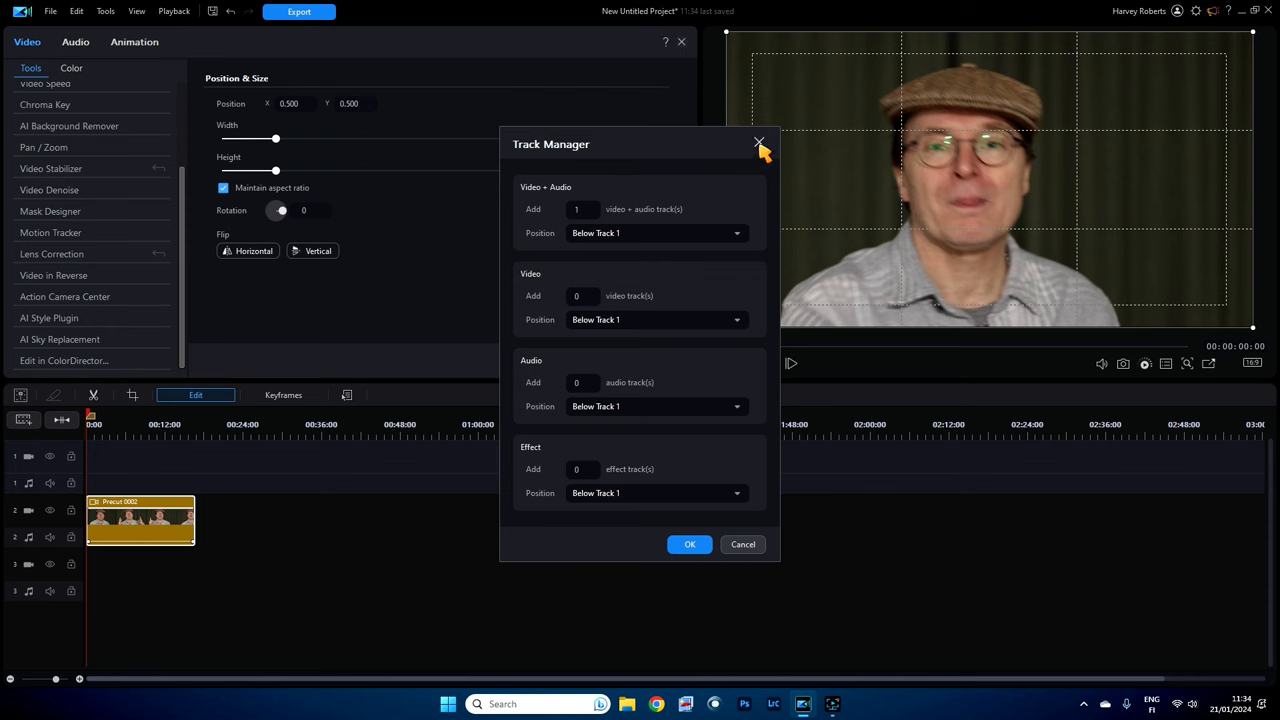
left_click(756, 143)
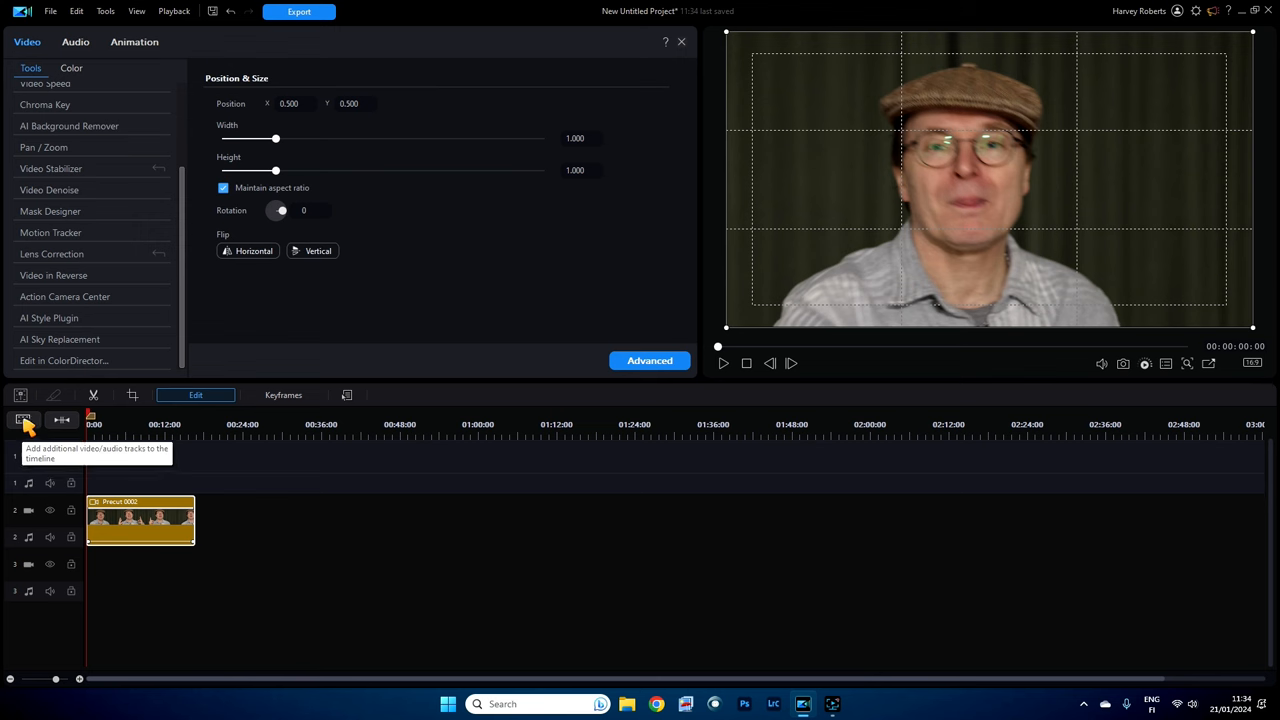
Step: Add zero video/audio tracks and one effect track below track 2
left_click(22, 421)
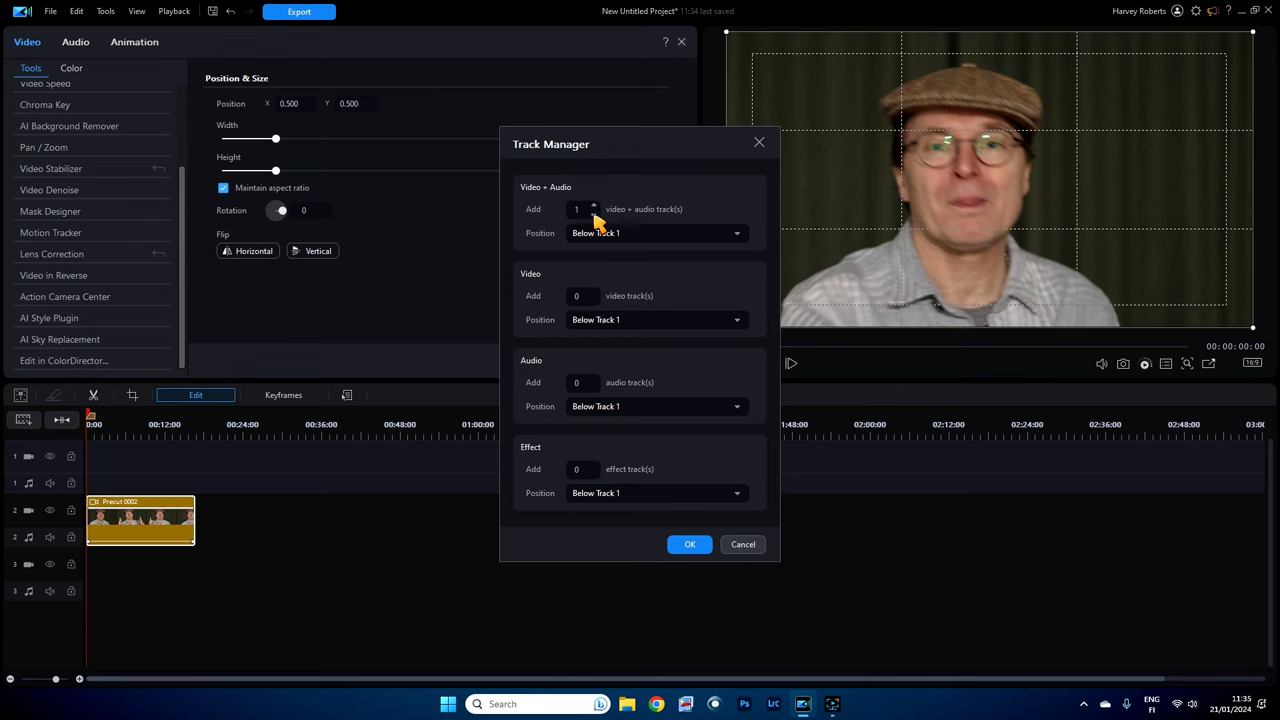
left_click(599, 212)
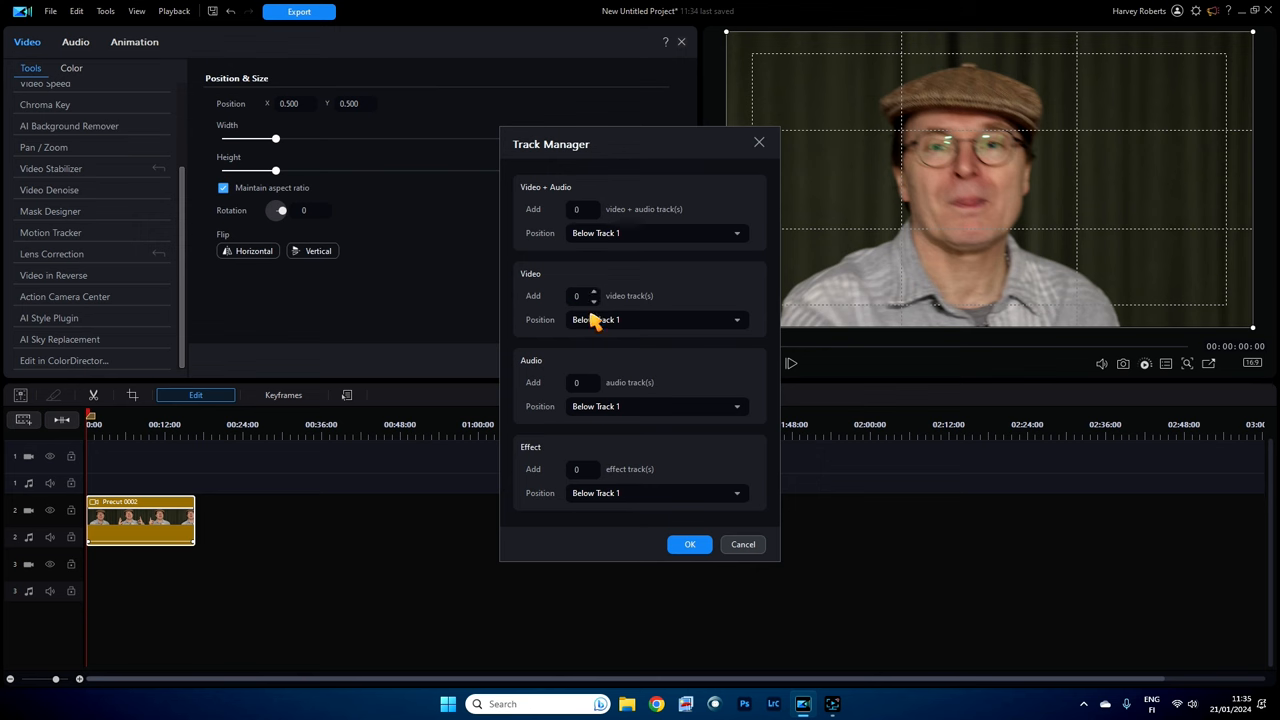
mouse_move(547, 462)
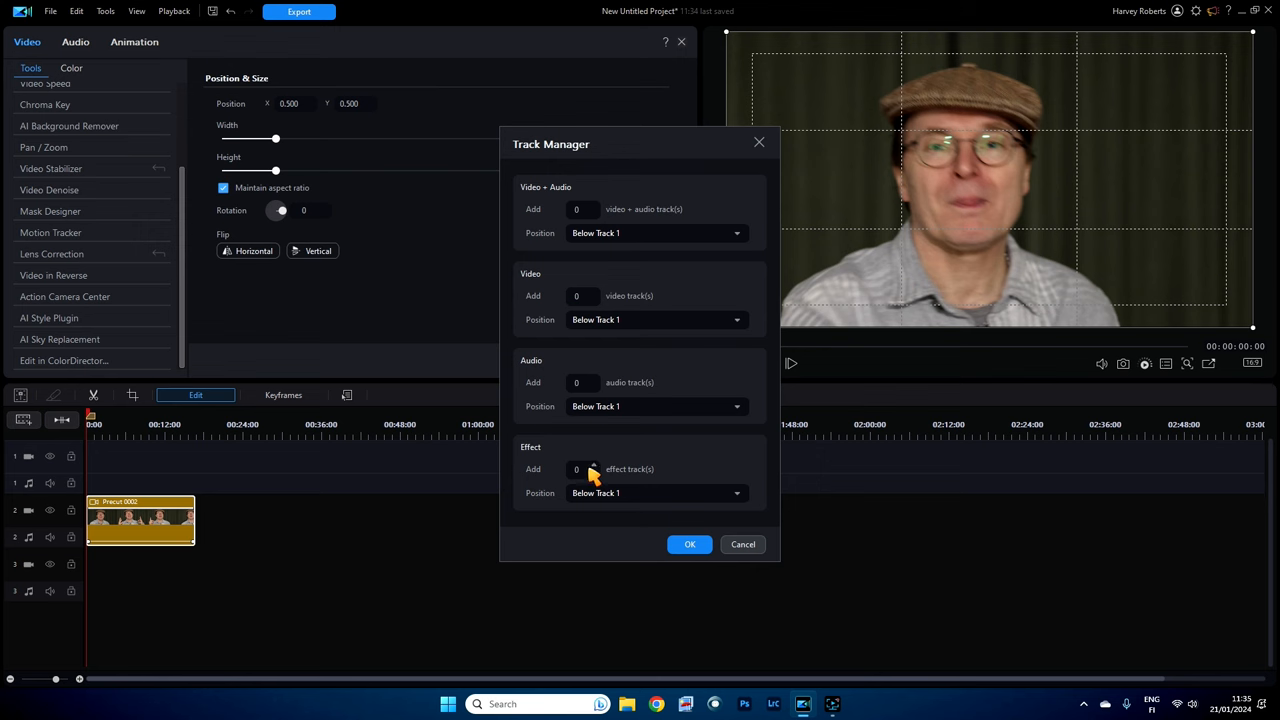
left_click(593, 469)
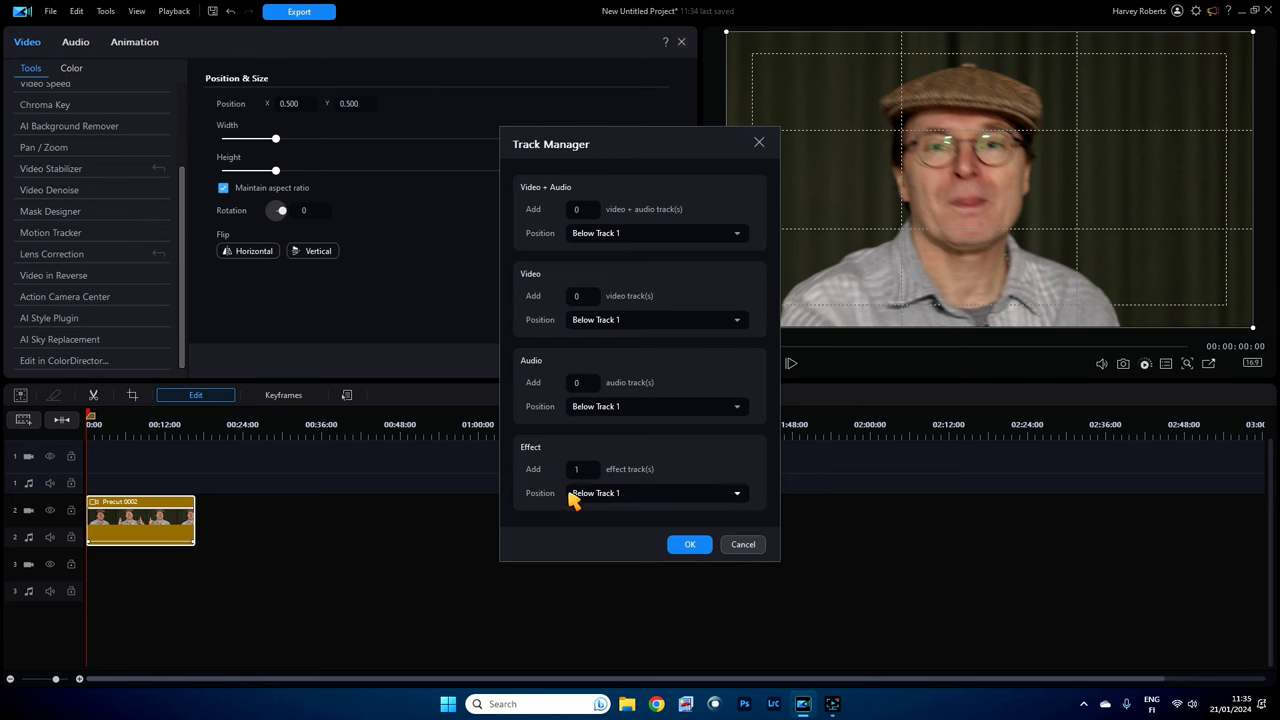
mouse_move(38, 527)
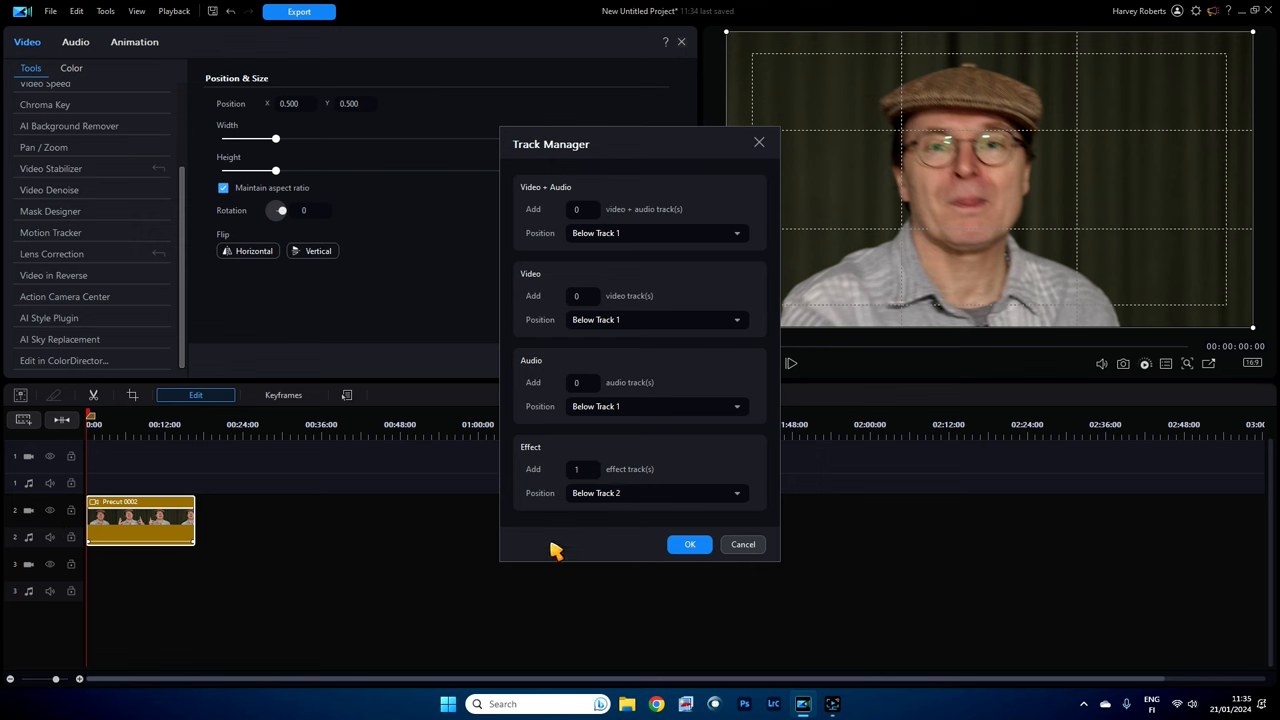
left_click(689, 544)
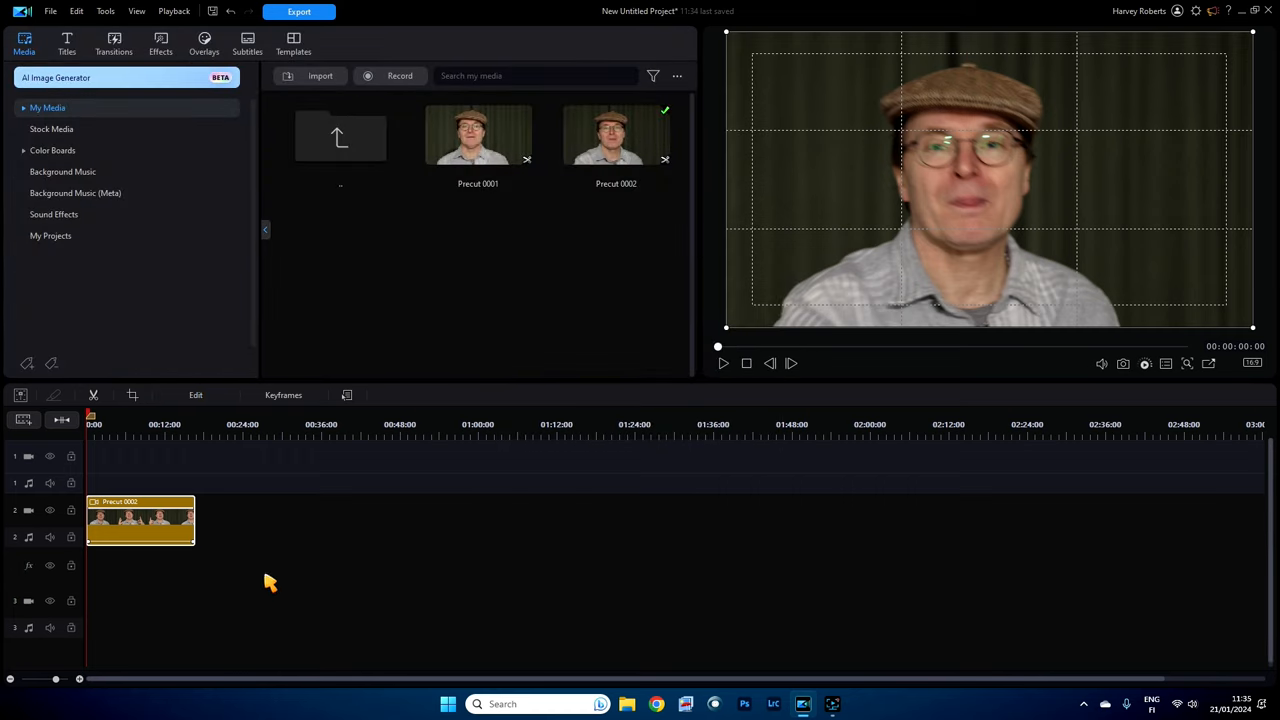
mouse_move(30, 578)
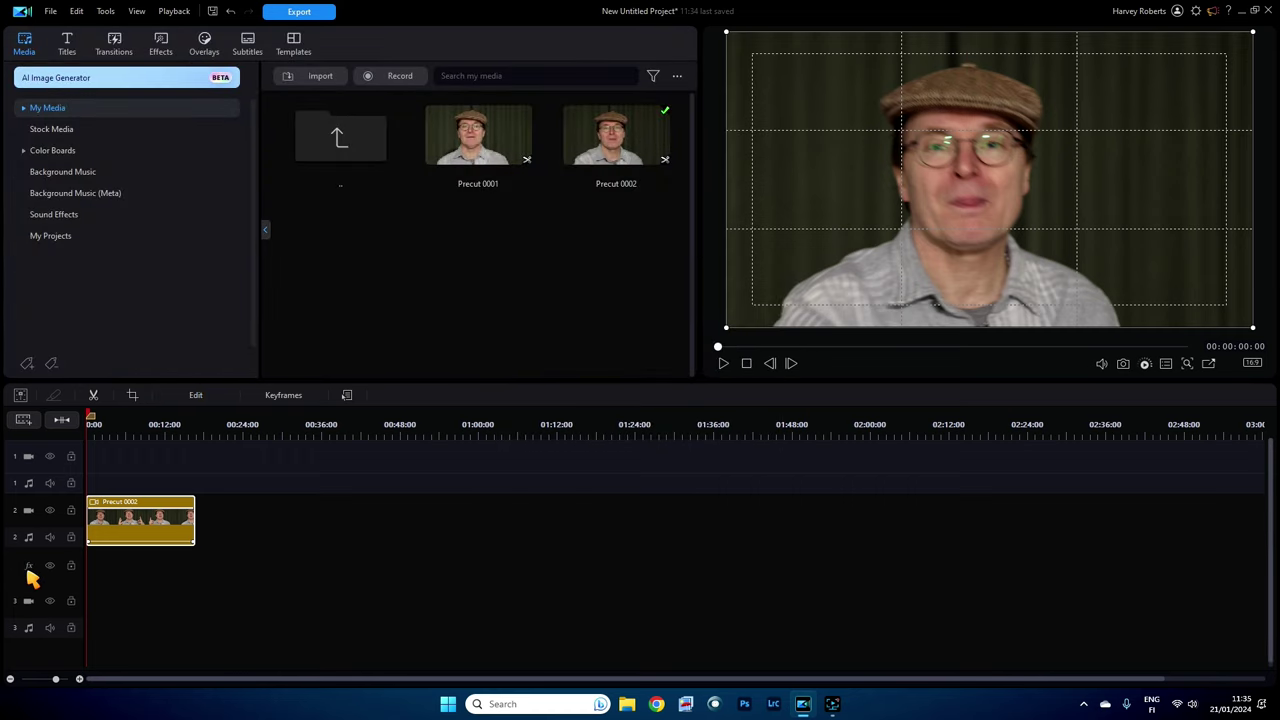
mouse_move(274, 540)
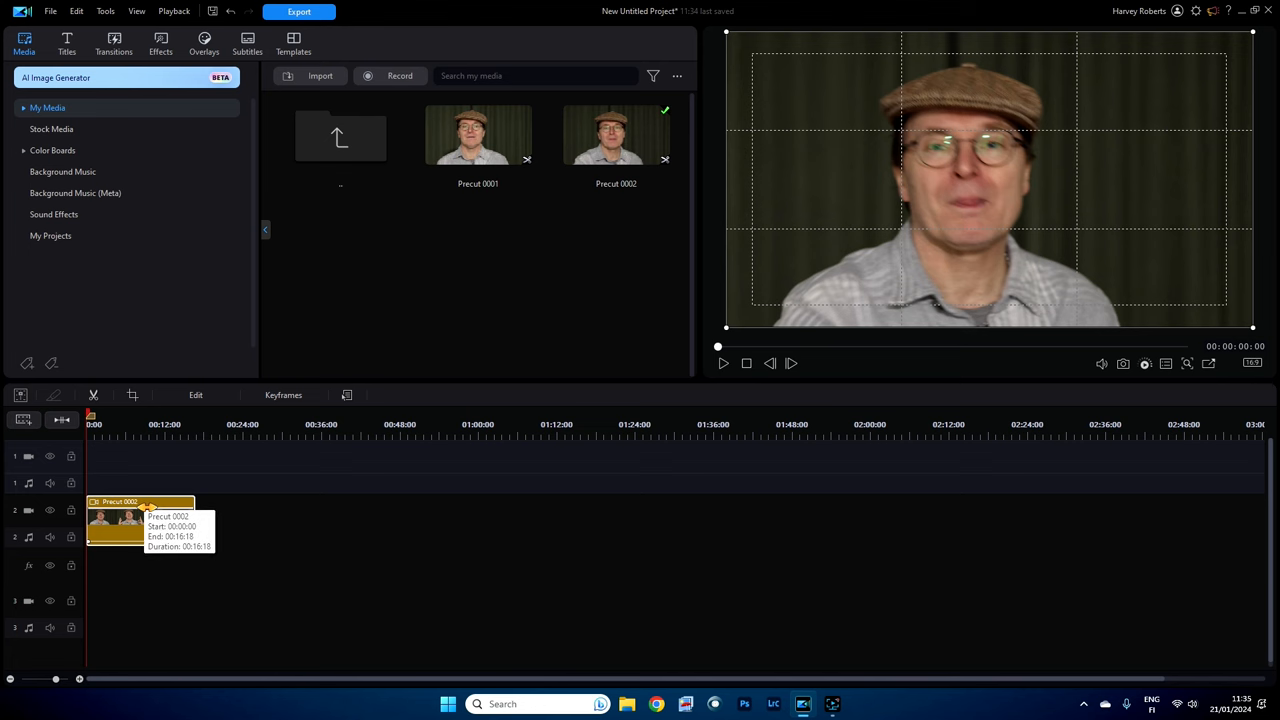
mouse_move(192, 584)
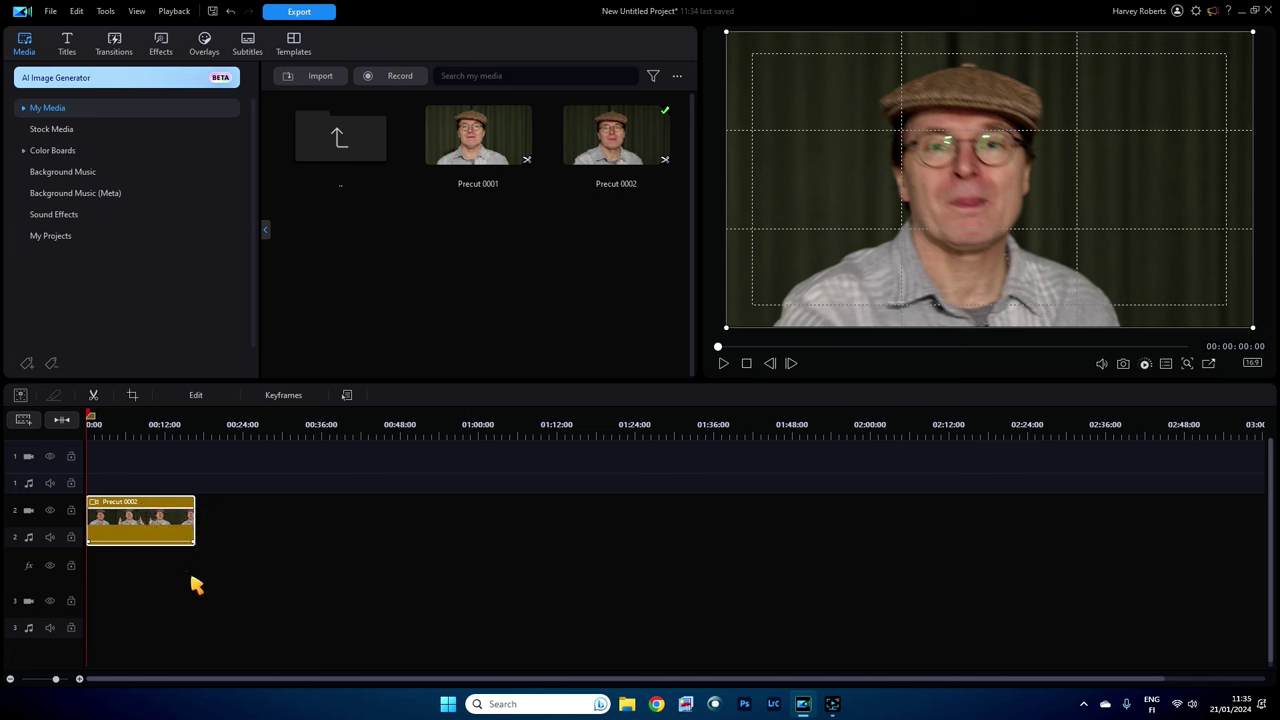
mouse_move(161, 58)
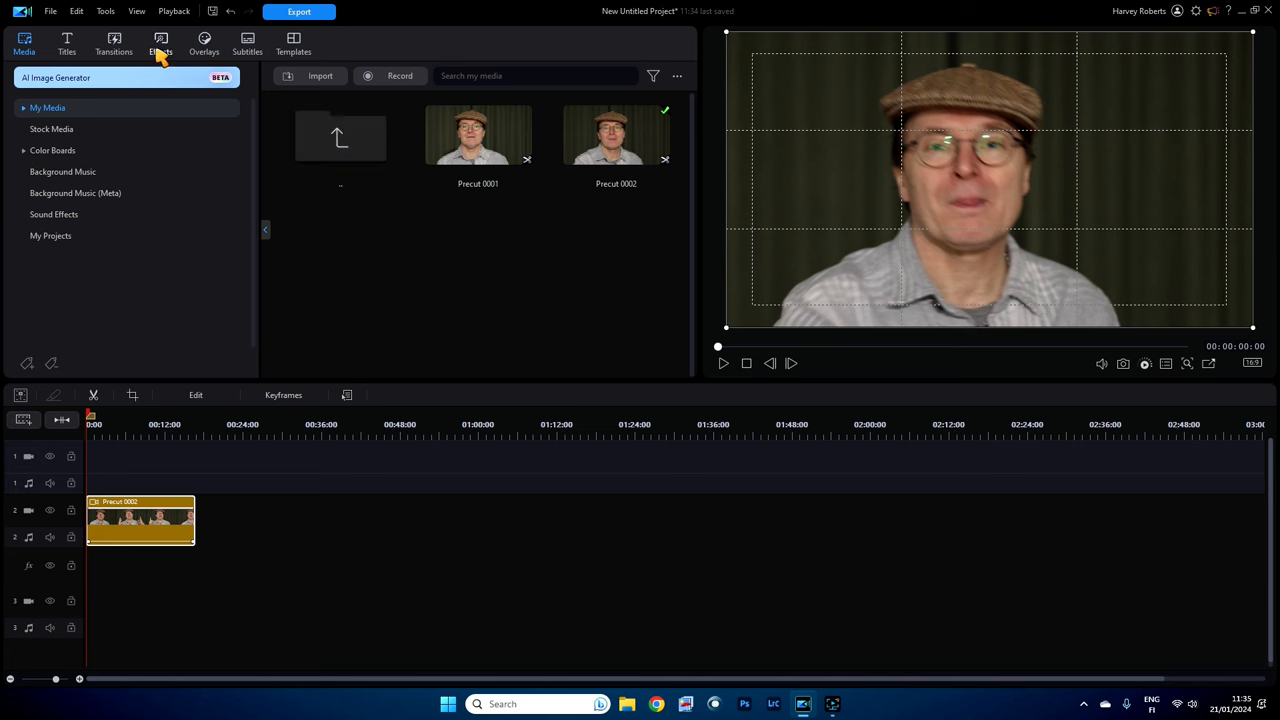
Step: Open the Style Effect > Style category in the effects library and scroll through it
left_click(160, 44)
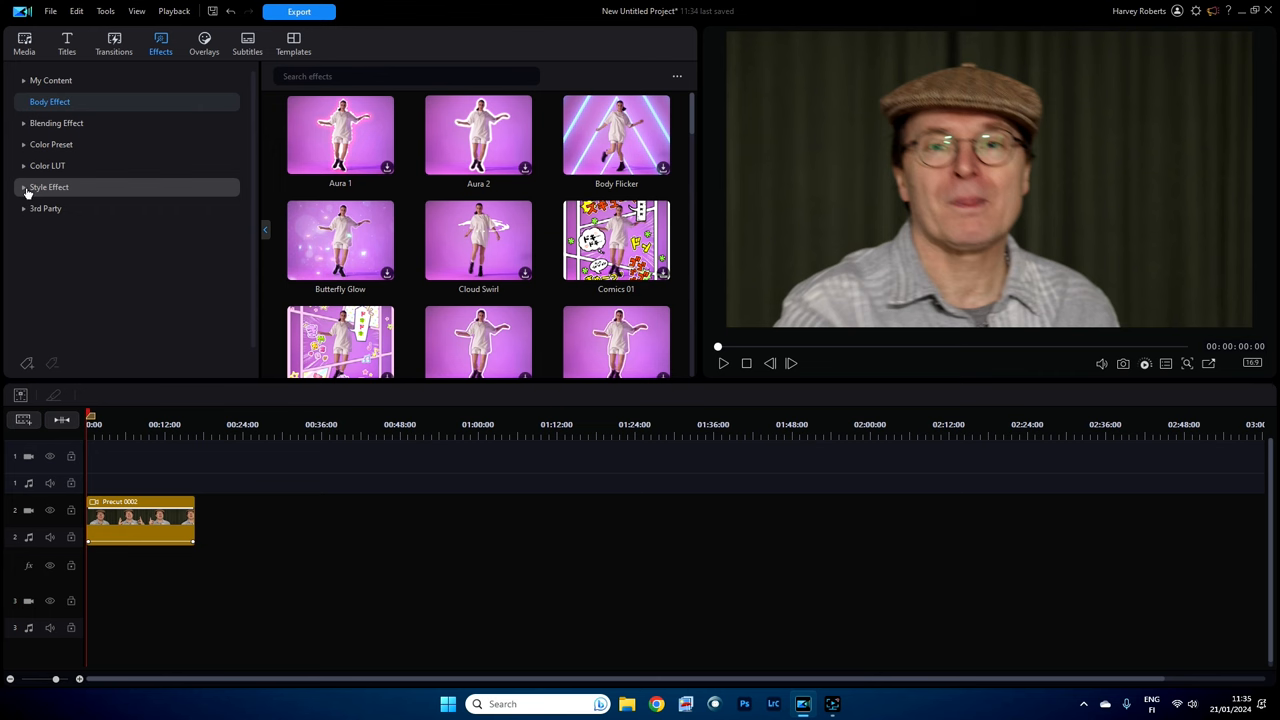
left_click(48, 187)
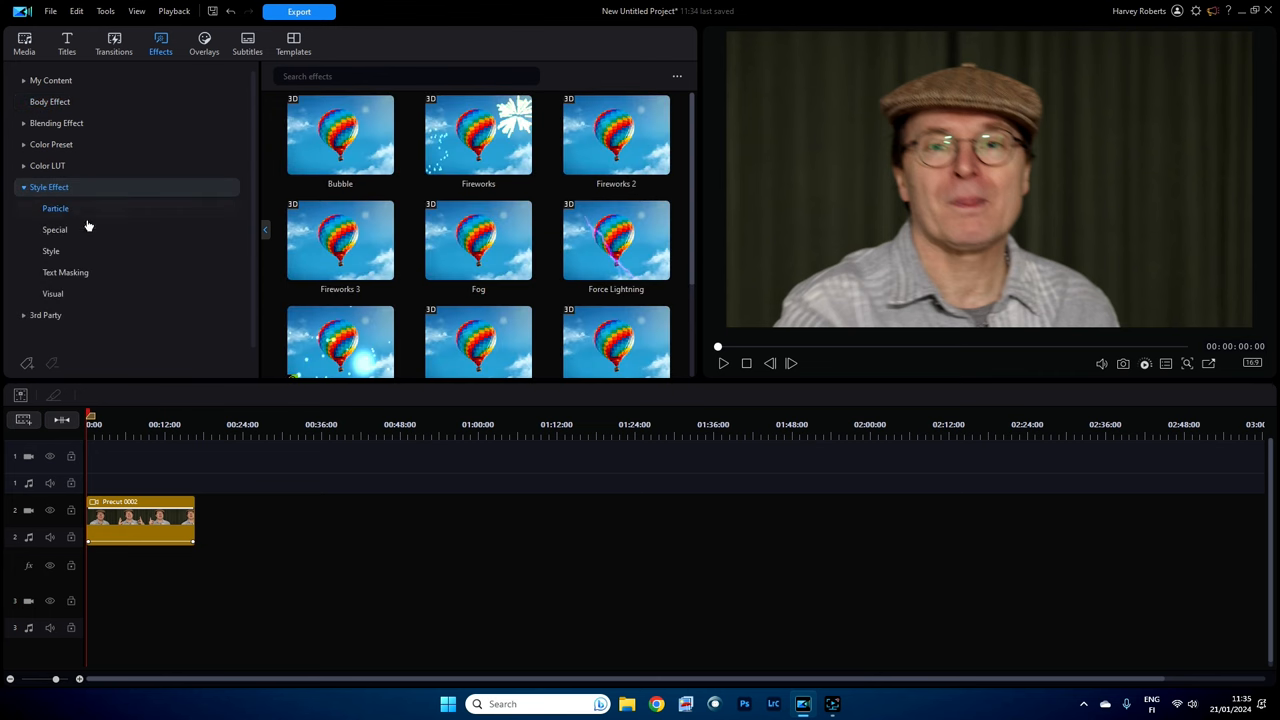
left_click(50, 251)
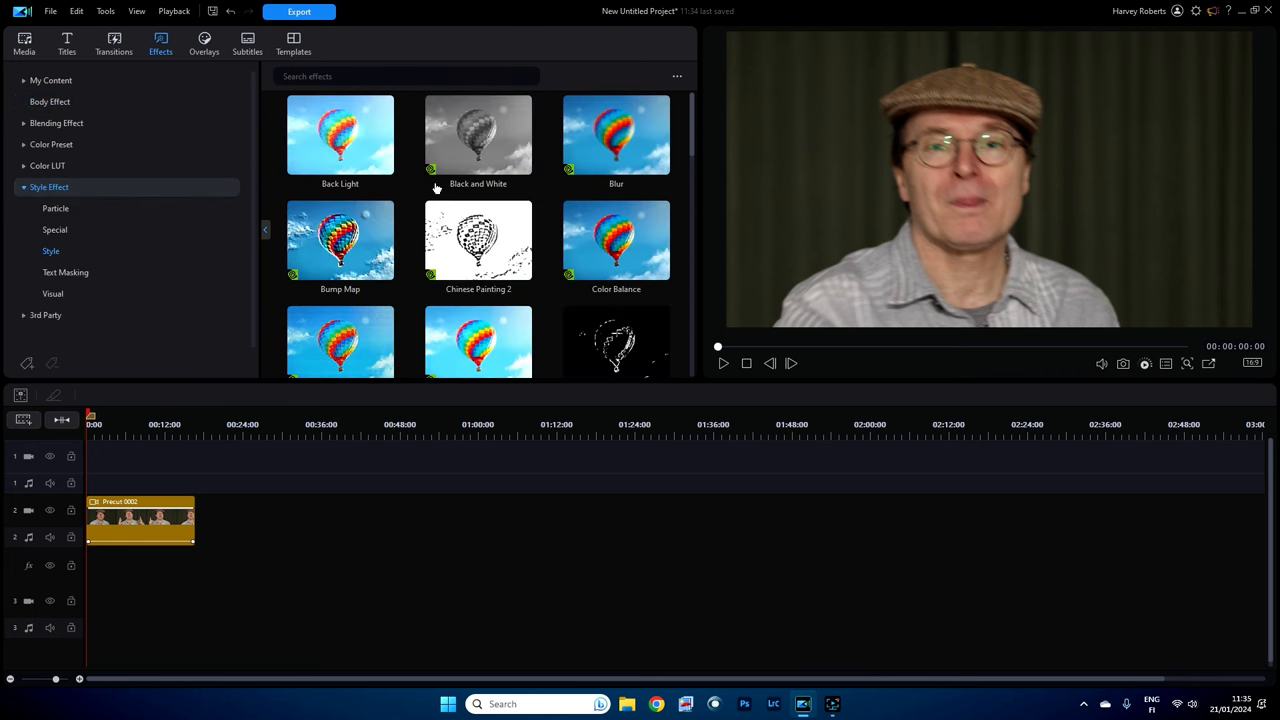
scroll("down", 3)
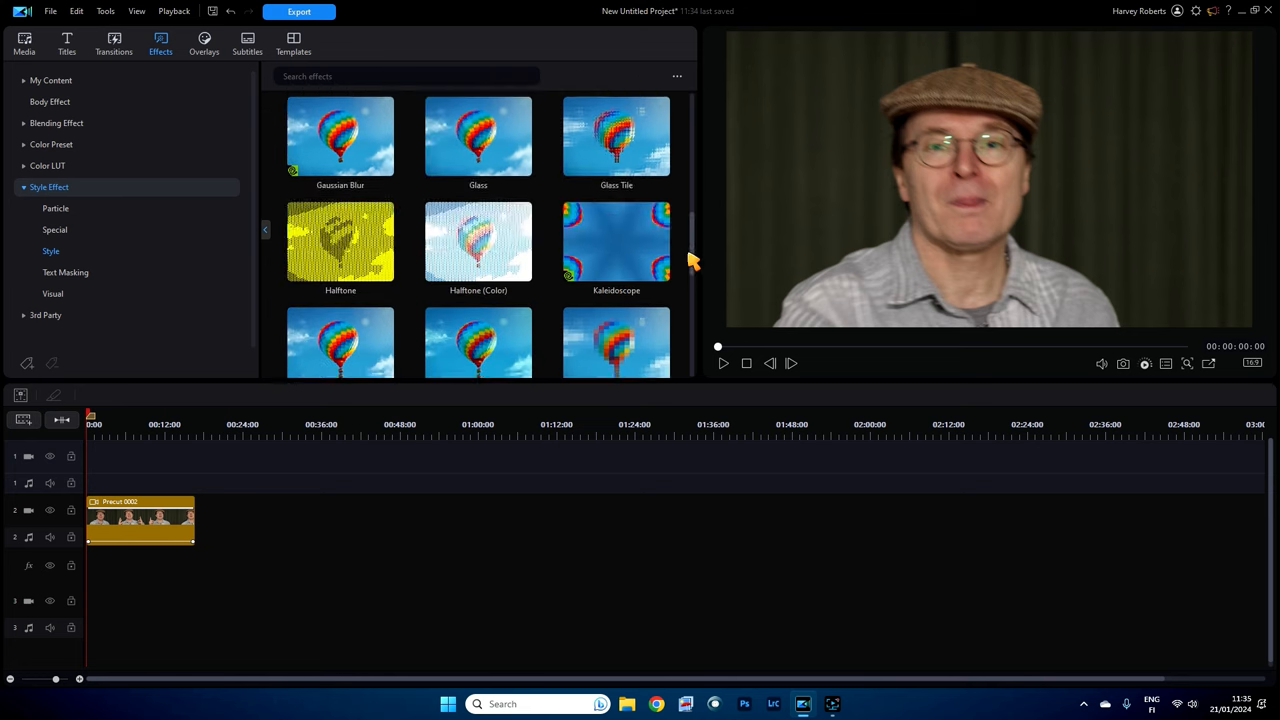
scroll("down", 3)
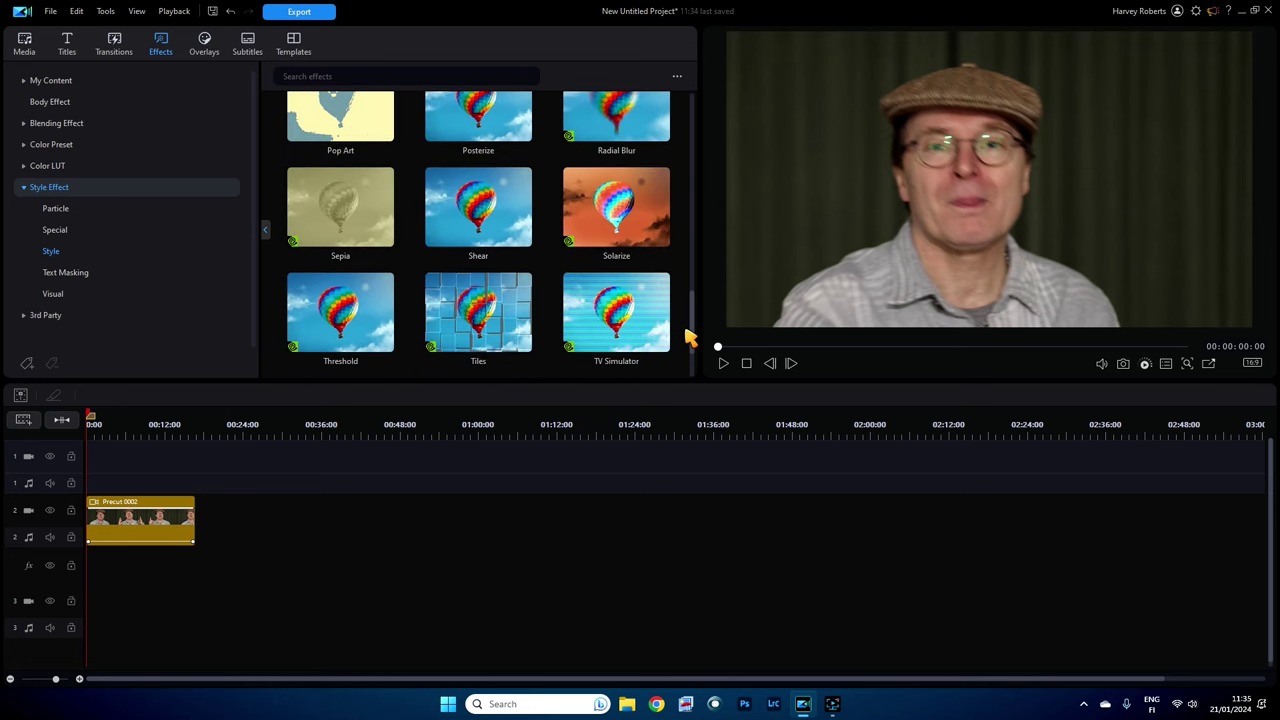
scroll("down", 3)
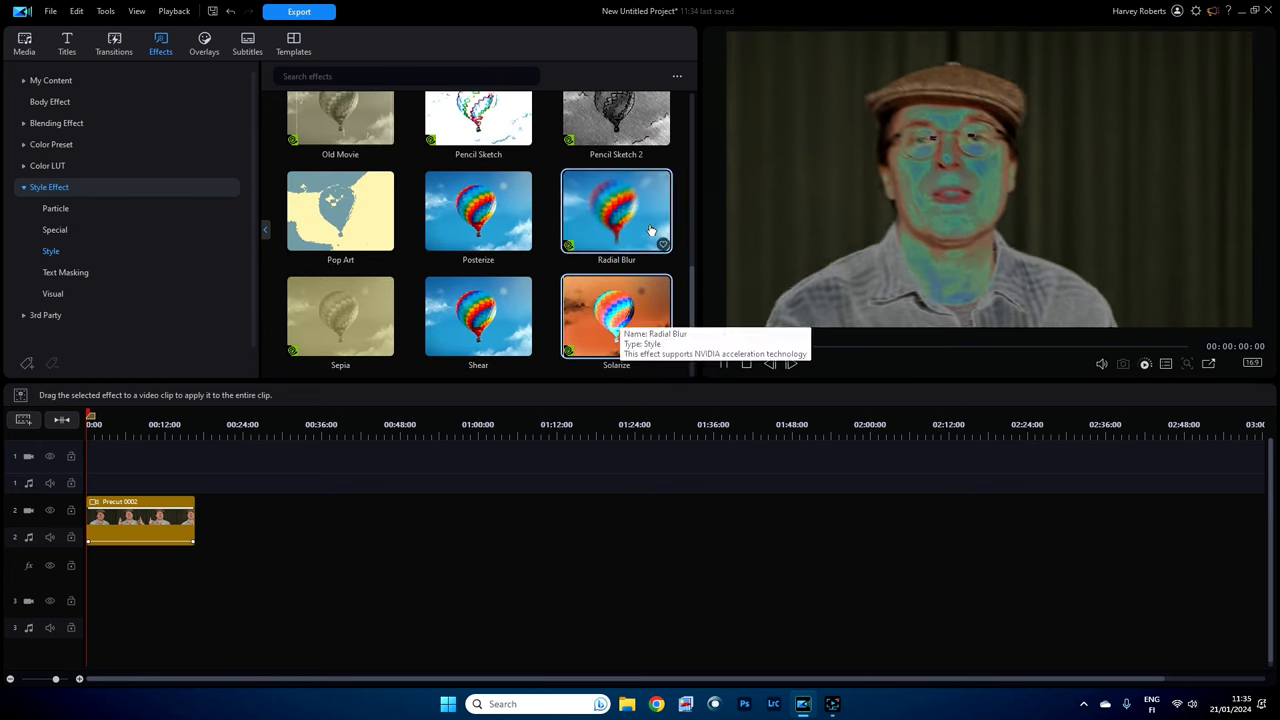
Step: Preview Solarize, Pencil Sketch and Chinese Painting 2 on the clip, pausing on the sketch
left_click(723, 364)
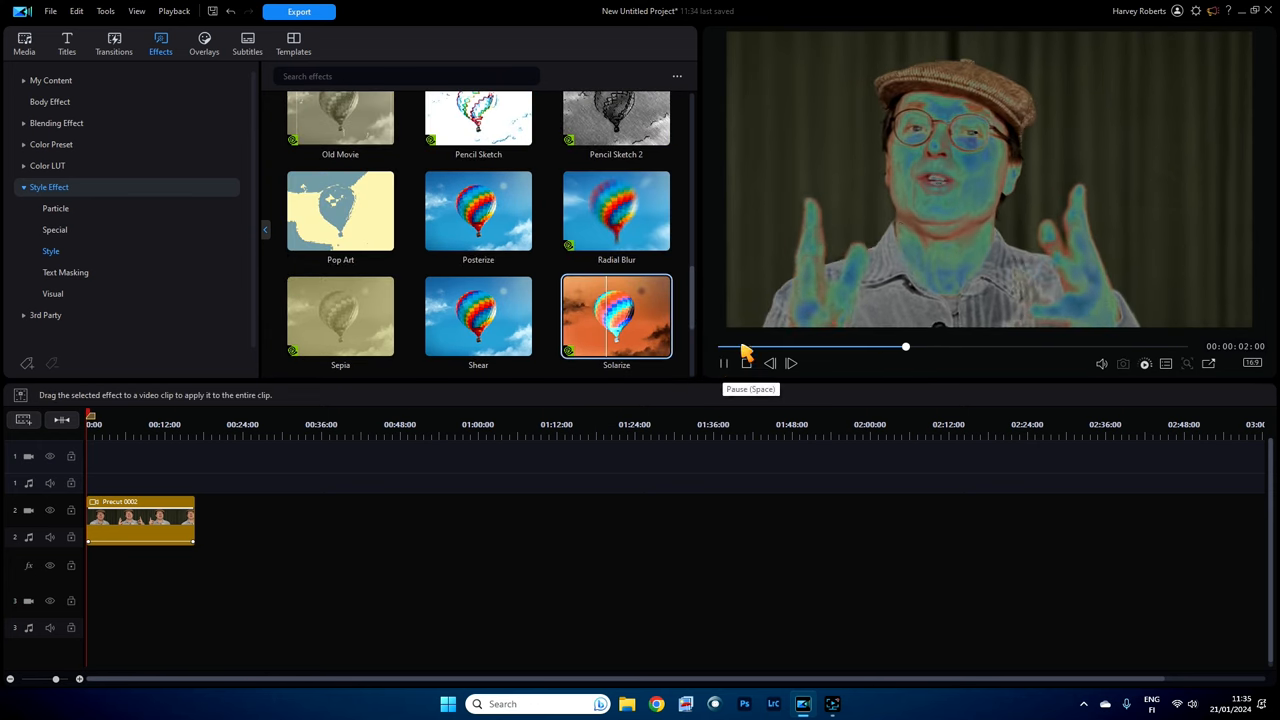
left_click(722, 363)
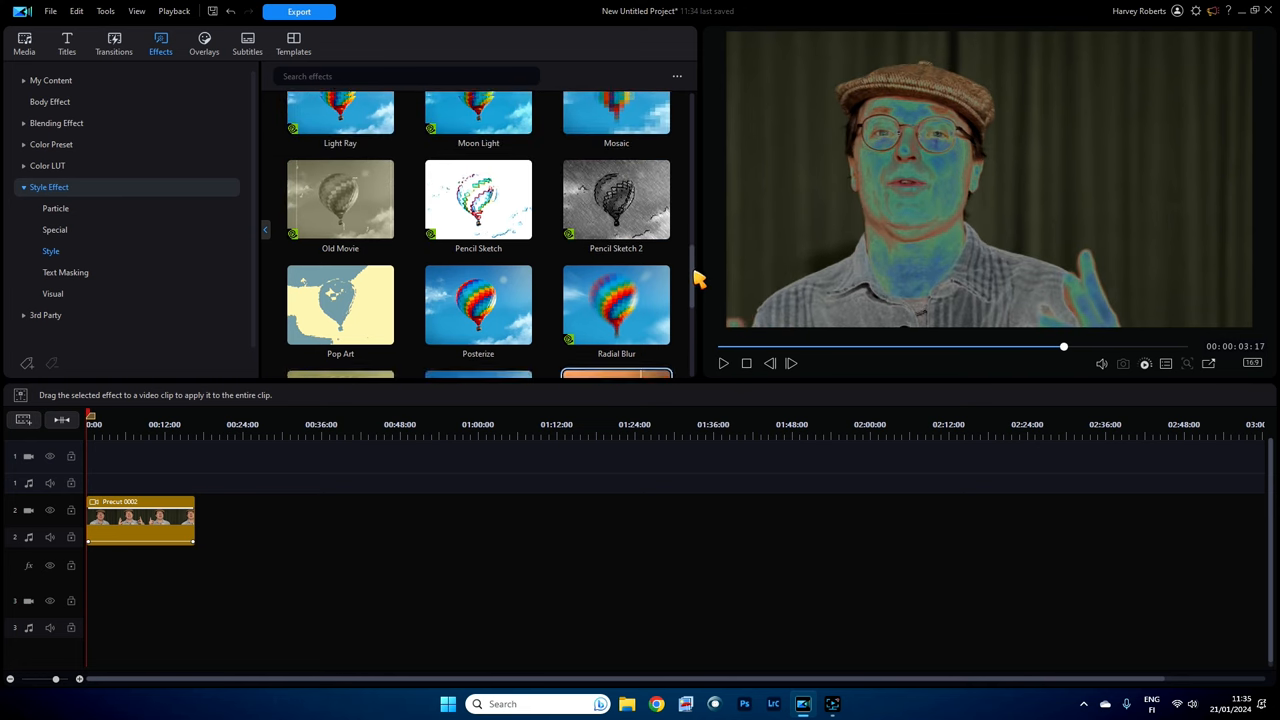
left_click(478, 205)
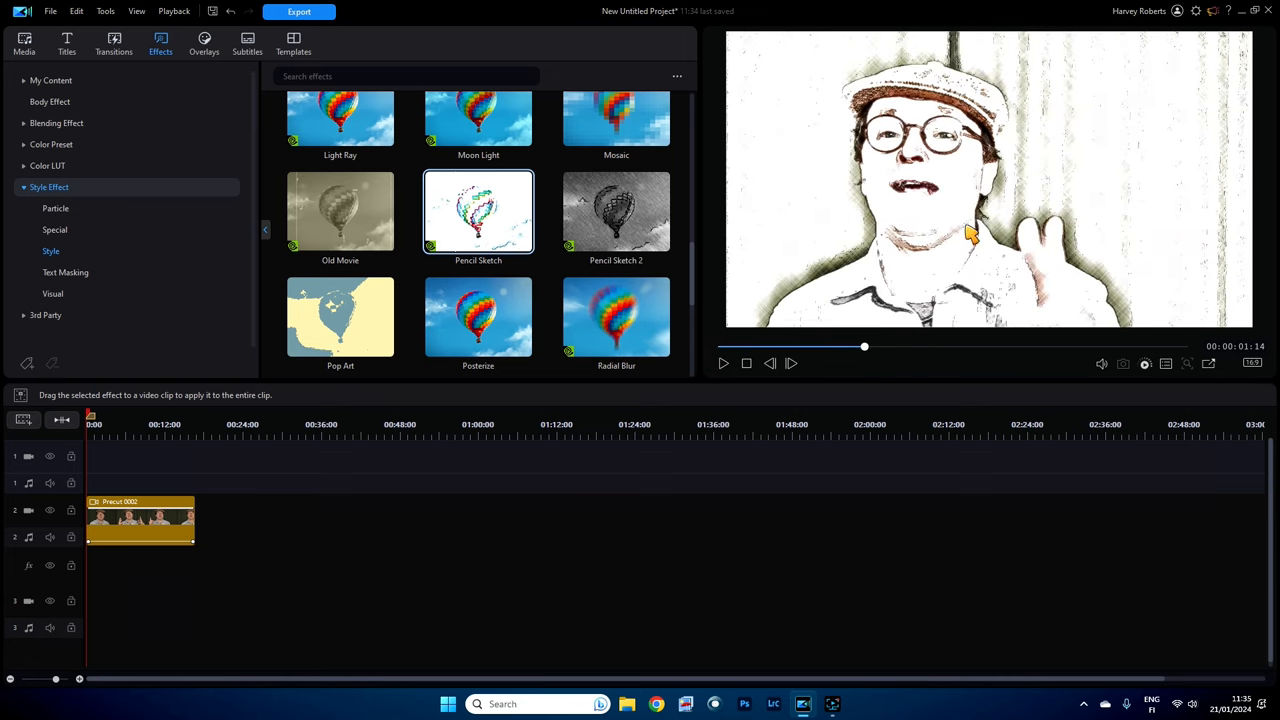
mouse_move(888, 248)
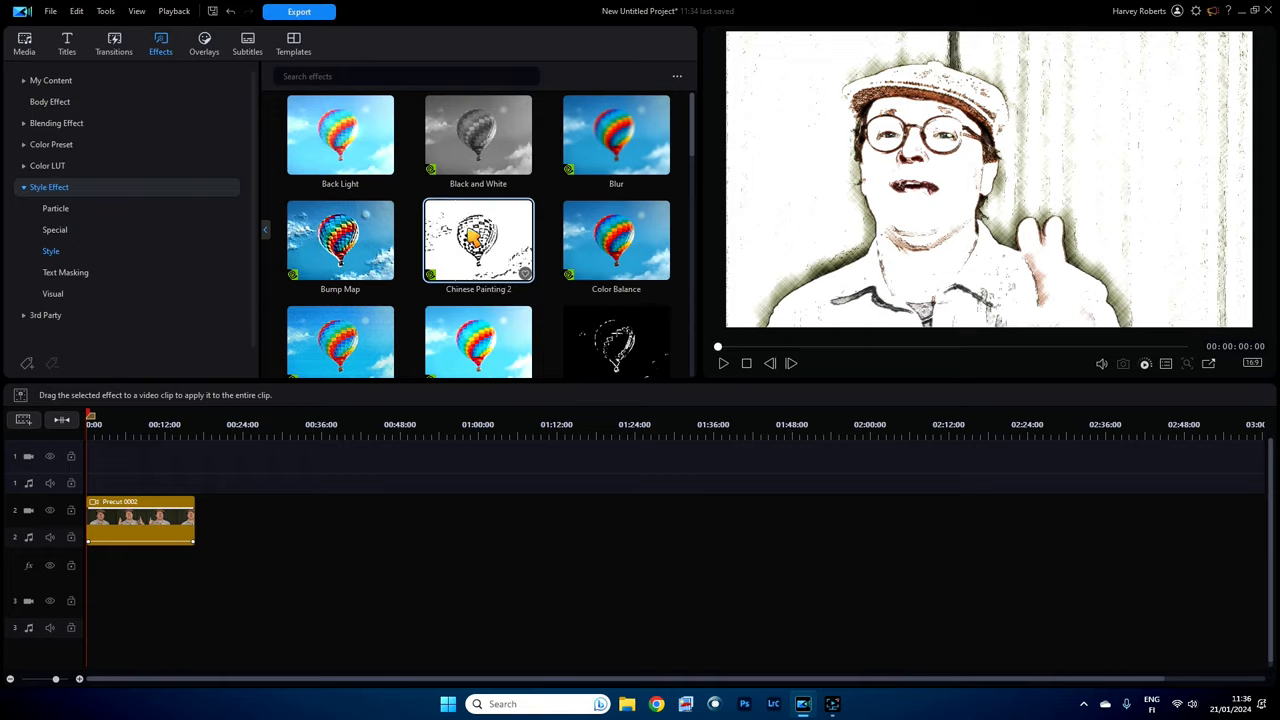
left_click(722, 363)
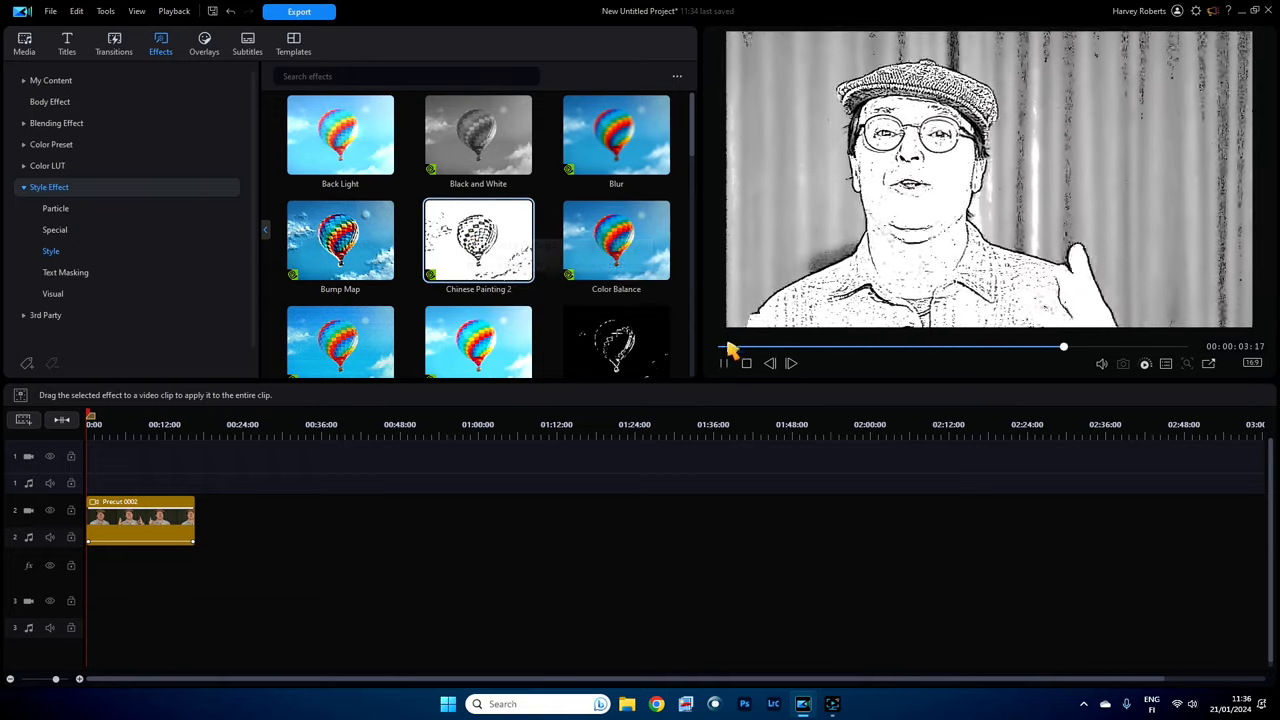
left_click(722, 363)
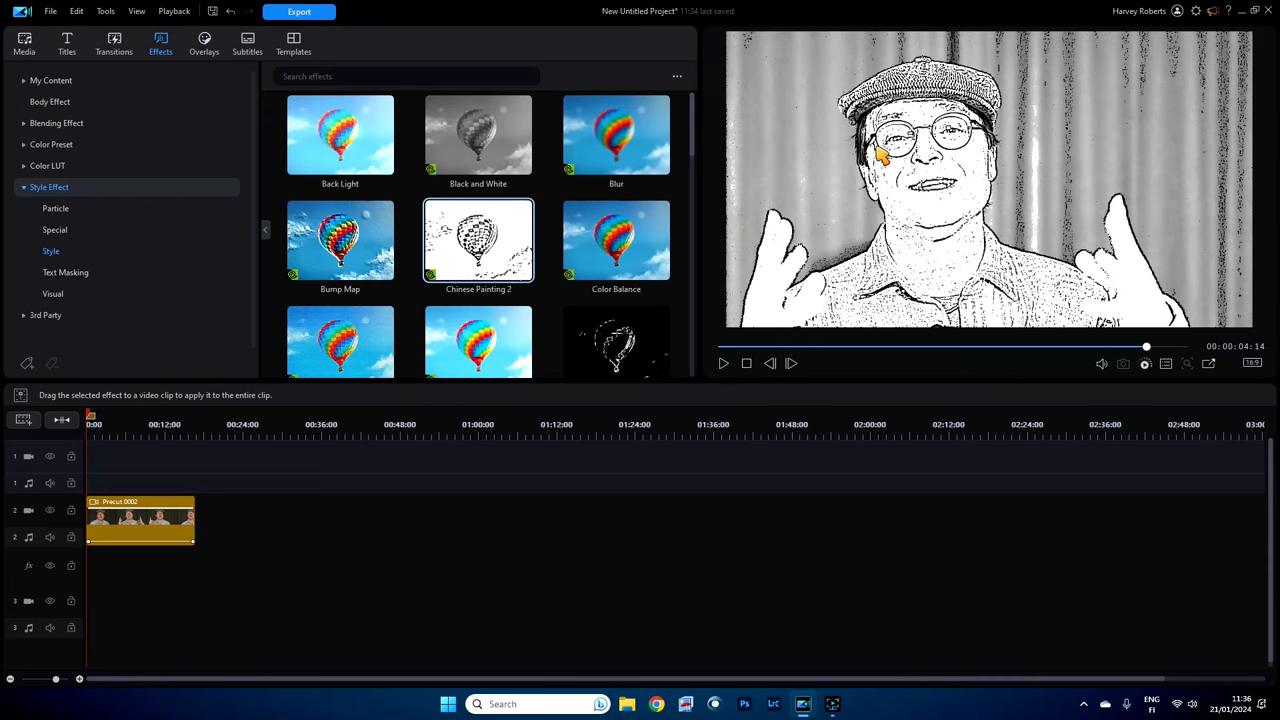
mouse_move(557, 313)
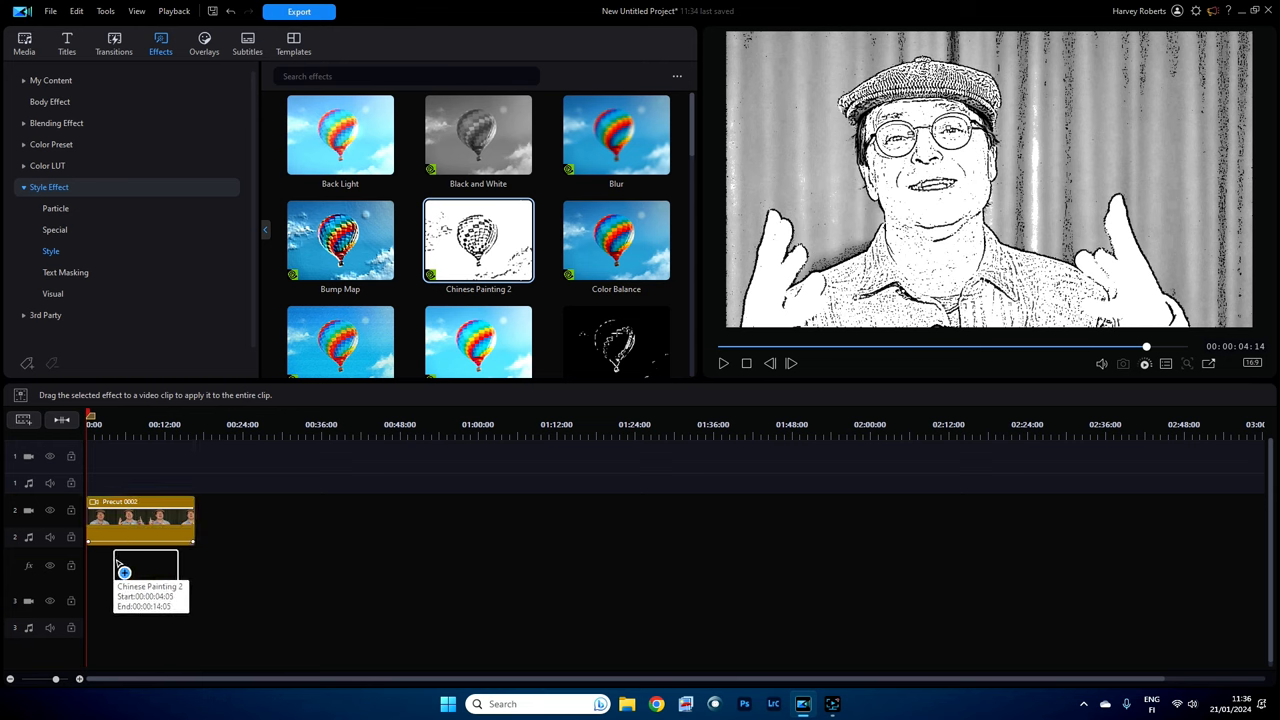
Step: Drag the Chinese Painting 2 effect onto the fx track below Precut 0002
left_click_drag(478, 240, 145, 565)
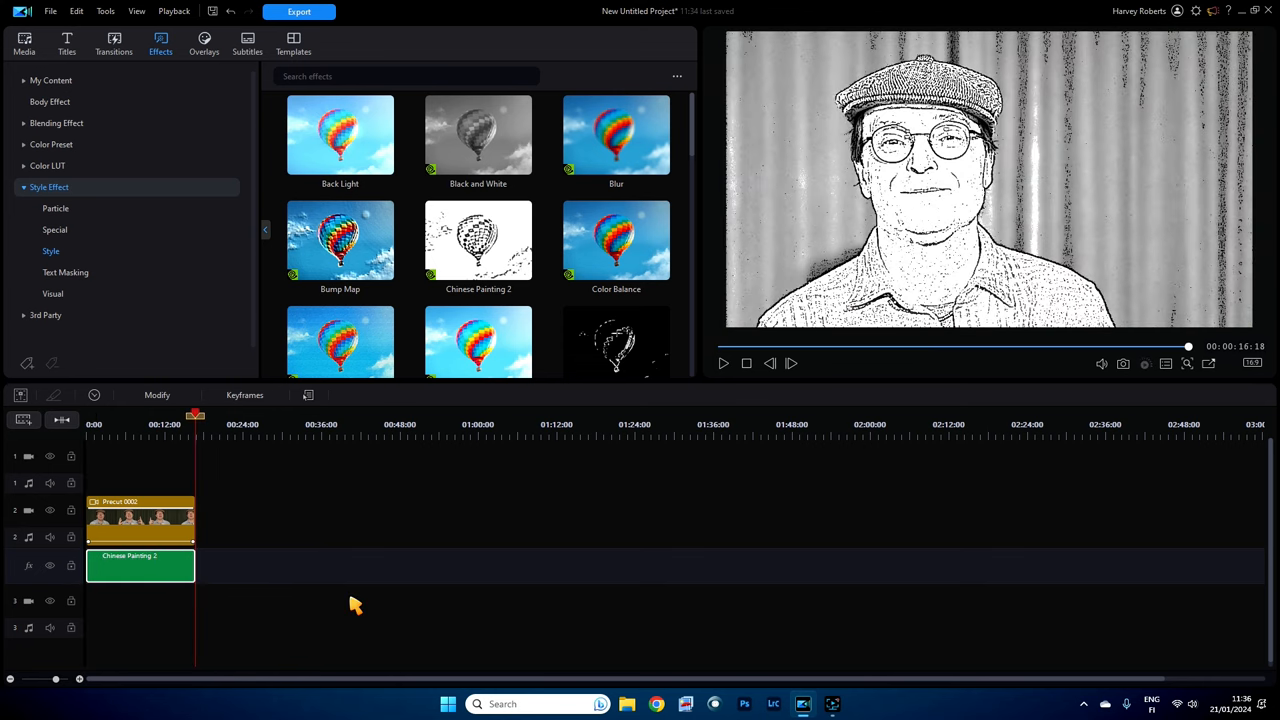
mouse_move(942, 261)
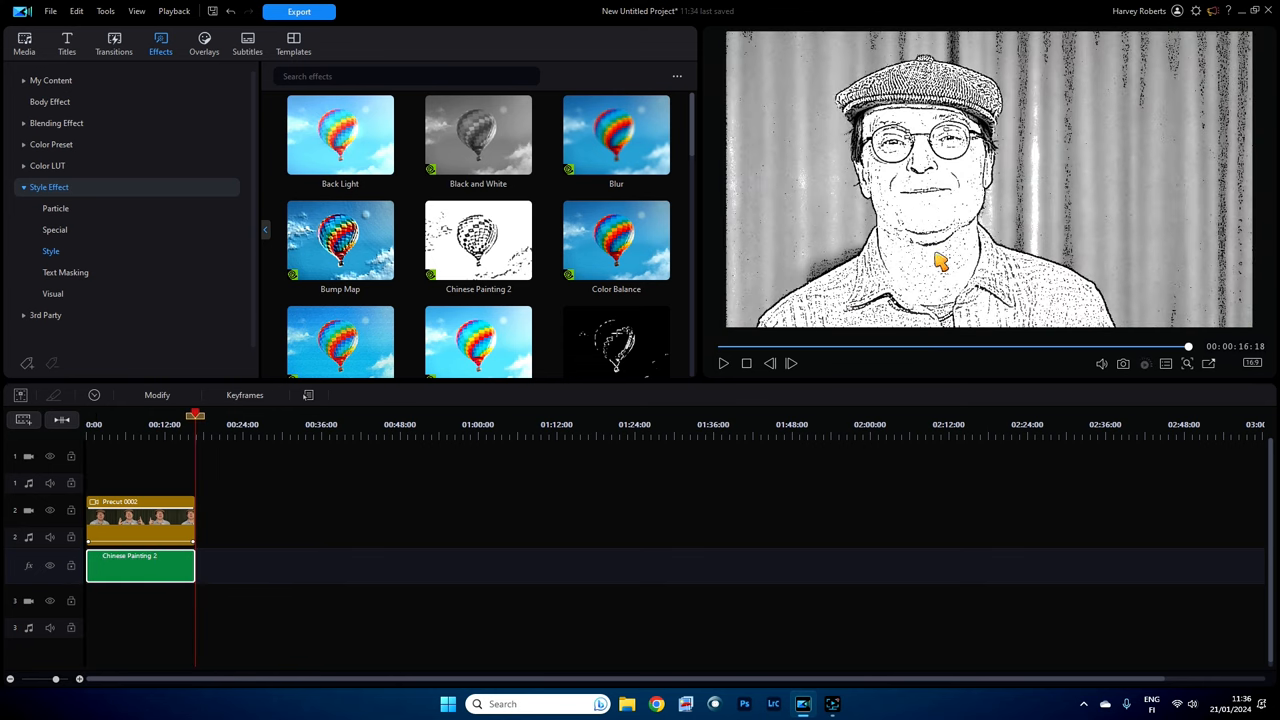
mouse_move(148, 570)
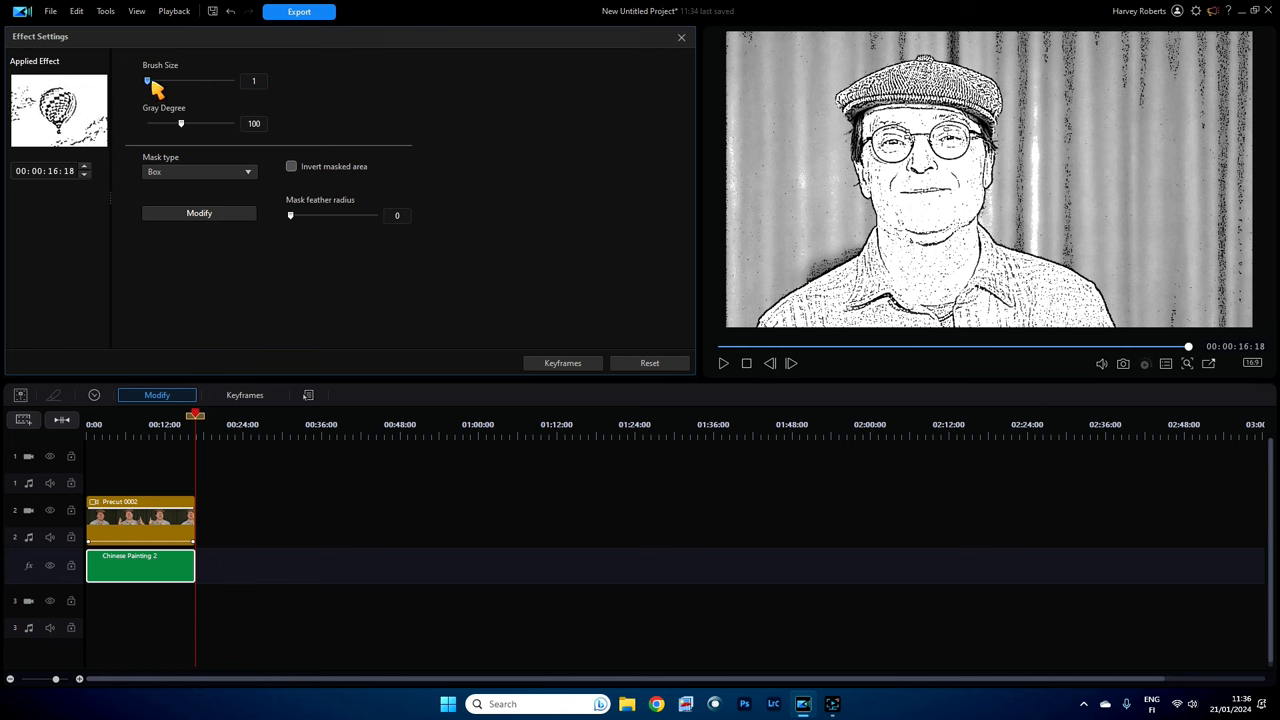
Step: Test a thicker brush, return Brush Size to 1, and bring Gray Degree to 0
left_click_drag(147, 80, 234, 80)
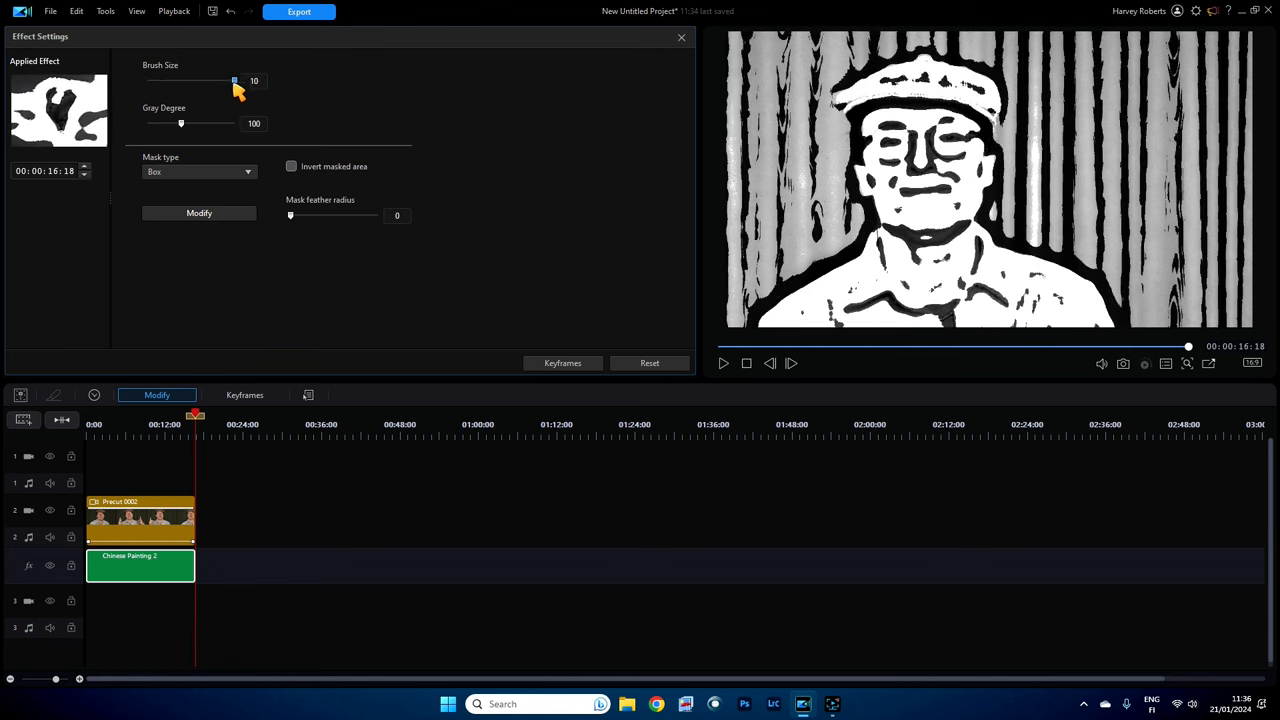
left_click_drag(234, 80, 147, 80)
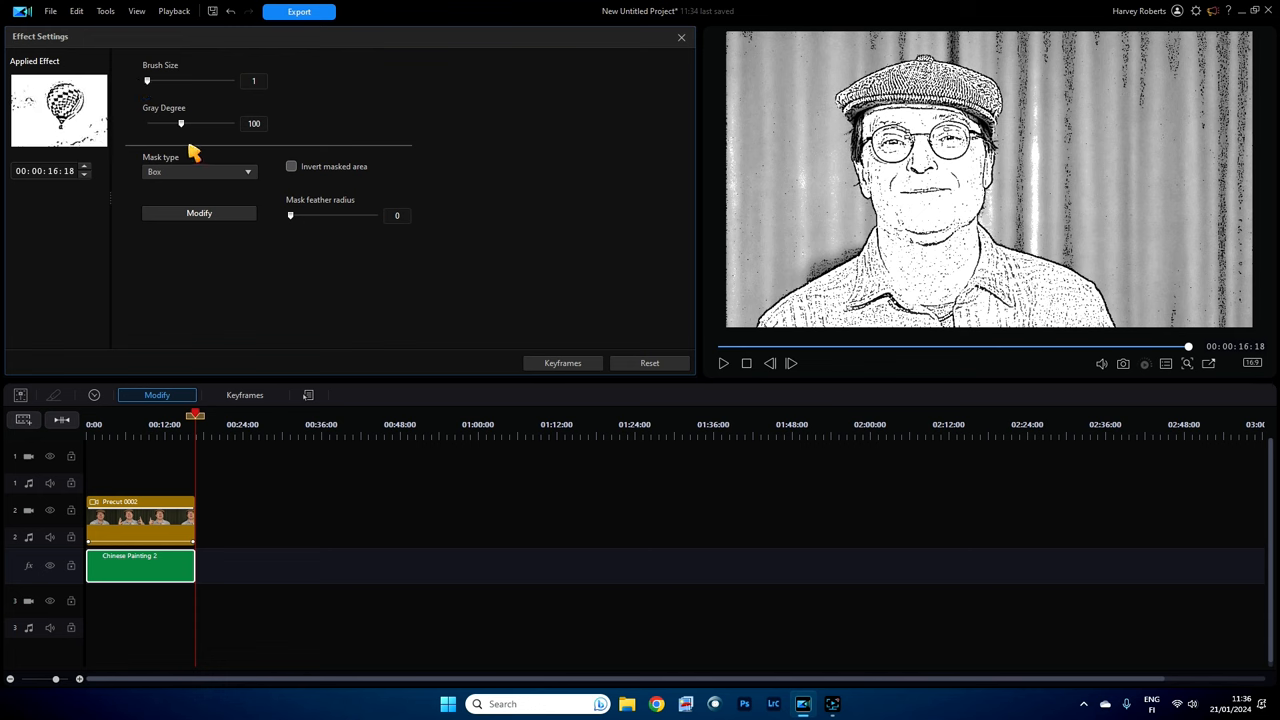
mouse_move(181, 123)
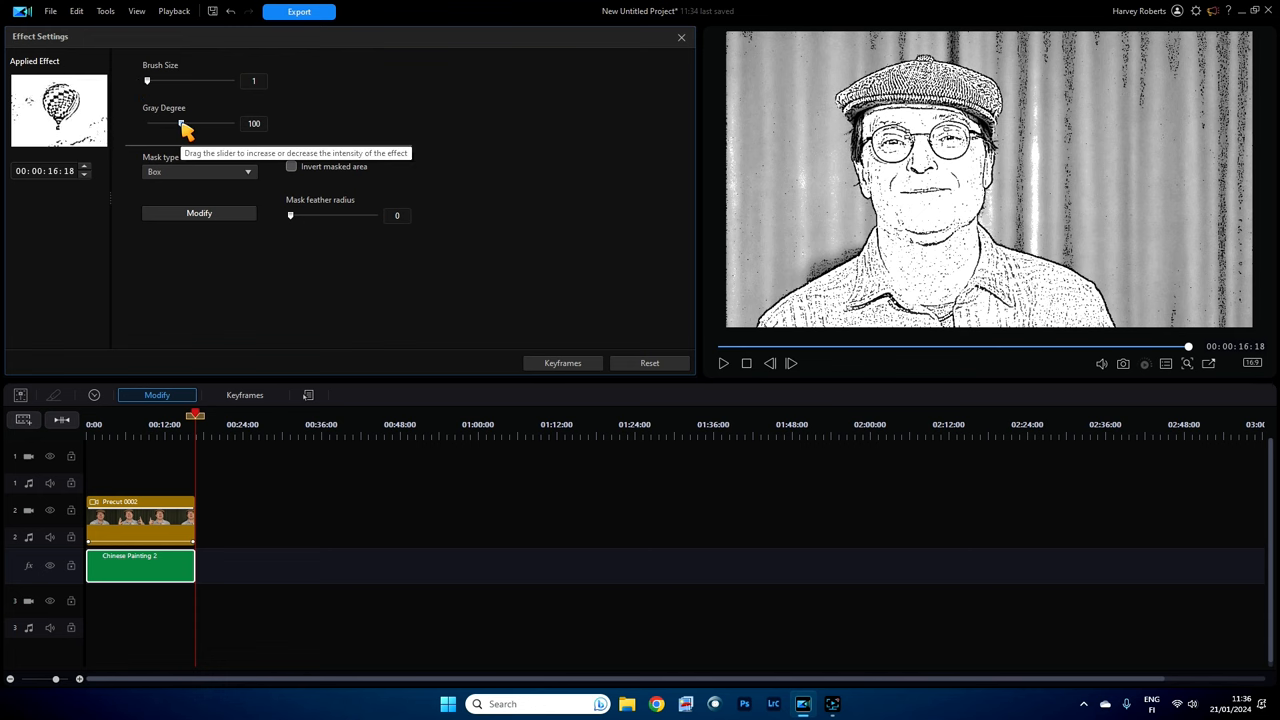
left_click_drag(181, 123, 193, 123)
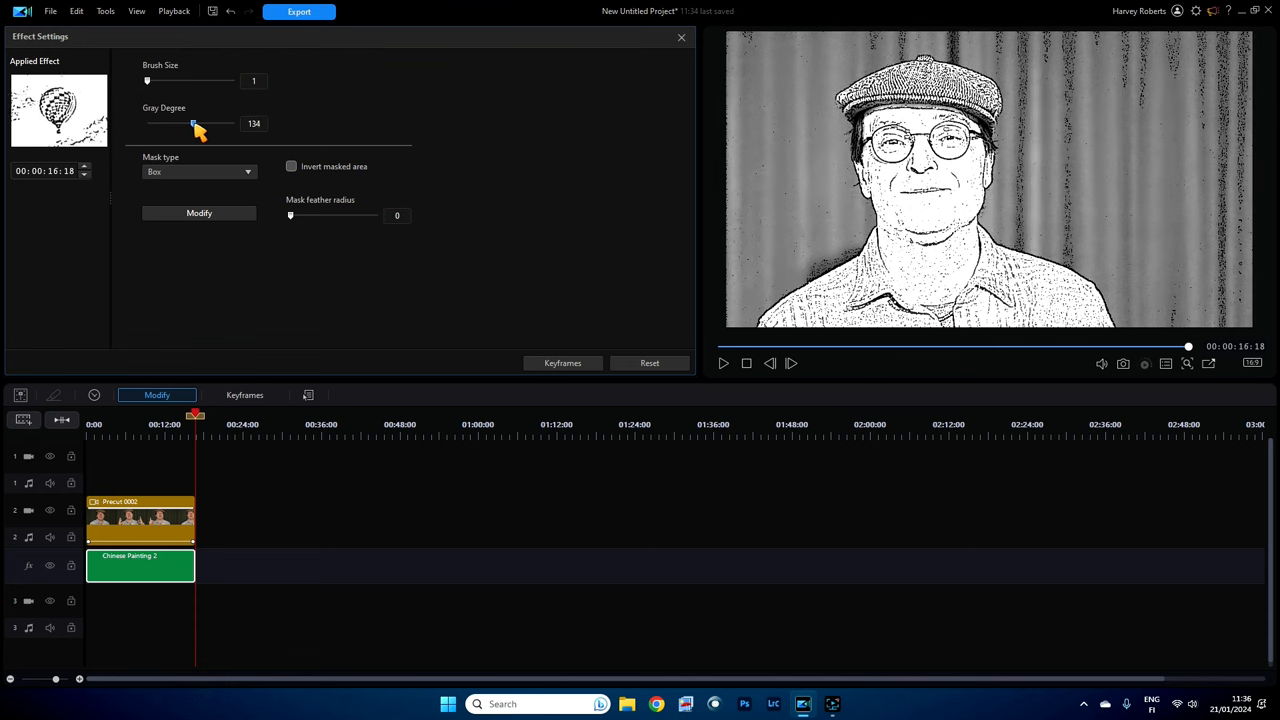
left_click_drag(192, 123, 224, 123)
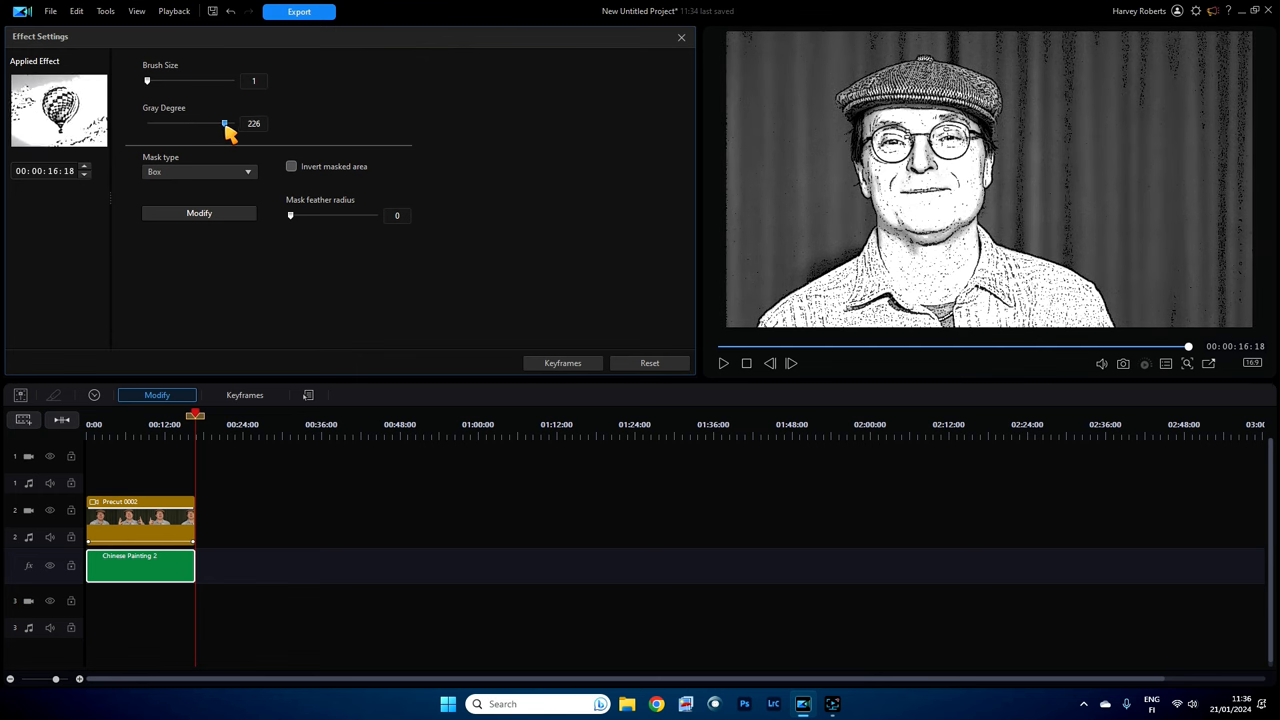
left_click_drag(225, 123, 227, 123)
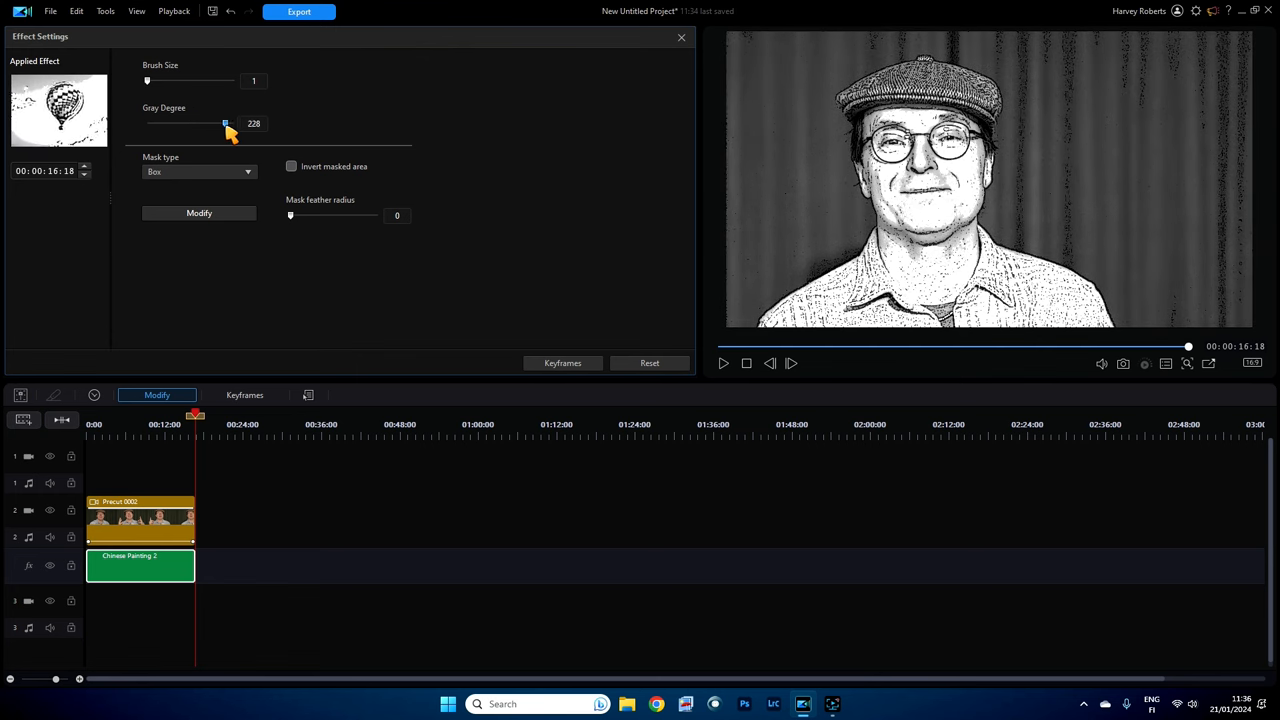
left_click_drag(225, 123, 148, 123)
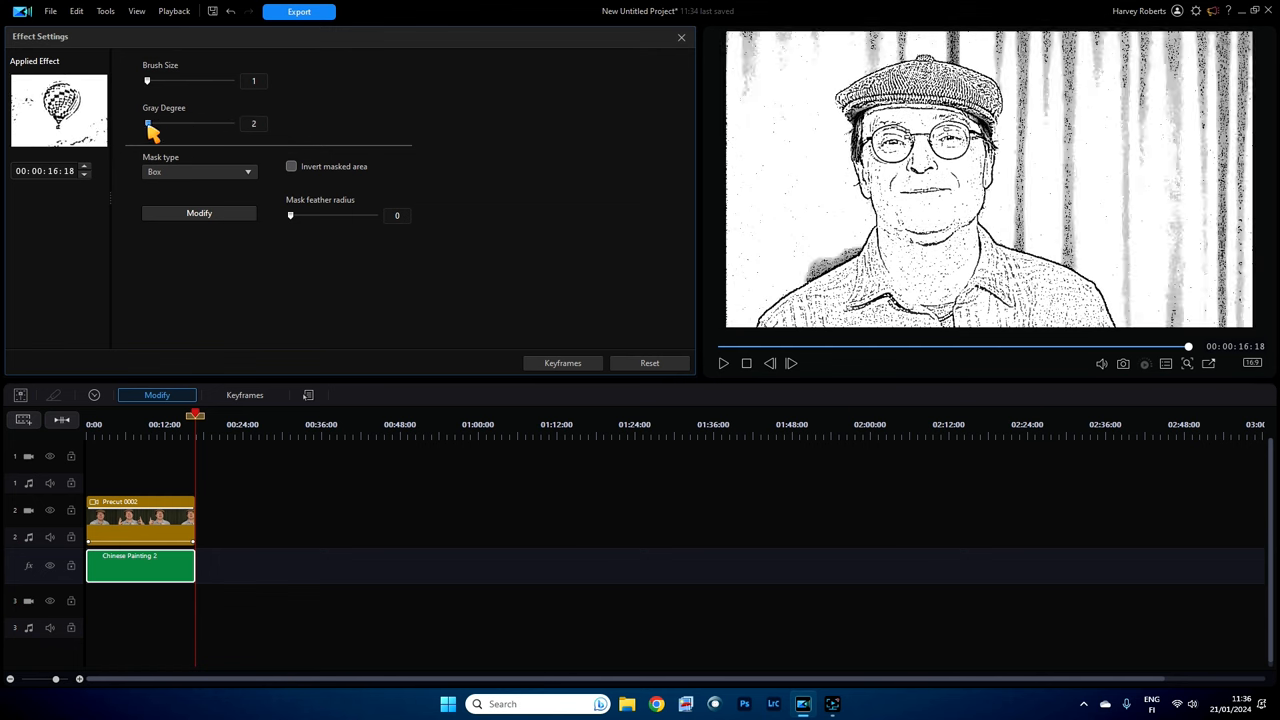
left_click_drag(150, 123, 147, 123)
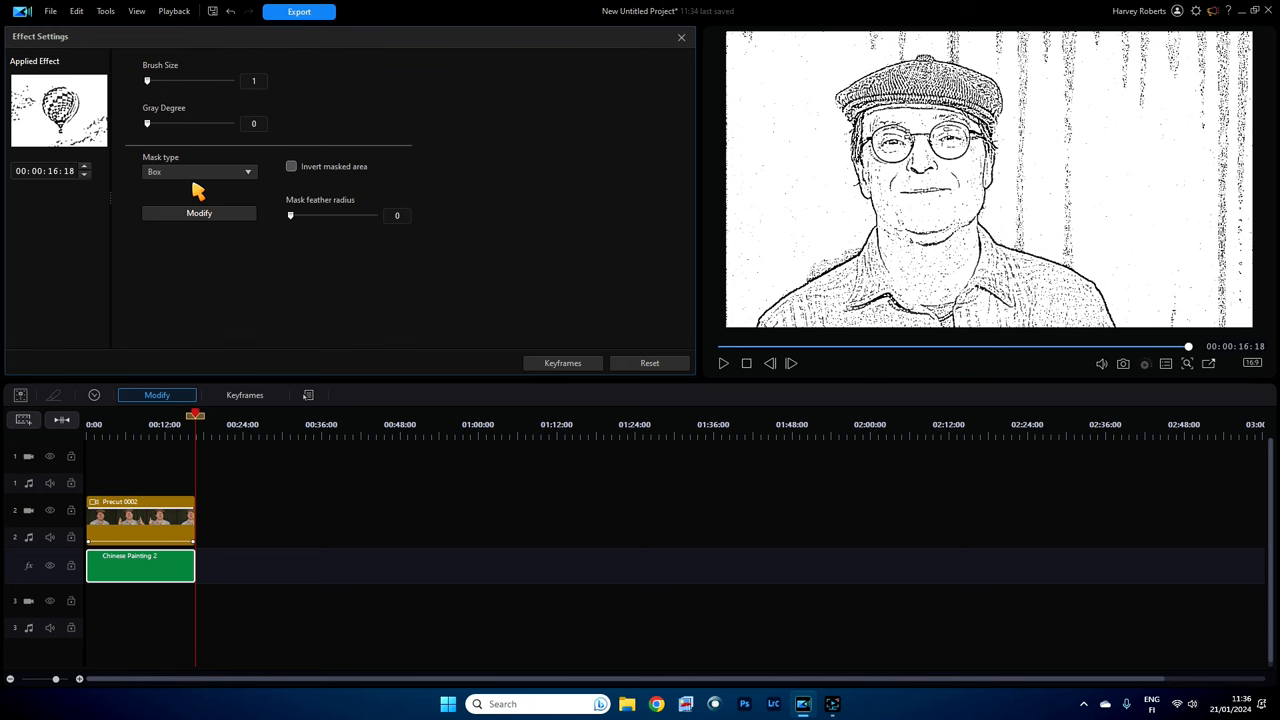
Step: Try an inverted circle mask on the effect with a slightly feathered edge
left_click(198, 171)
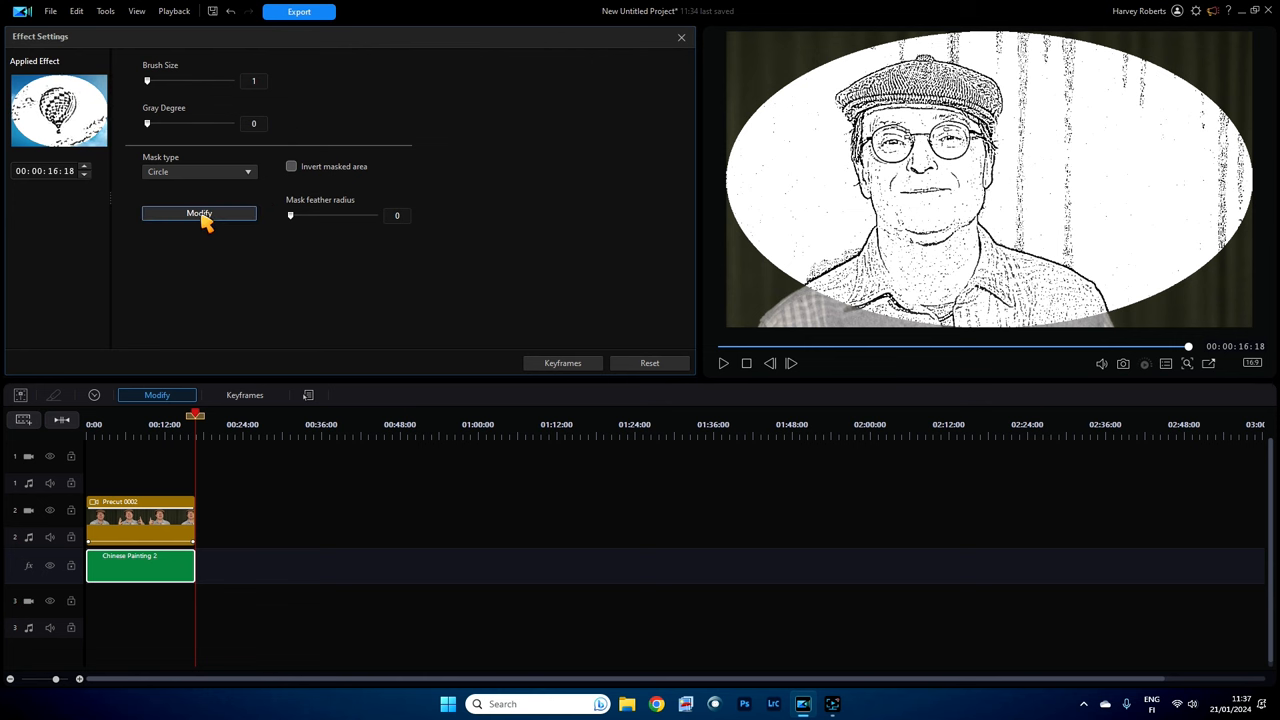
left_click(199, 213)
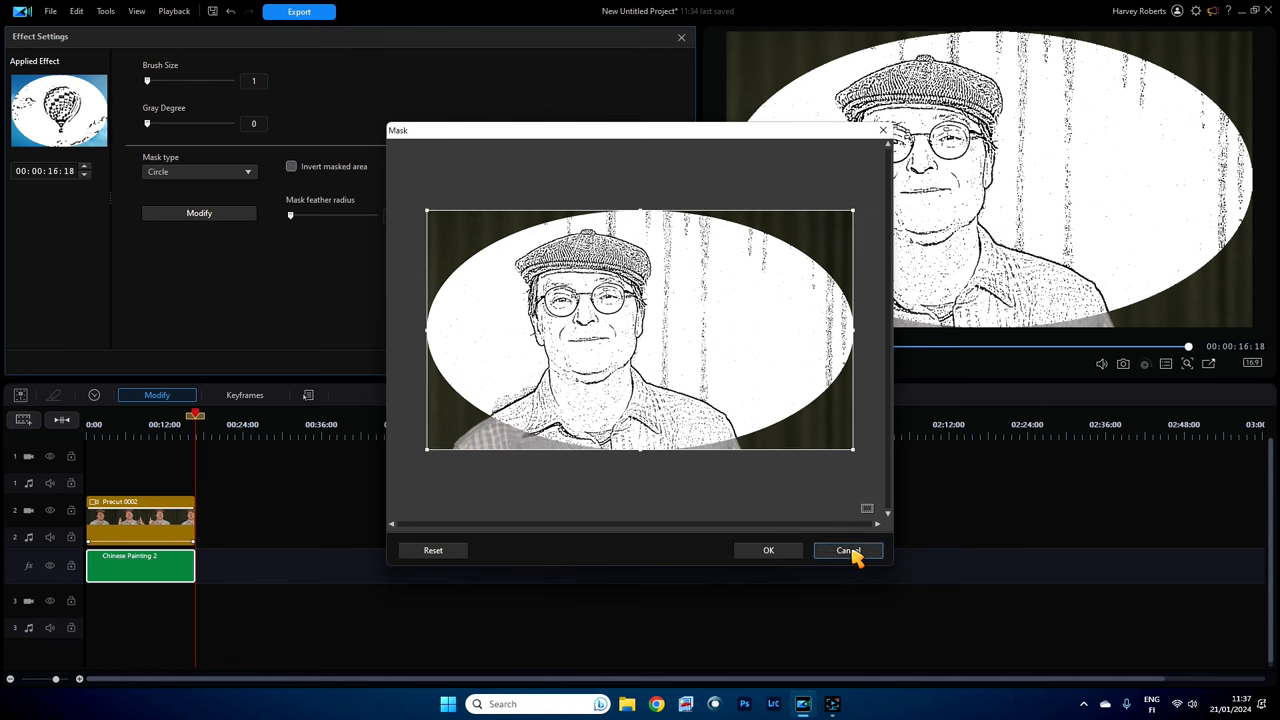
left_click(847, 550)
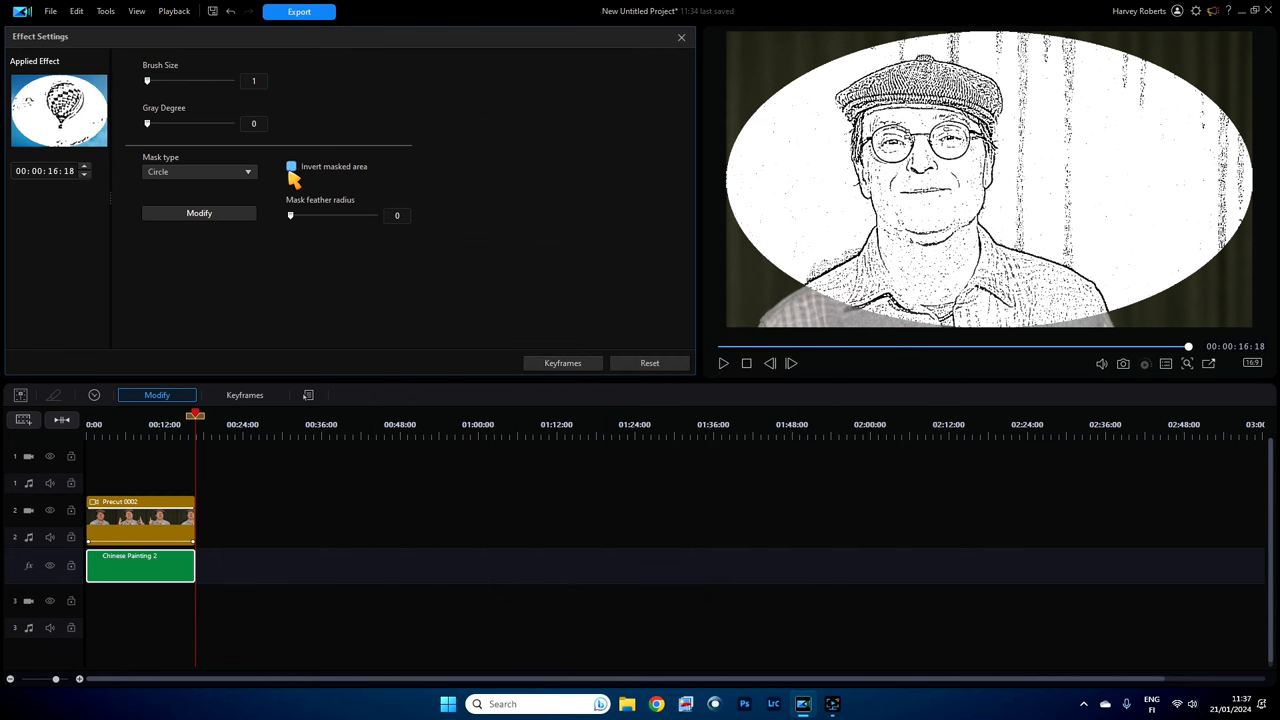
left_click(291, 166)
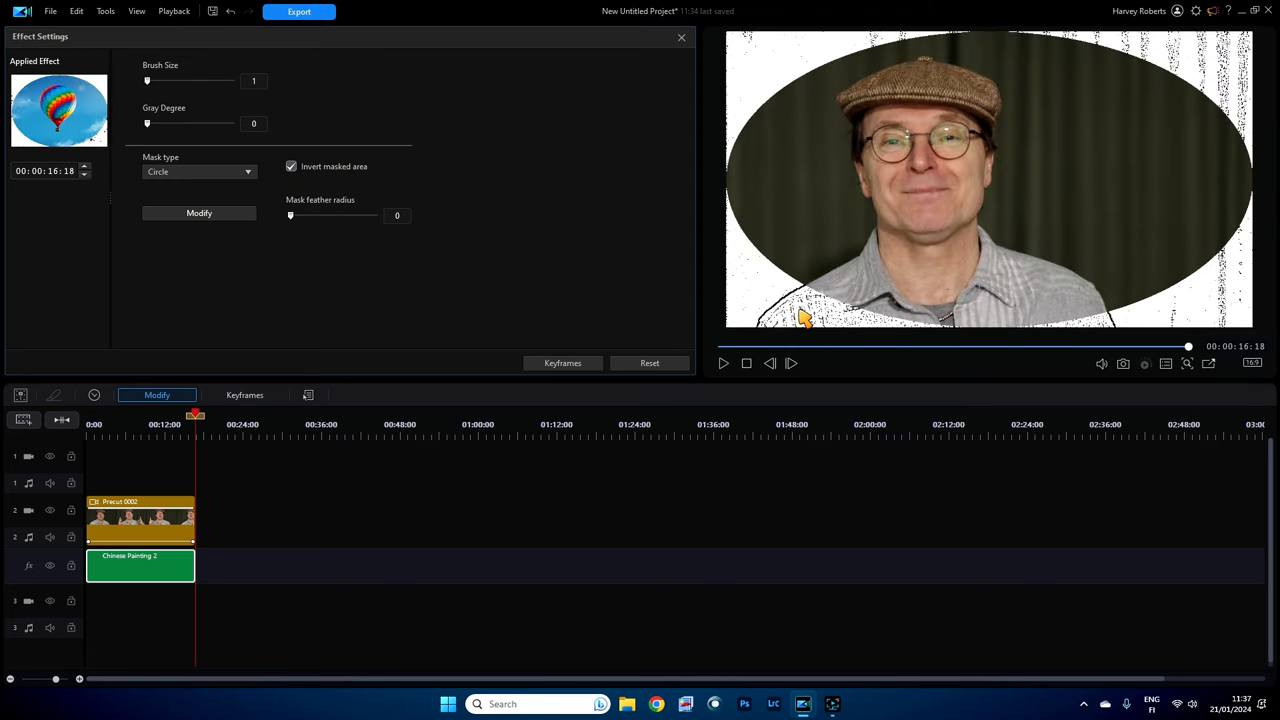
left_click_drag(290, 215, 307, 215)
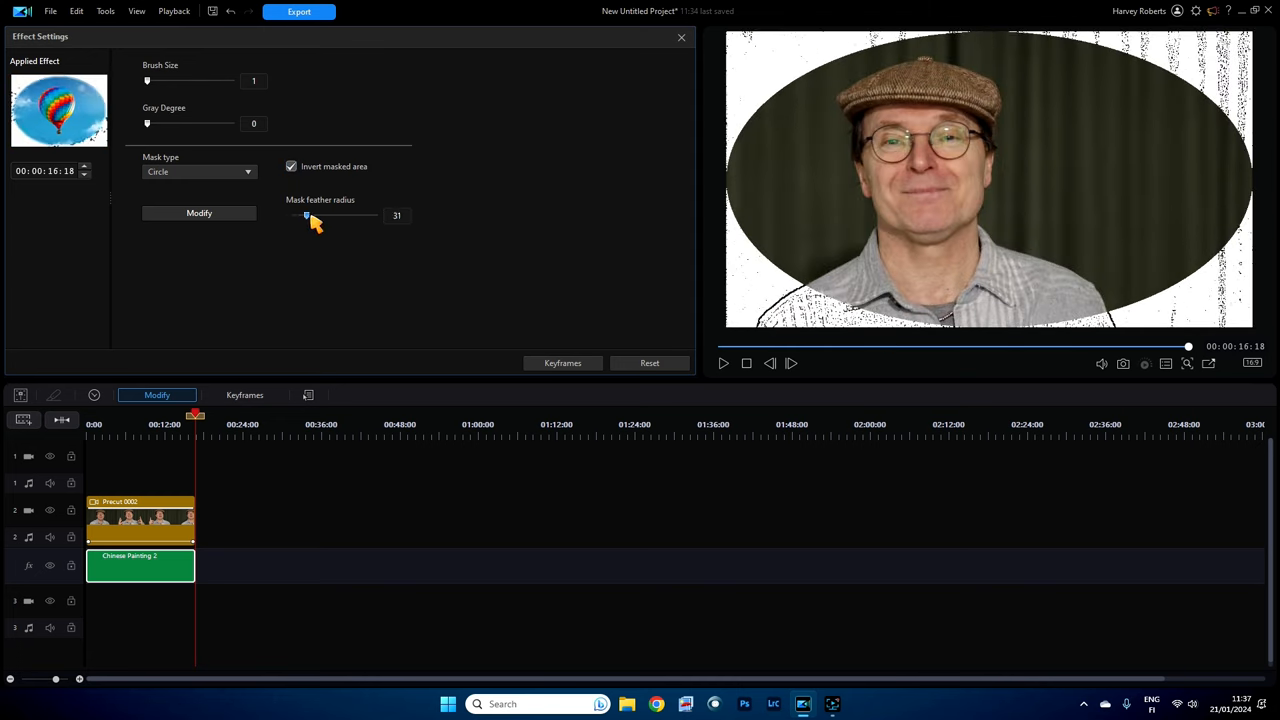
left_click_drag(307, 215, 318, 215)
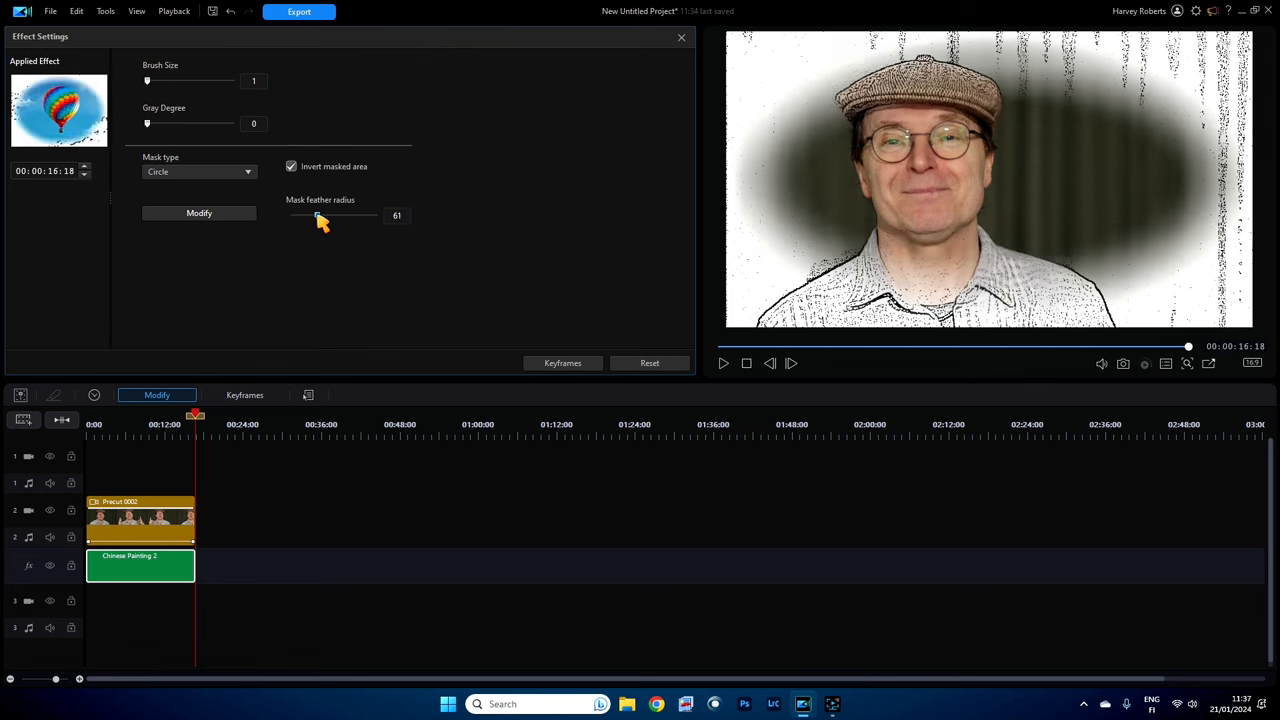
Step: Reset the effect to defaults, set Gray Degree to 0, and close Effect Settings
left_click(649, 363)
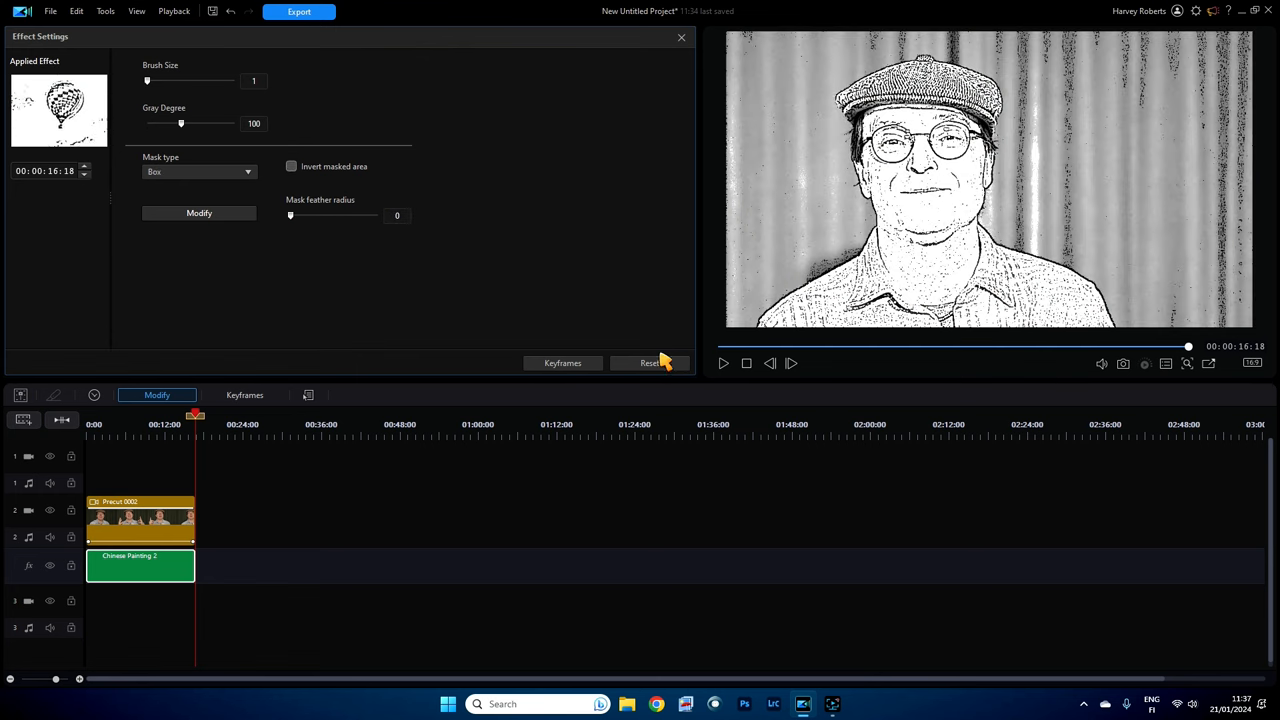
left_click_drag(181, 123, 147, 123)
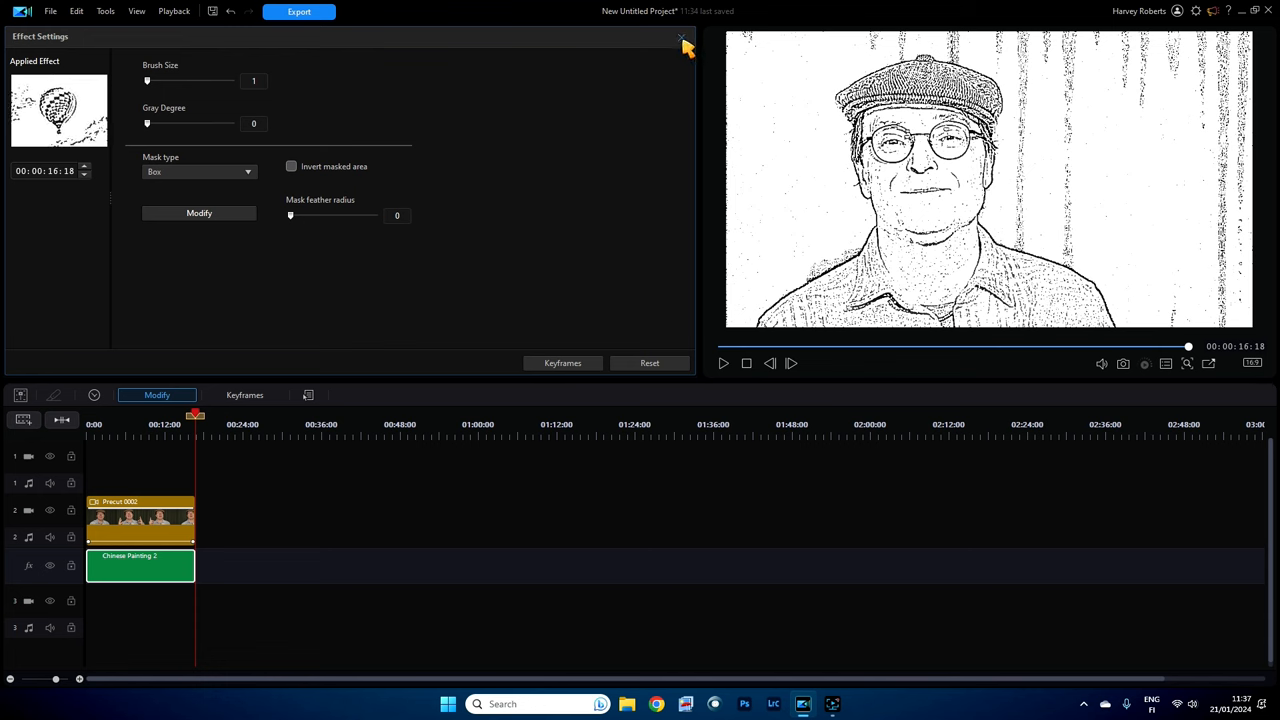
left_click(682, 38)
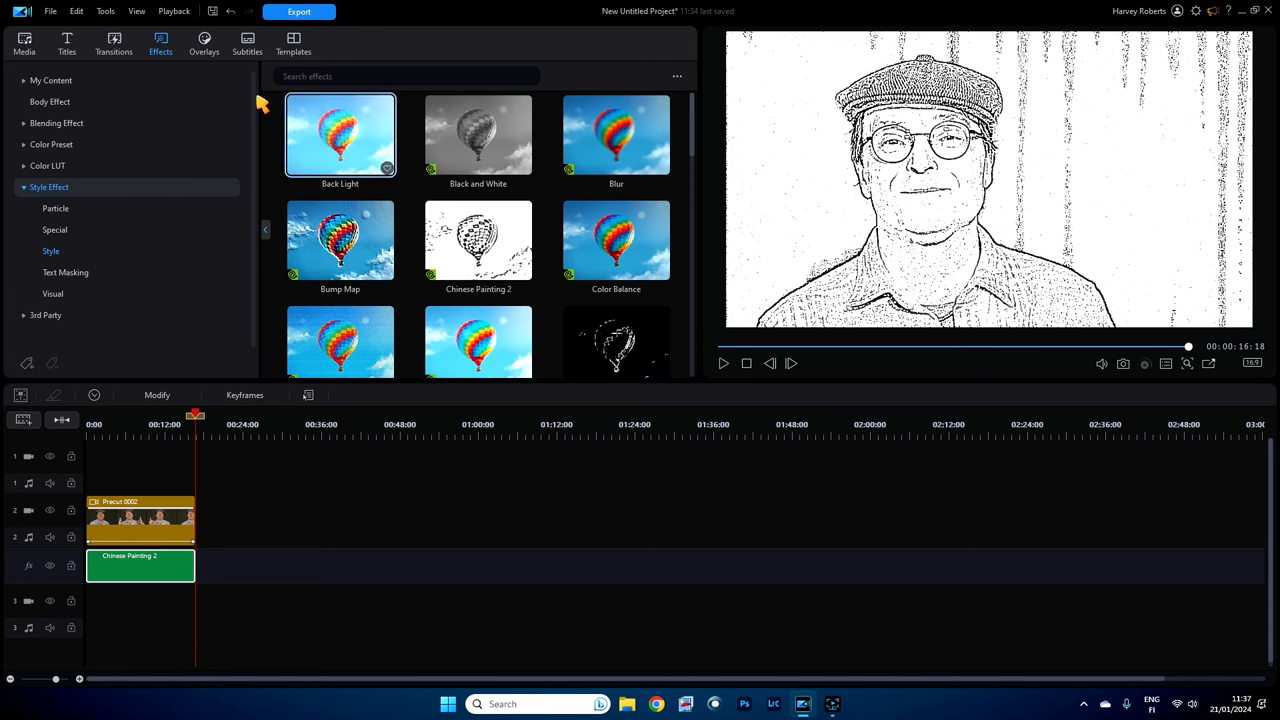
Step: Switch to the Media library to get the Precut 0002 clip
left_click(25, 45)
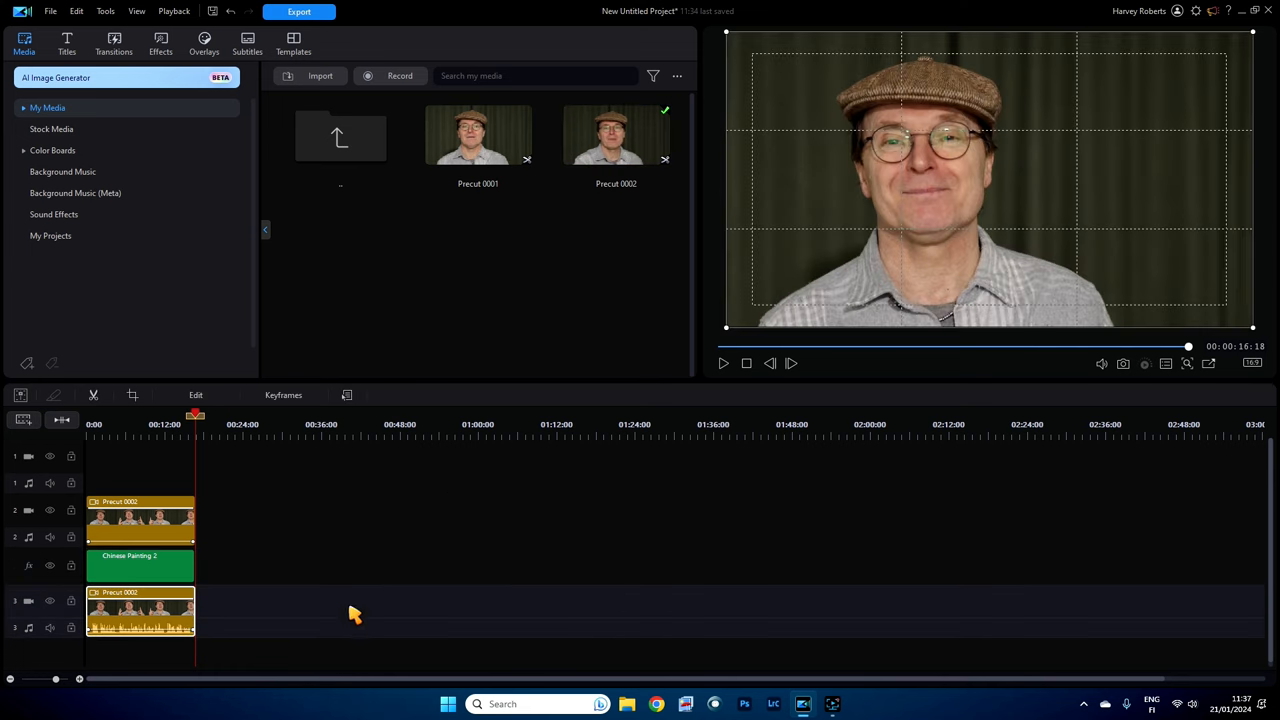
mouse_move(140, 625)
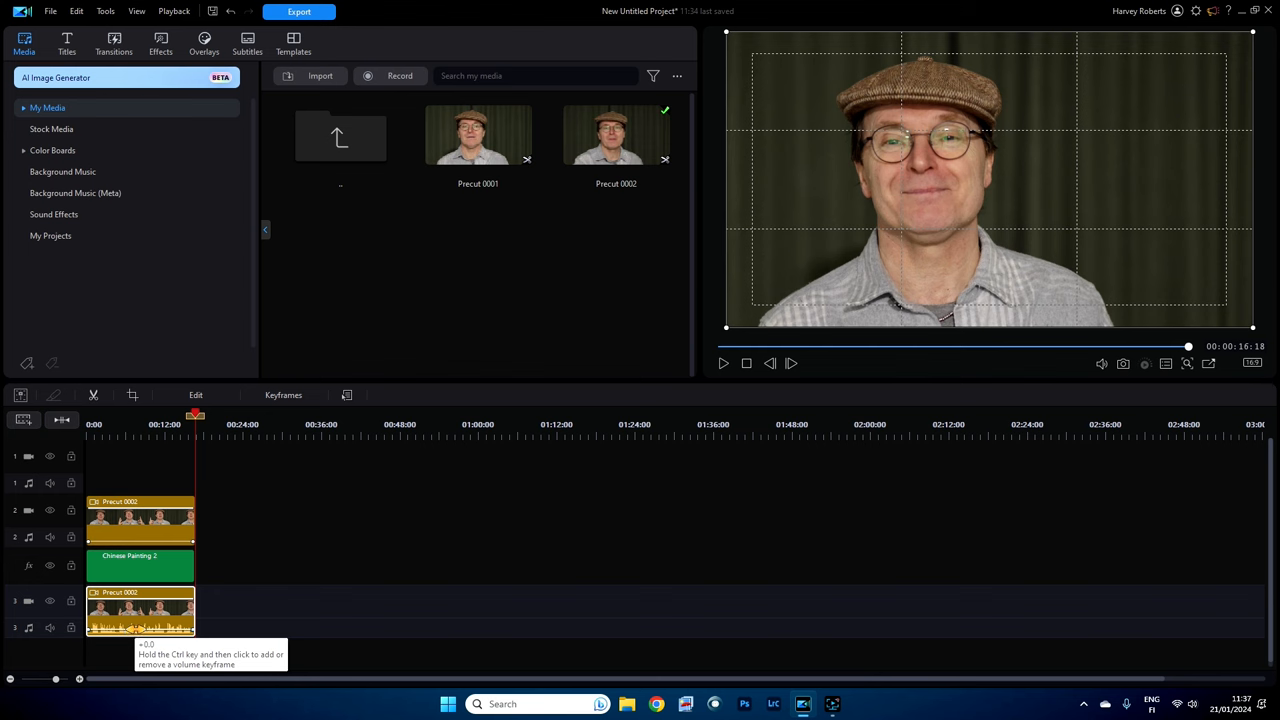
mouse_move(238, 637)
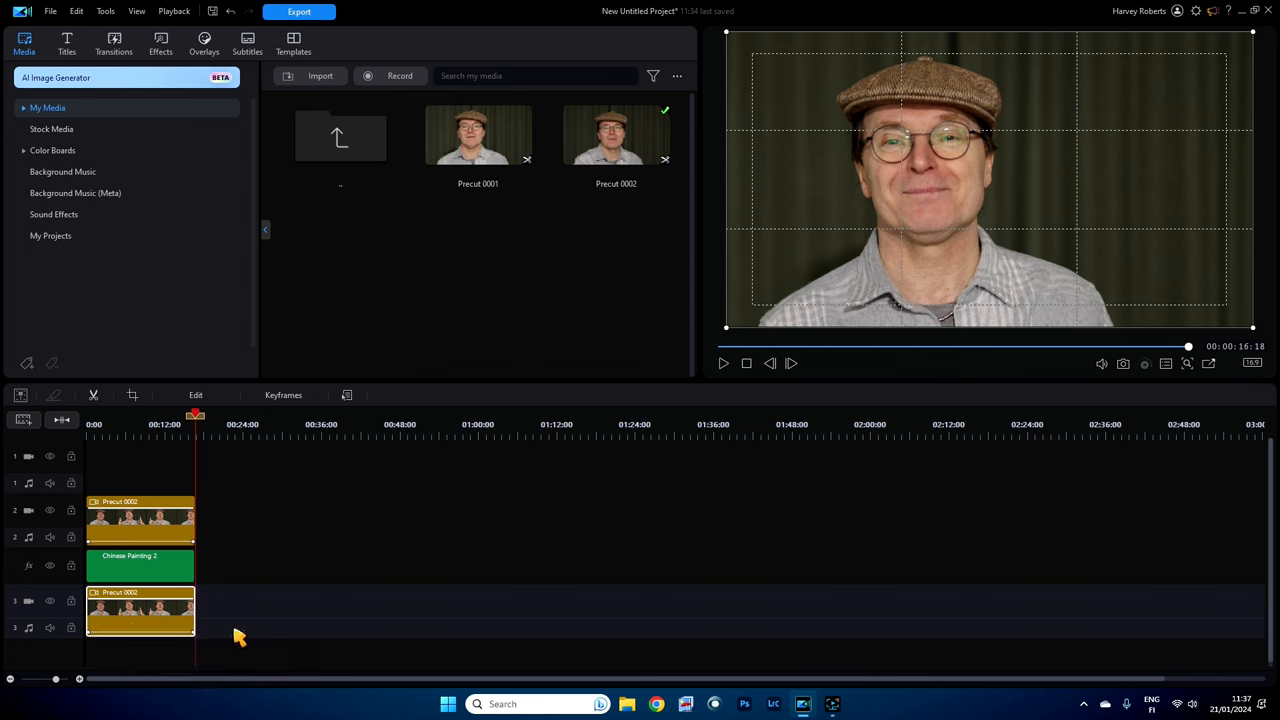
mouse_move(140, 617)
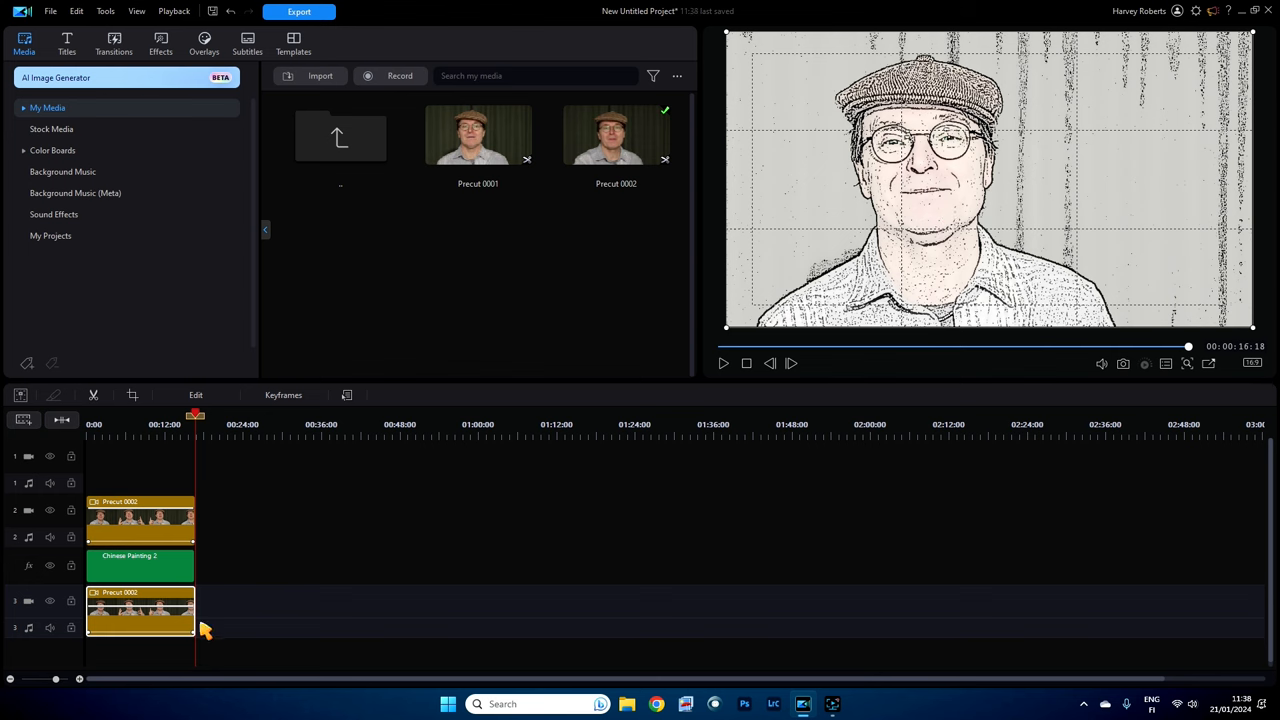
mouse_move(140, 616)
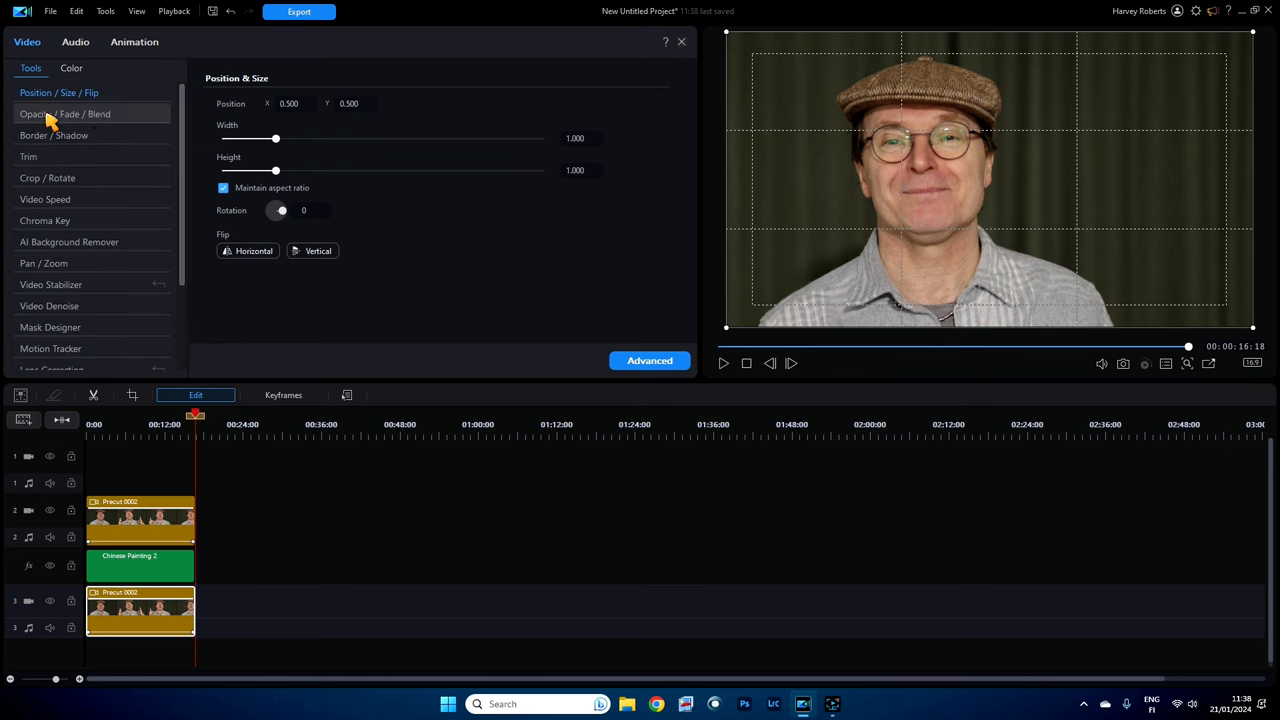
Step: Lower the track 3 Precut 0002 clip's opacity to 50% with Normal blending
left_click(55, 113)
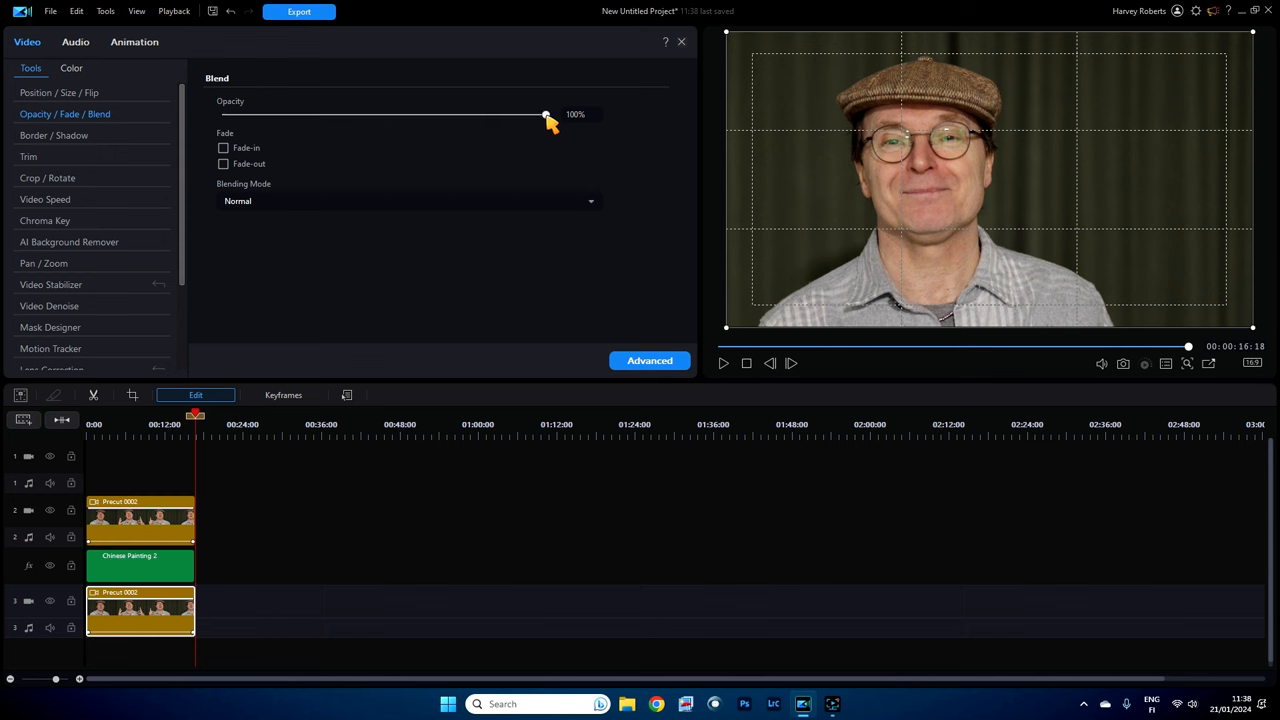
left_click_drag(545, 114, 510, 114)
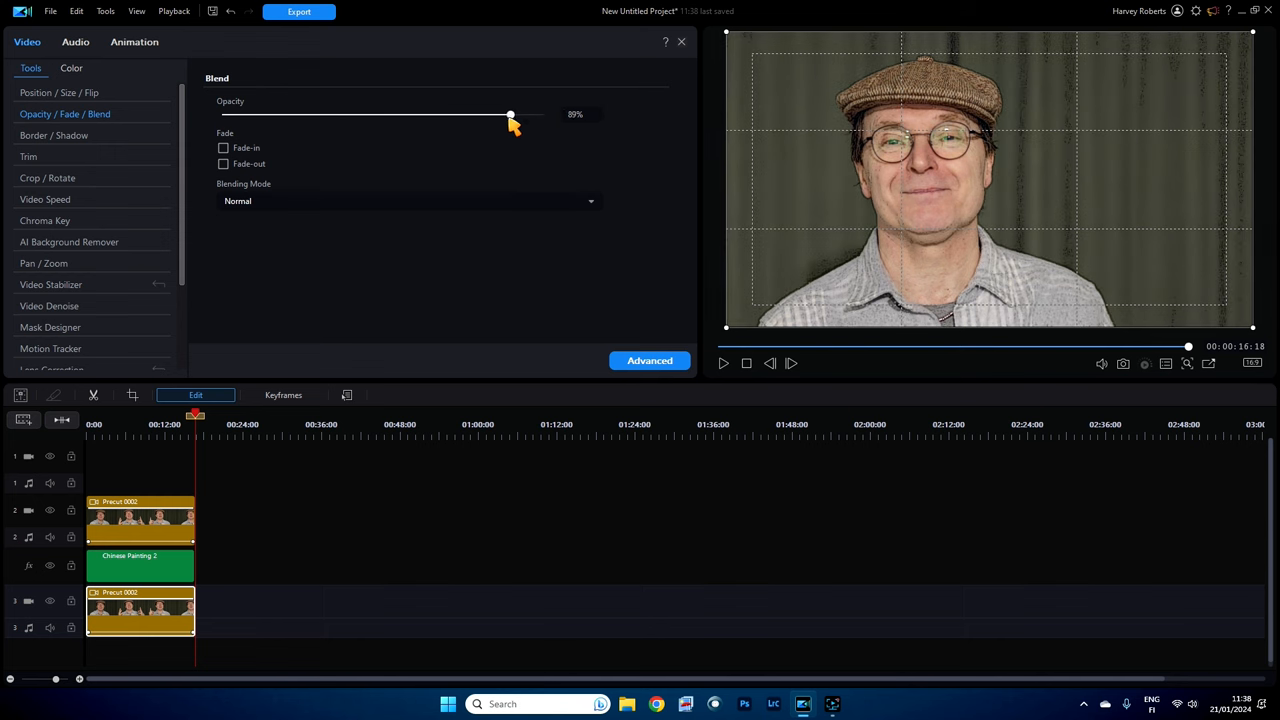
left_click_drag(510, 114, 432, 114)
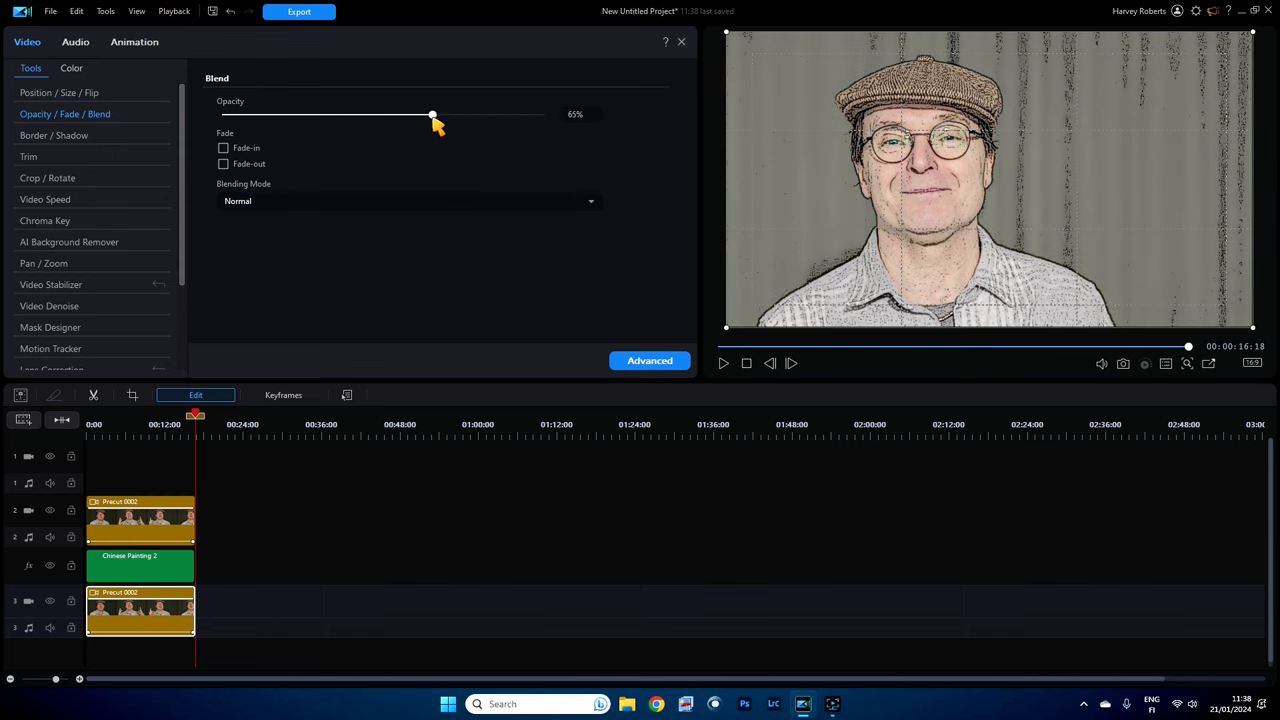
left_click_drag(432, 114, 403, 114)
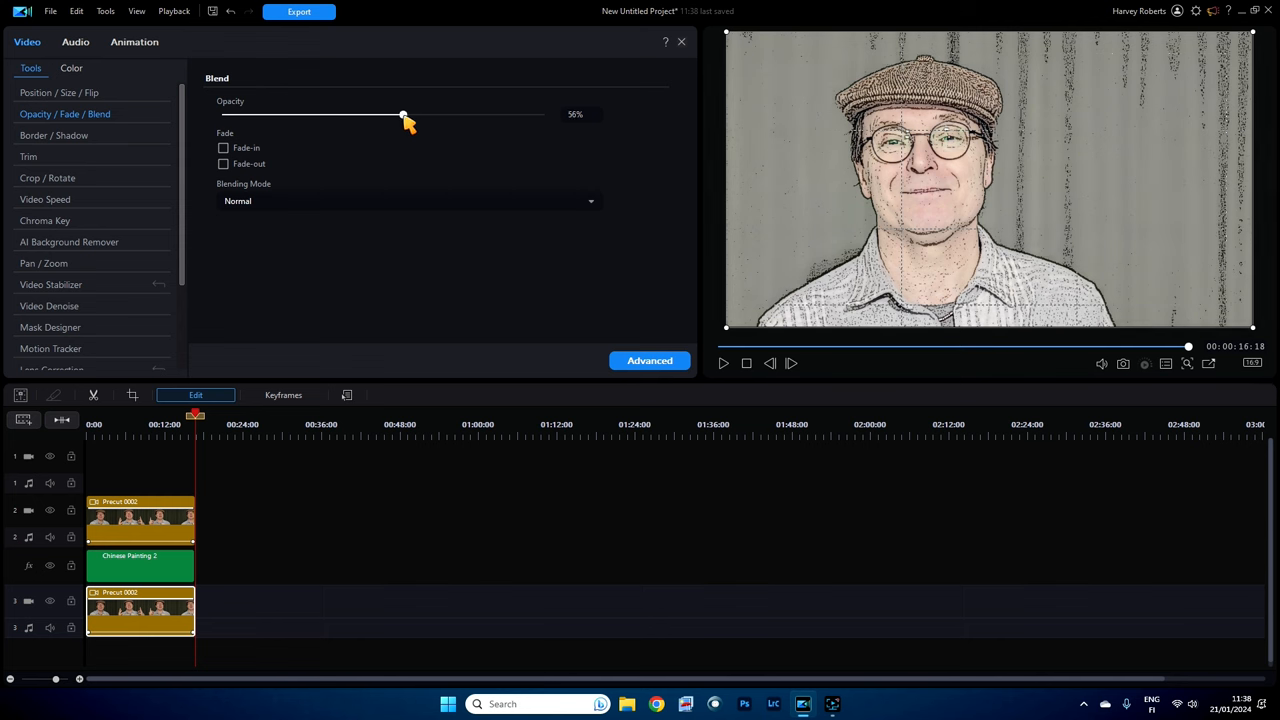
left_click_drag(403, 114, 393, 114)
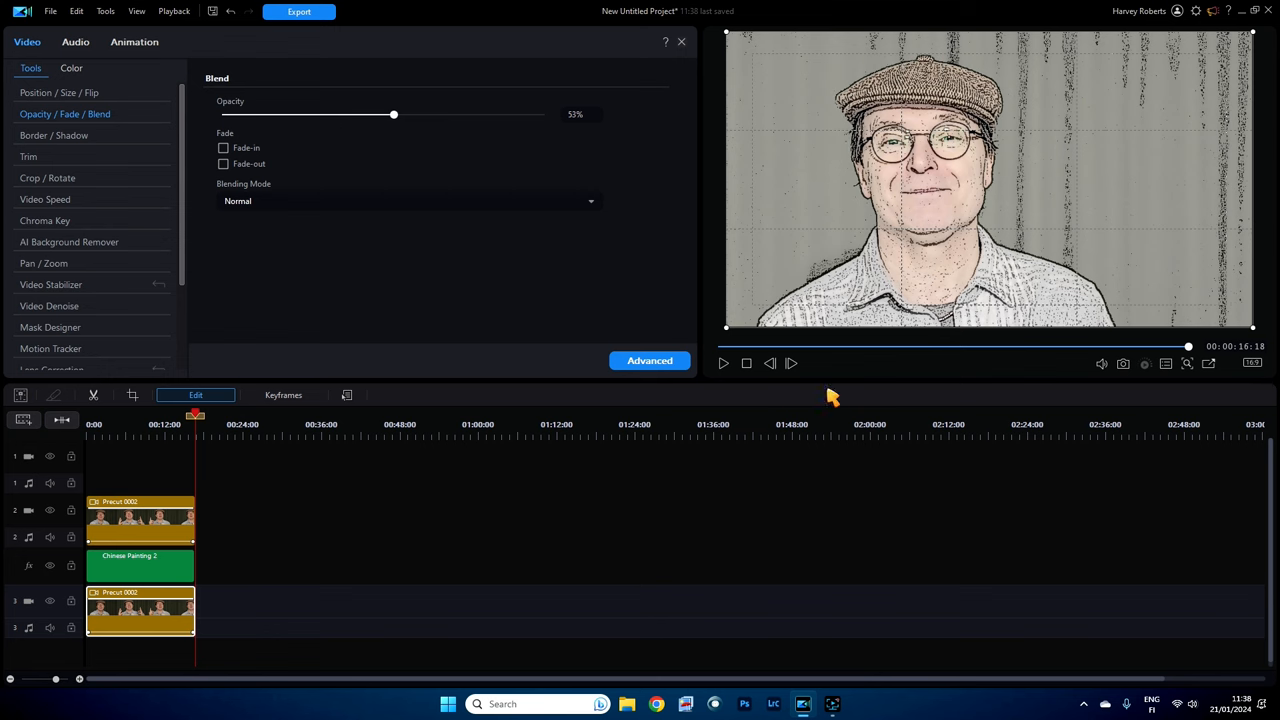
mouse_move(969, 96)
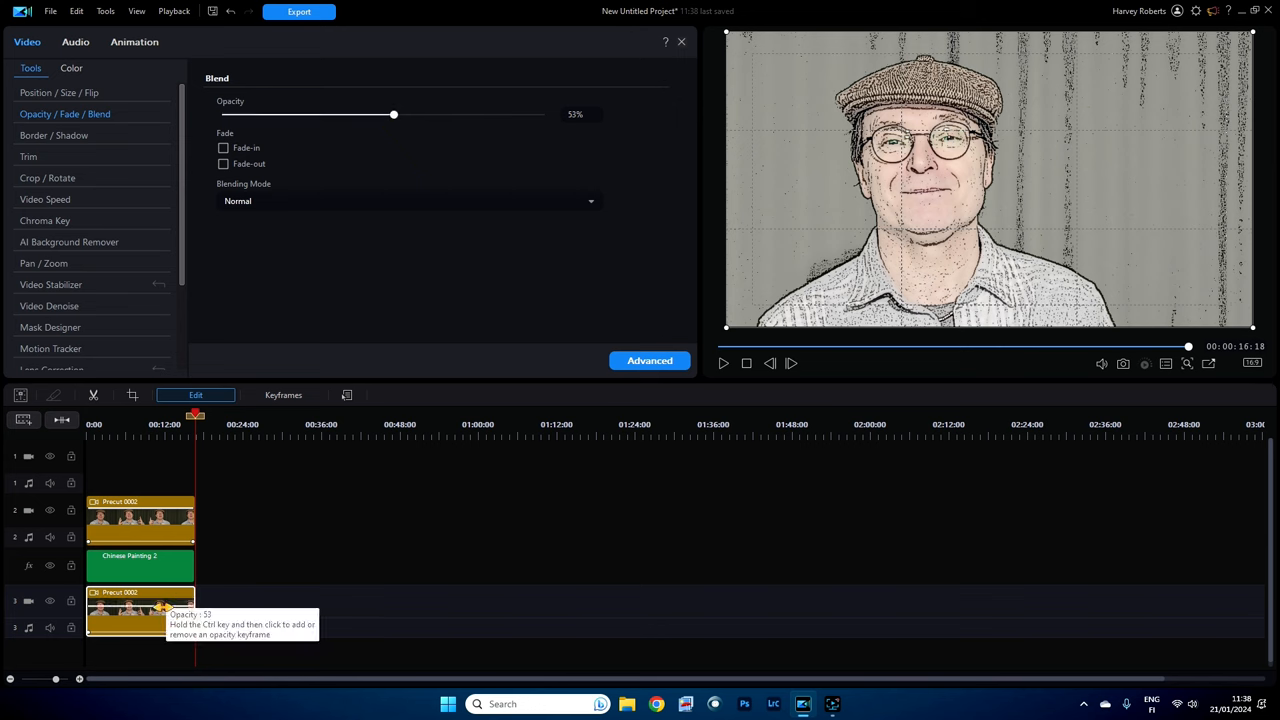
mouse_move(382, 155)
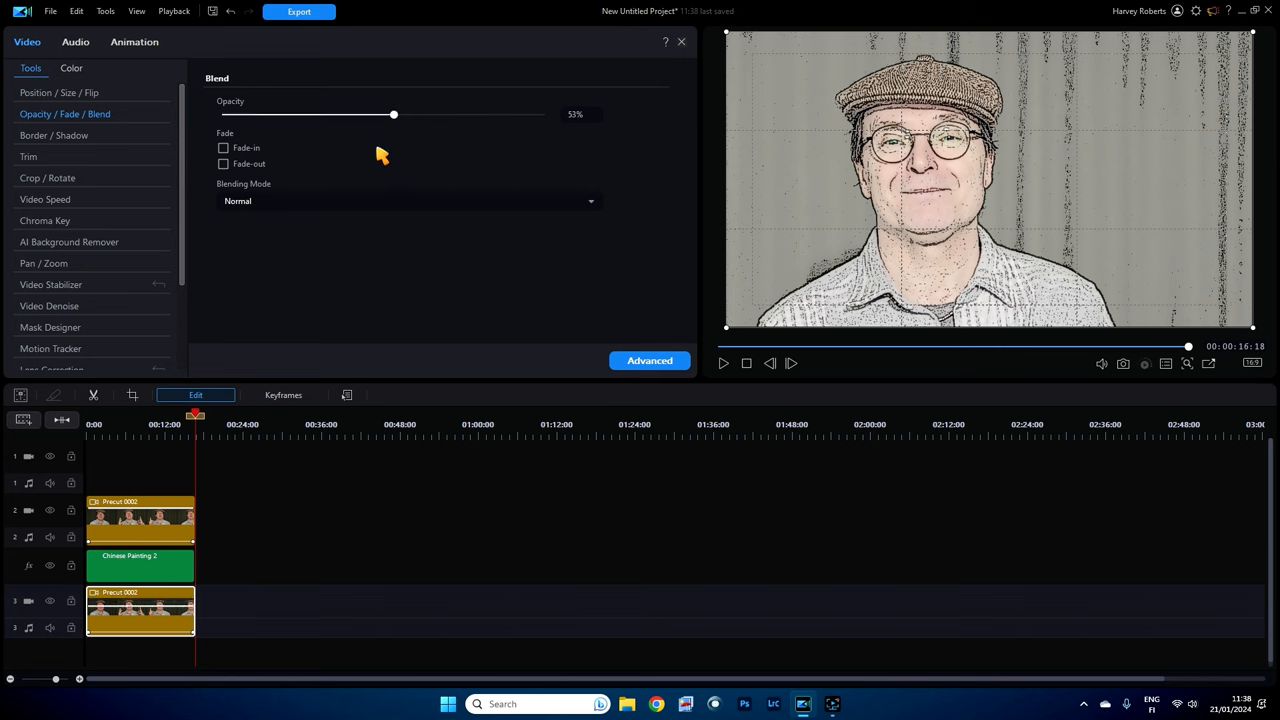
left_click_drag(393, 114, 390, 114)
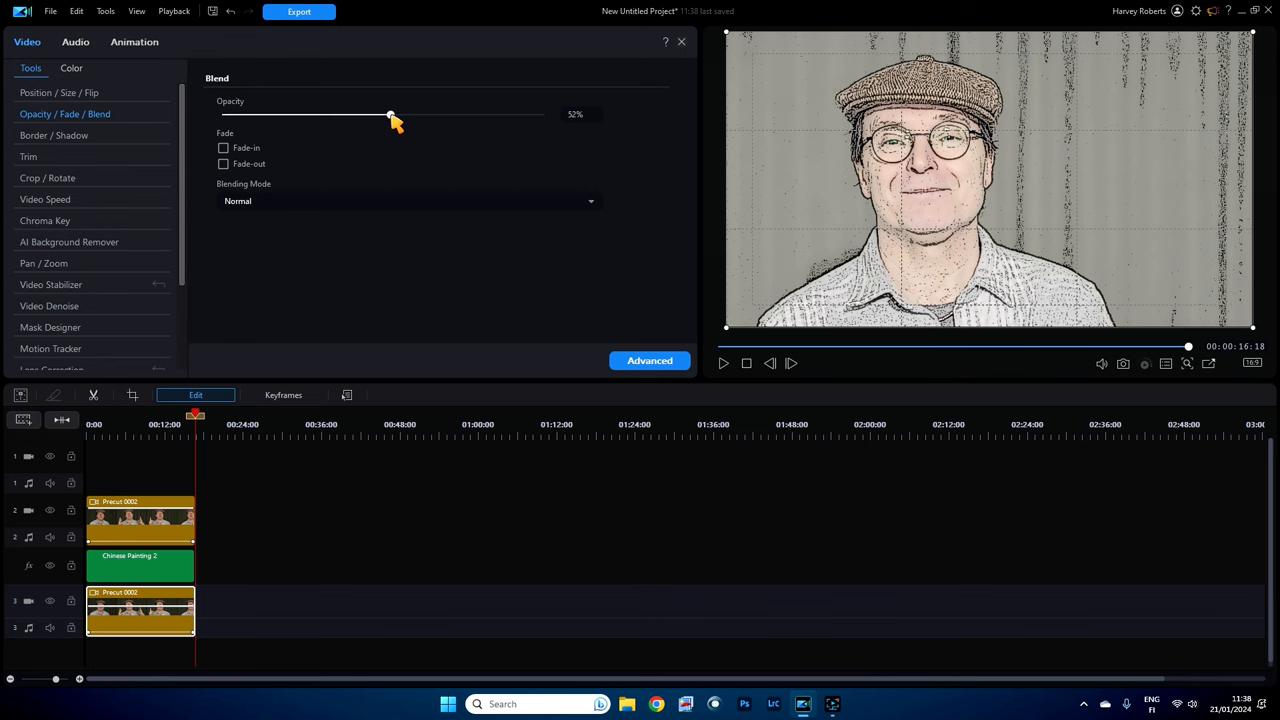
left_click_drag(390, 114, 385, 114)
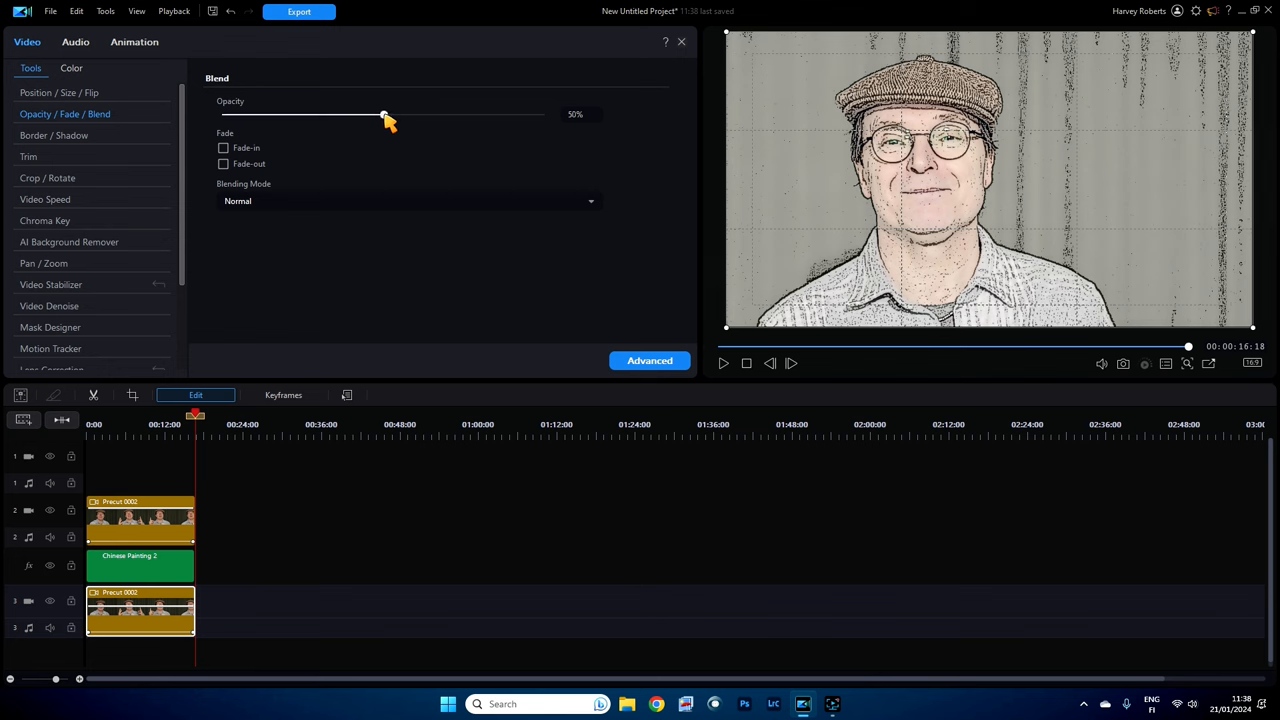
mouse_move(679, 280)
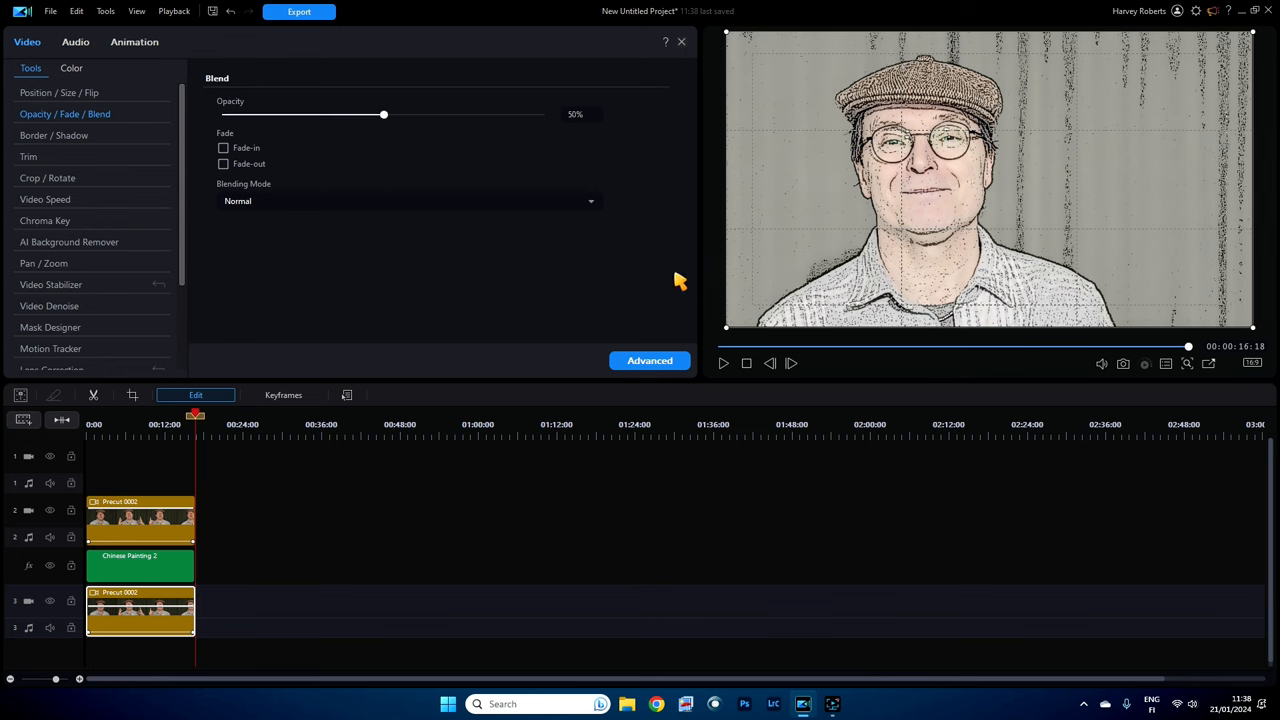
mouse_move(638, 371)
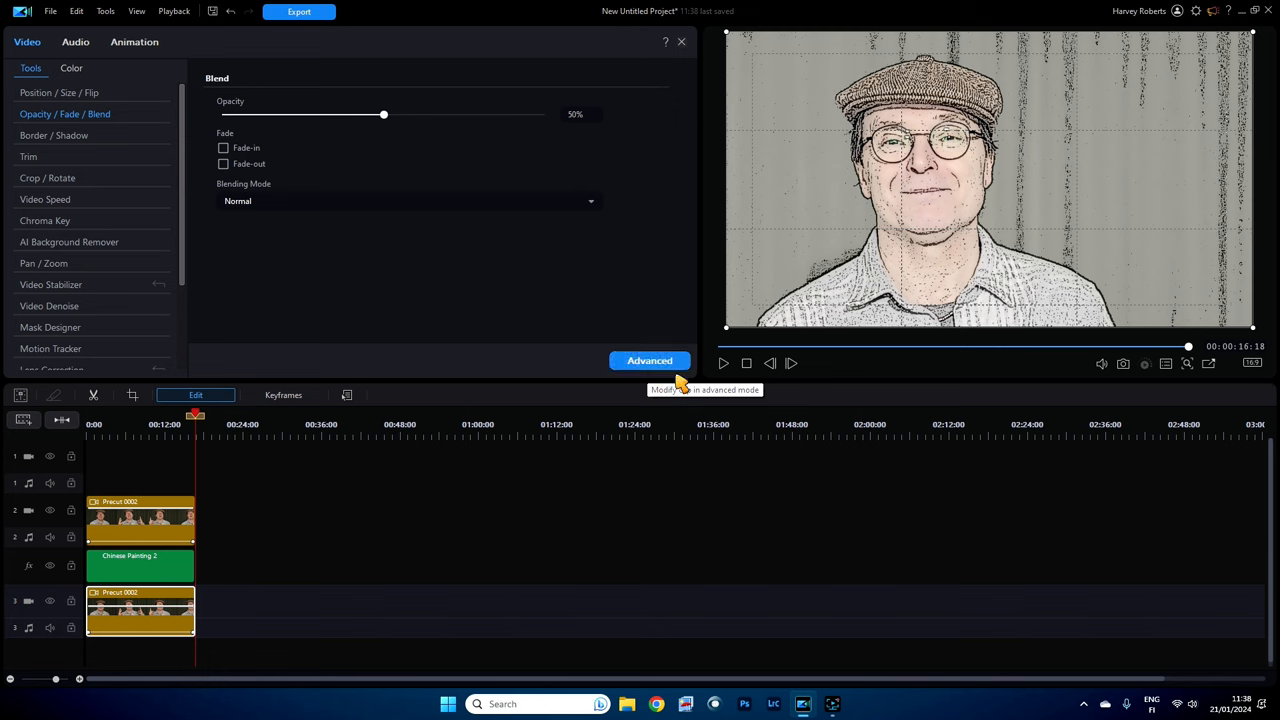
left_click(650, 360)
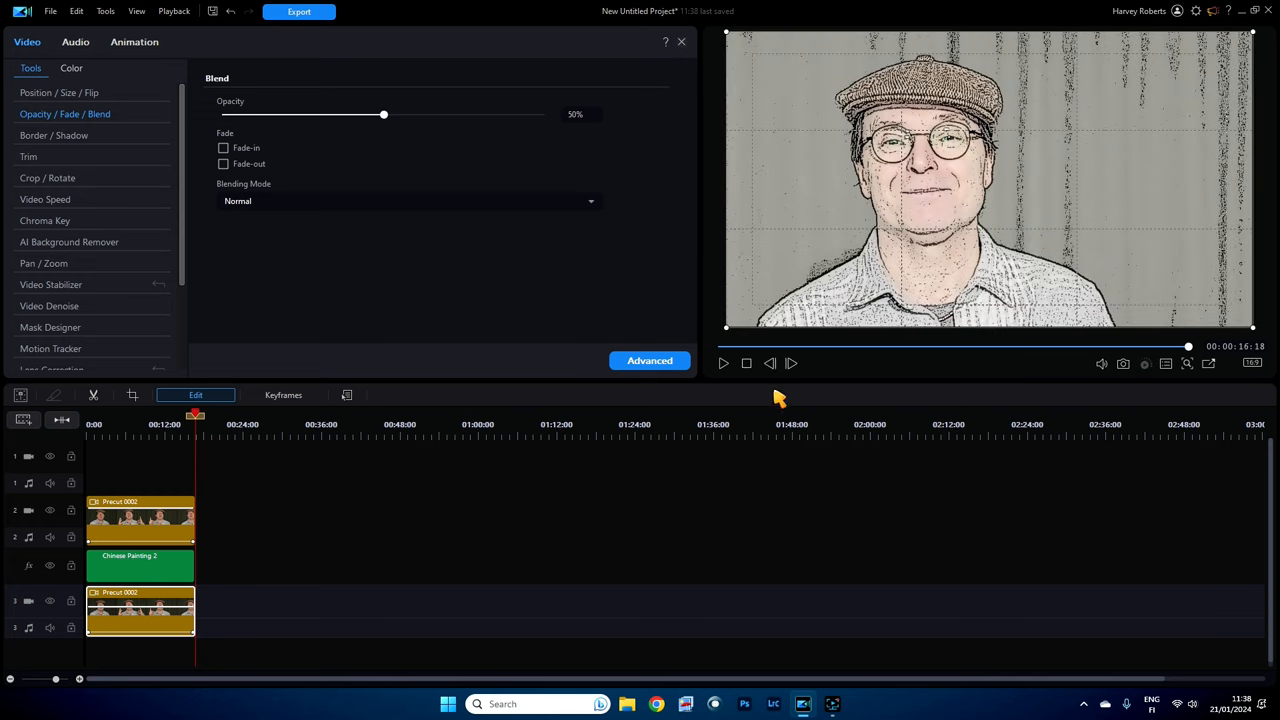
mouse_move(776, 394)
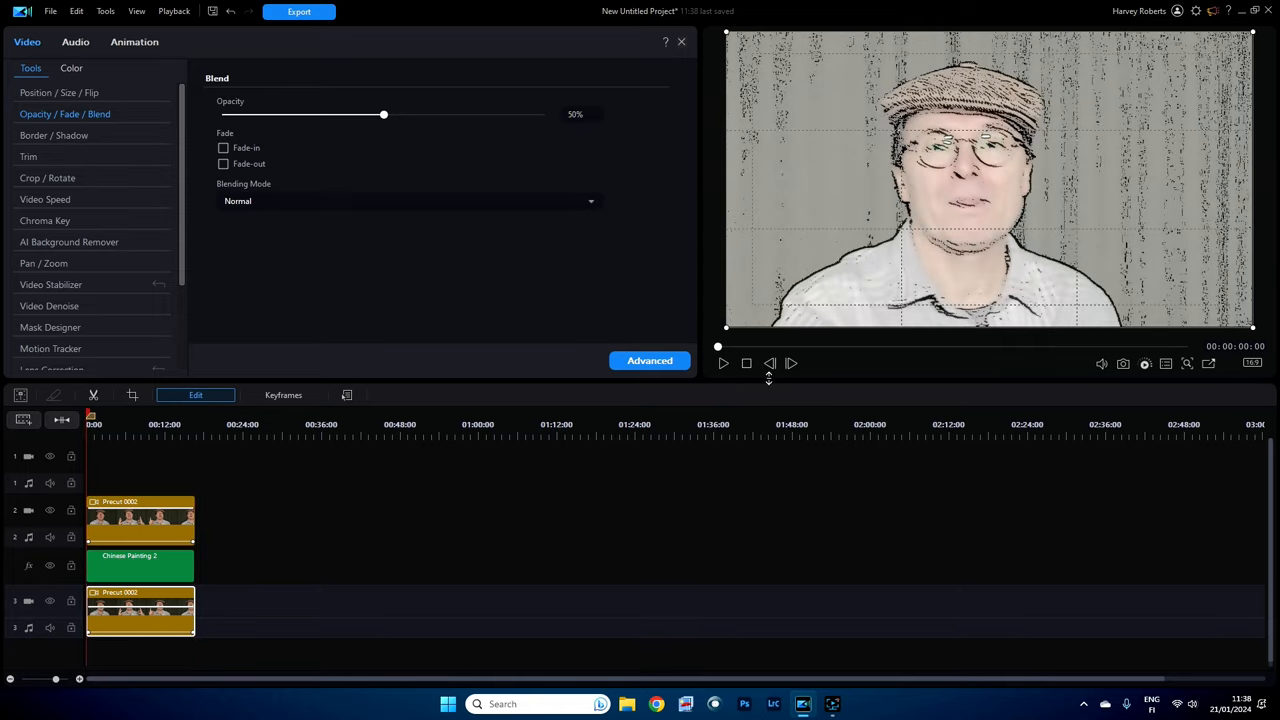
left_click(723, 363)
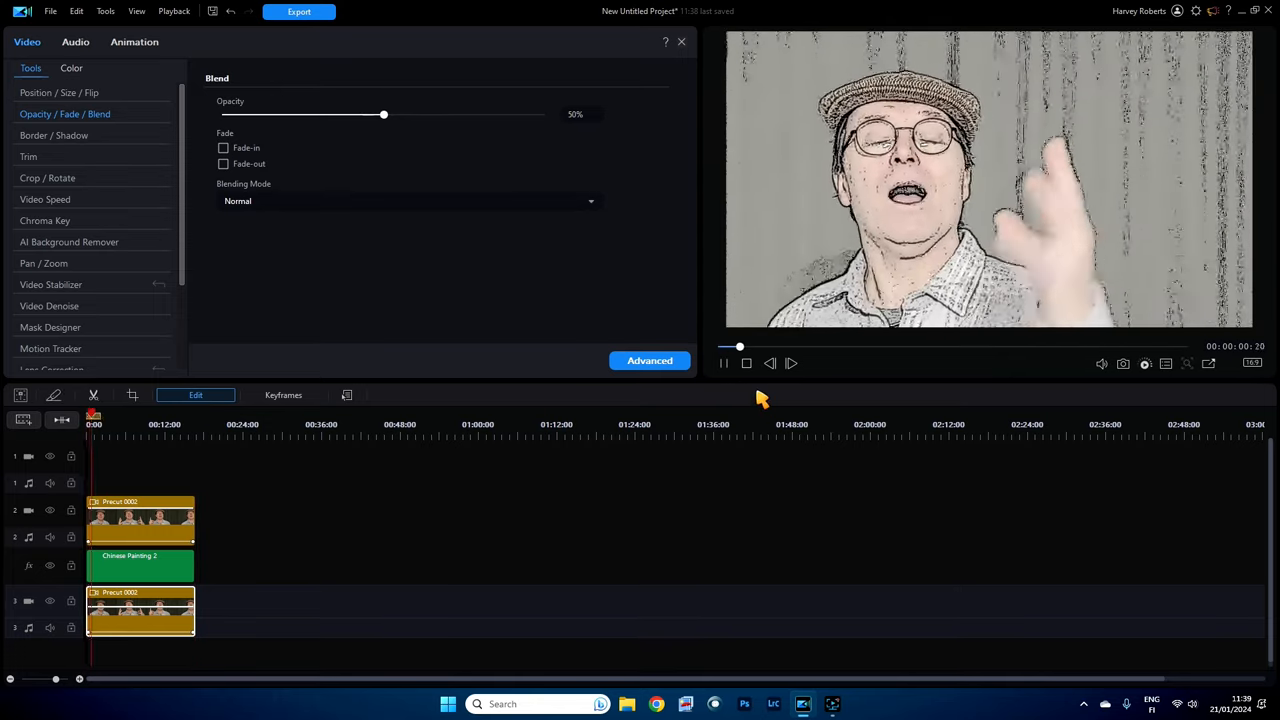
left_click(723, 363)
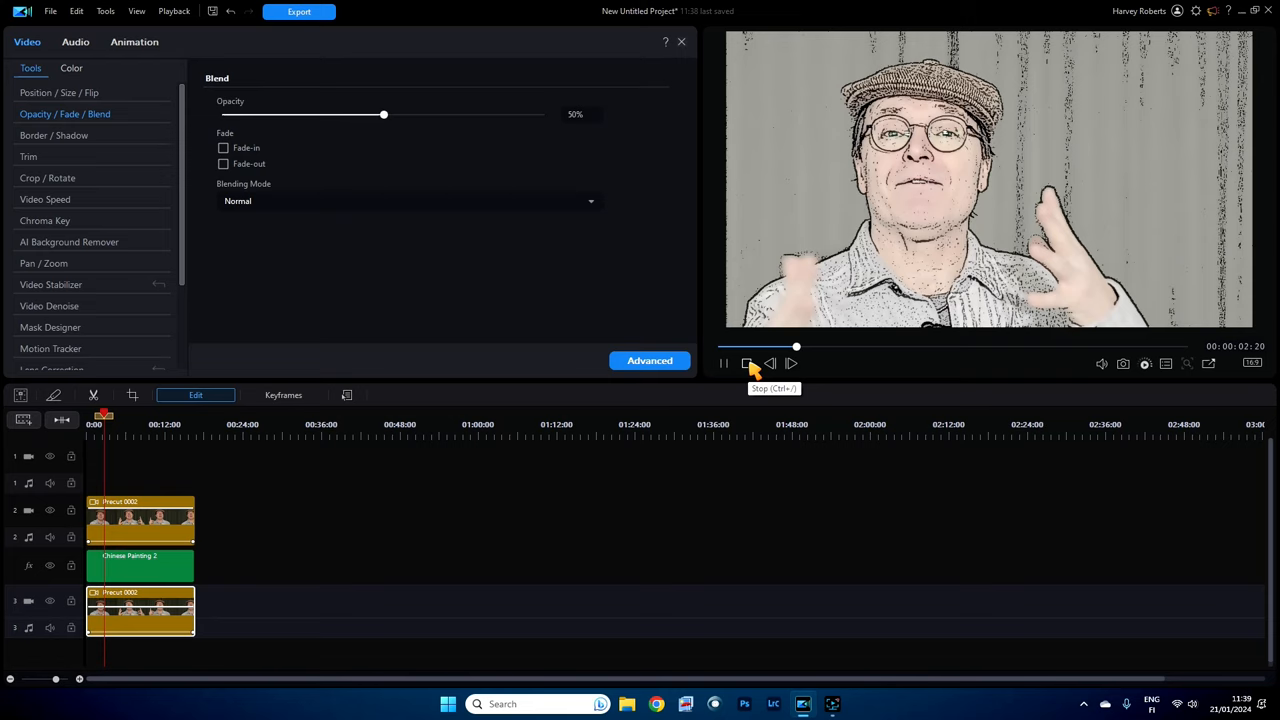
left_click(746, 363)
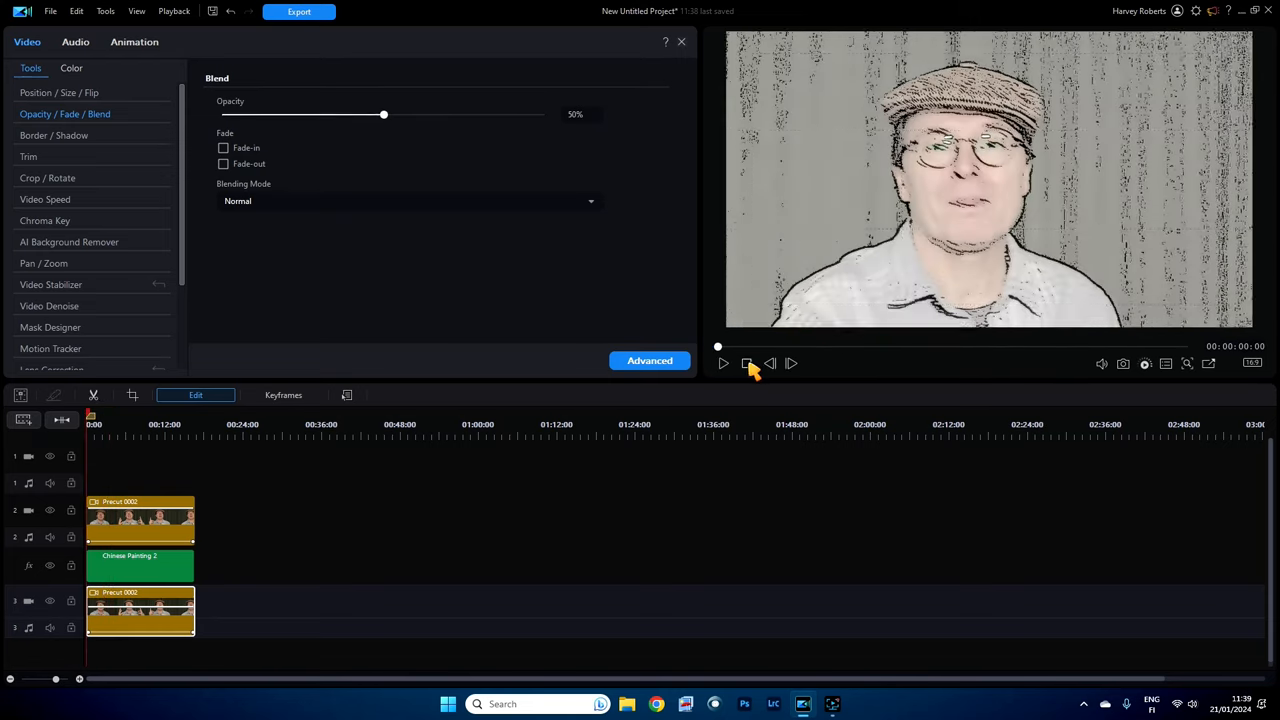
left_click(140, 520)
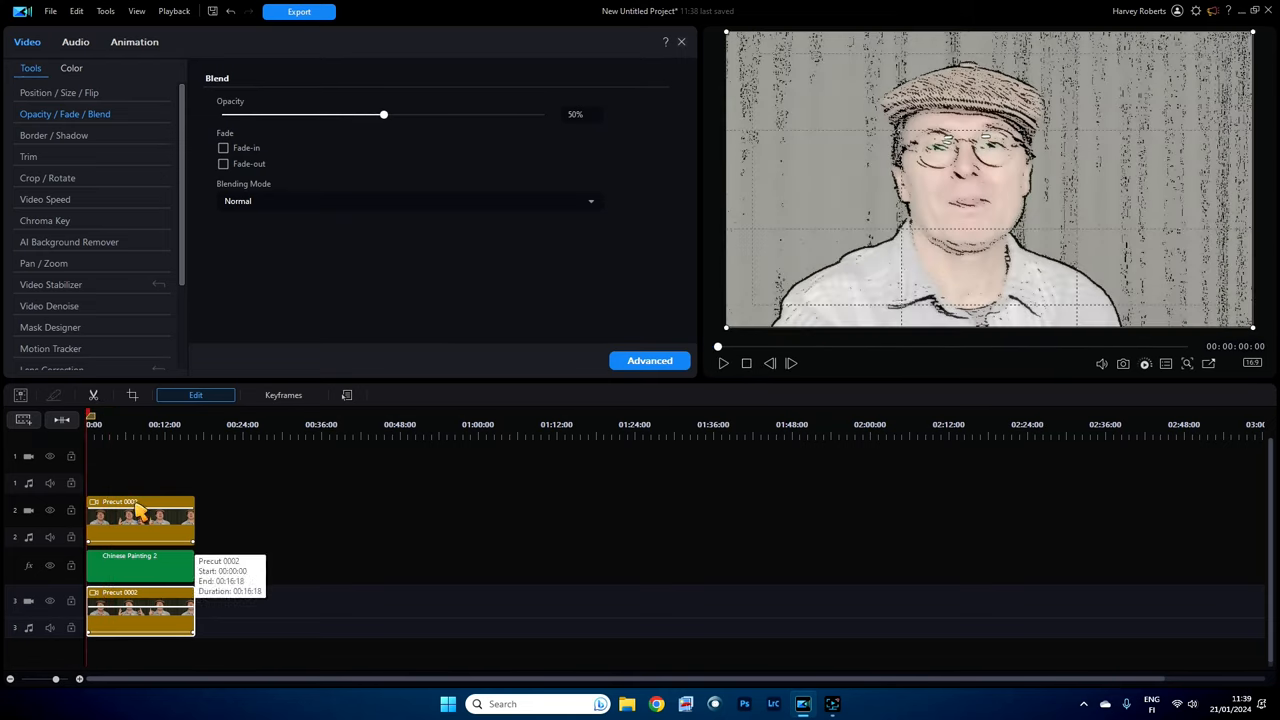
Step: Open the AI Background Remover settings for the upper Precut 0002 clip
left_click_drag(383, 114, 545, 114)
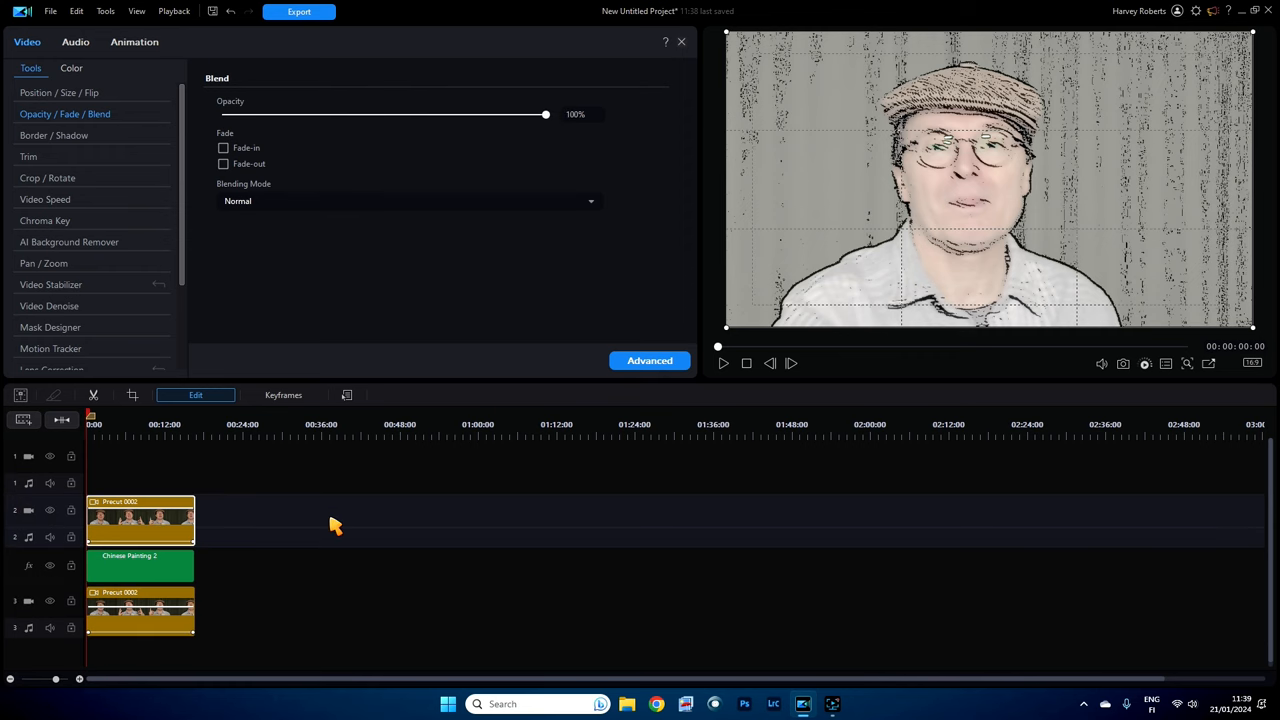
mouse_move(145, 515)
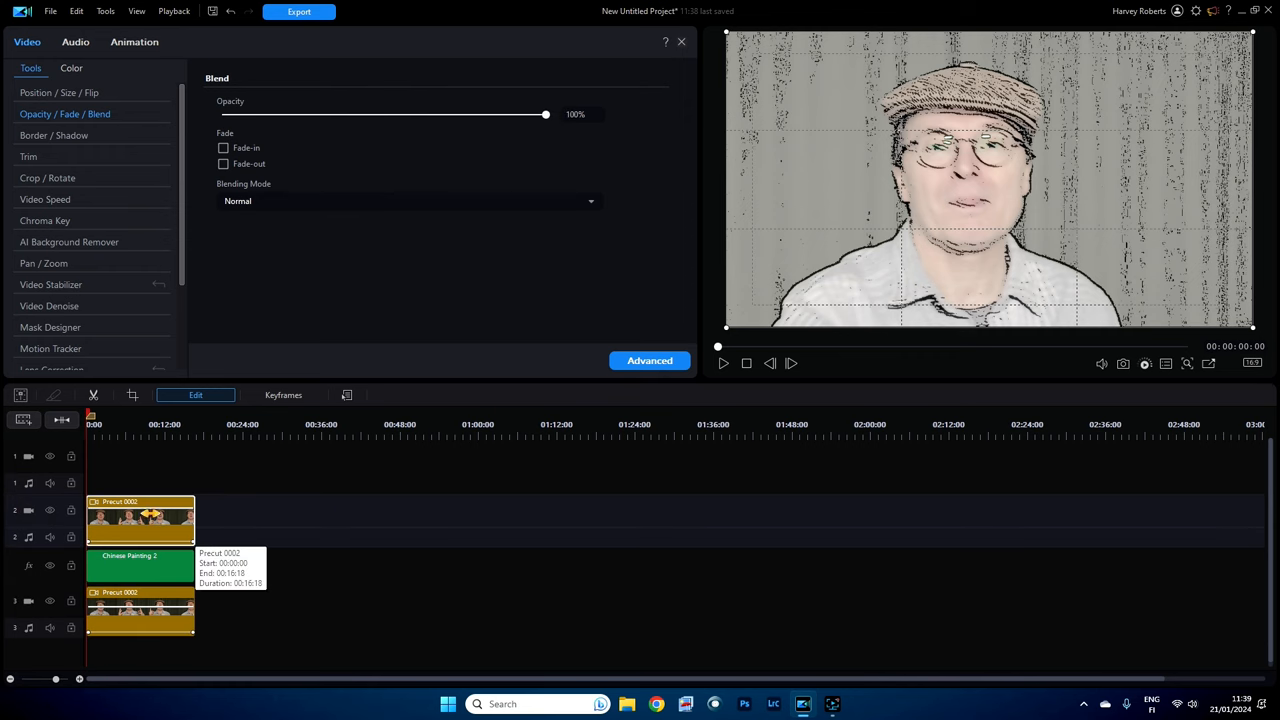
mouse_move(118, 348)
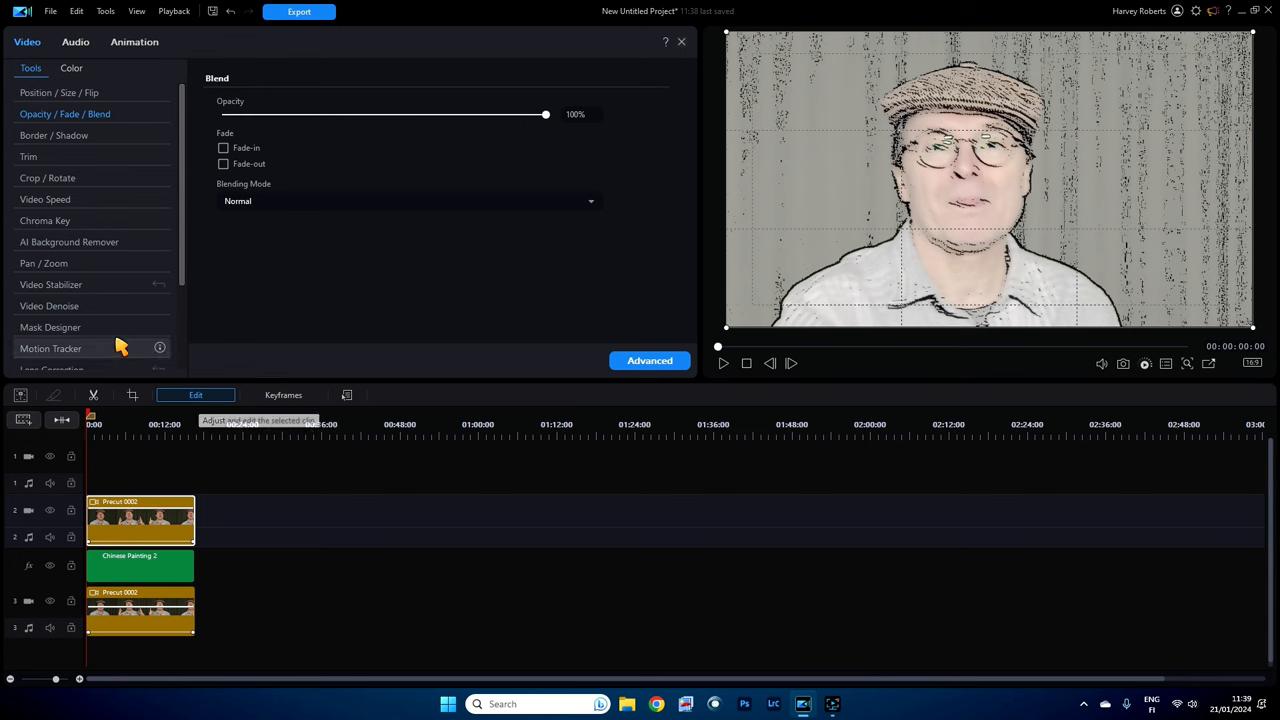
mouse_move(66, 272)
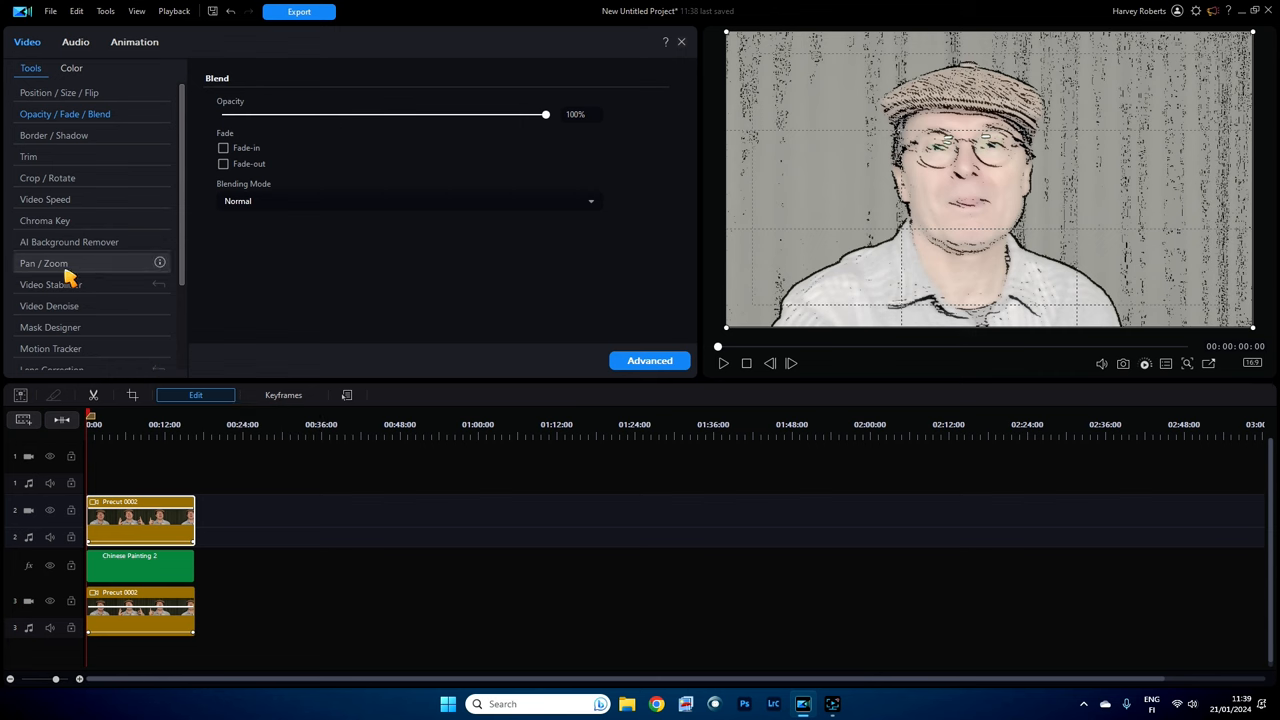
left_click(69, 241)
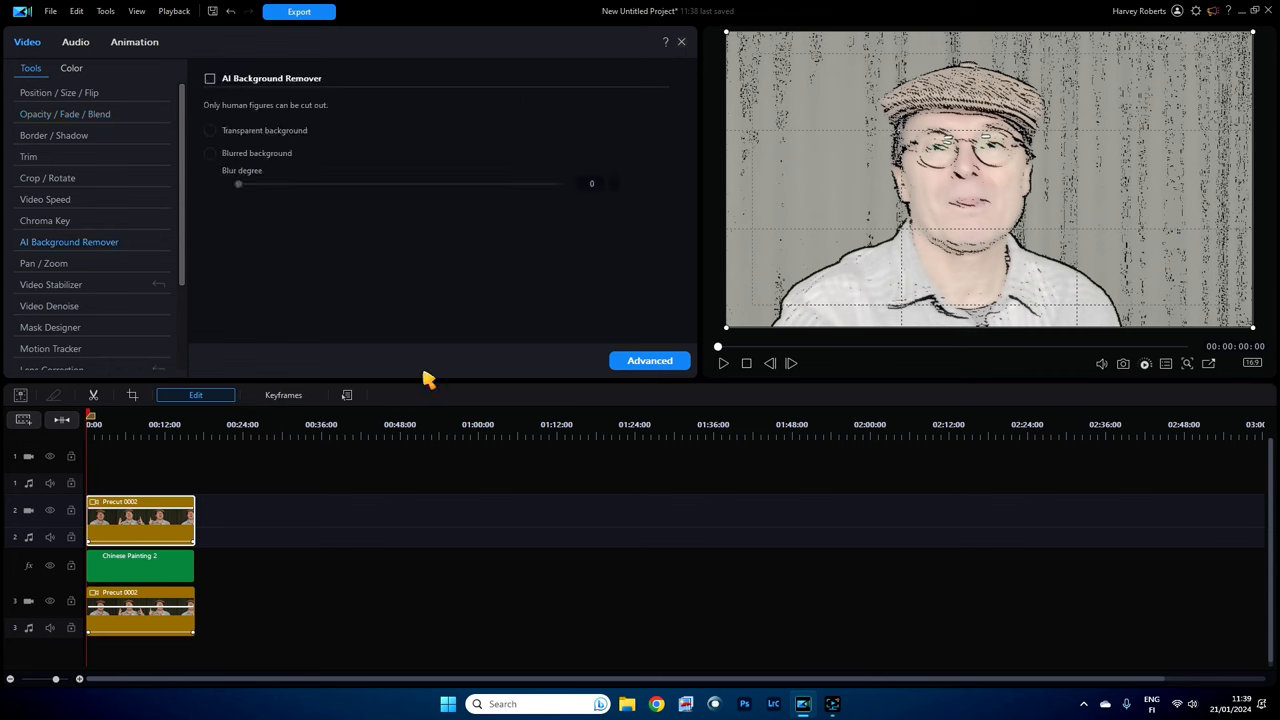
mouse_move(223, 169)
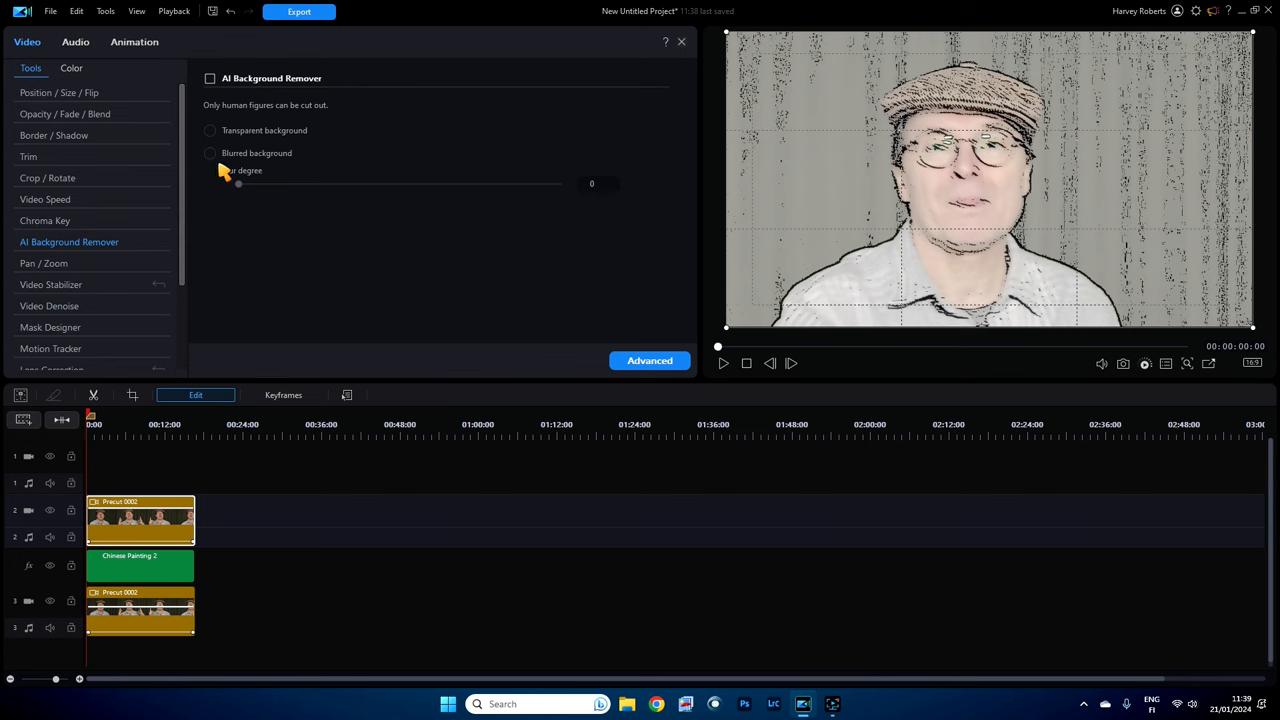
mouse_move(240, 140)
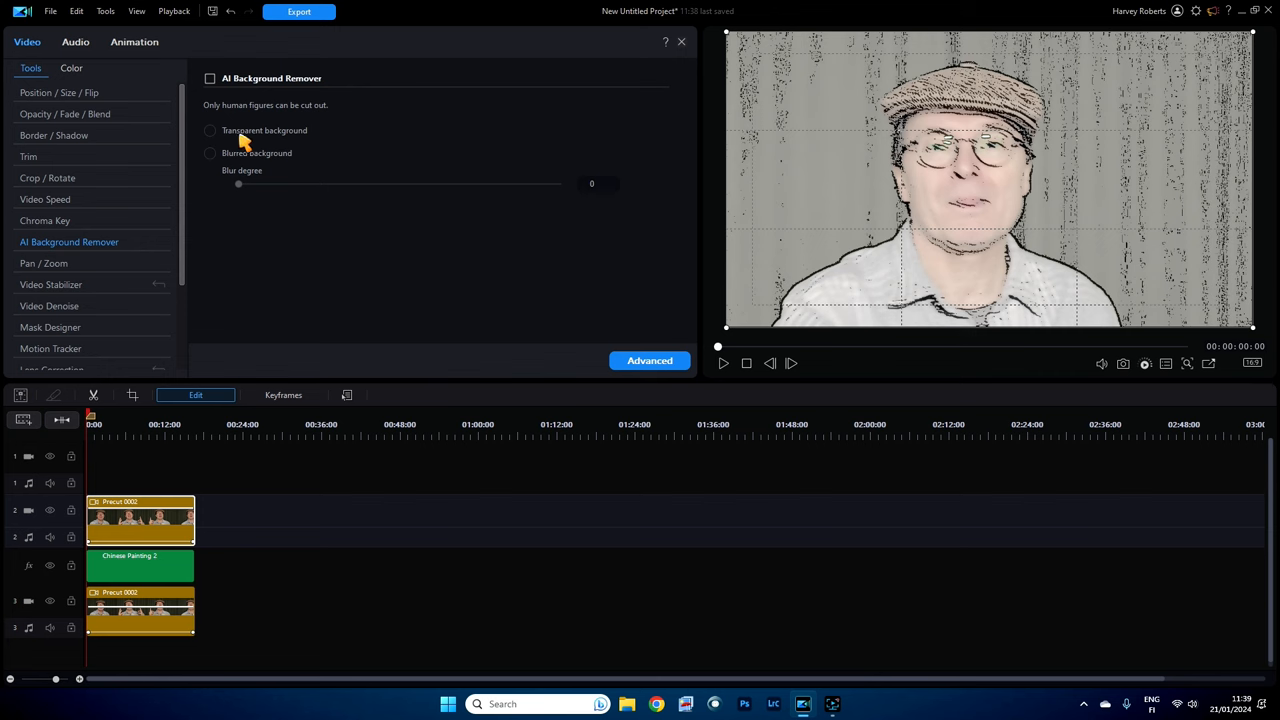
mouse_move(224, 152)
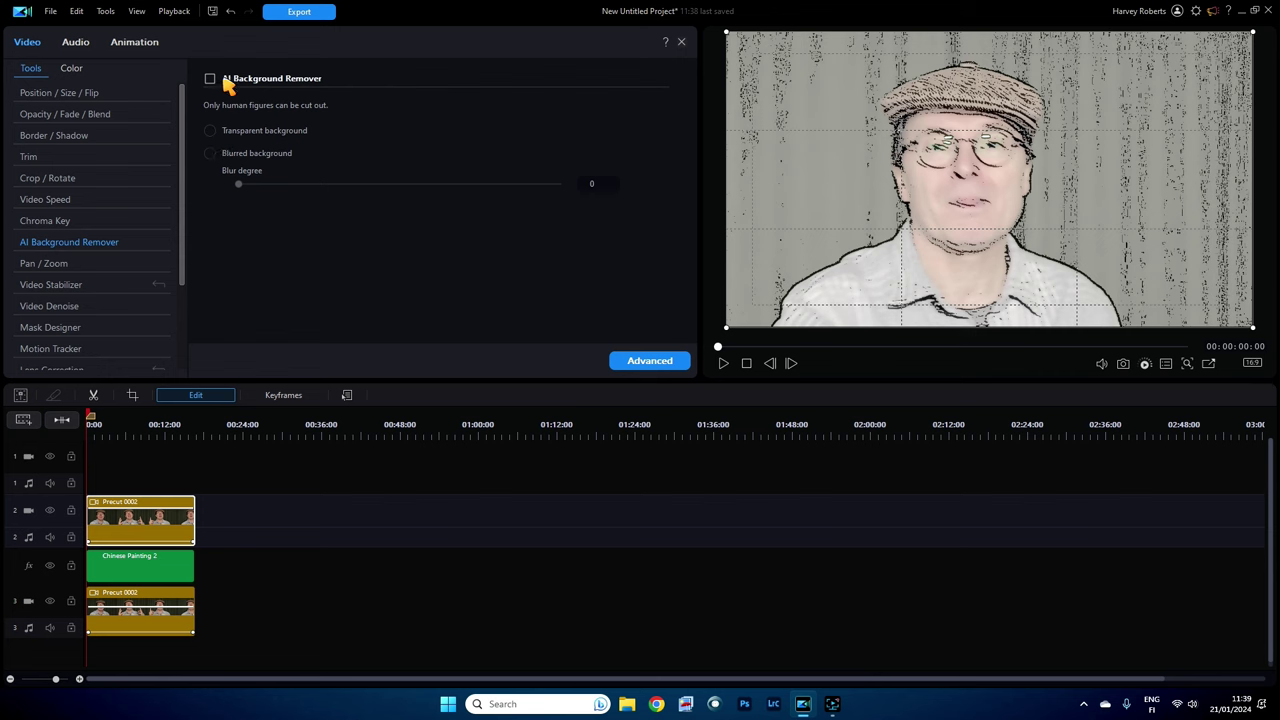
mouse_move(230, 120)
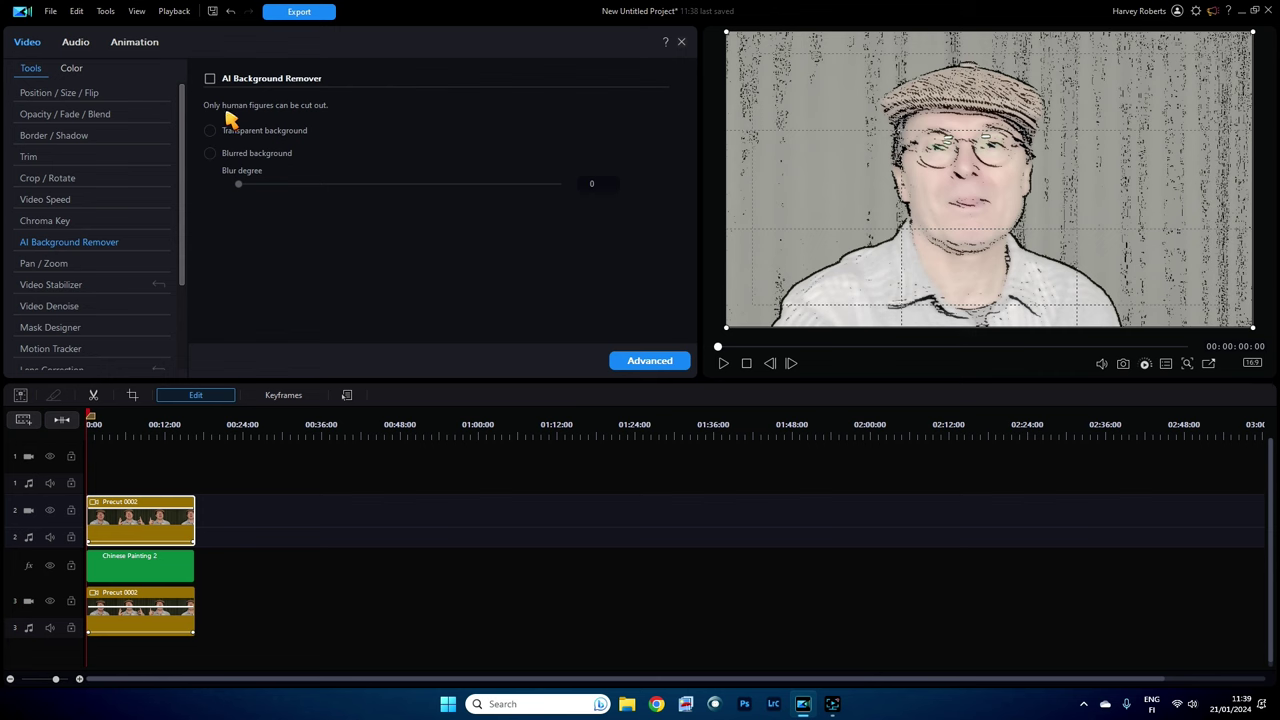
mouse_move(262, 104)
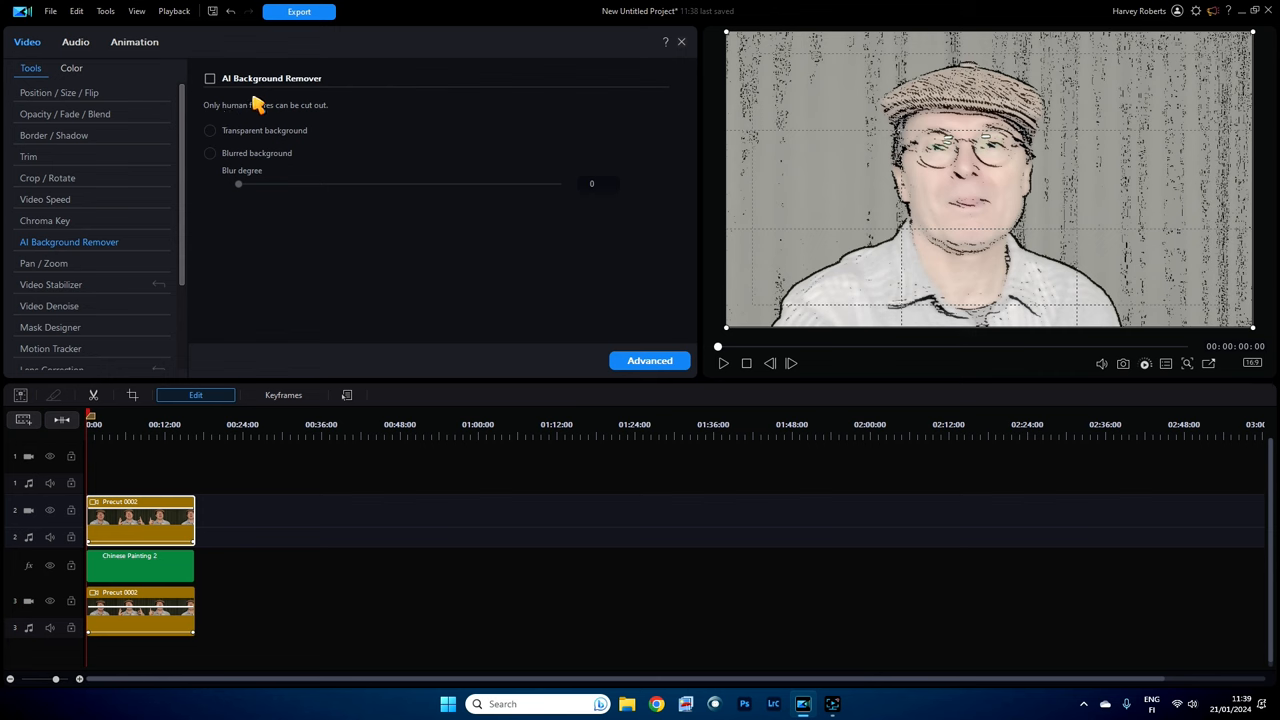
mouse_move(203, 105)
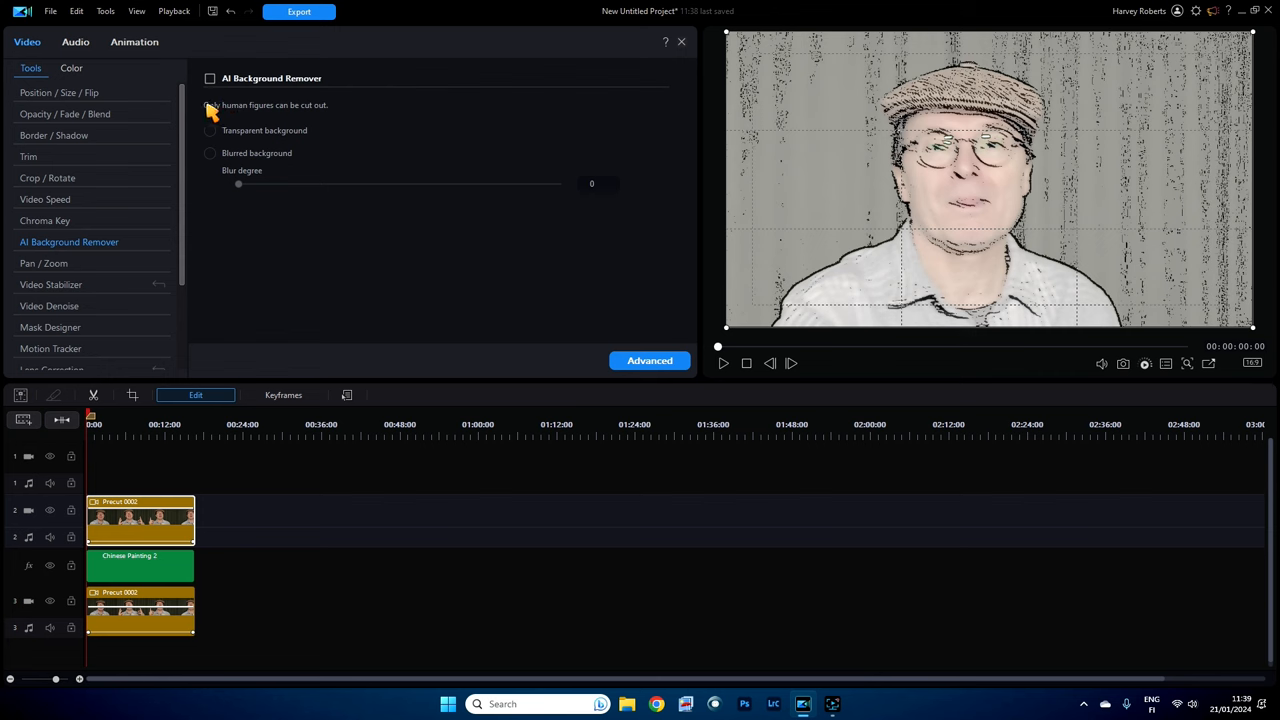
mouse_move(540, 166)
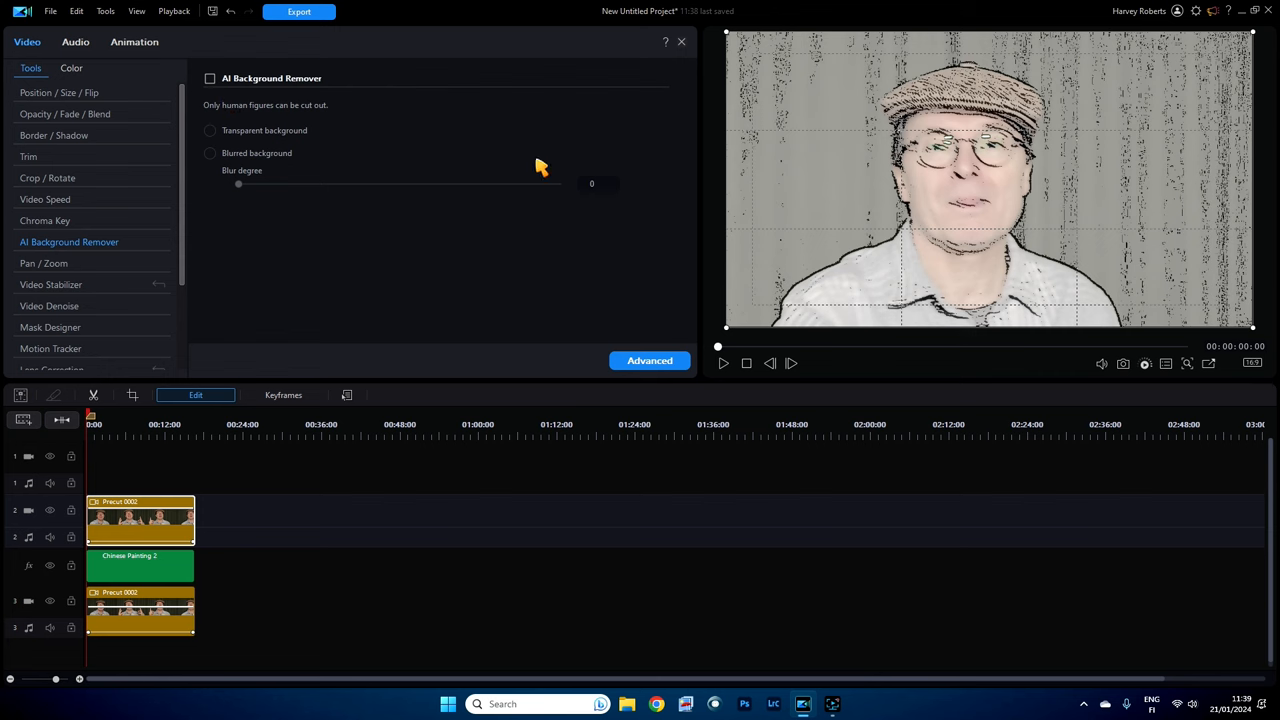
mouse_move(702, 185)
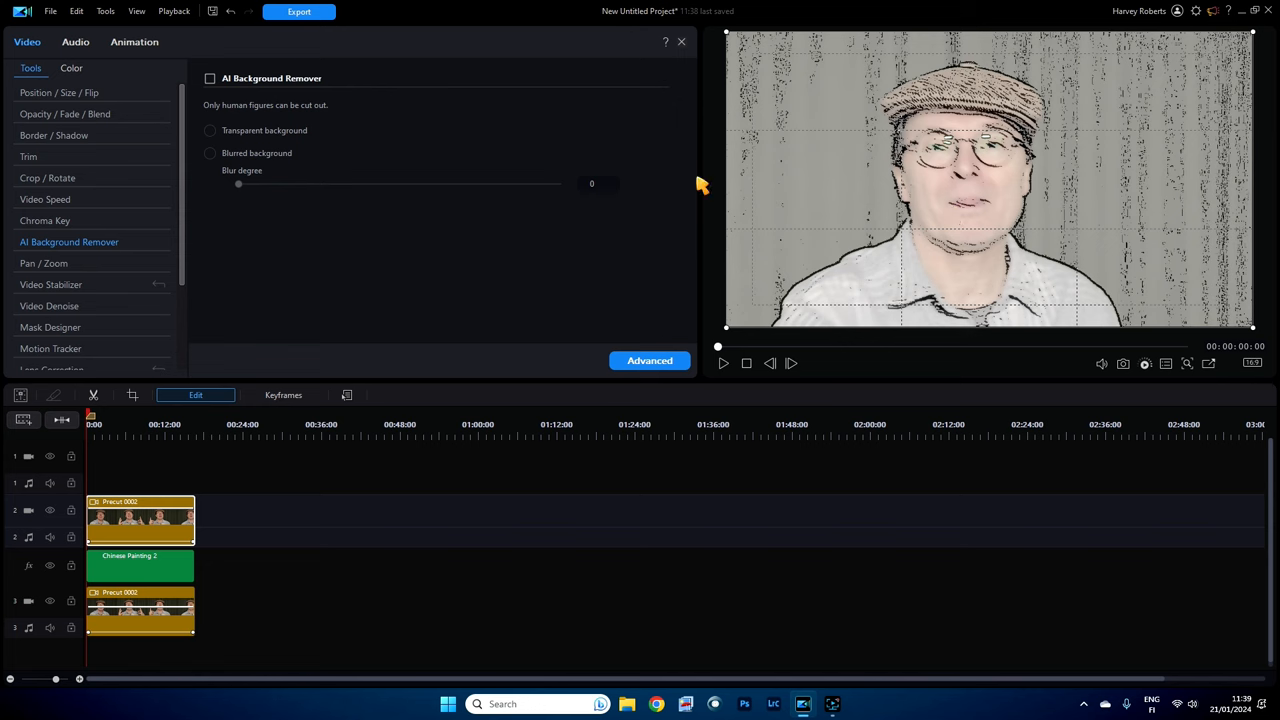
mouse_move(312, 105)
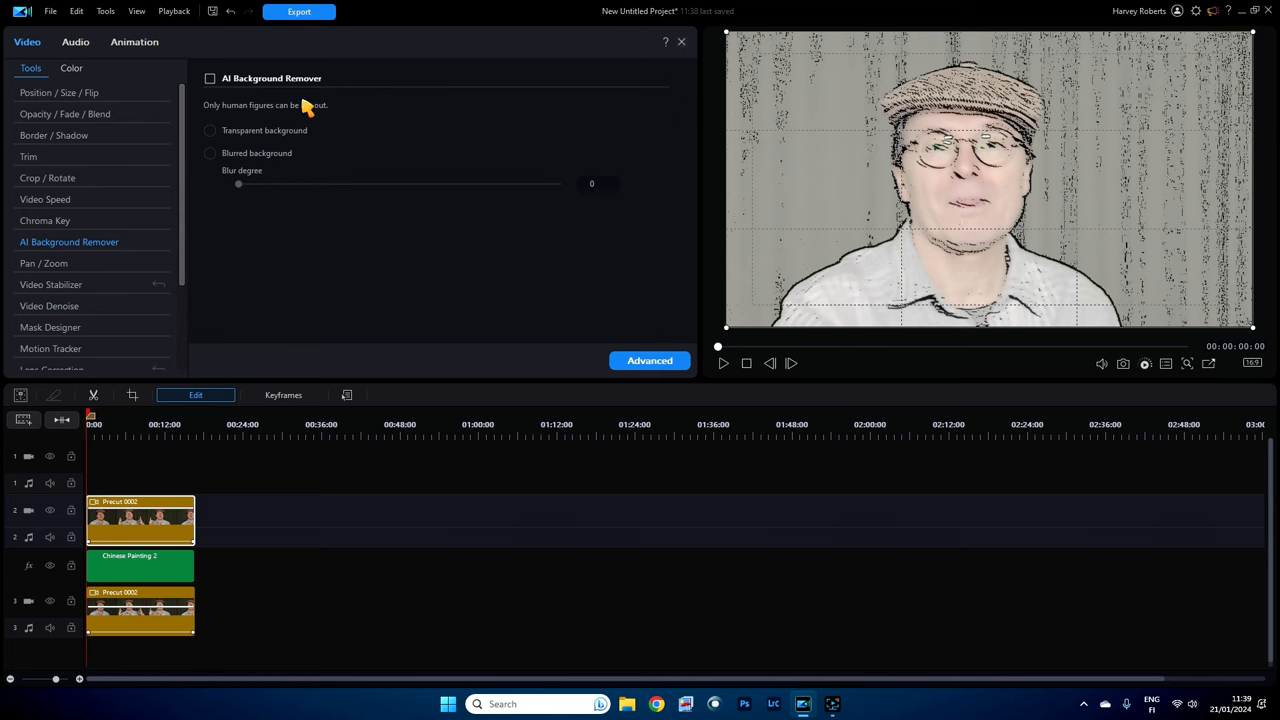
mouse_move(258, 108)
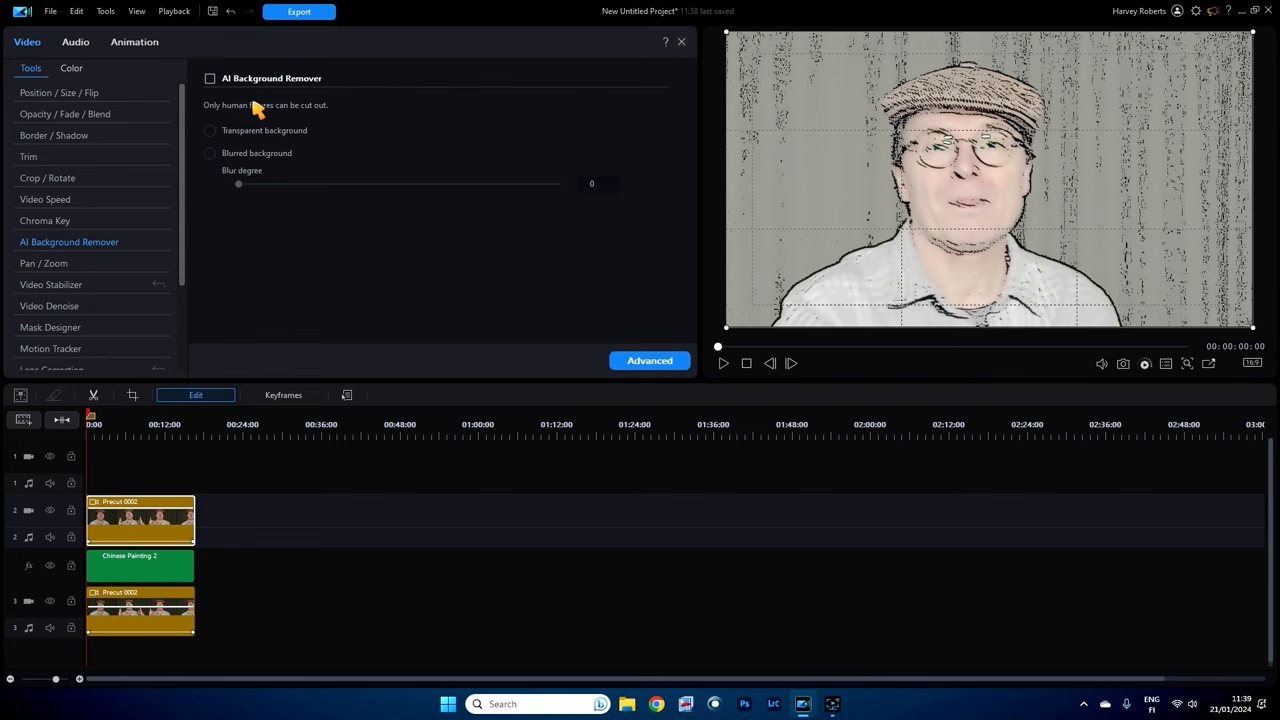
mouse_move(816, 180)
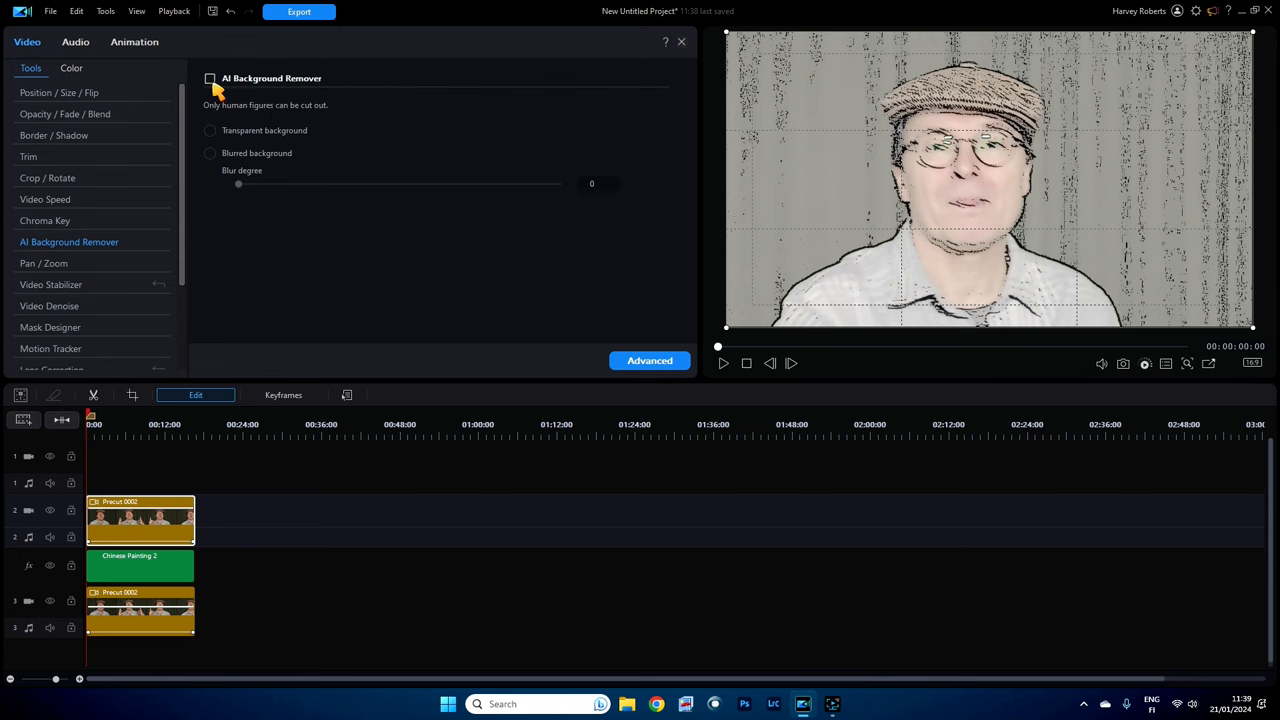
Step: Enable AI Background Remover with a transparent background and play the cutout preview
left_click(210, 78)
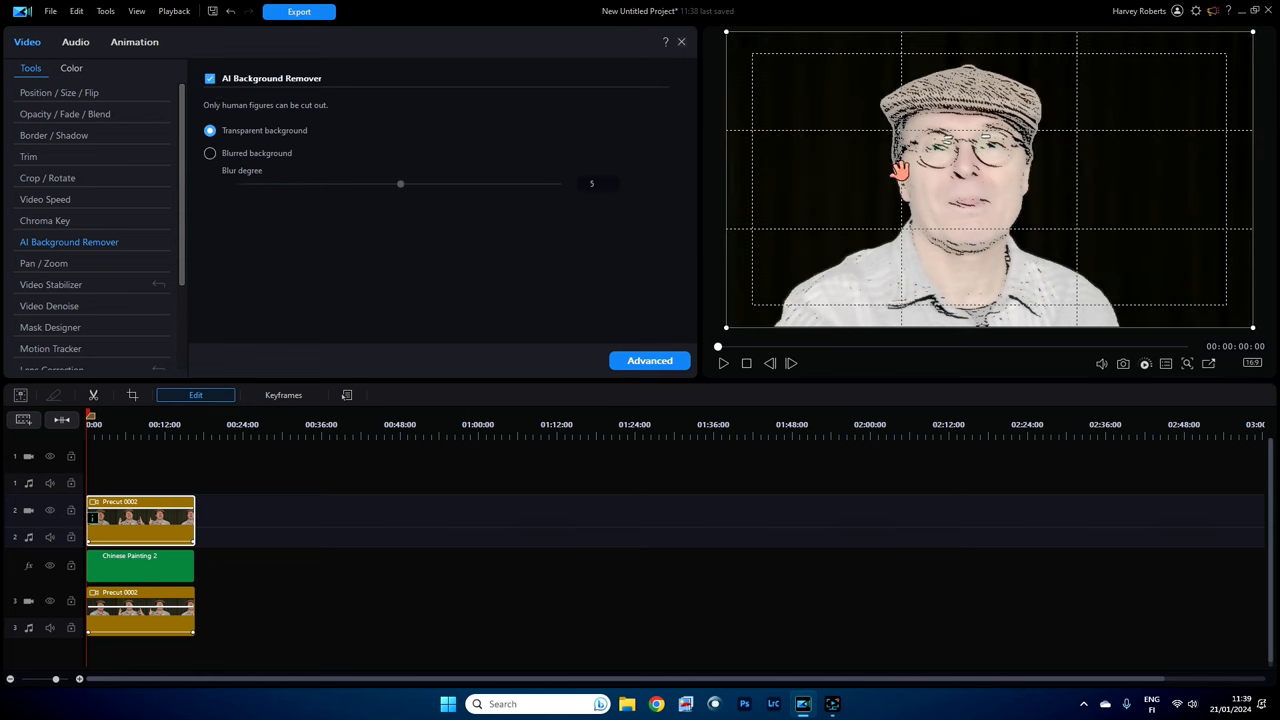
mouse_move(1027, 197)
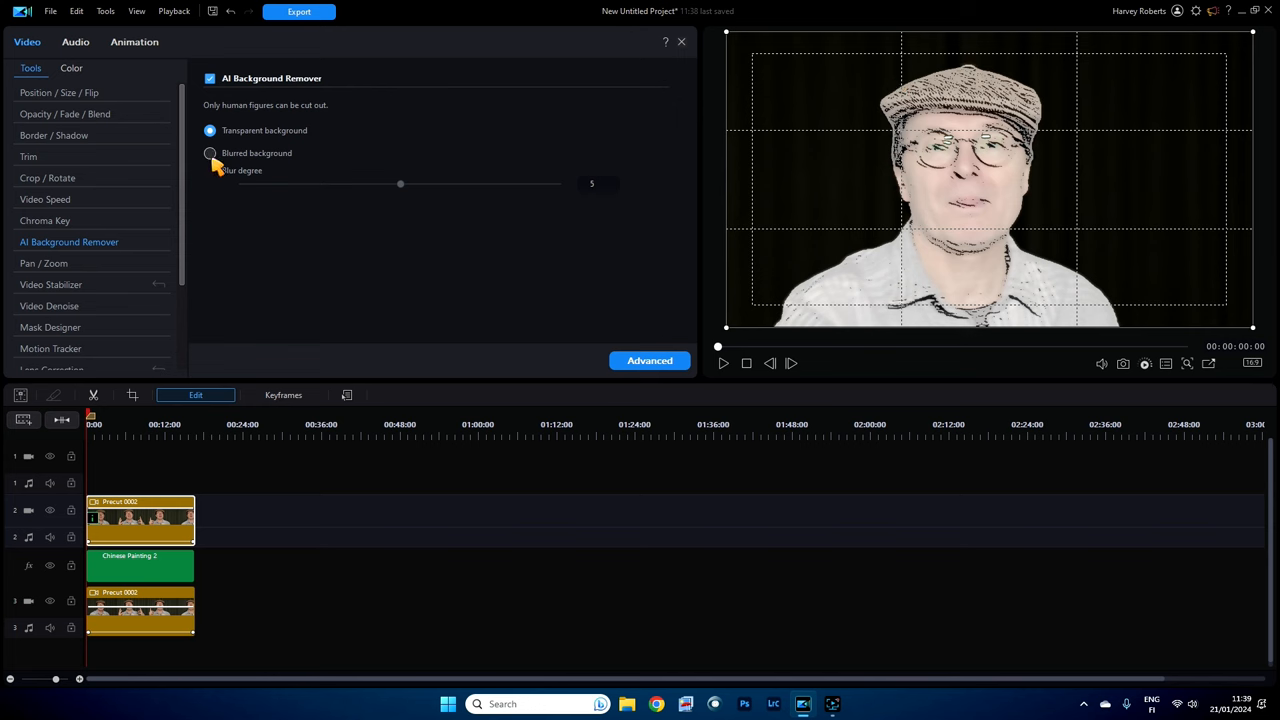
left_click(210, 153)
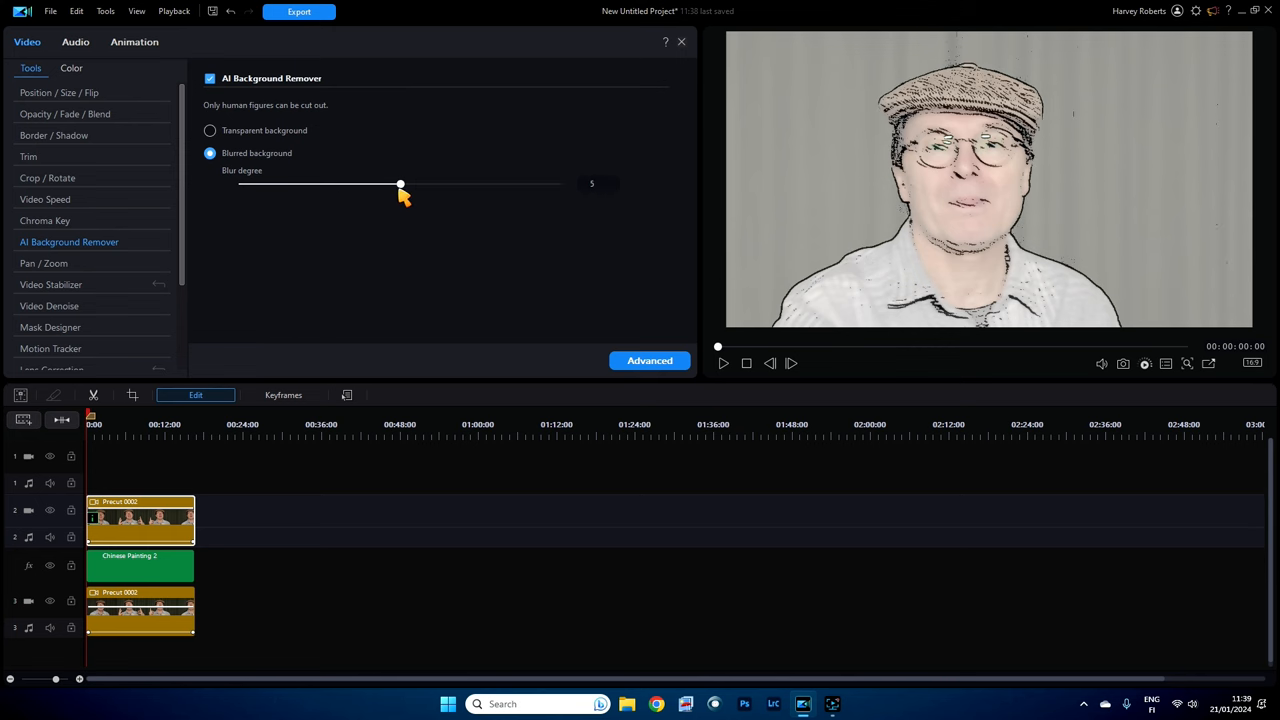
left_click(209, 130)
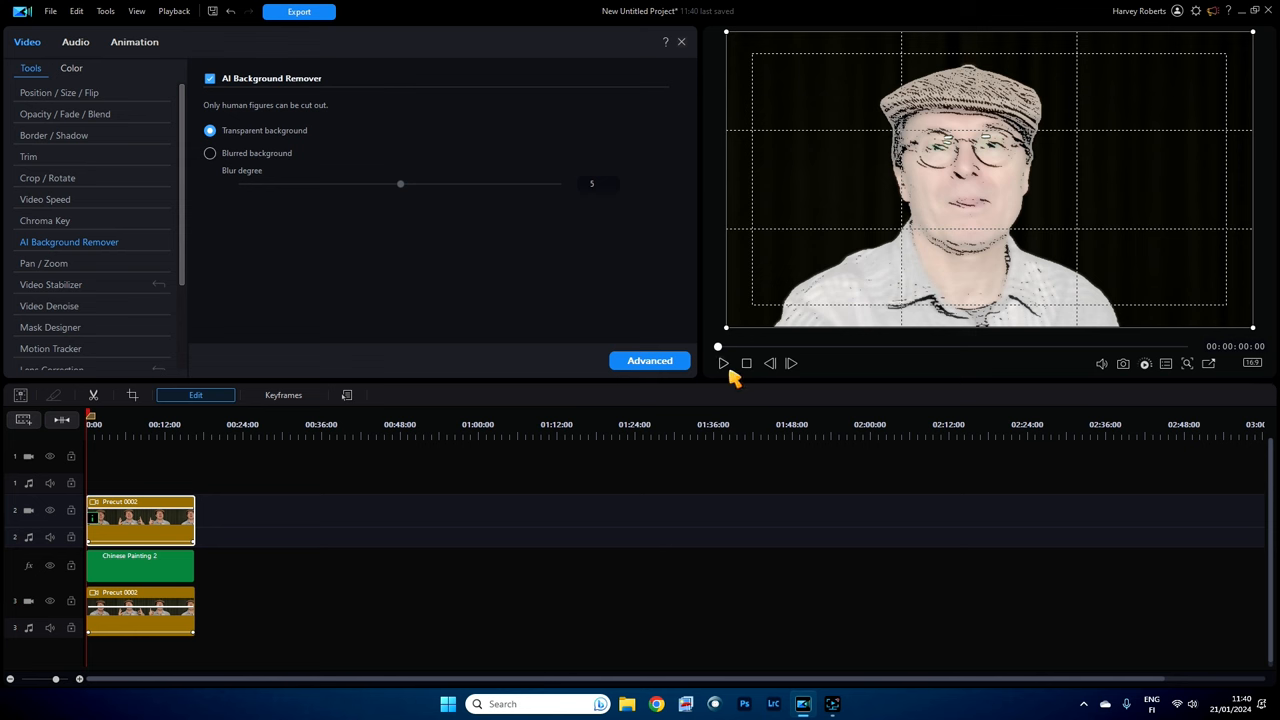
left_click(722, 363)
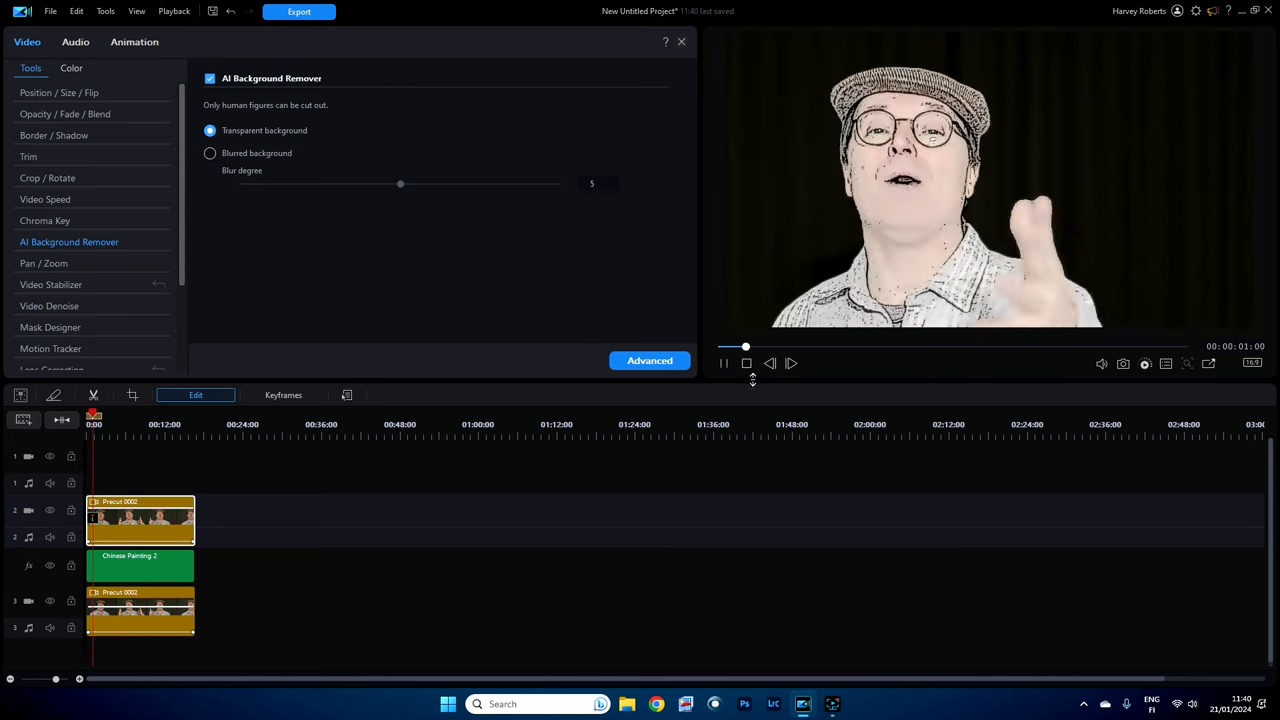
left_click(723, 363)
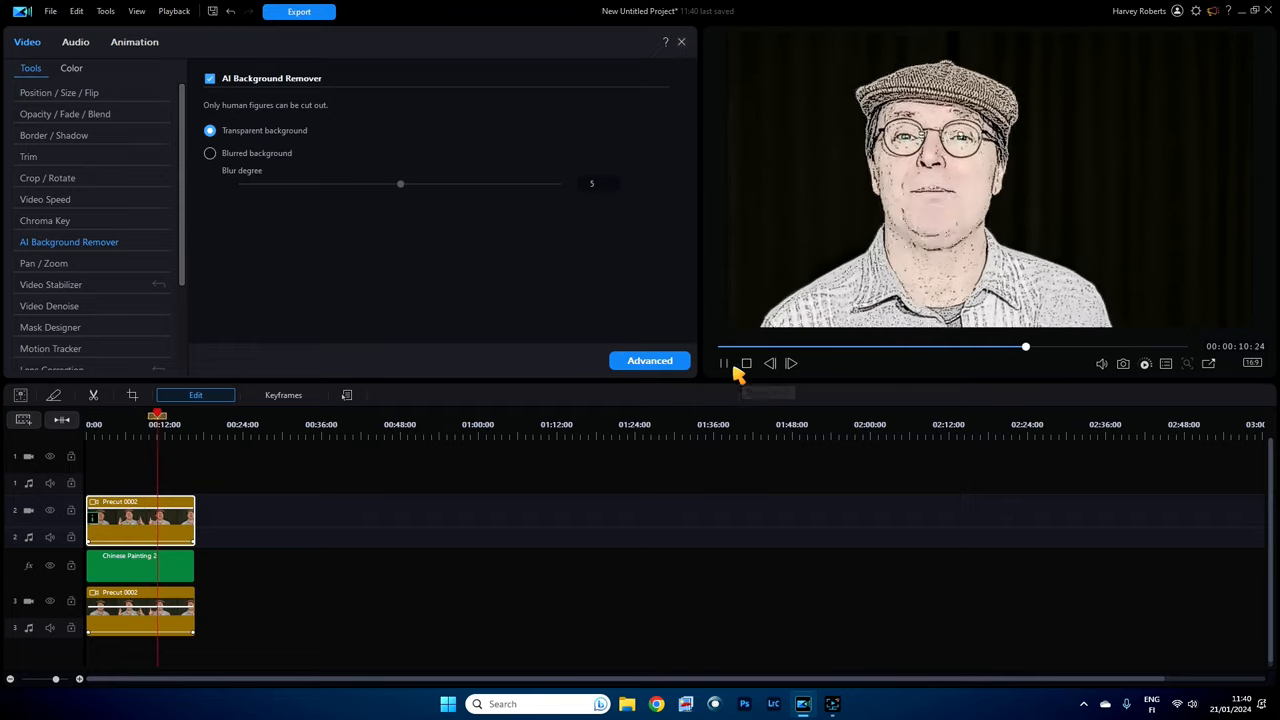
left_click(723, 363)
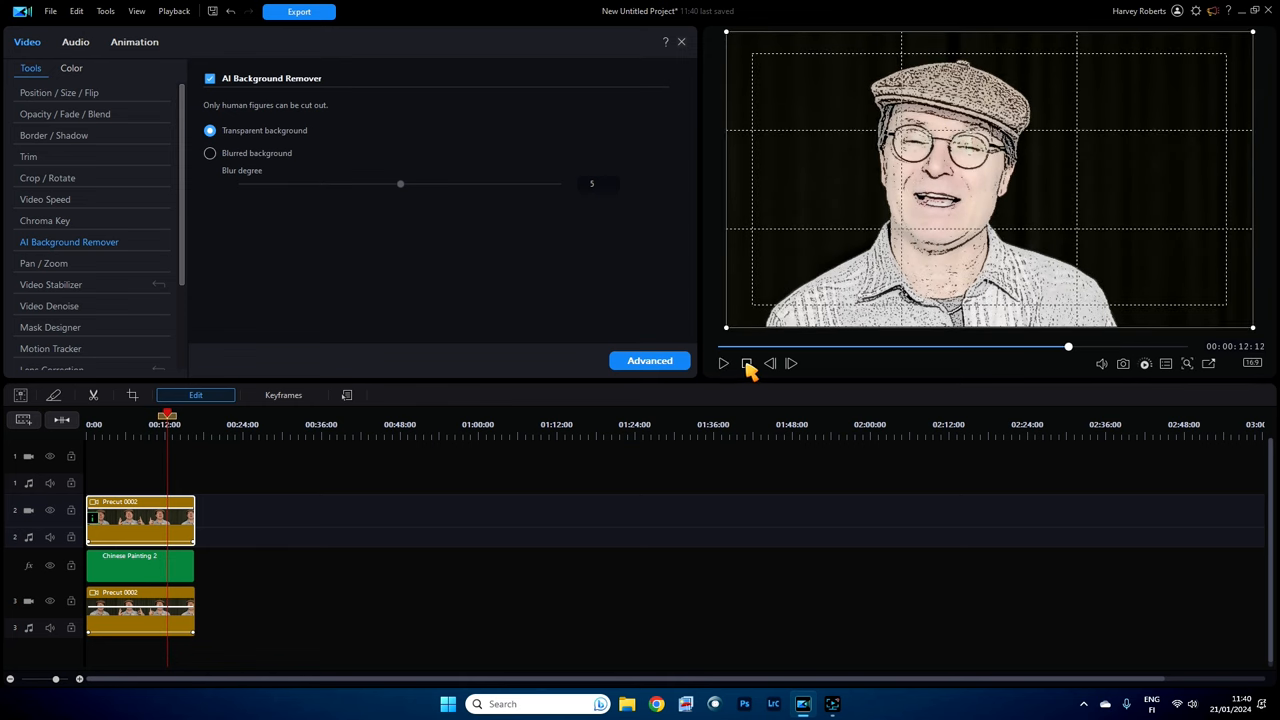
mouse_move(747, 363)
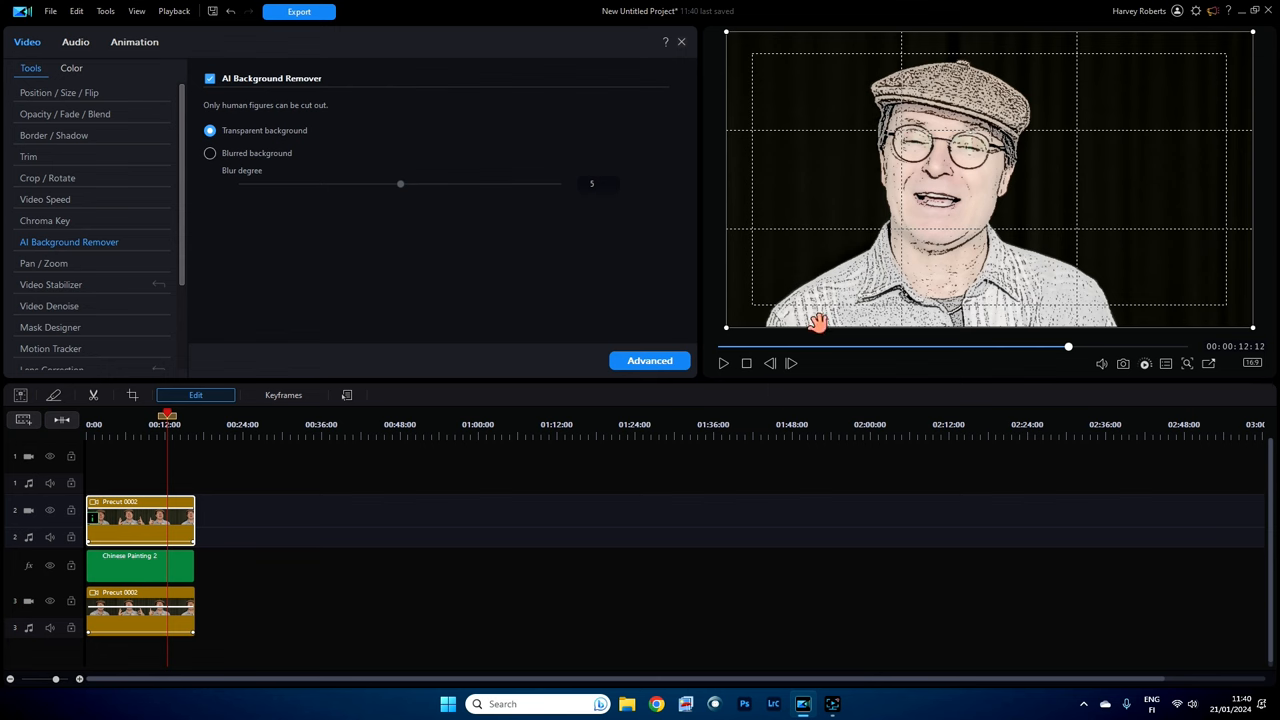
mouse_move(521, 548)
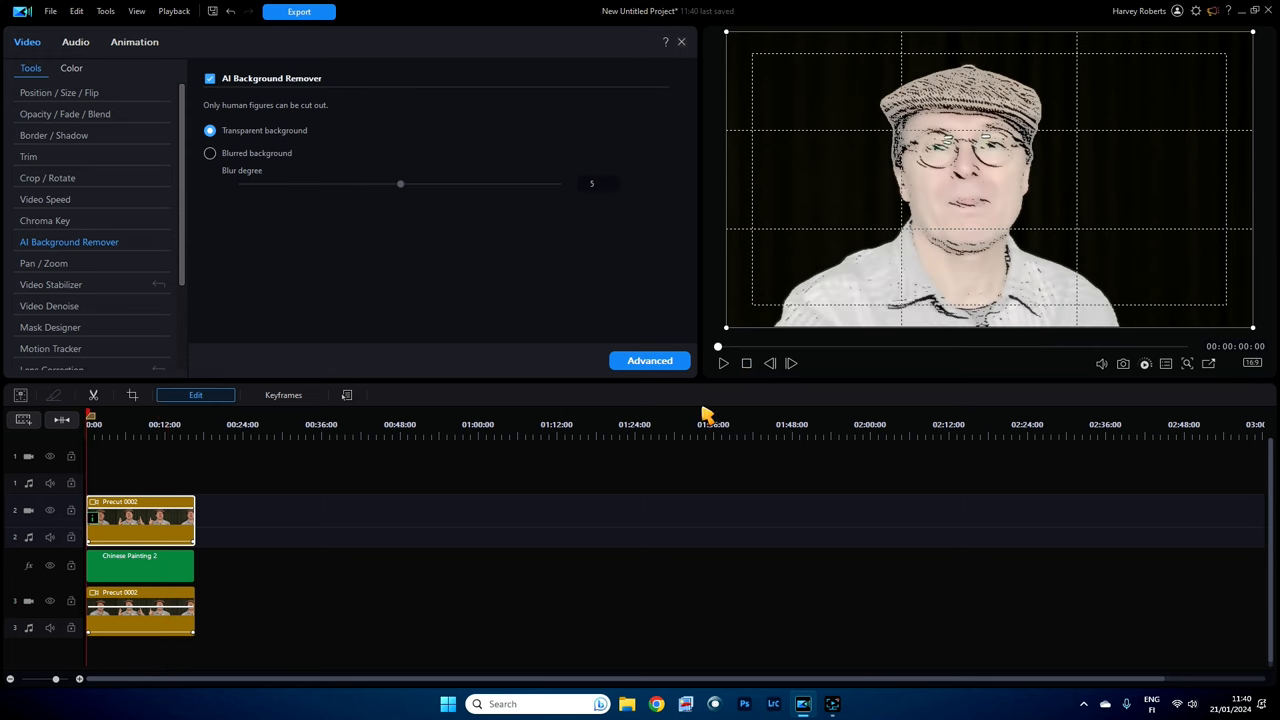
mouse_move(150, 270)
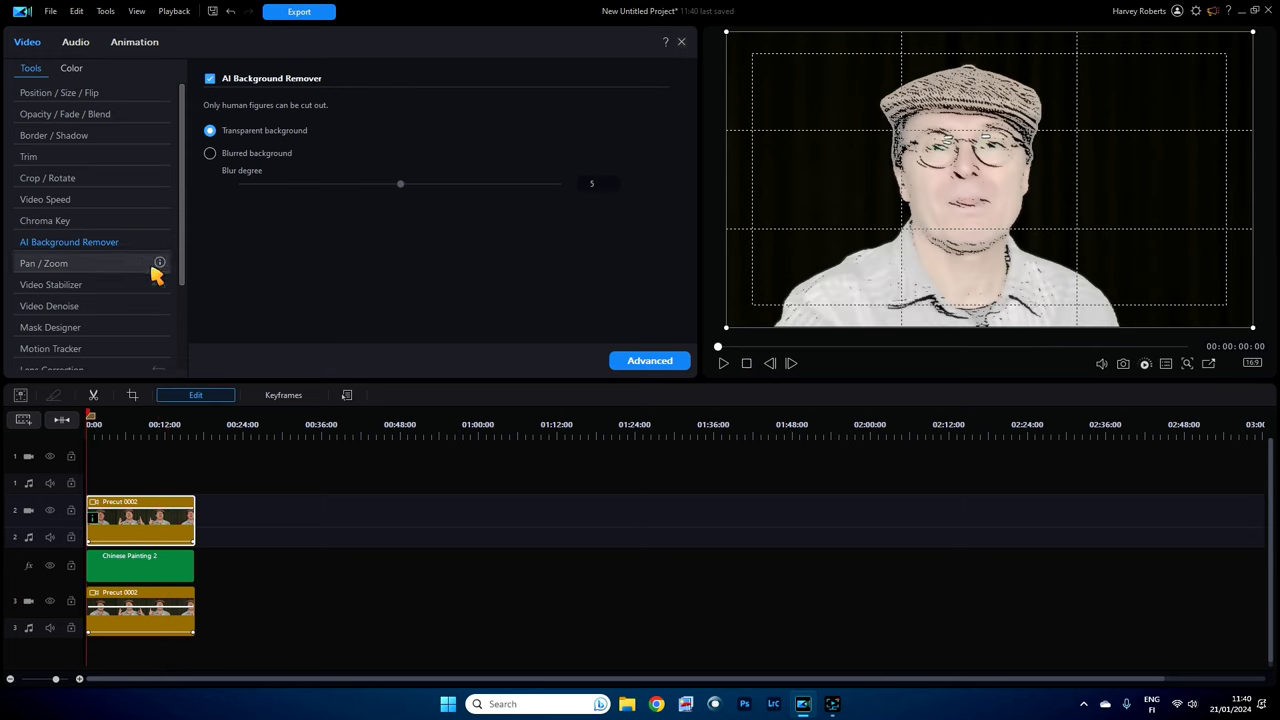
left_click(12, 44)
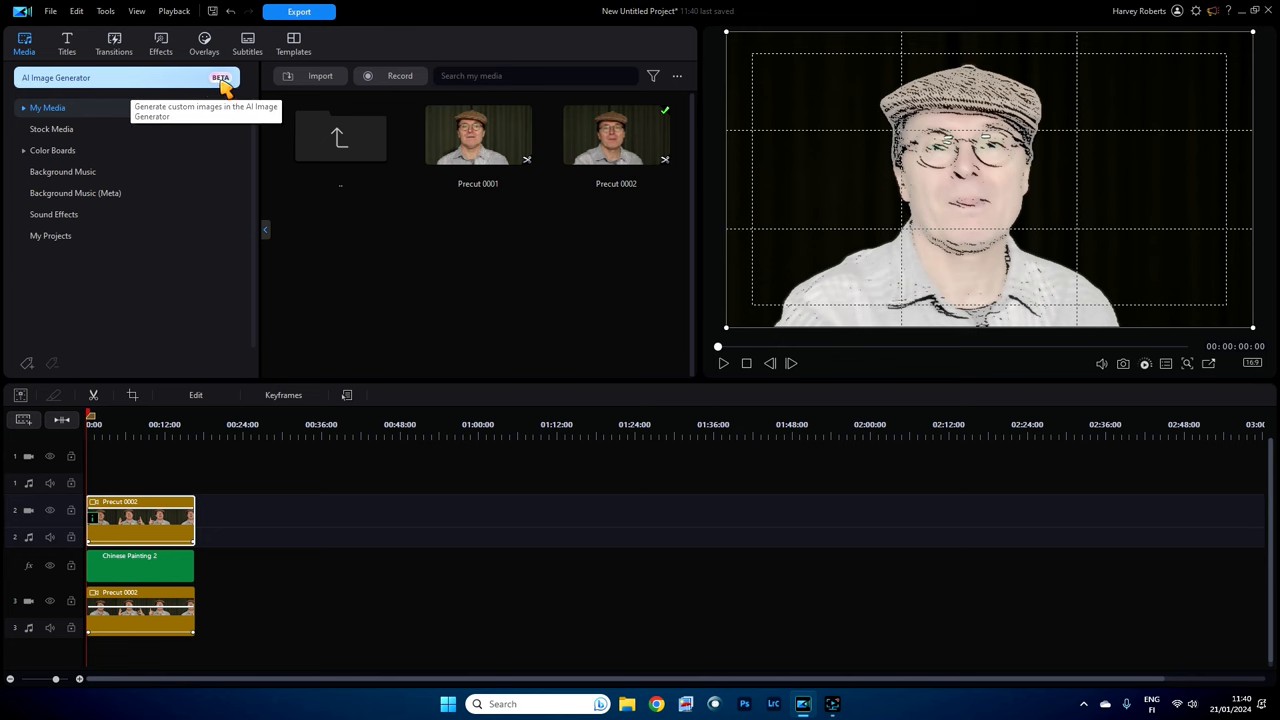
mouse_move(135, 95)
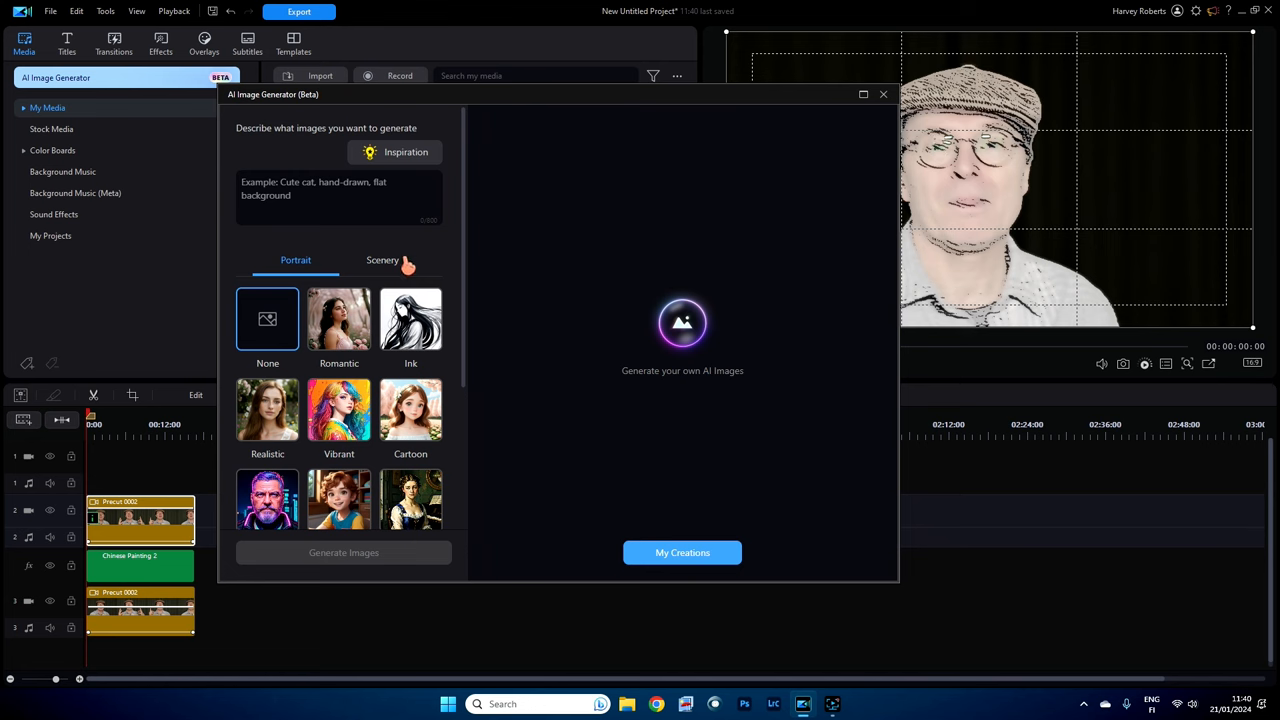
mouse_move(452, 297)
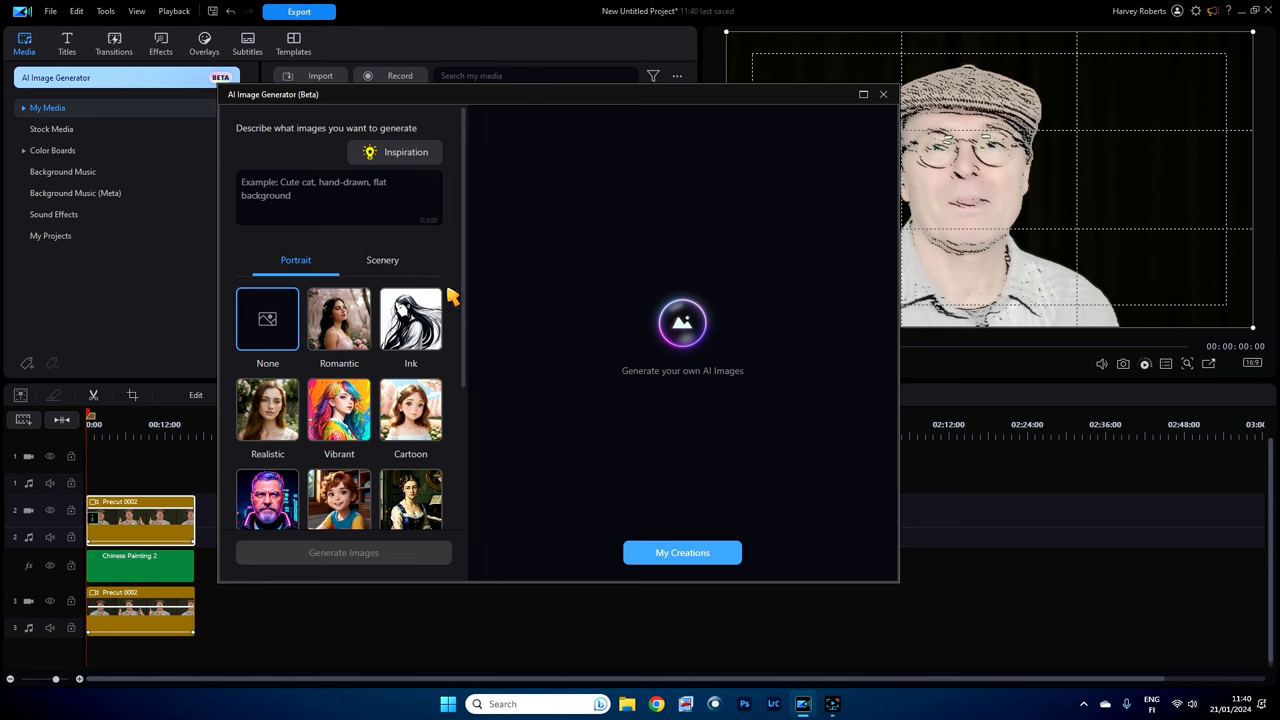
Step: Browse the Scenery styles and begin typing the 'American style diner' prompt
left_click(382, 260)
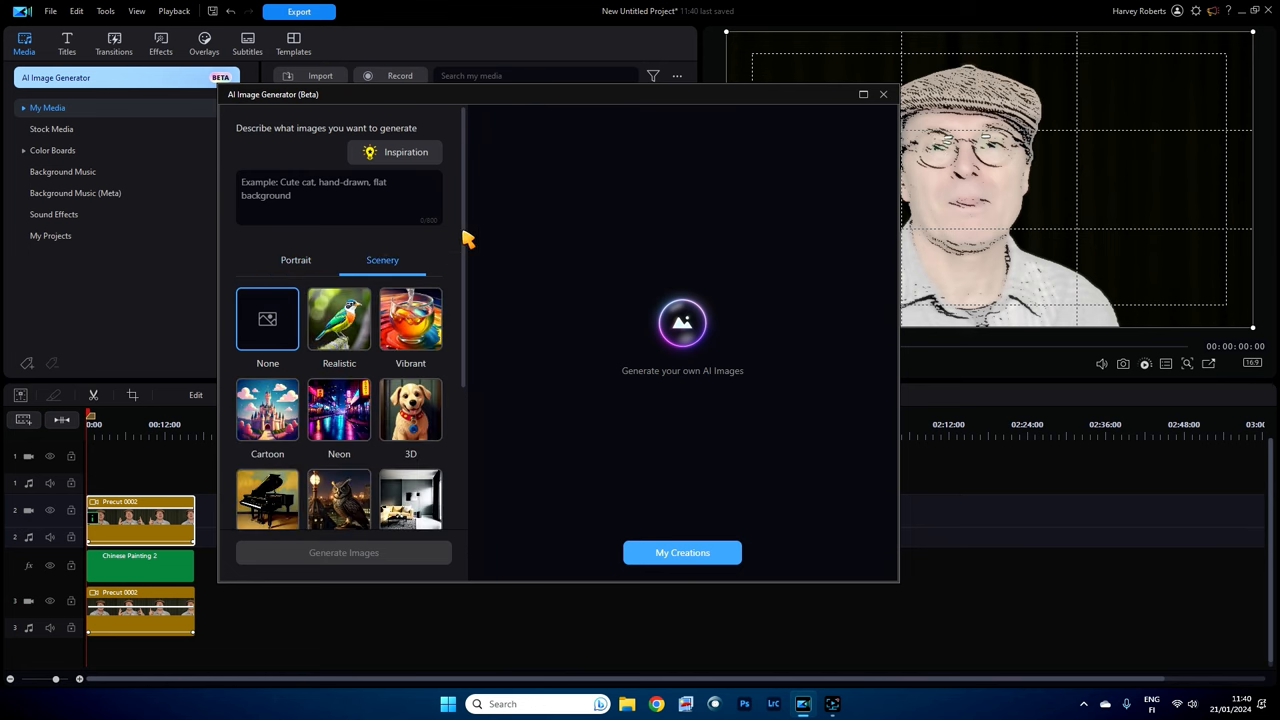
scroll("down", 3)
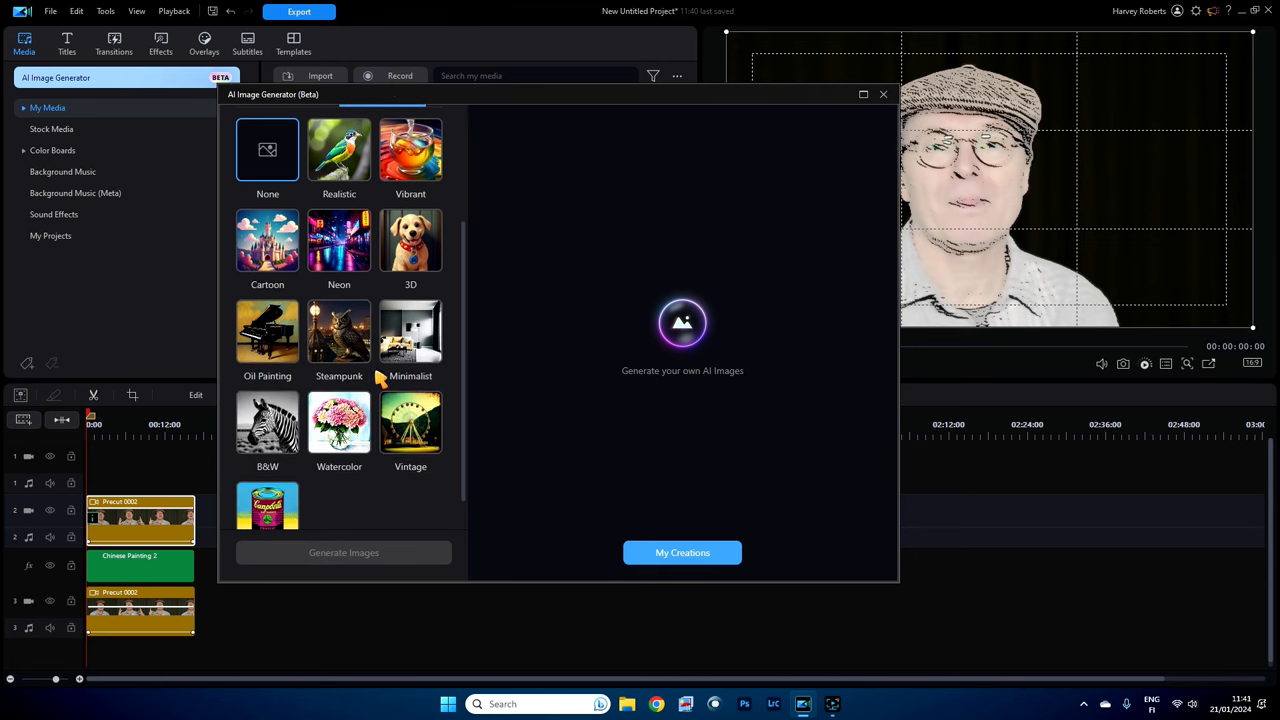
mouse_move(340, 360)
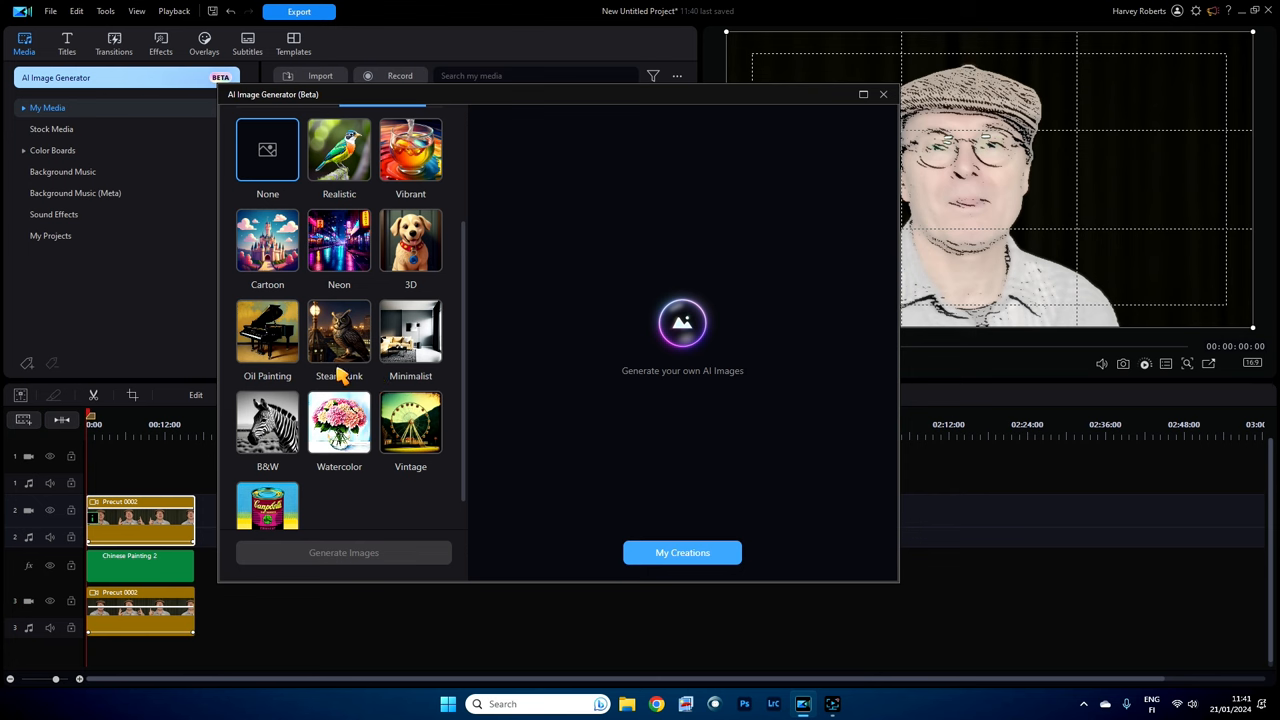
mouse_move(339, 345)
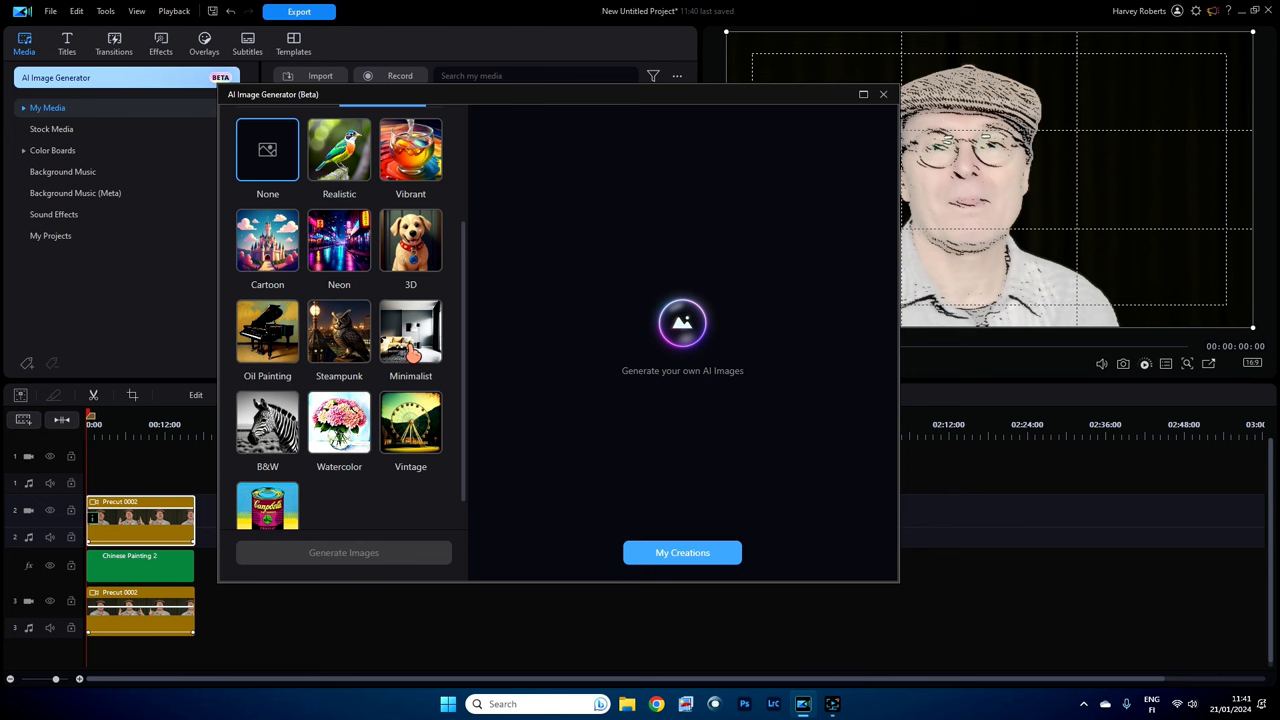
mouse_move(465, 377)
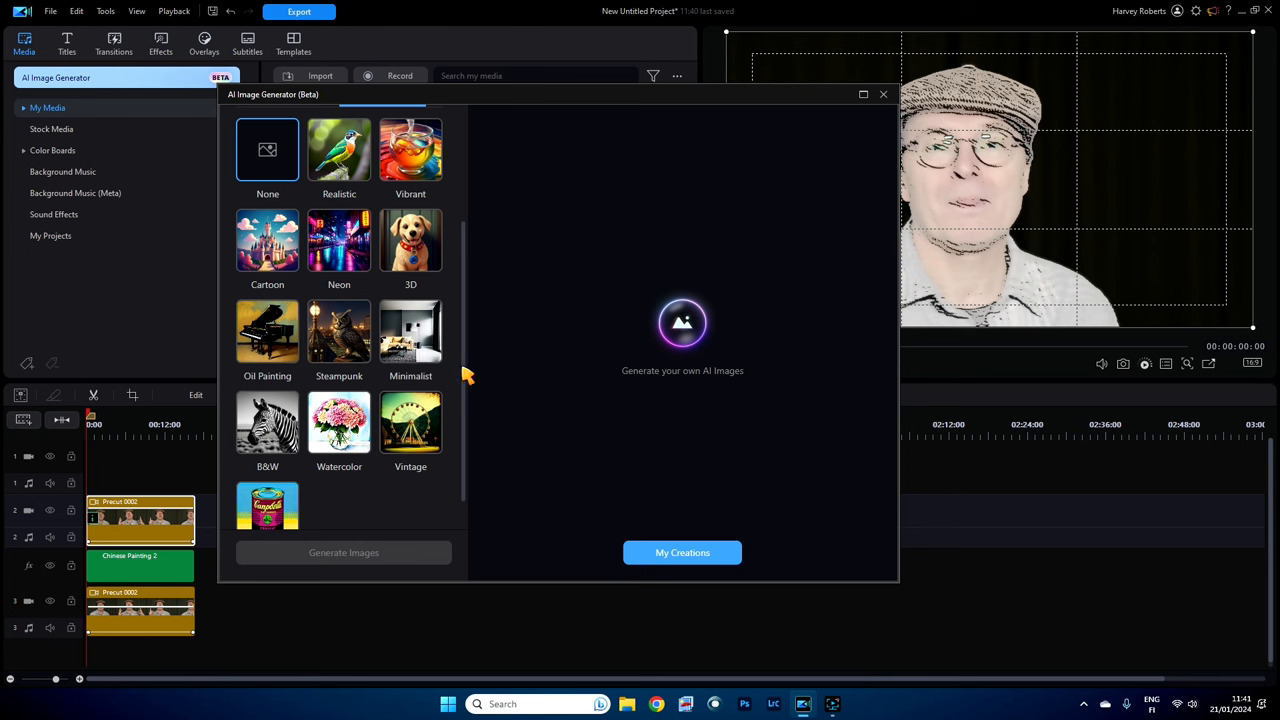
mouse_move(411, 350)
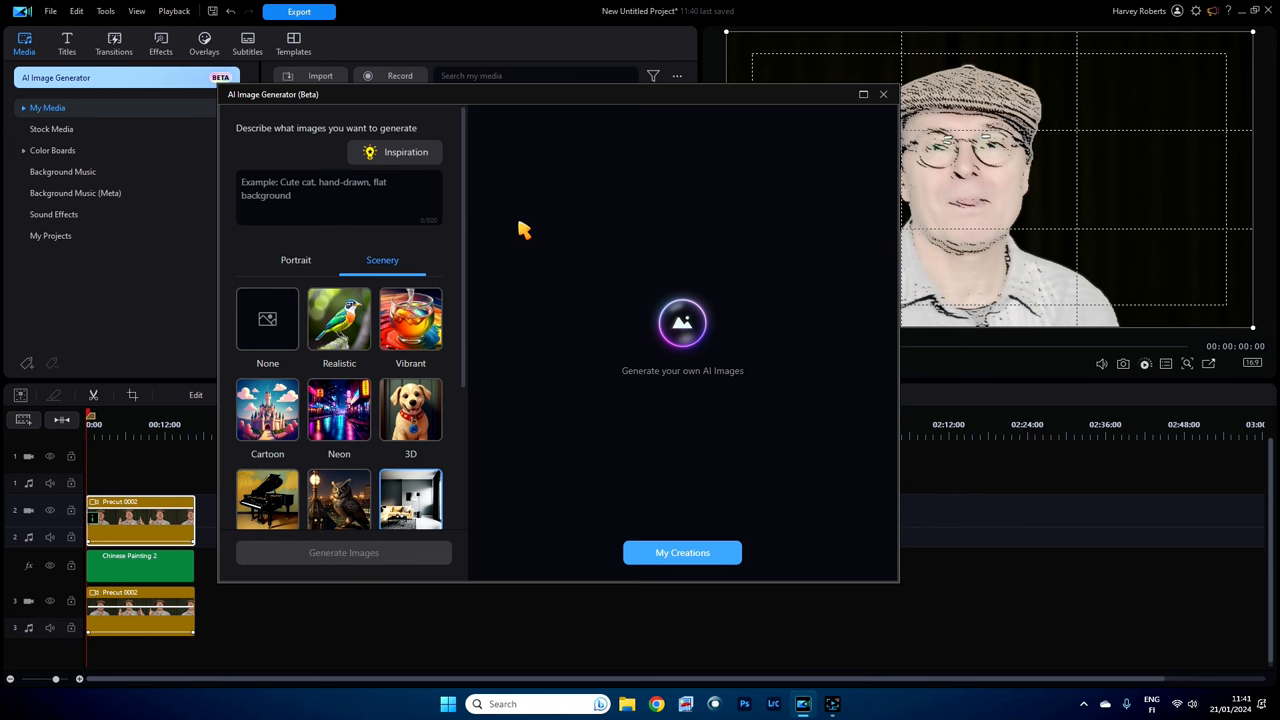
type("American style diner")
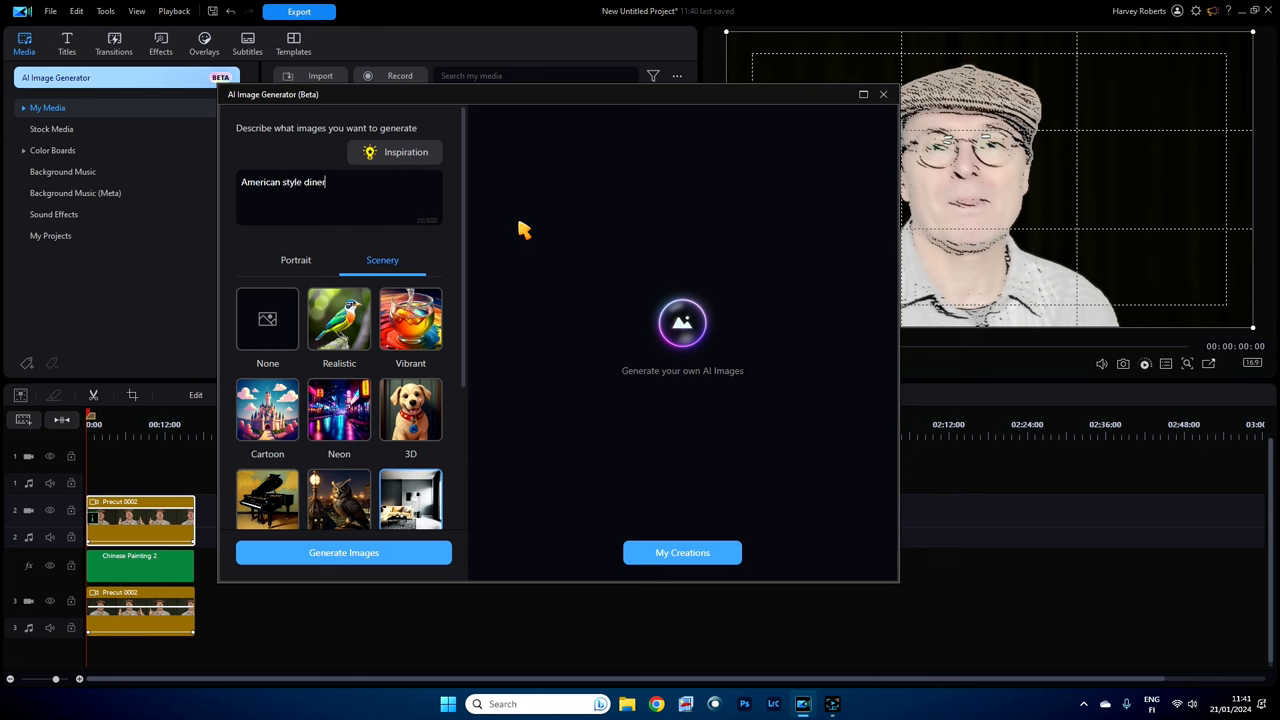
mouse_move(507, 451)
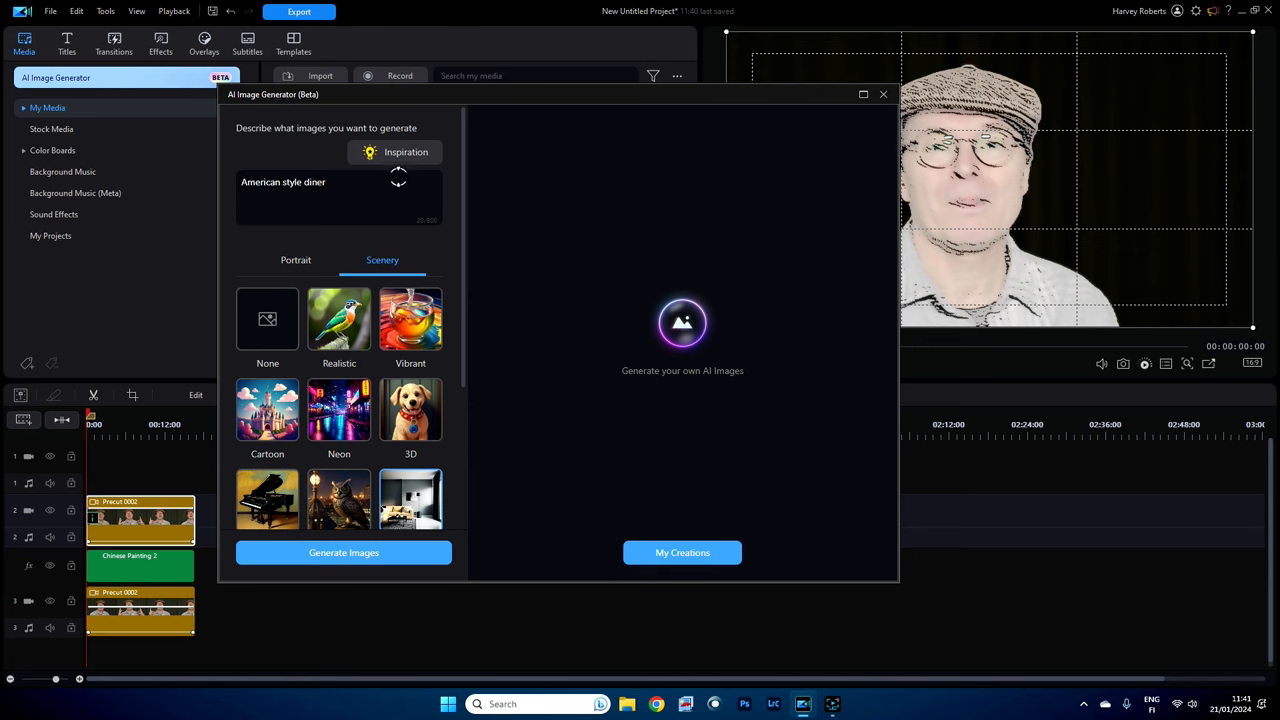
Step: Generate images from the 'American style diner' prompt
left_click(343, 552)
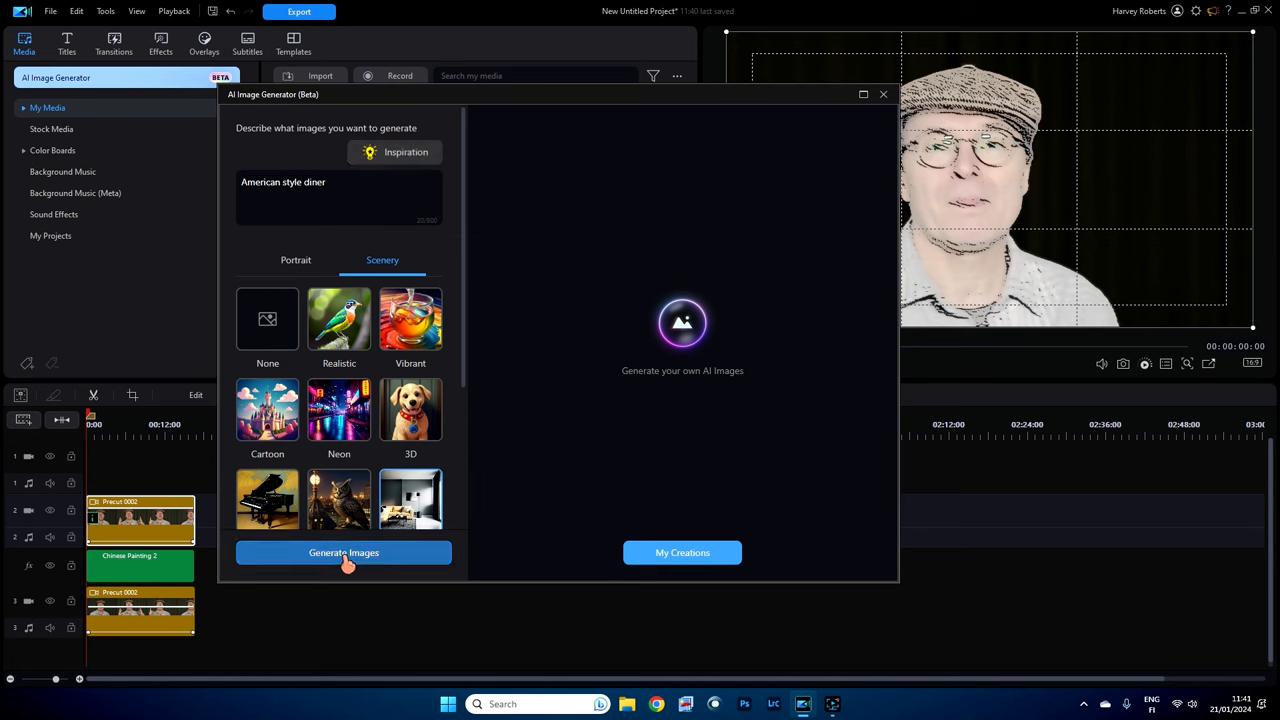
left_click(343, 552)
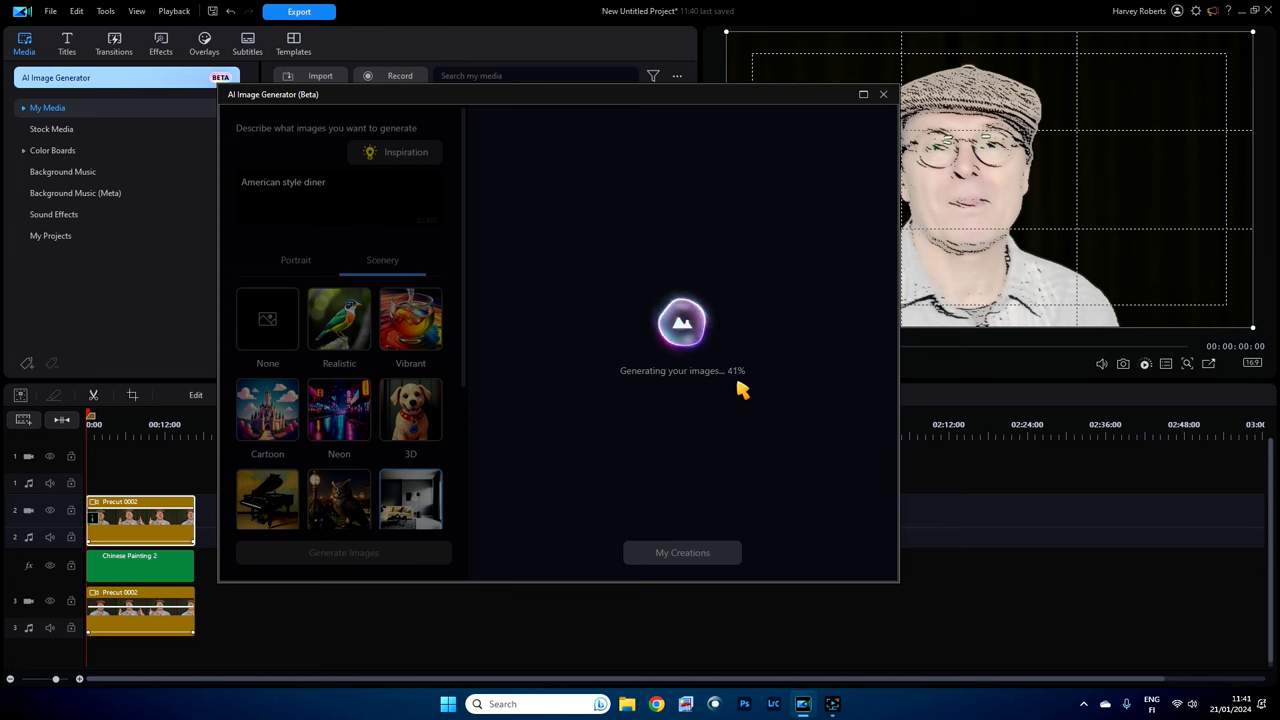
mouse_move(733, 390)
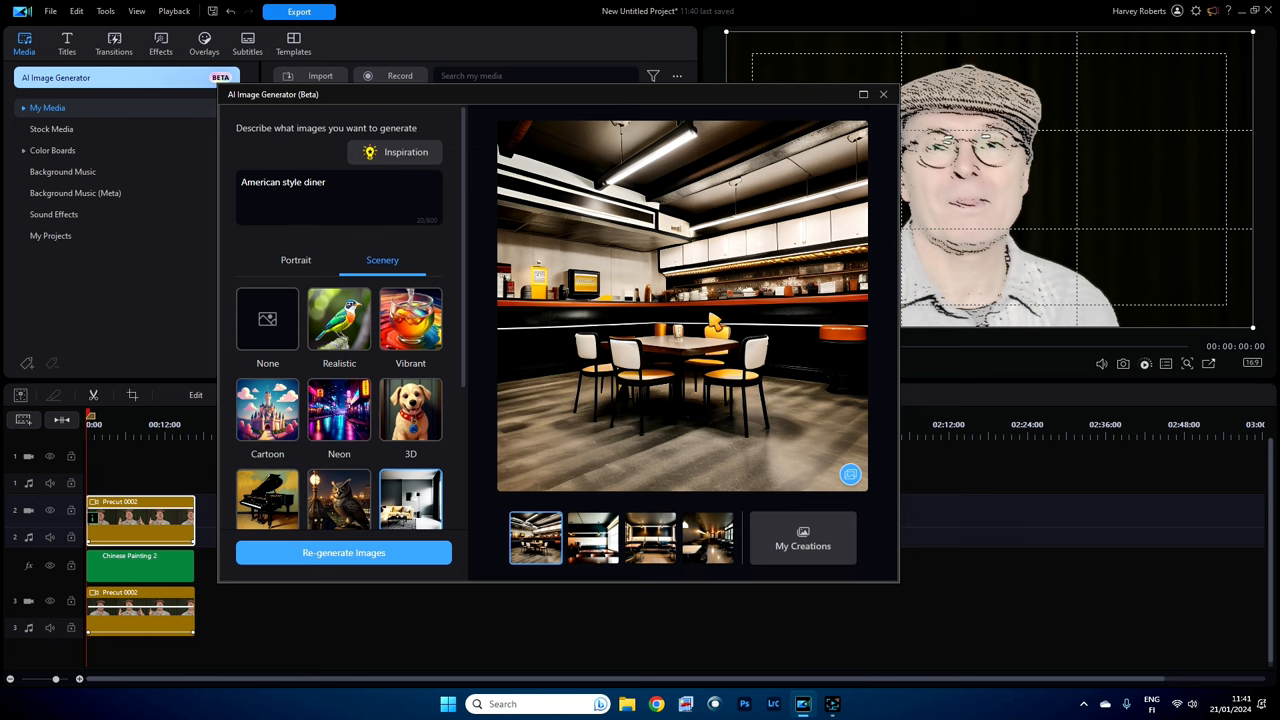
left_click(592, 537)
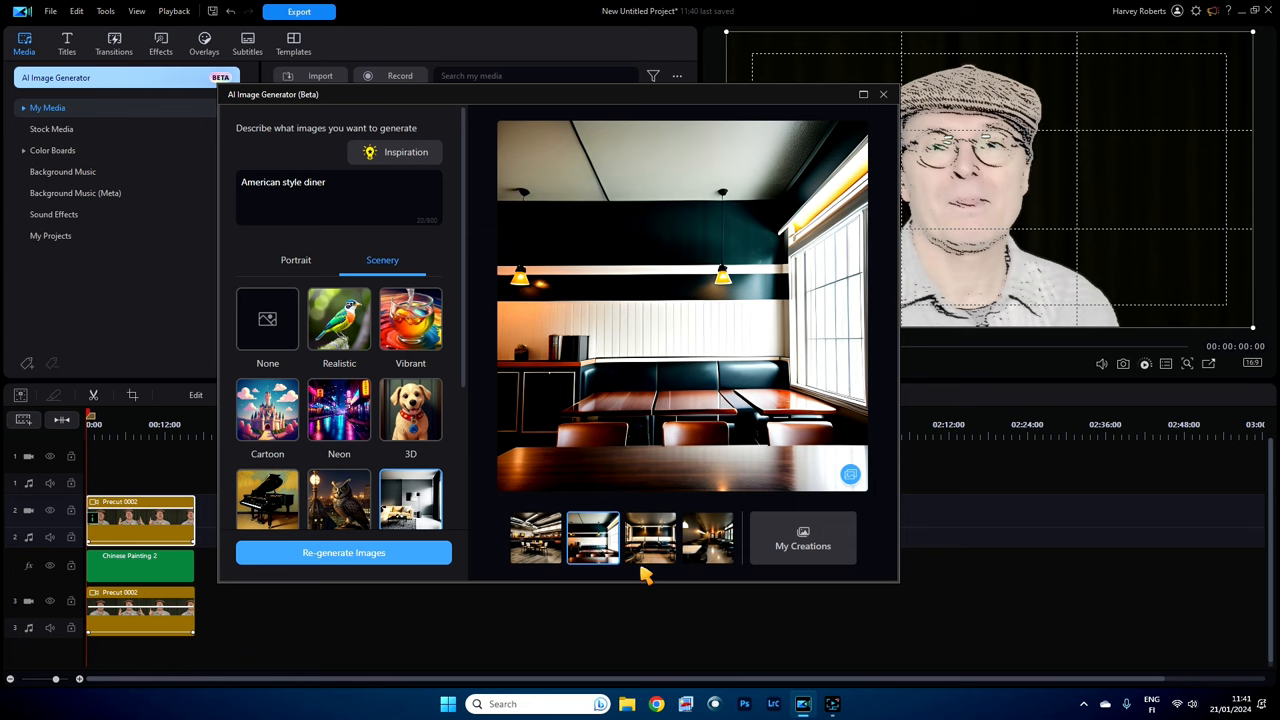
left_click(650, 538)
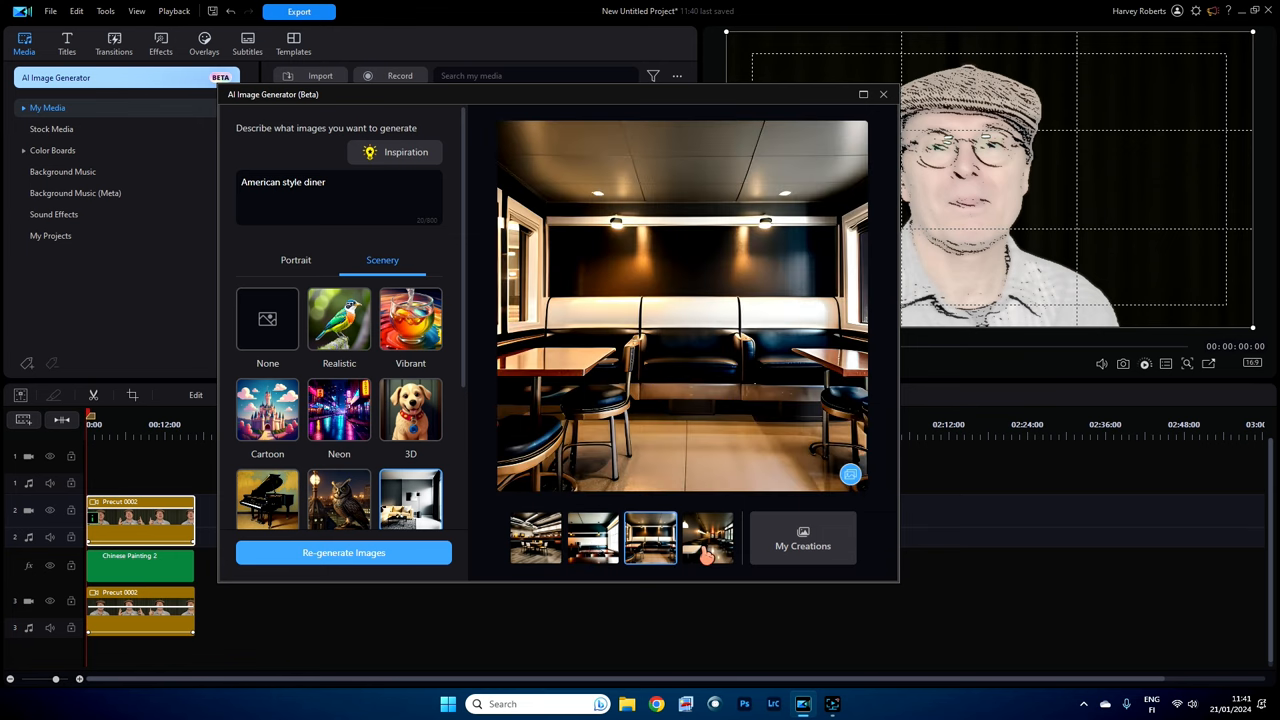
left_click(536, 538)
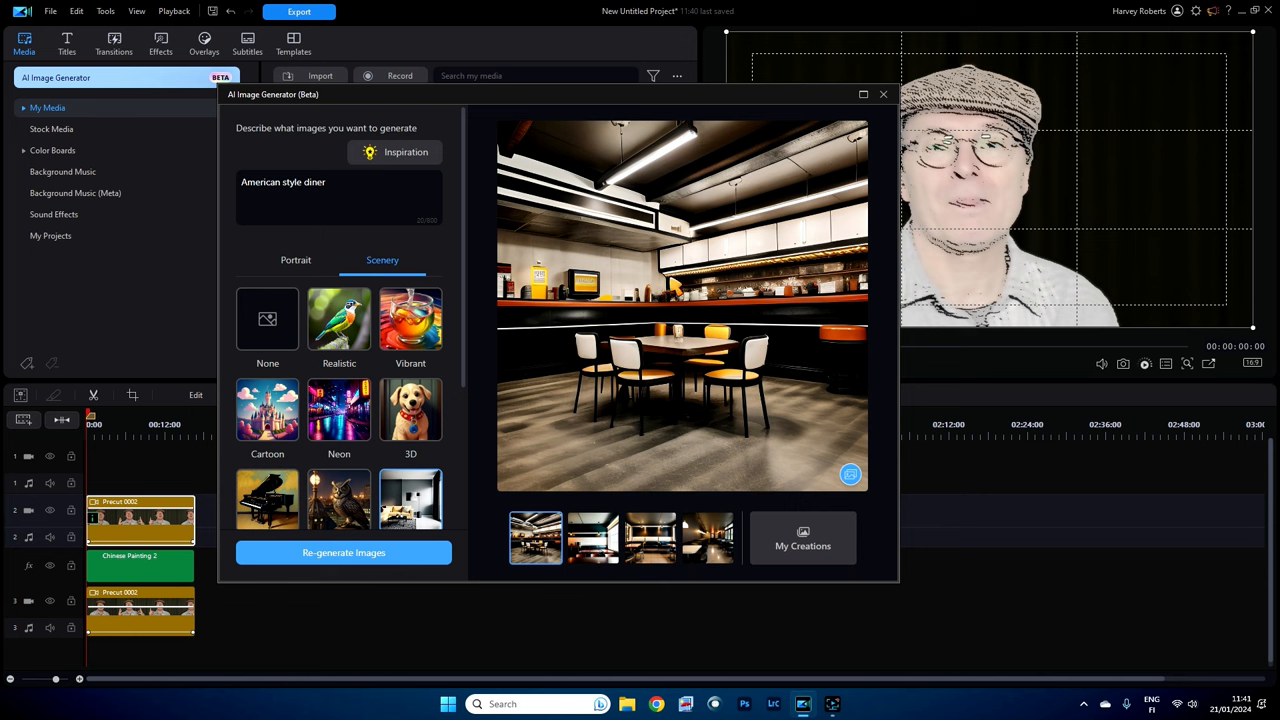
mouse_move(840, 479)
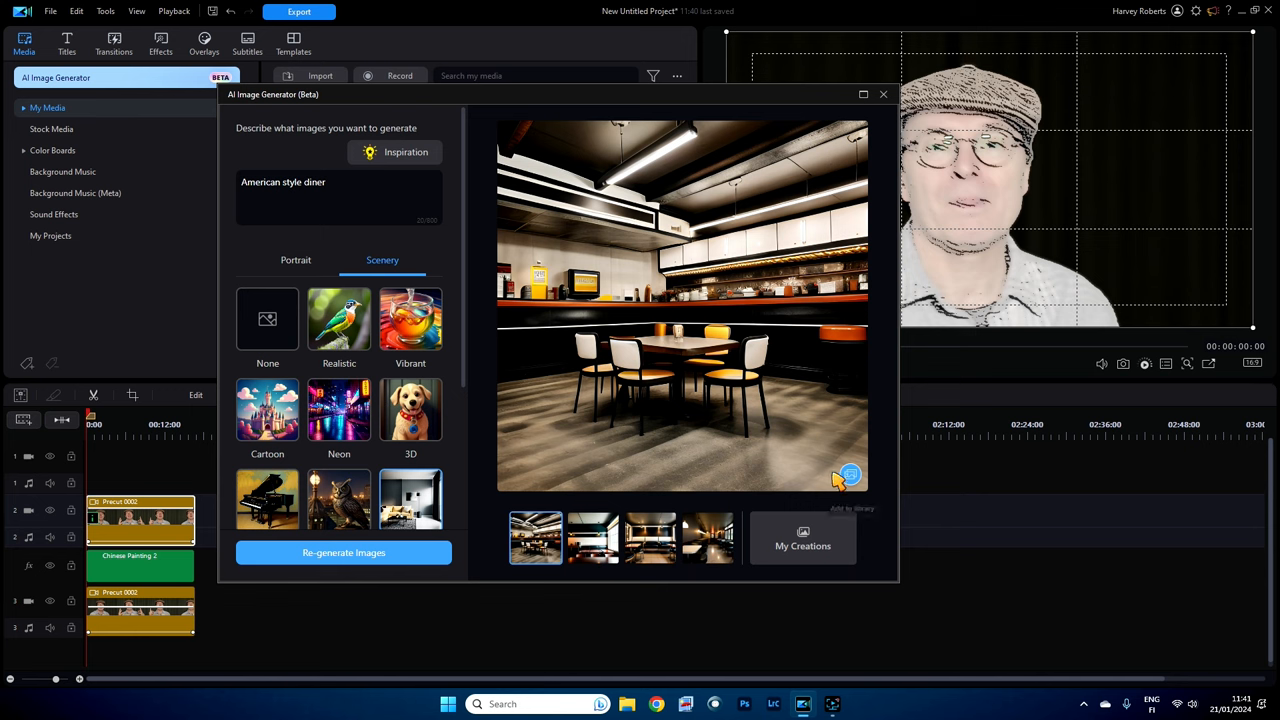
mouse_move(849, 477)
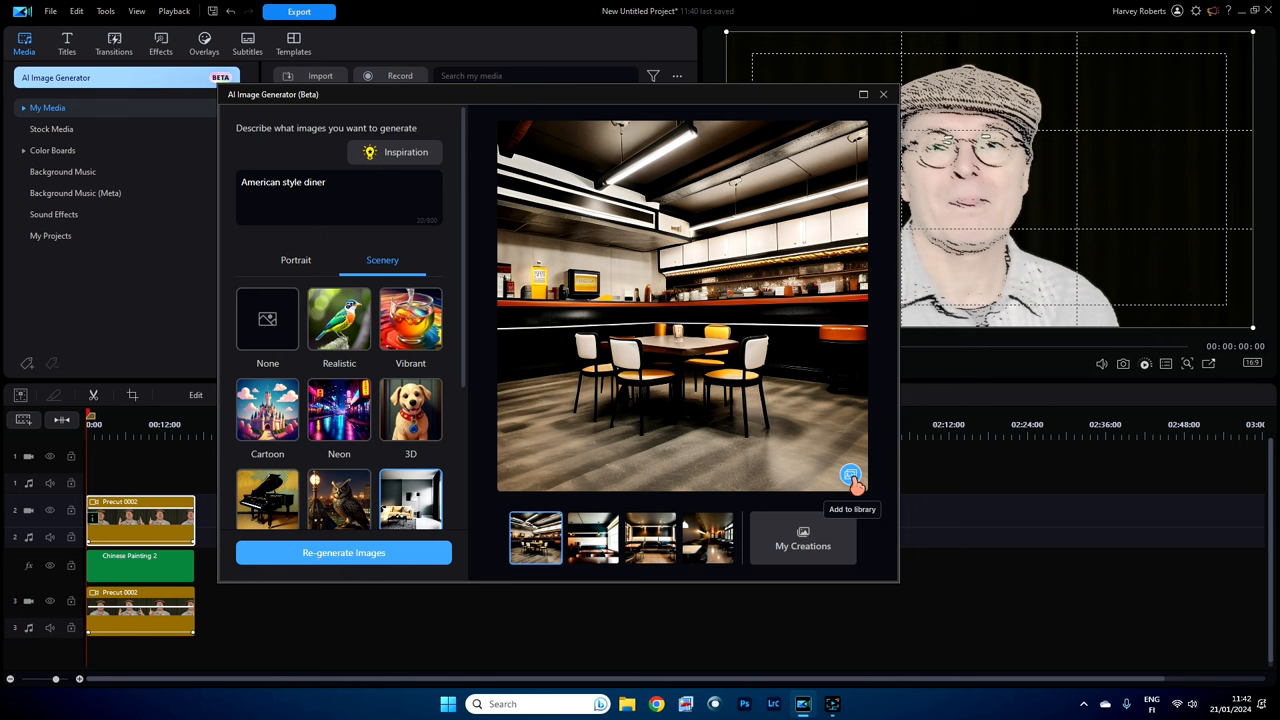
mouse_move(798, 567)
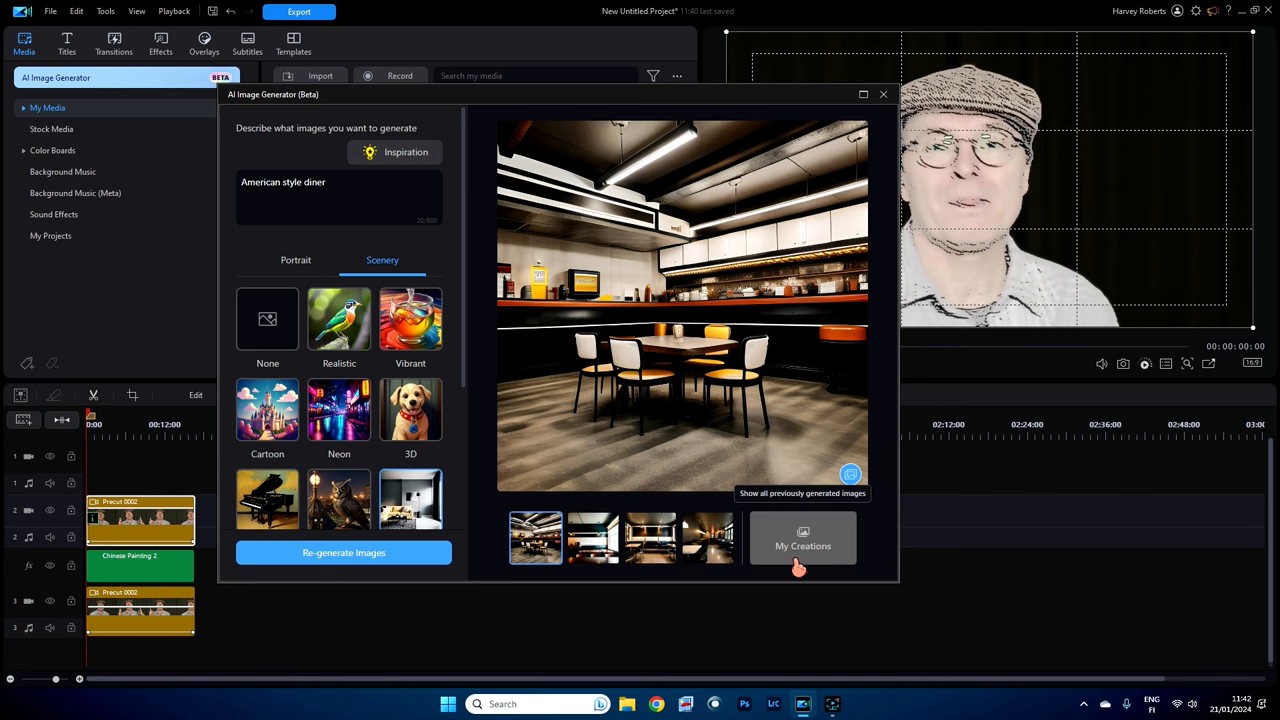
mouse_move(812, 540)
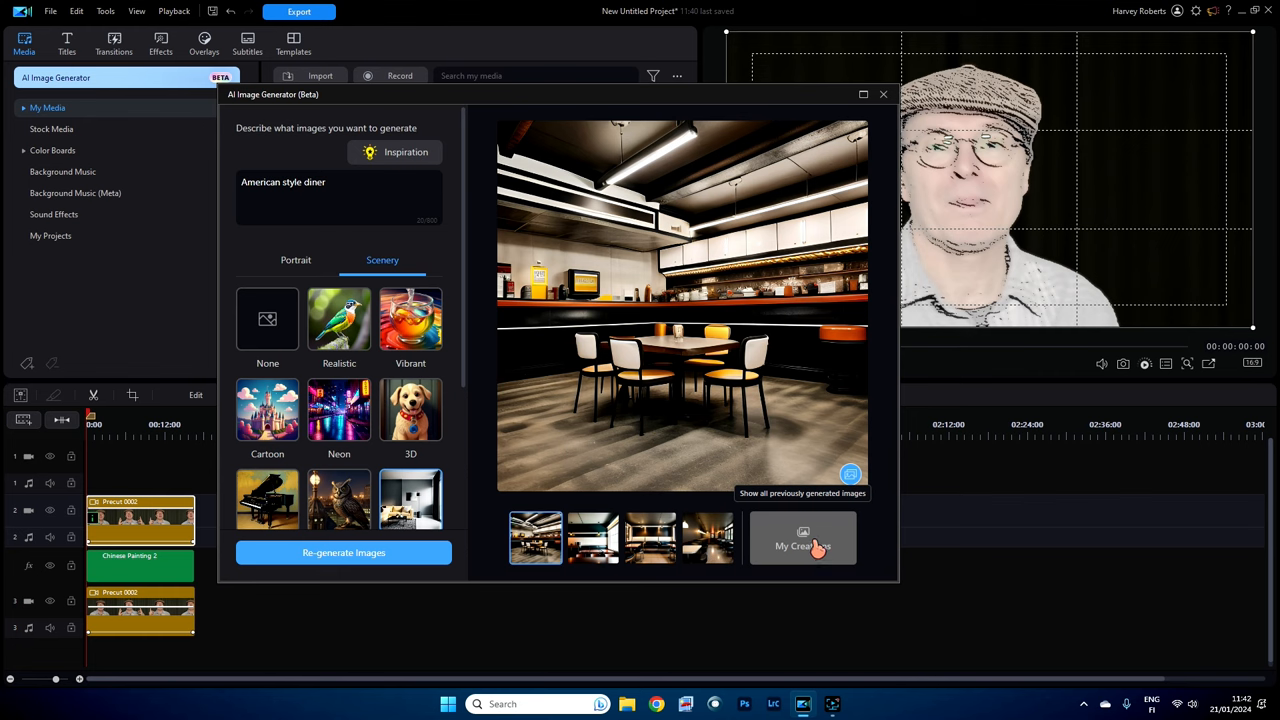
mouse_move(849, 476)
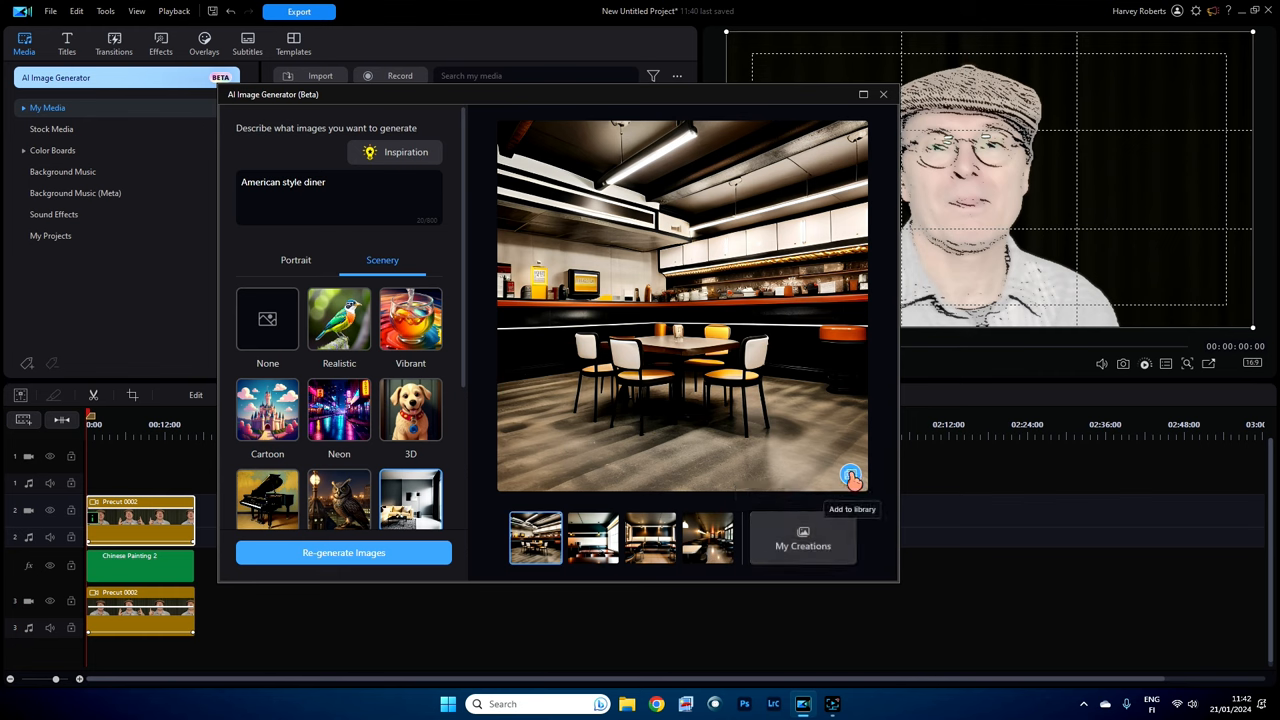
Step: Add the diner image to the media library, confirm the download, and preview a thumbnail
left_click(850, 475)
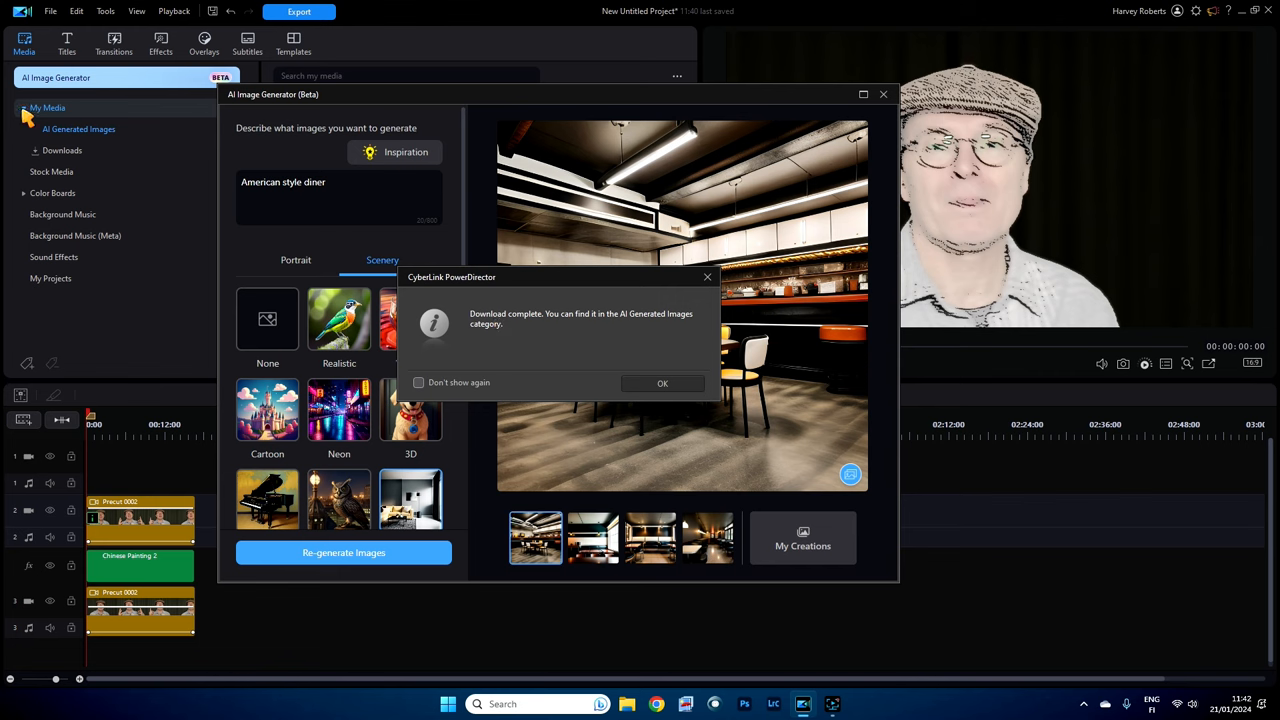
mouse_move(63, 134)
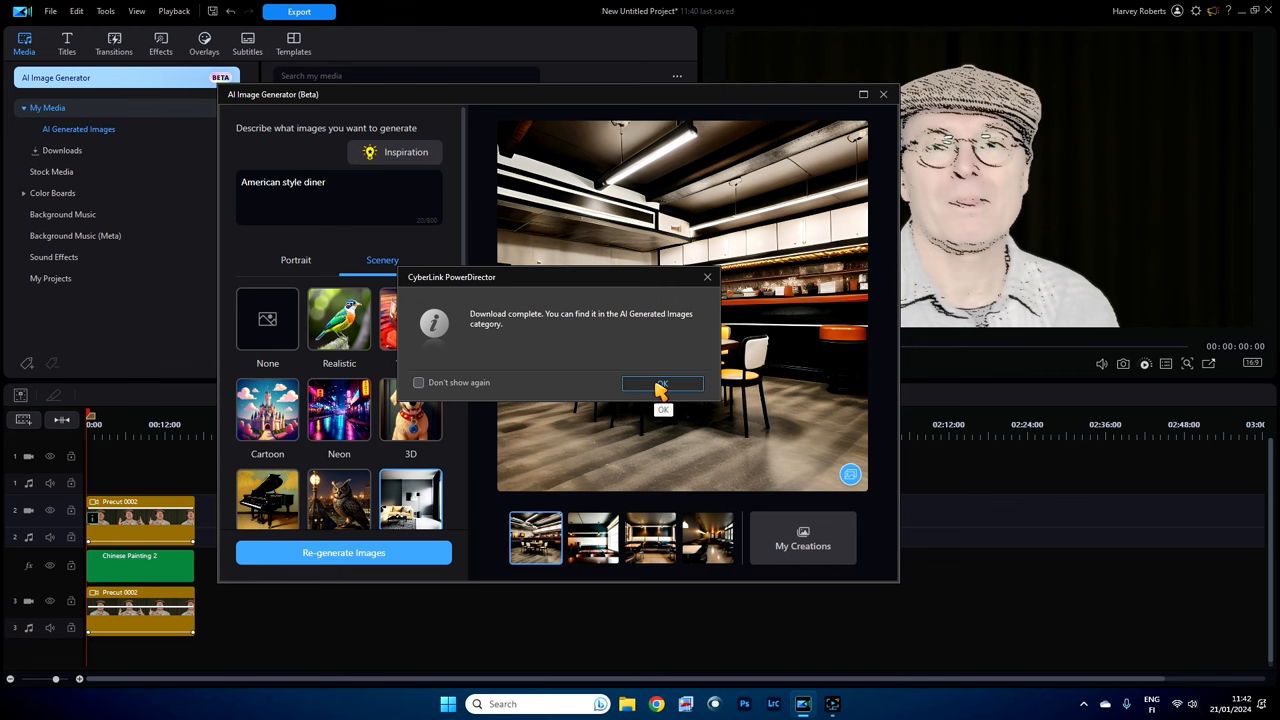
left_click(661, 384)
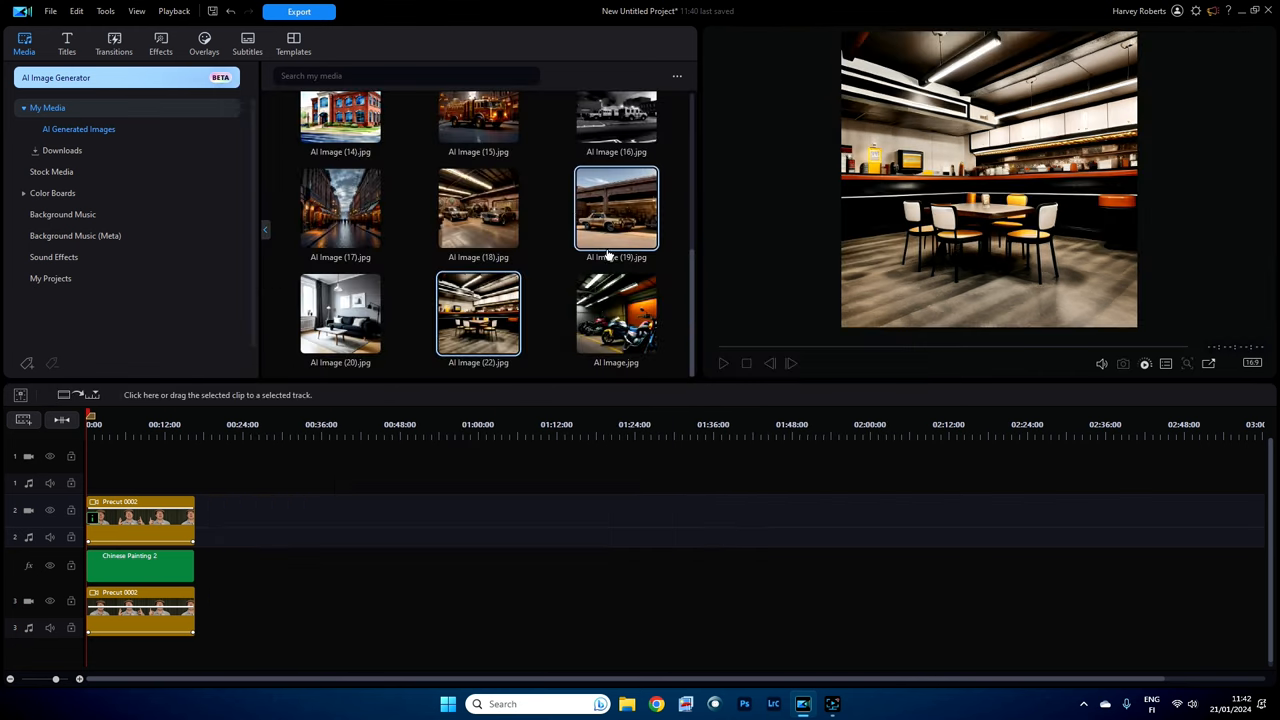
left_click(478, 210)
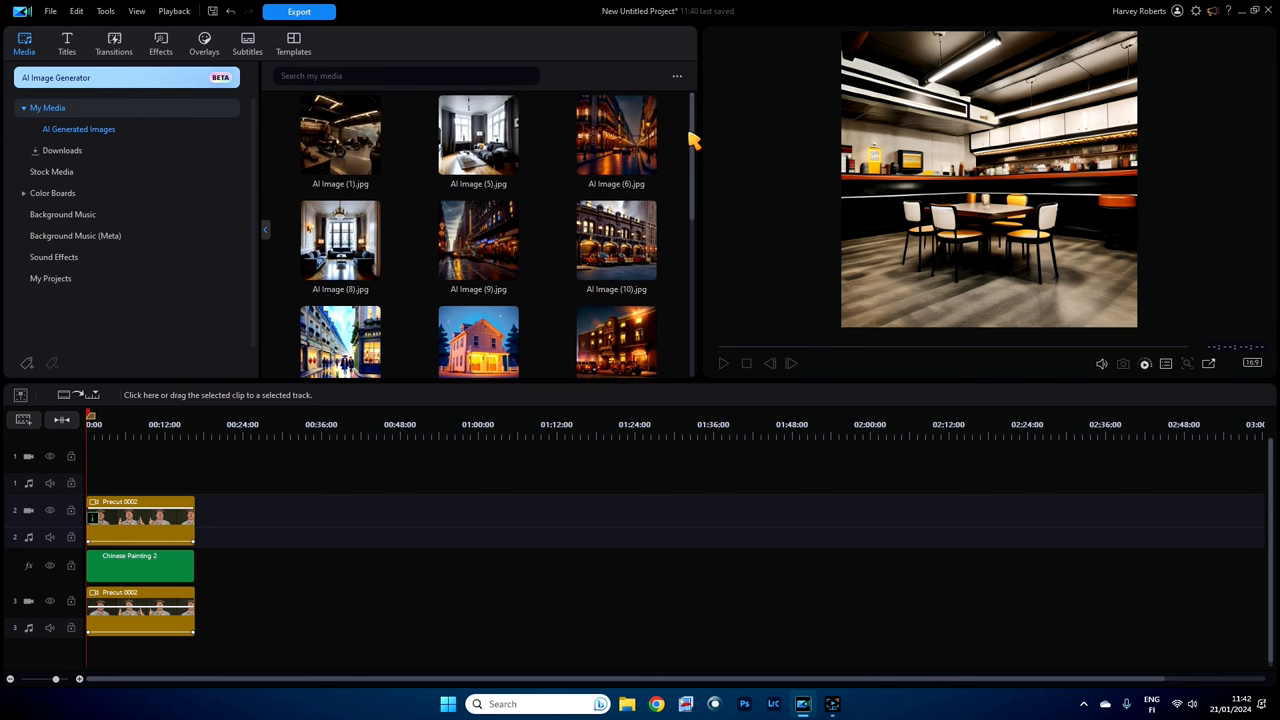
Step: Preview AI Generated Images thumbnails, including fire station, living room and brick building images
left_click(340, 135)
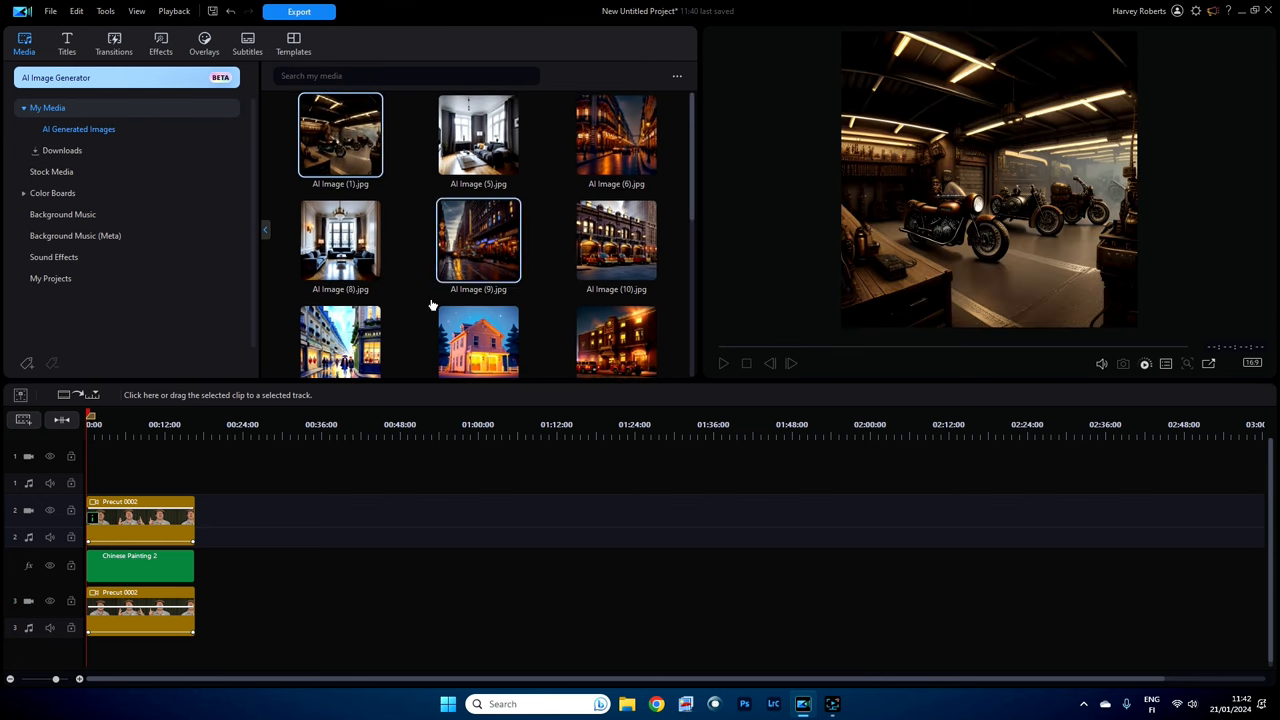
left_click(616, 240)
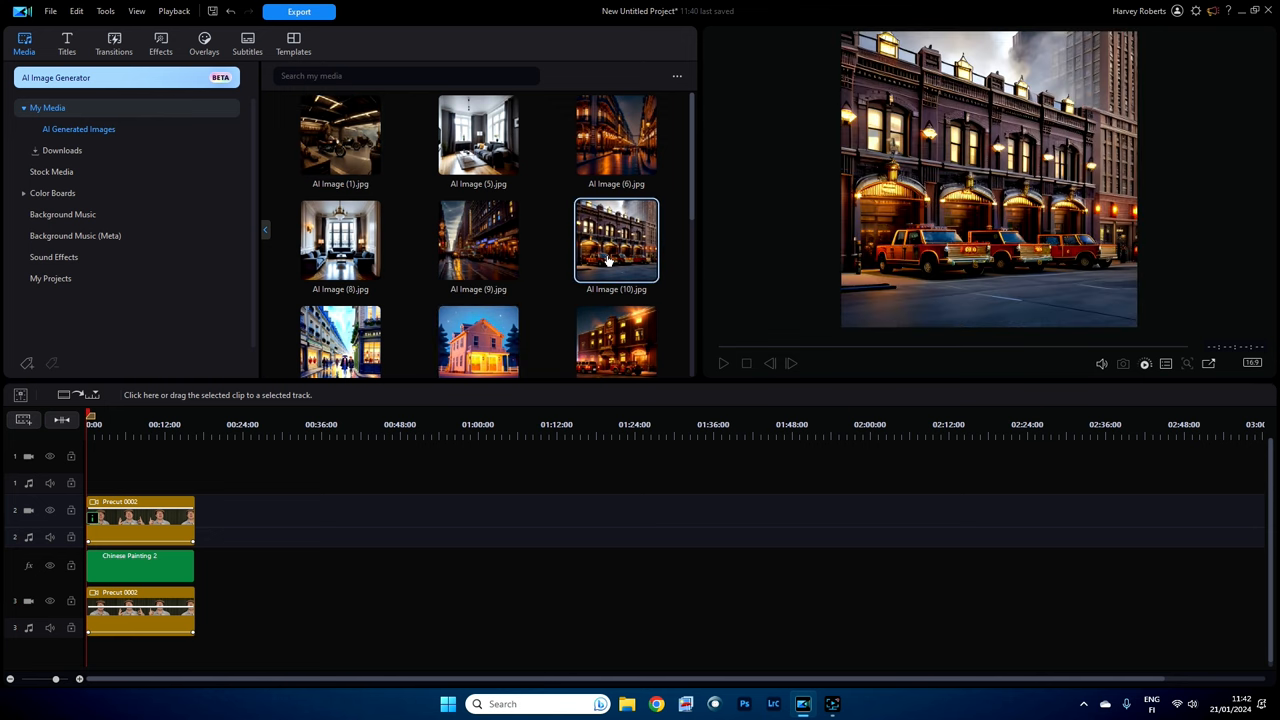
mouse_move(916, 270)
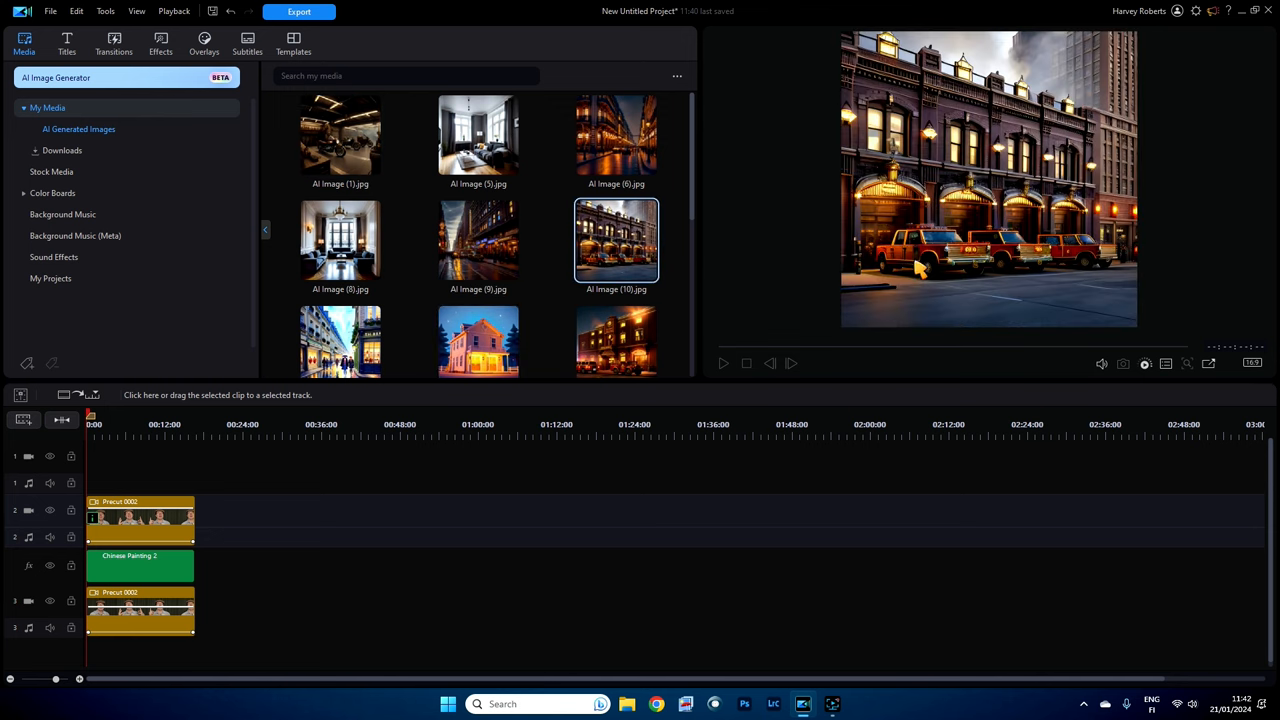
mouse_move(996, 221)
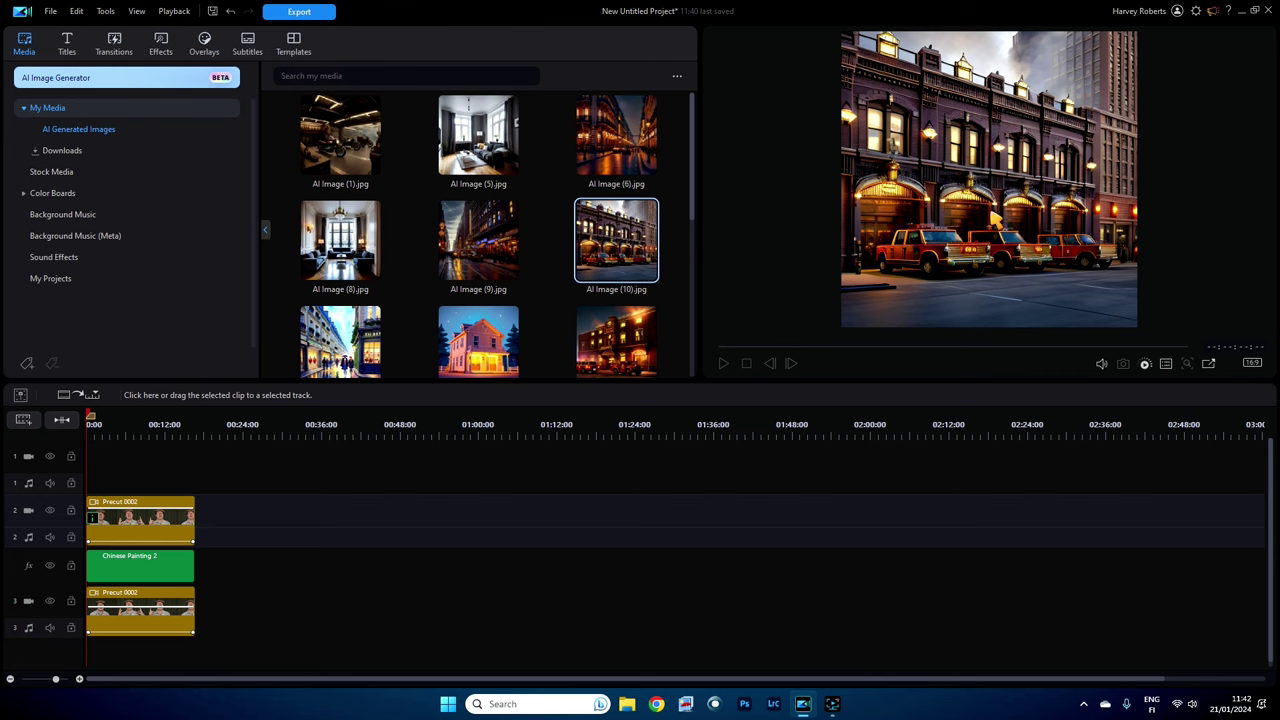
mouse_move(703, 210)
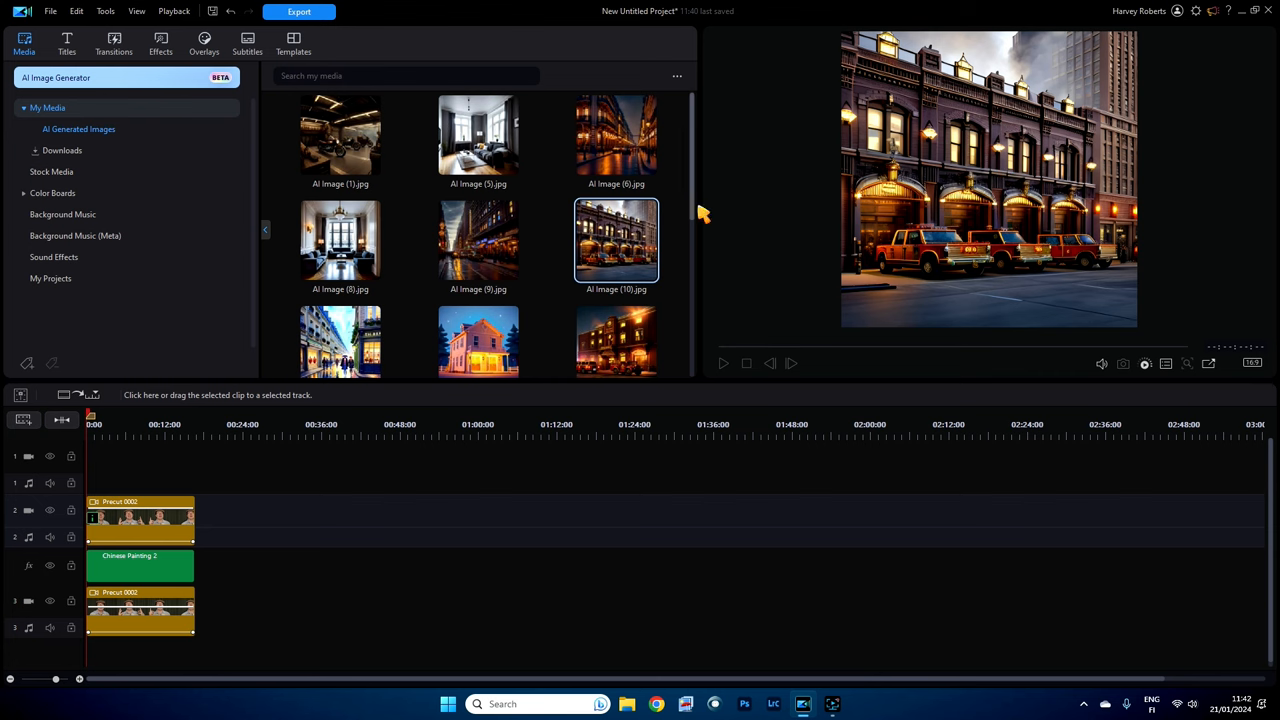
left_click(340, 238)
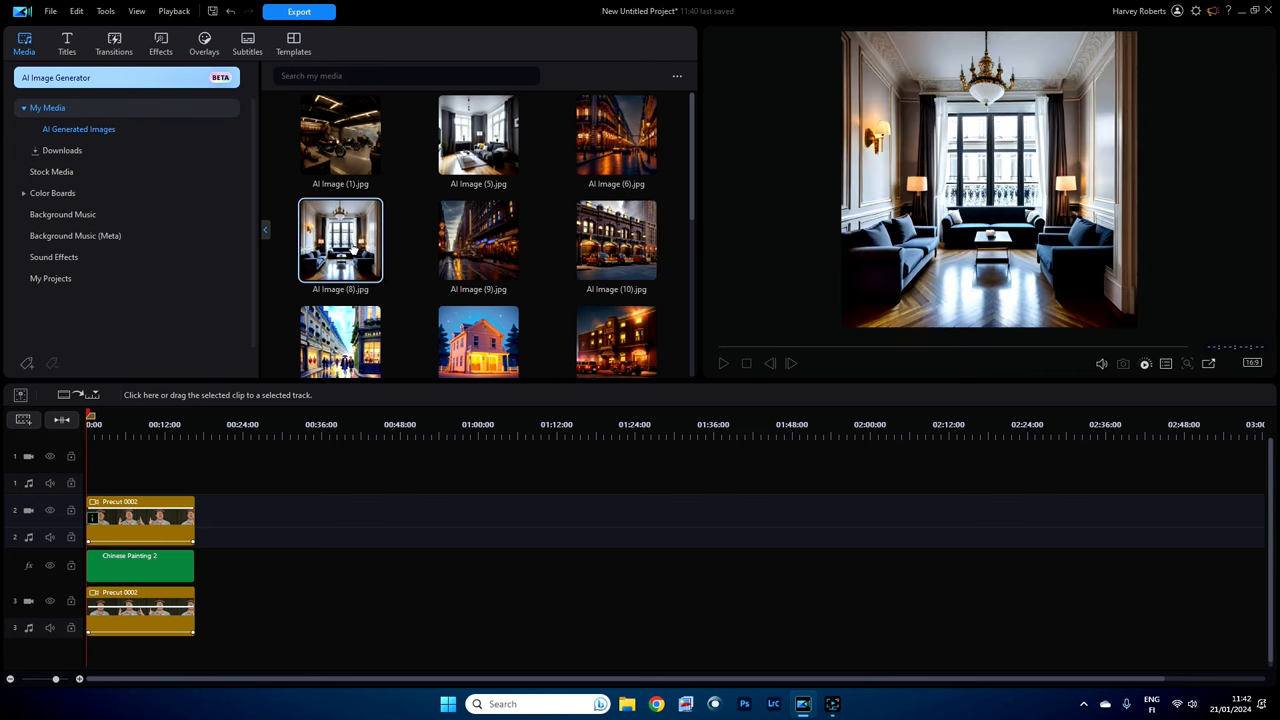
scroll("down", 3)
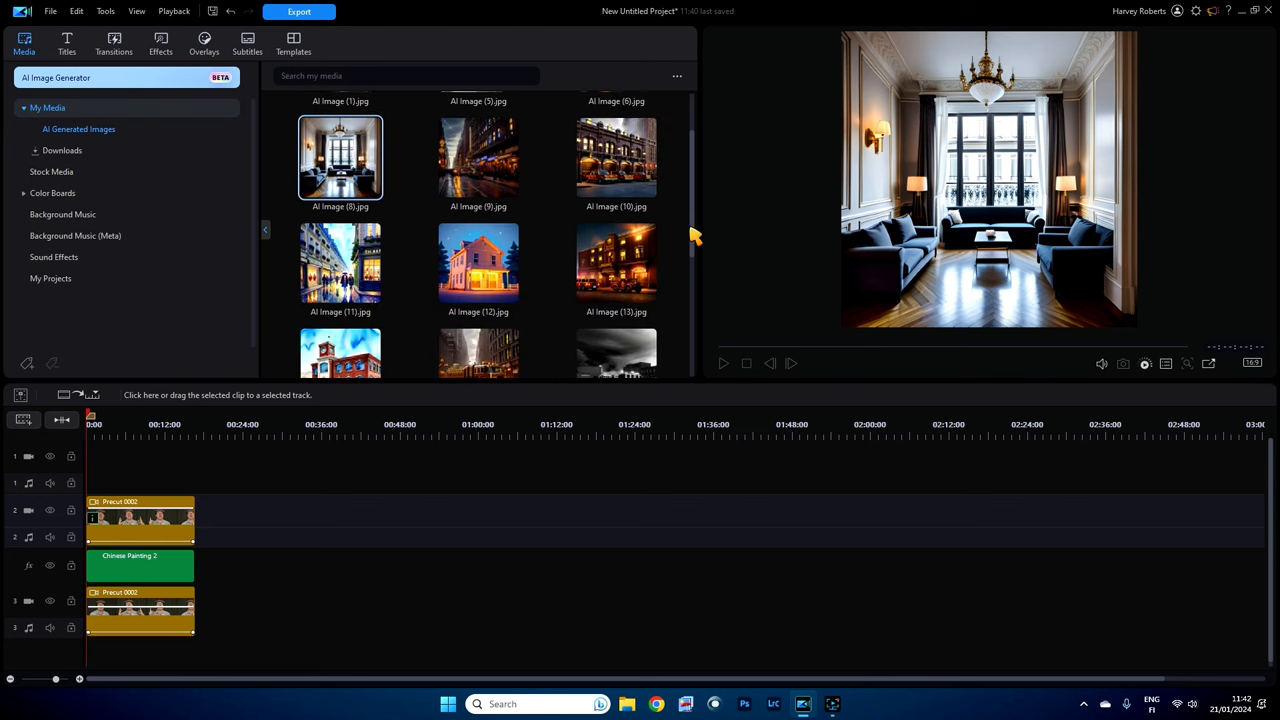
scroll("down", 3)
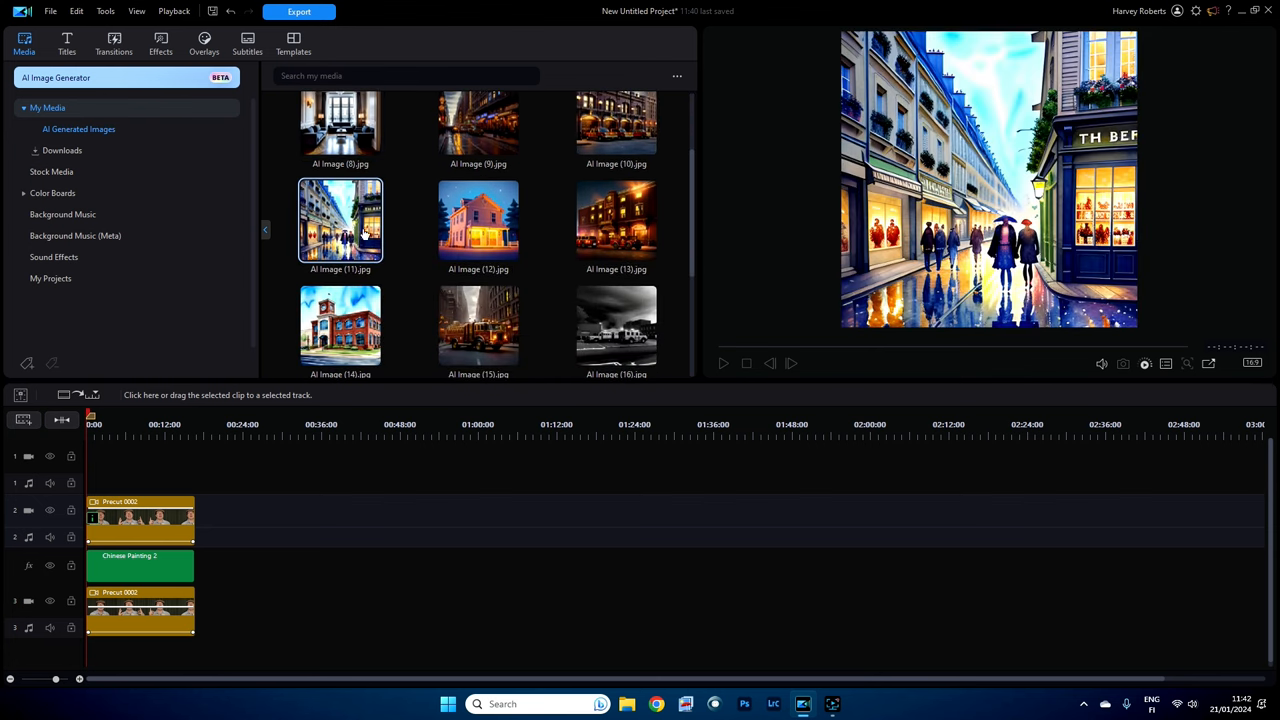
left_click(340, 325)
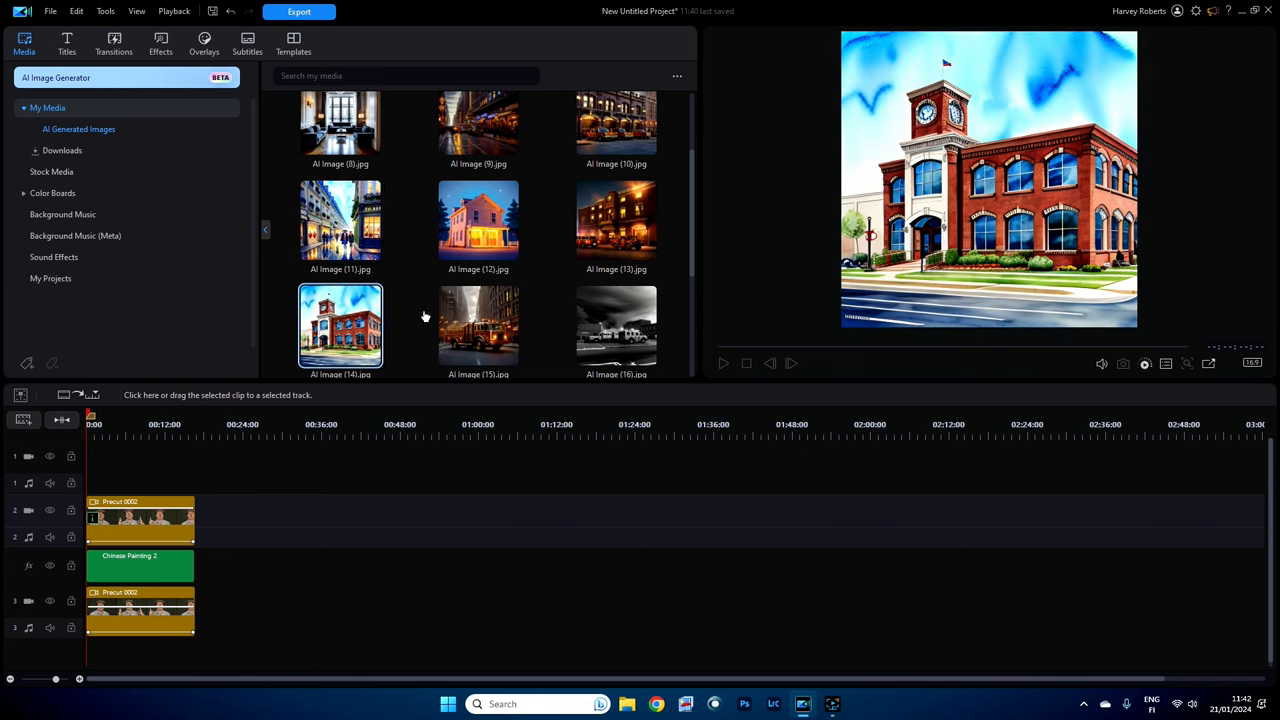
scroll("down", 3)
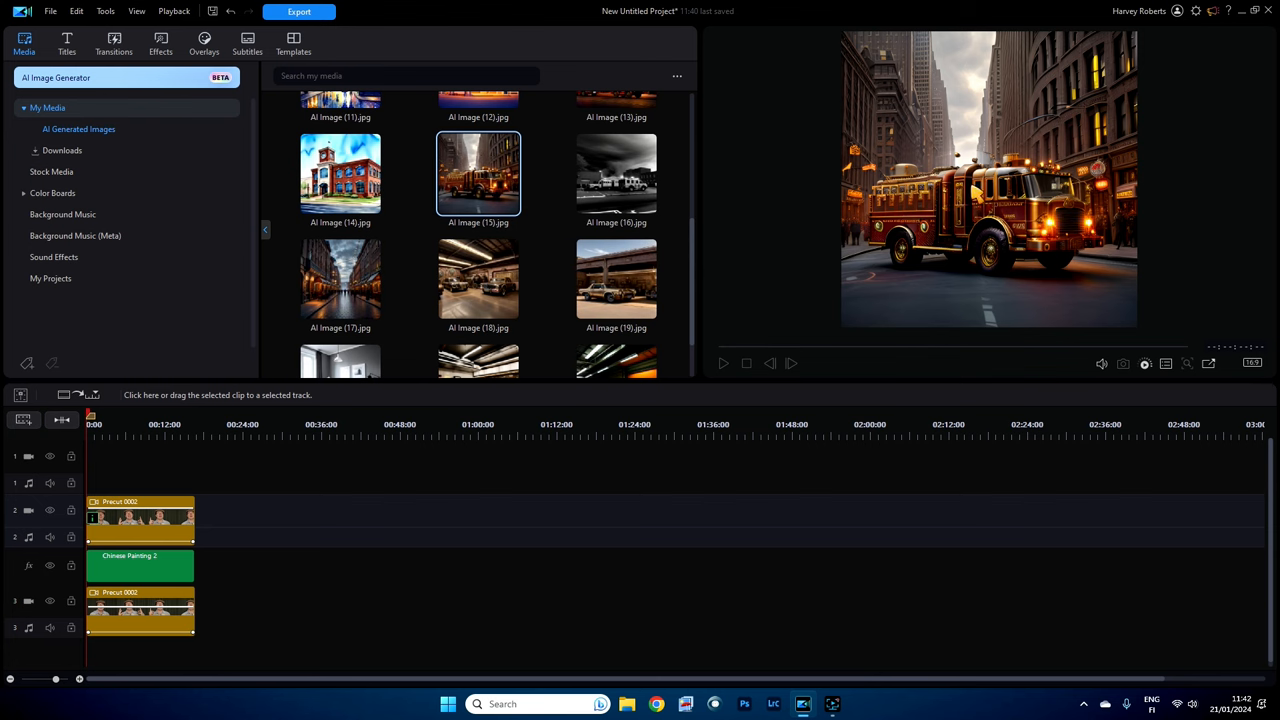
mouse_move(950, 288)
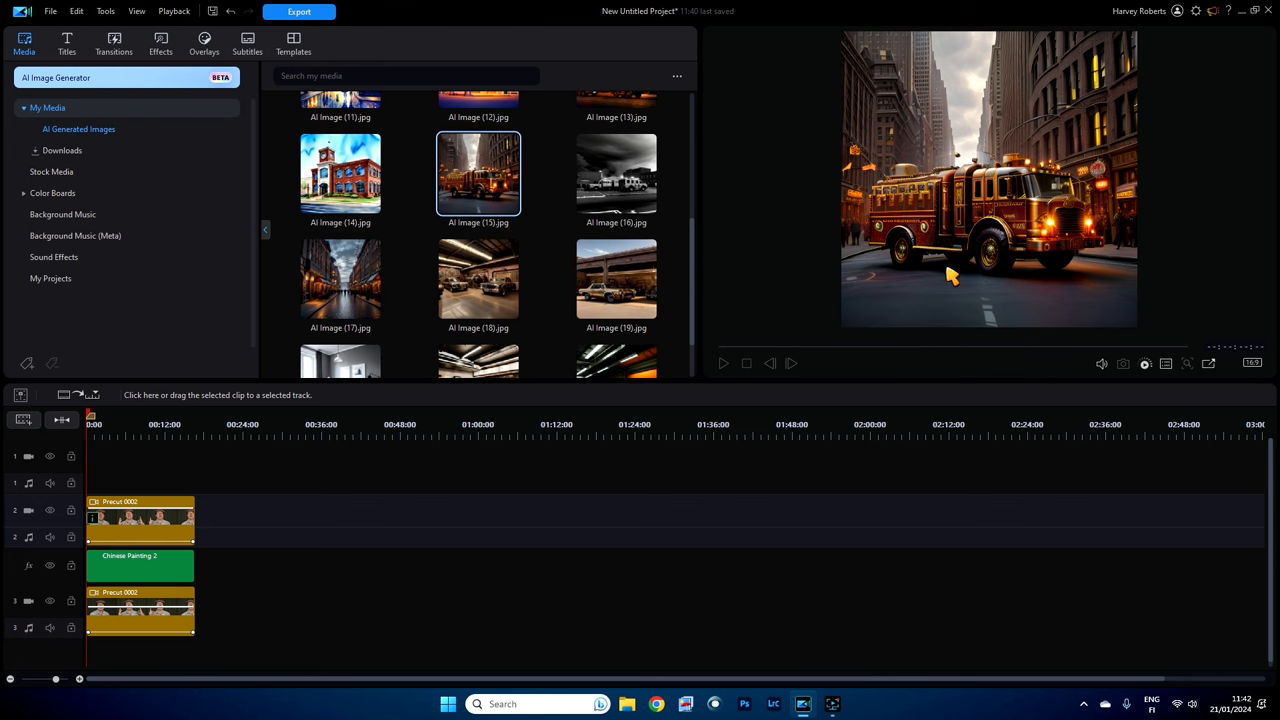
mouse_move(723, 276)
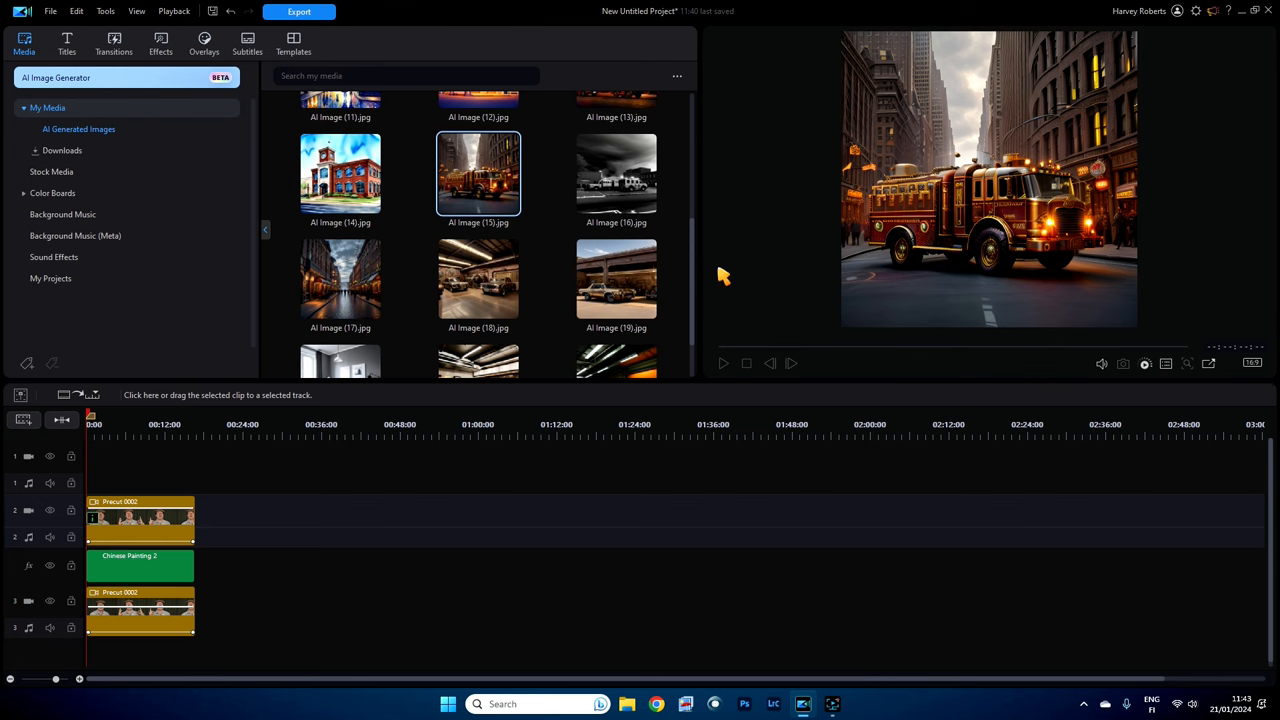
scroll("down", 3)
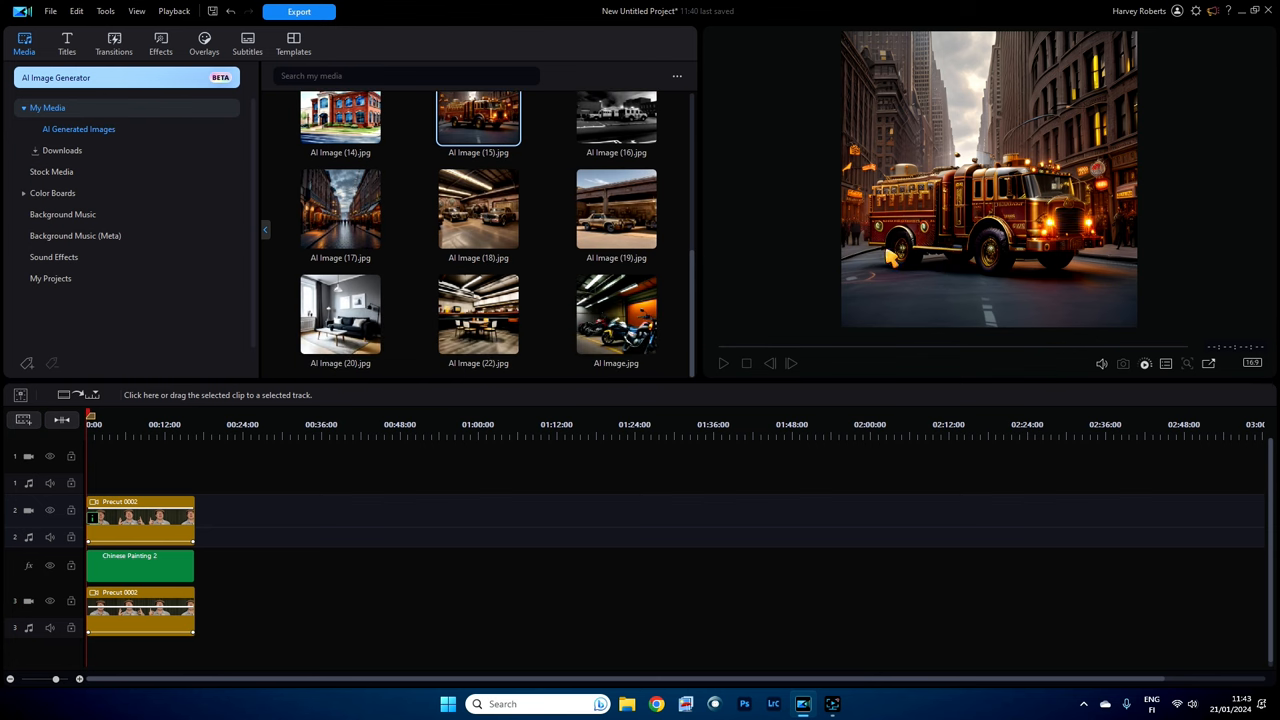
left_click(458, 424)
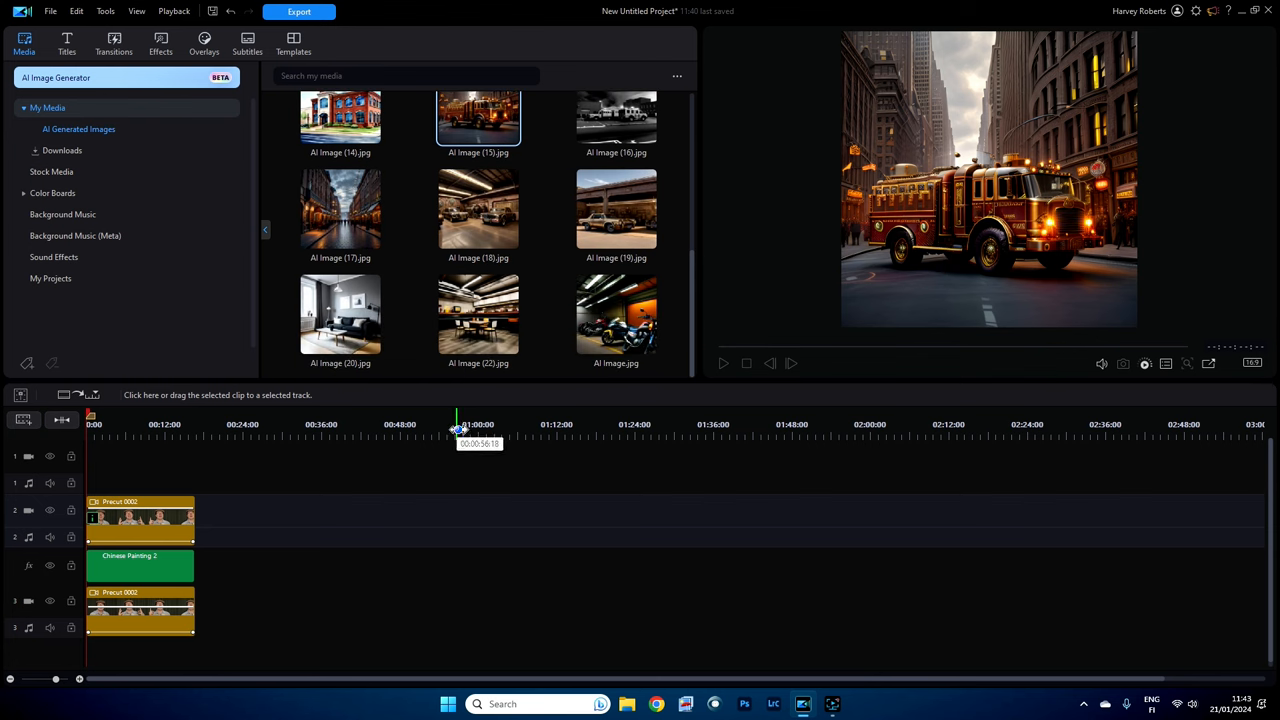
Step: Place AI Image (22) at the start of track 1 and fit it to the frame
left_click(478, 313)
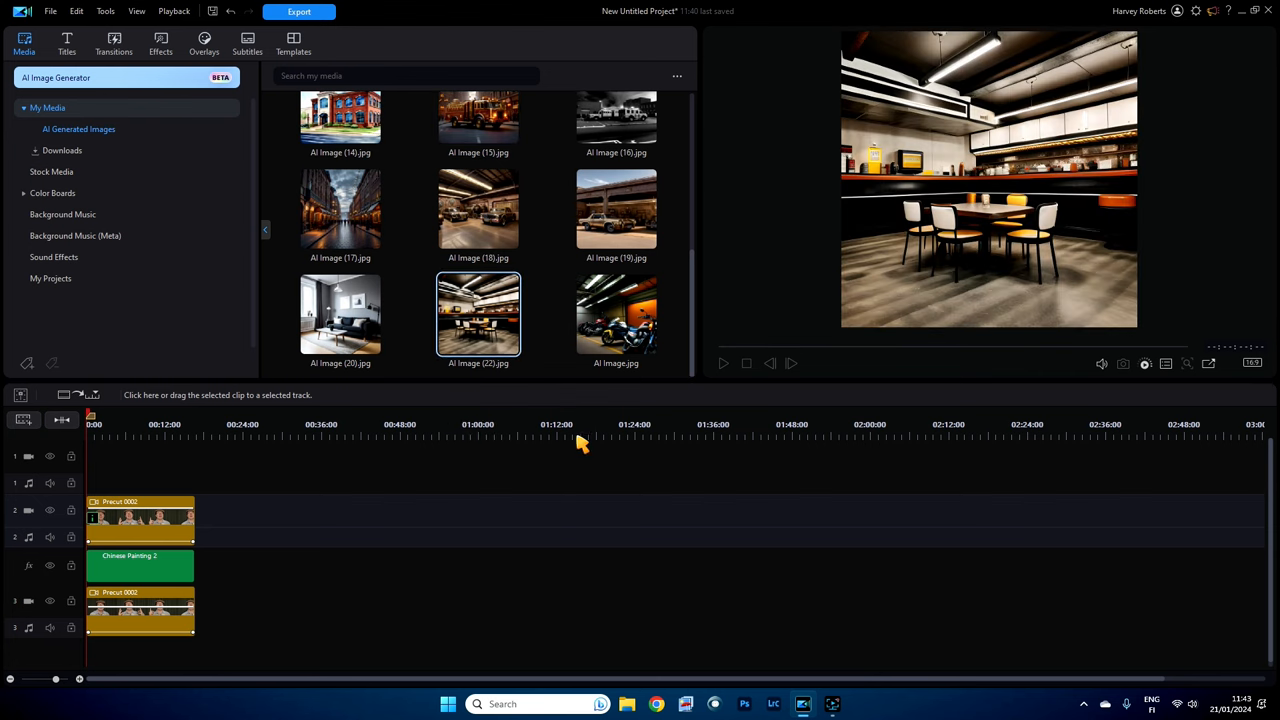
left_click_drag(478, 313, 397, 383)
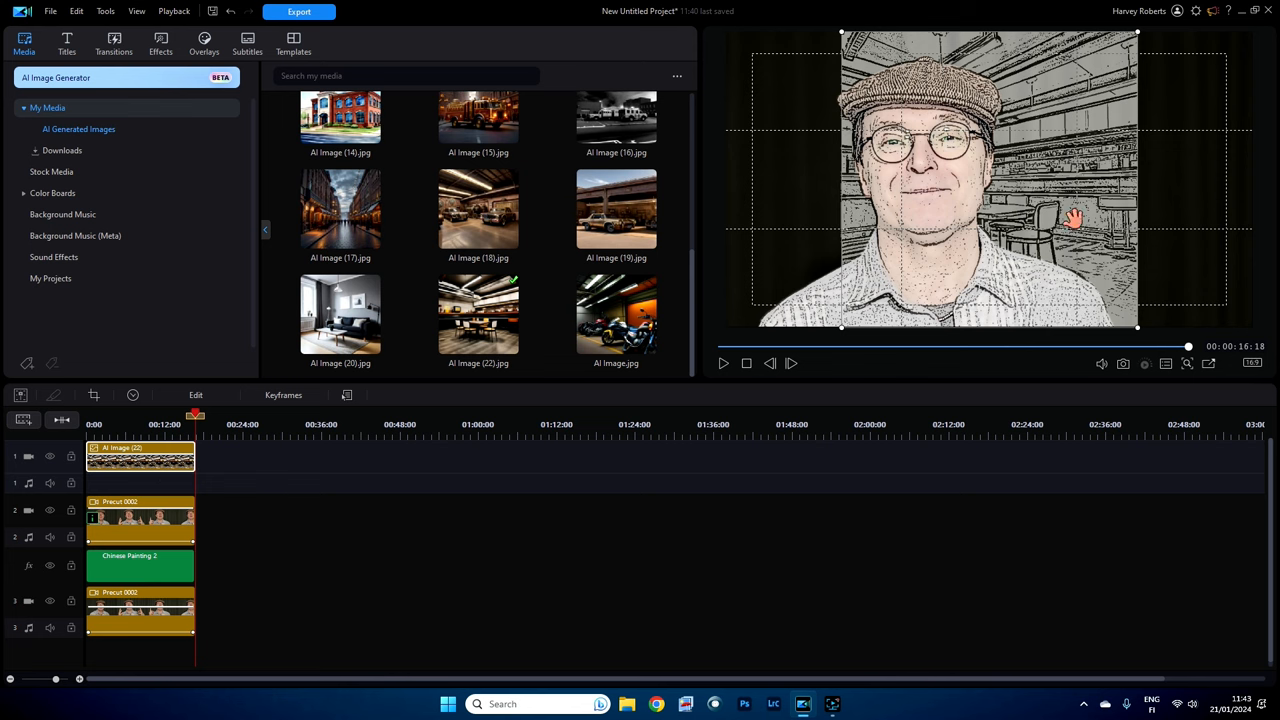
mouse_move(1061, 211)
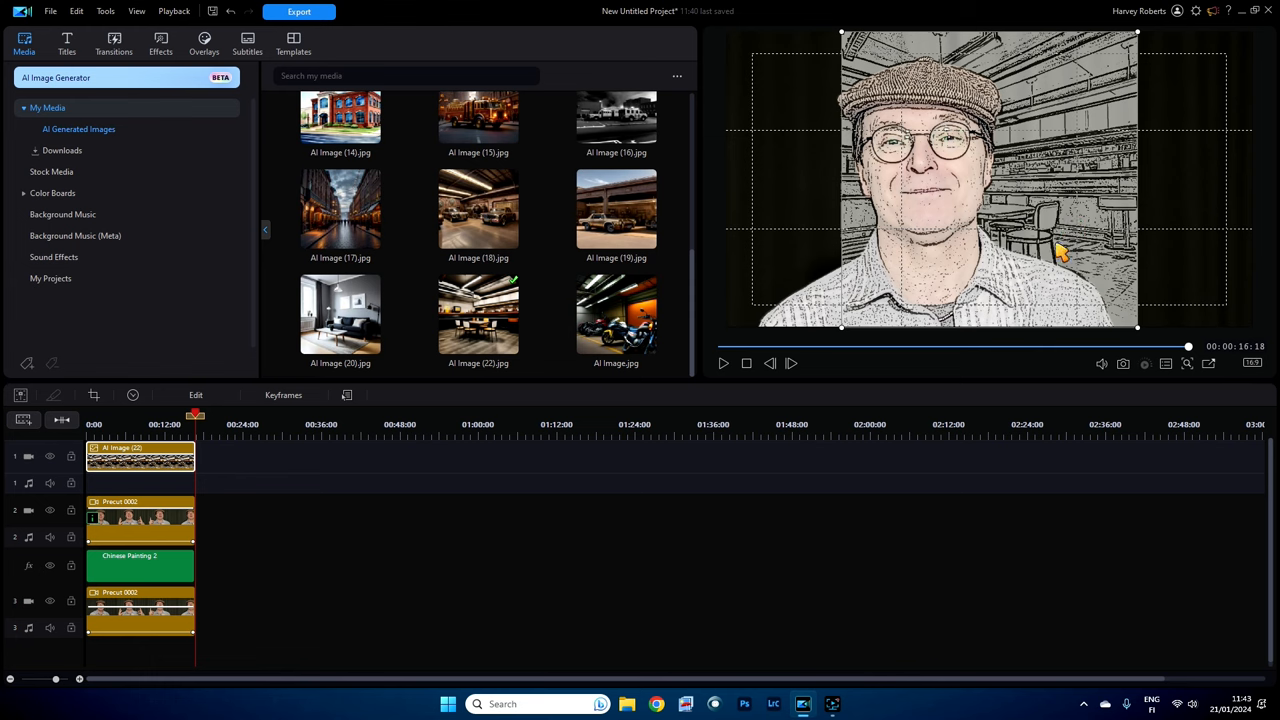
mouse_move(48, 571)
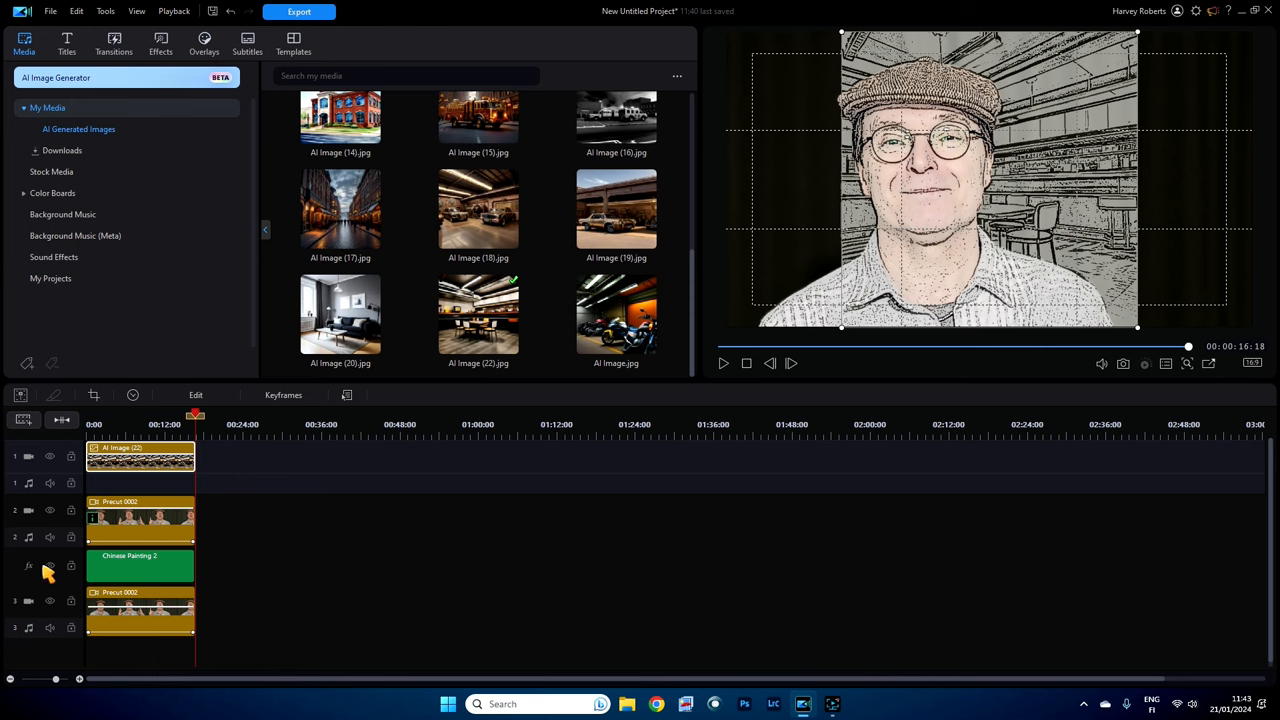
mouse_move(155, 533)
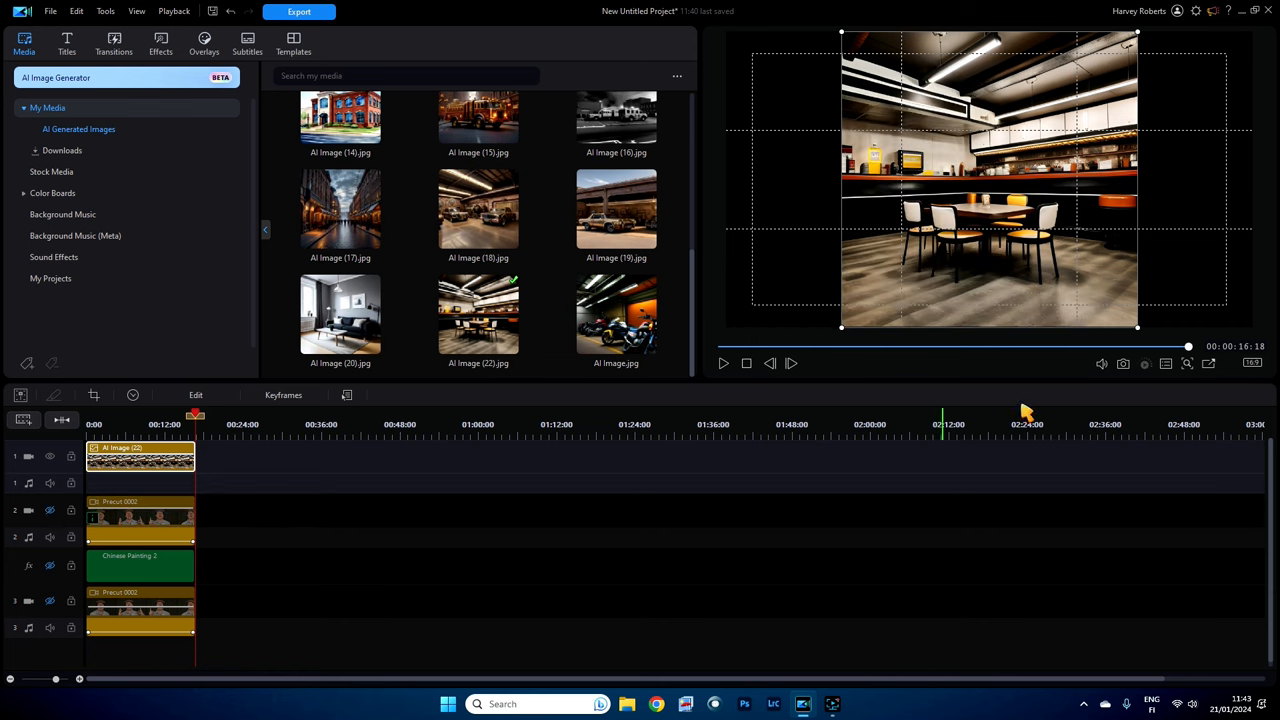
mouse_move(1186, 364)
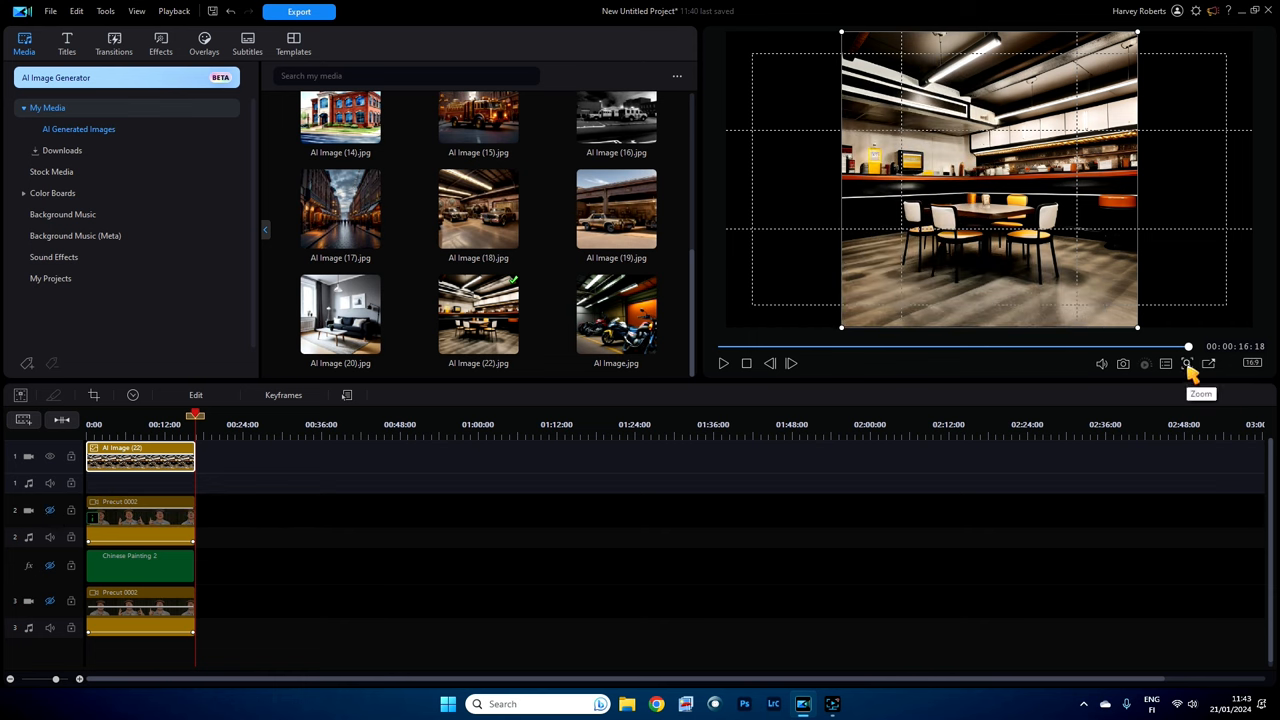
left_click(1186, 363)
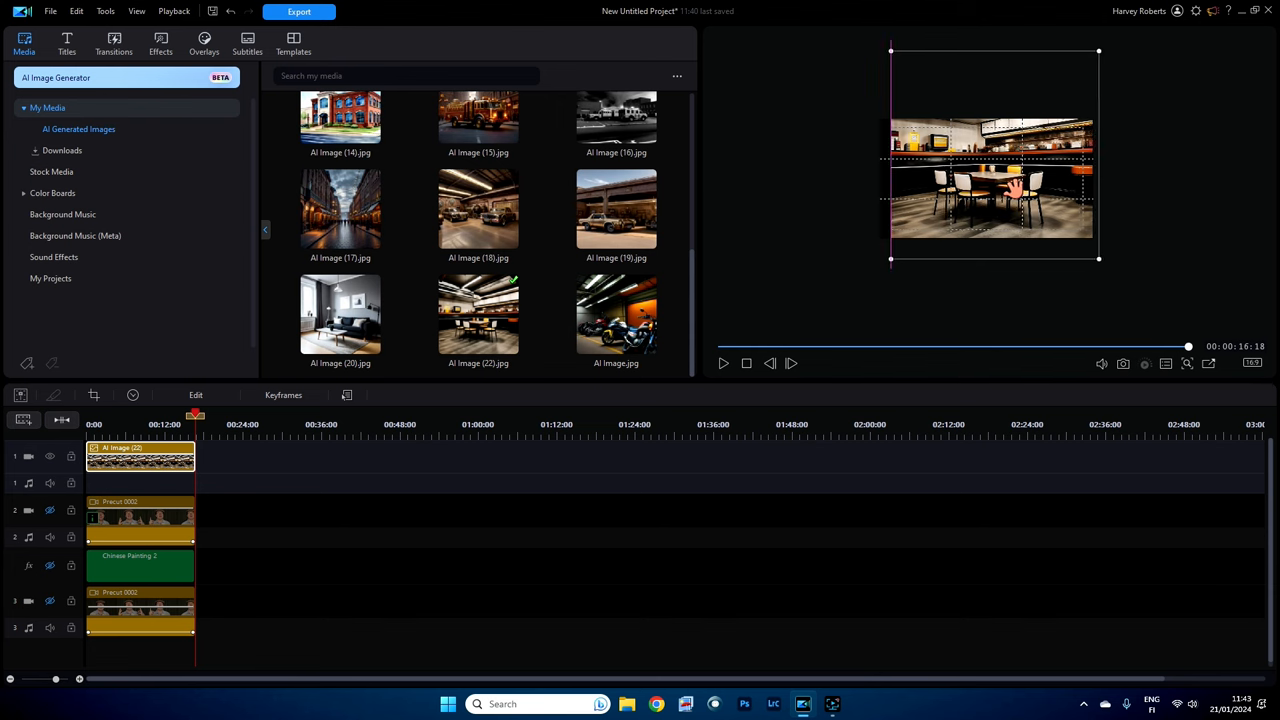
left_click(1186, 364)
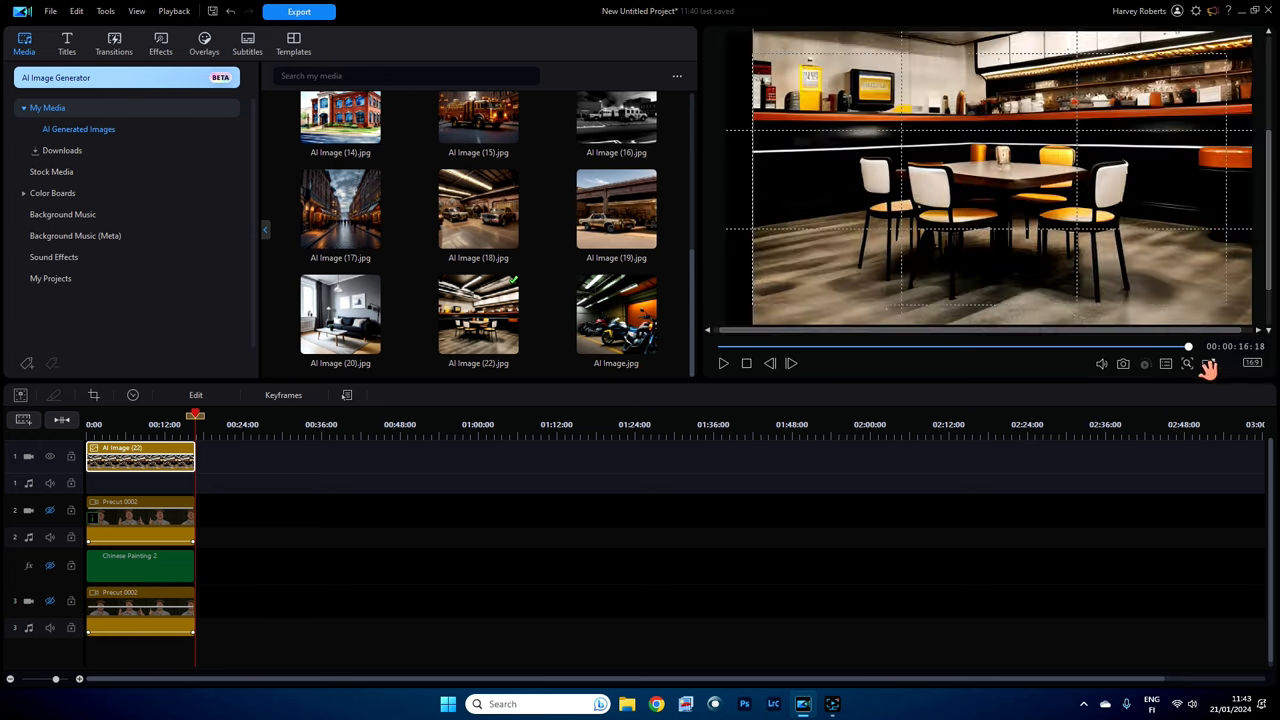
mouse_move(343, 514)
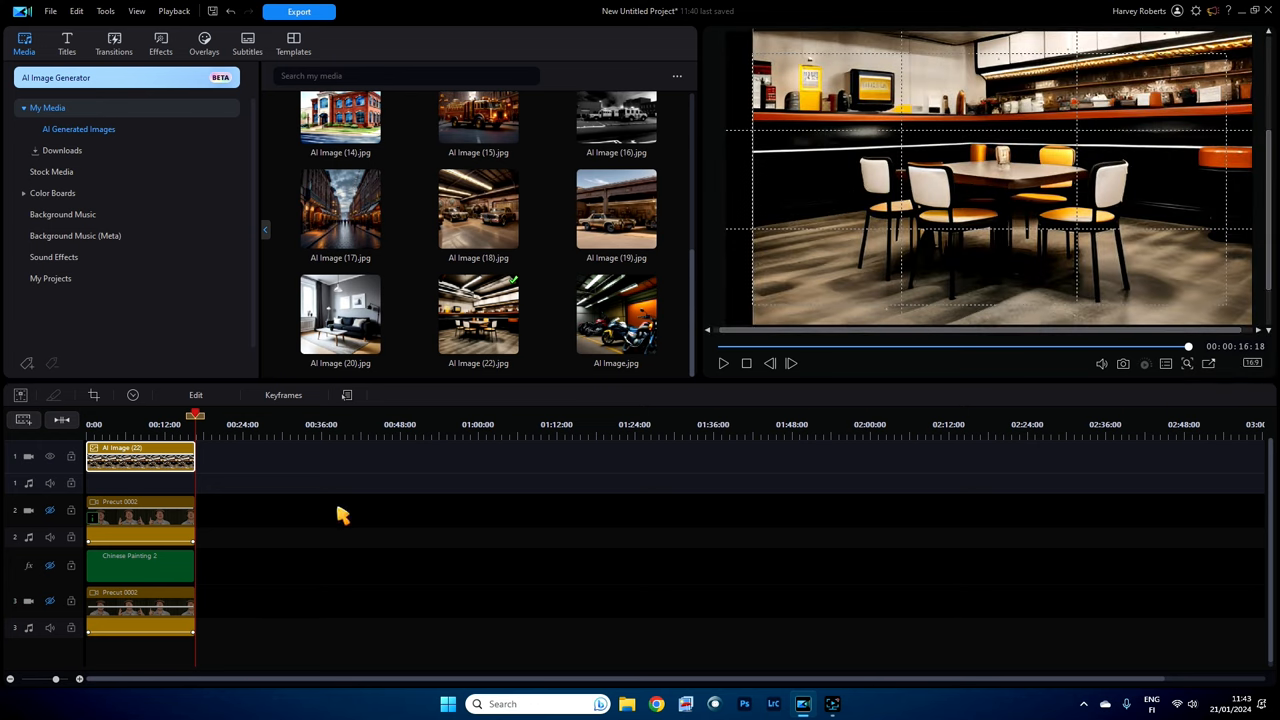
mouse_move(64, 575)
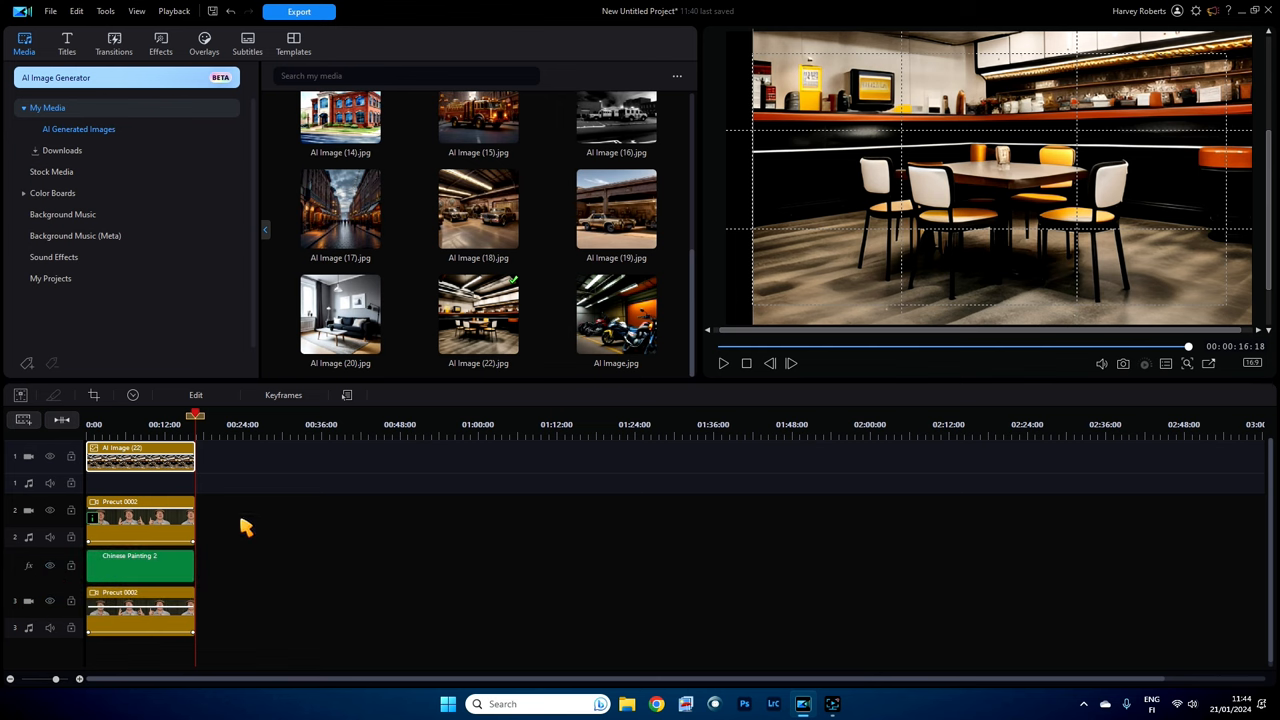
mouse_move(148, 511)
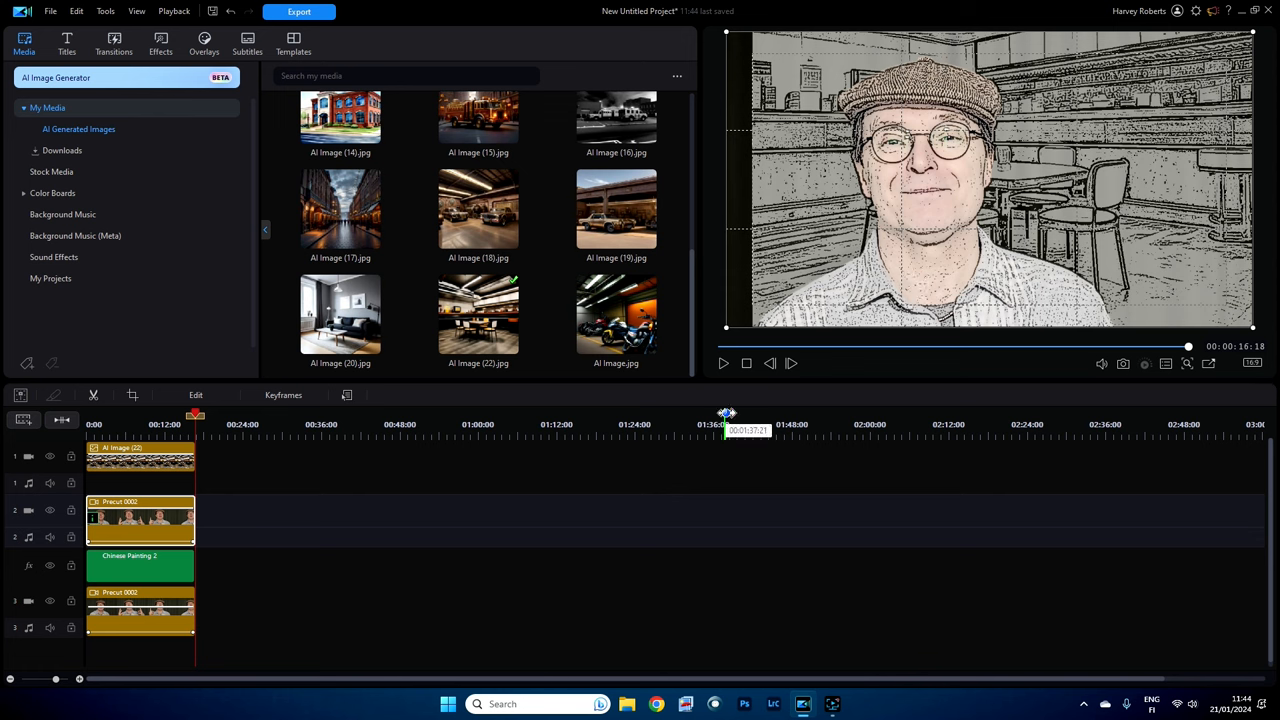
Step: Play the composite from the start, stop, then replay it without the sketch track
left_click(723, 364)
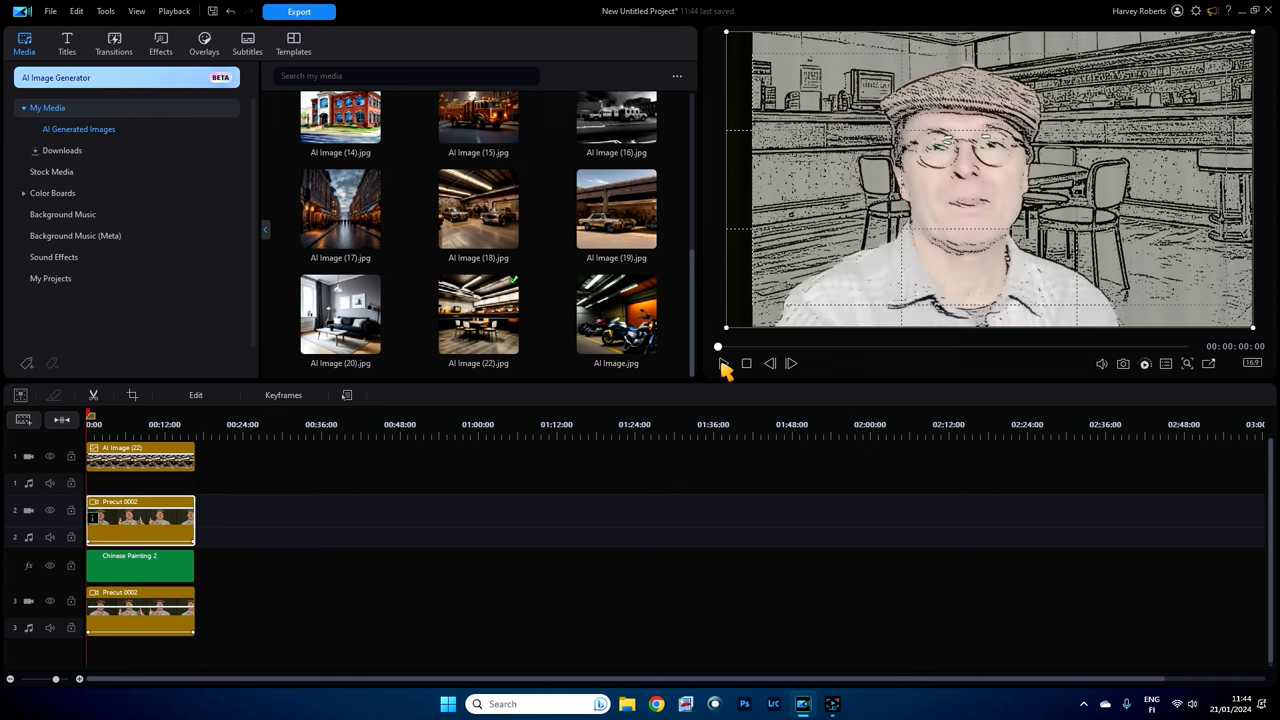
left_click(723, 364)
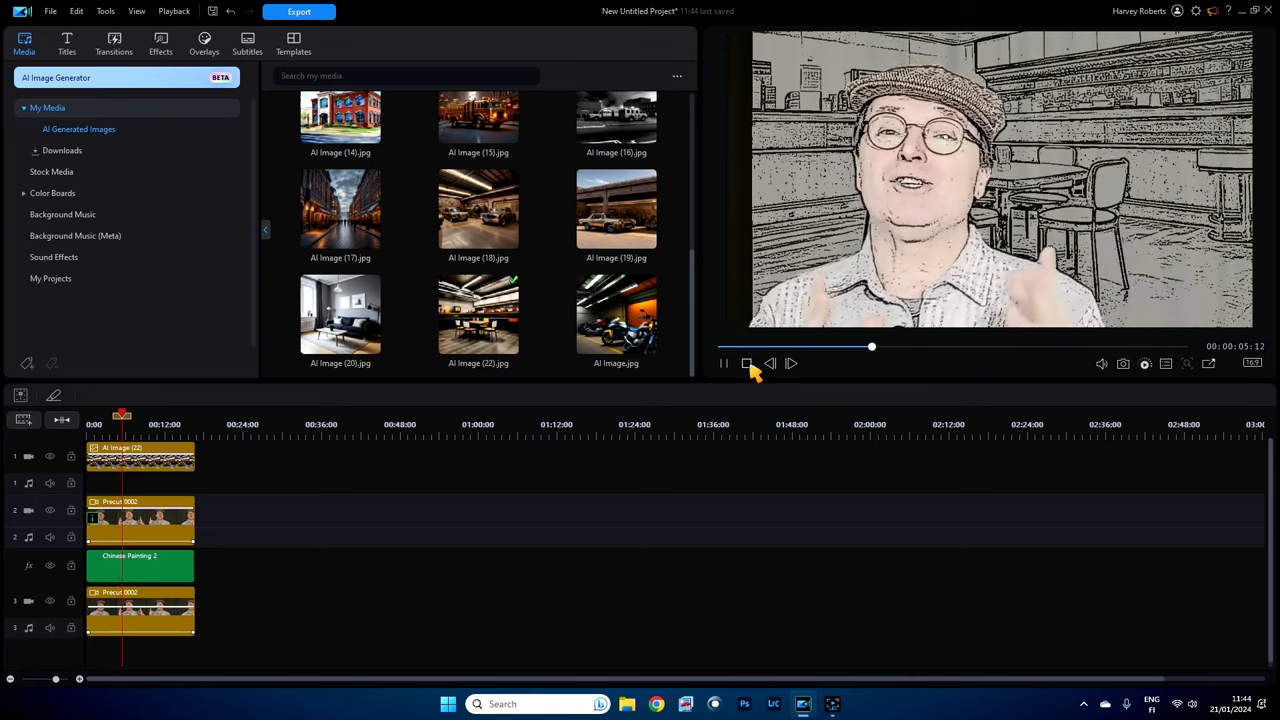
left_click(723, 363)
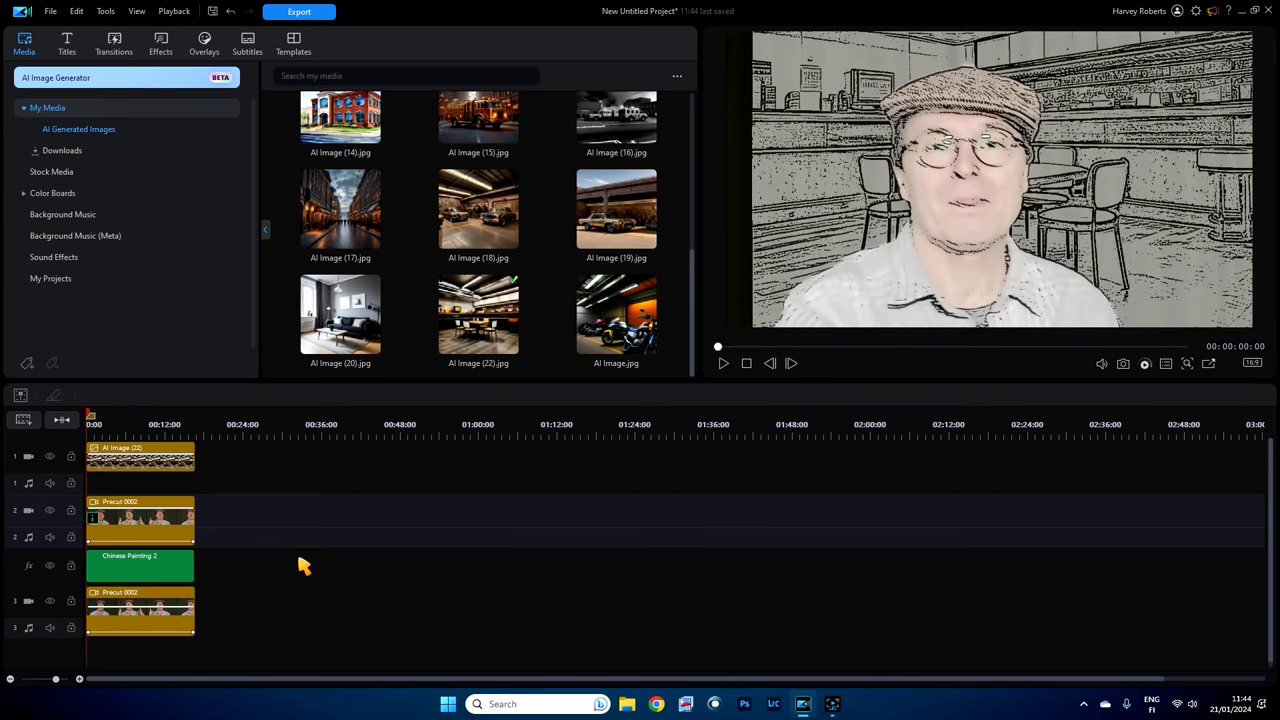
mouse_move(52, 569)
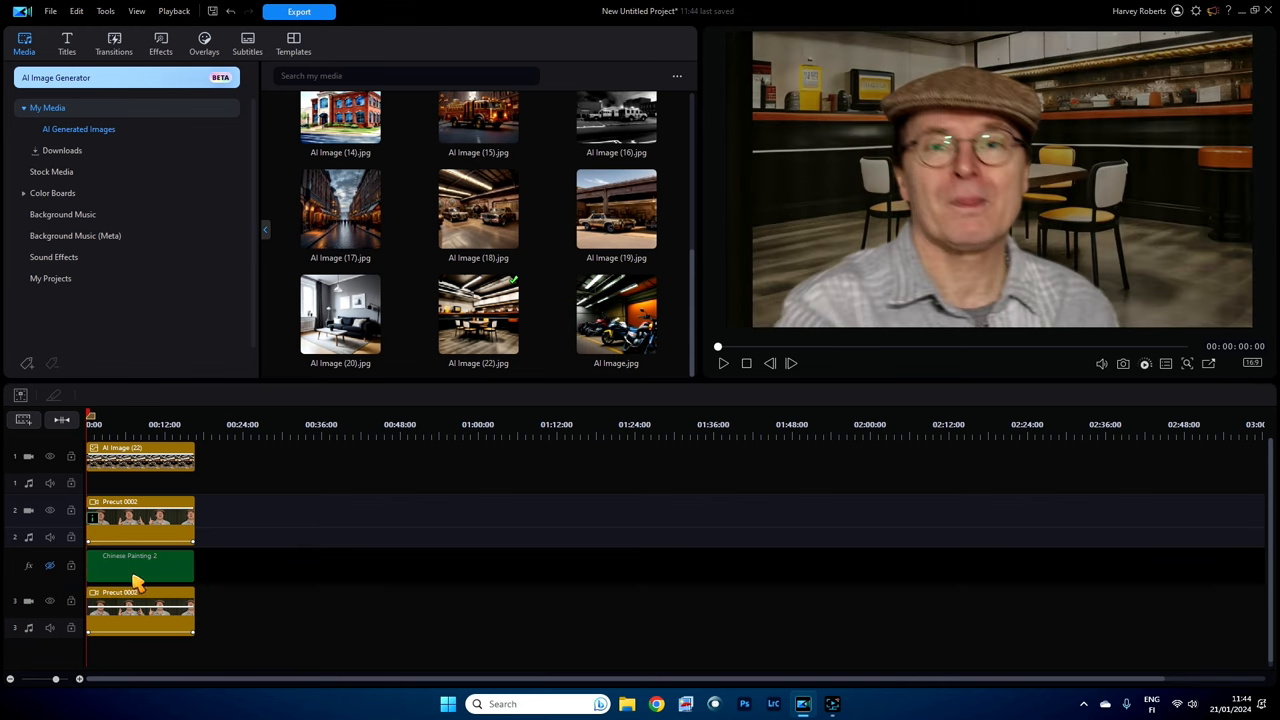
mouse_move(887, 197)
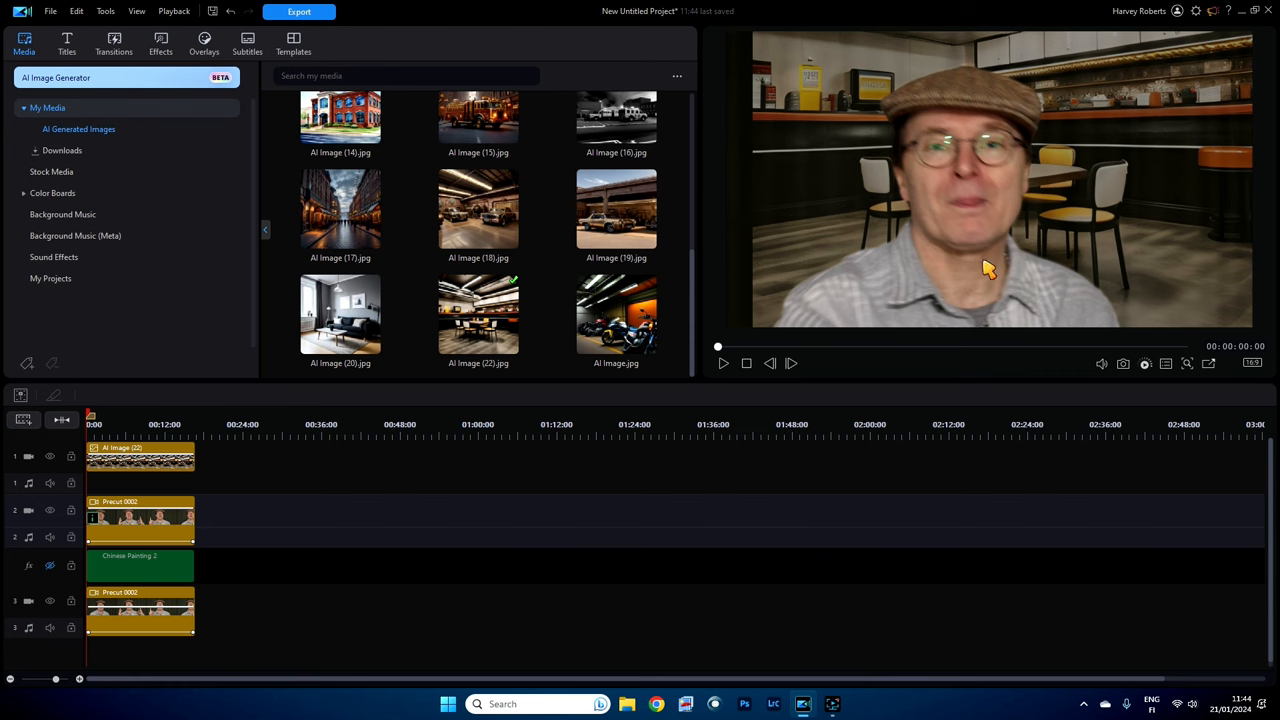
mouse_move(65, 608)
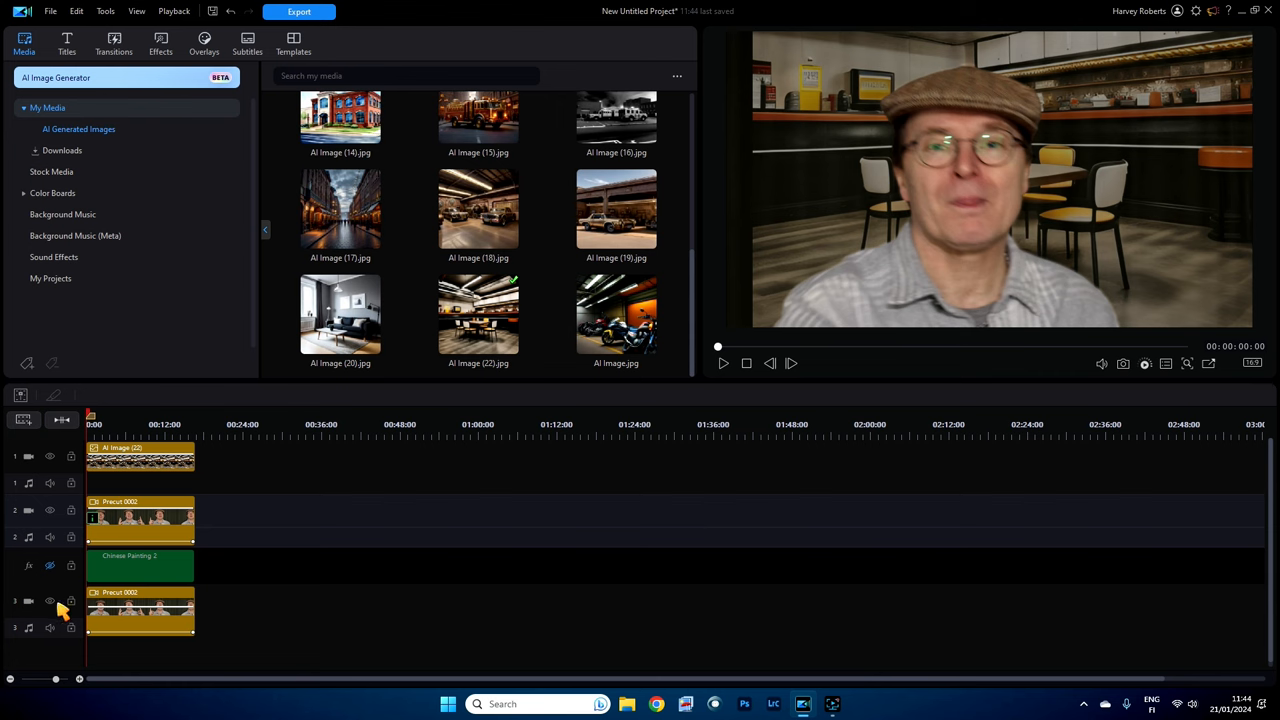
mouse_move(48, 603)
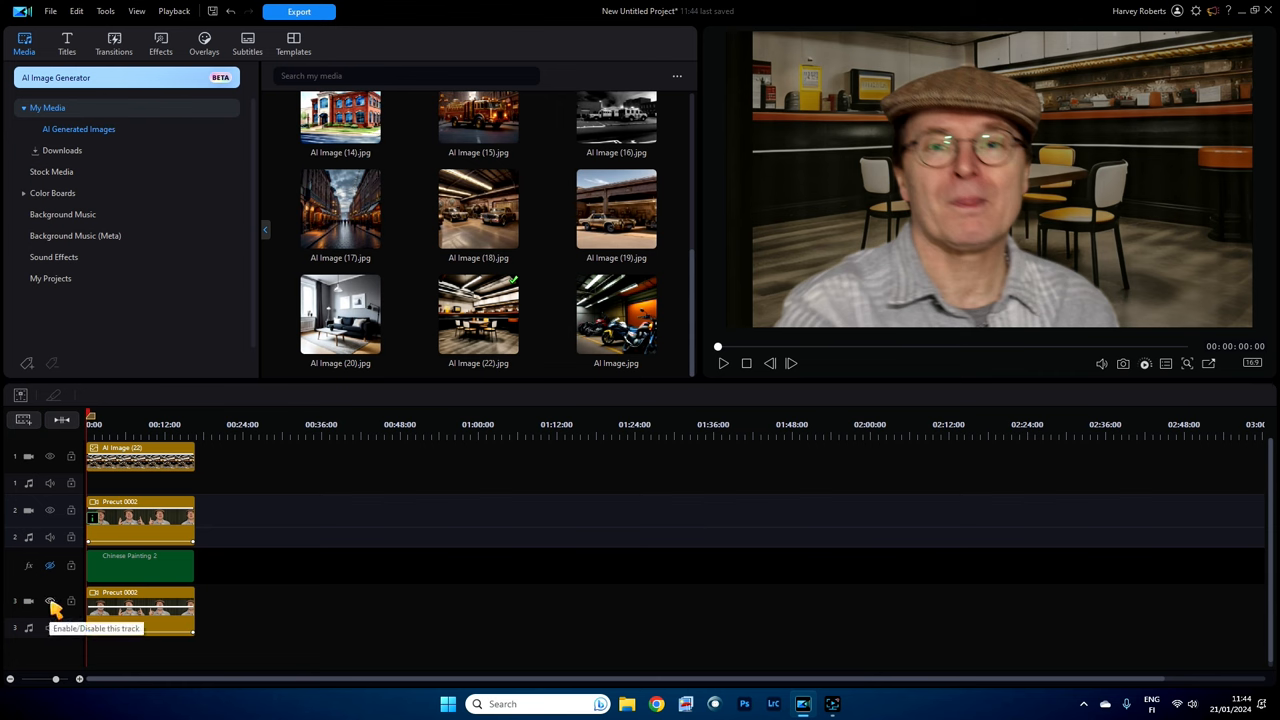
mouse_move(290, 520)
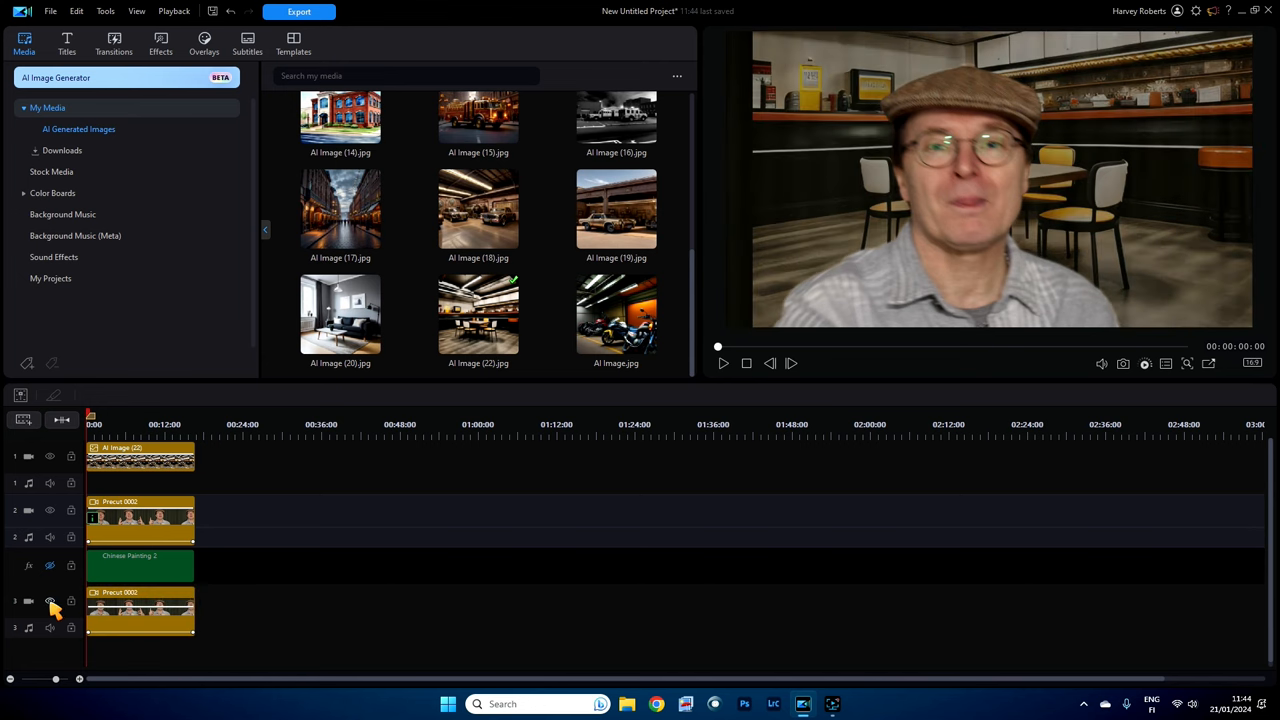
mouse_move(1103, 156)
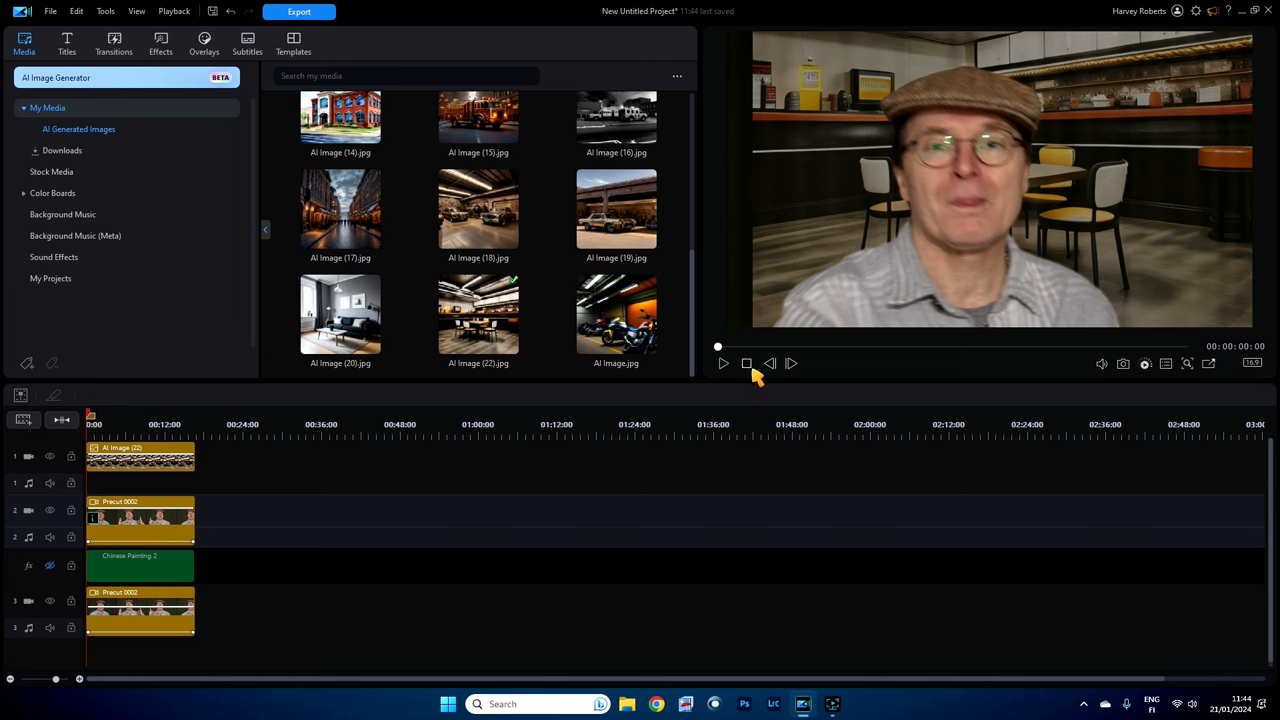
left_click(722, 363)
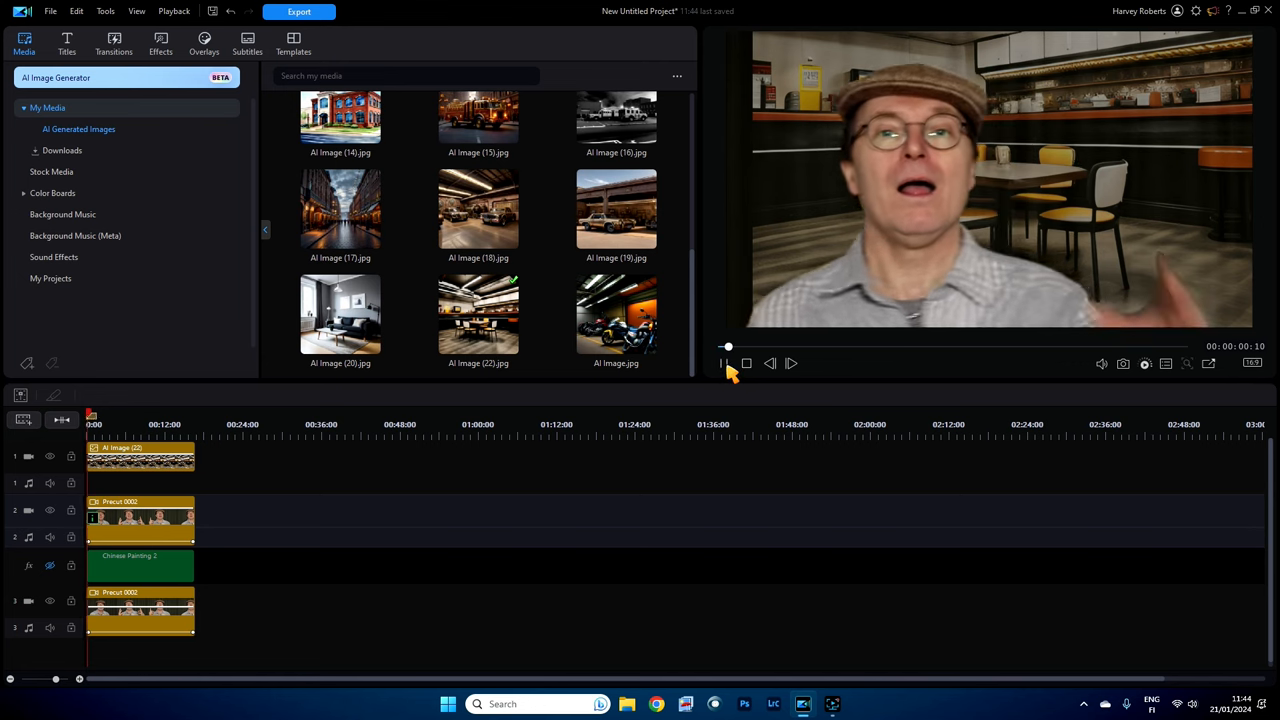
left_click(722, 363)
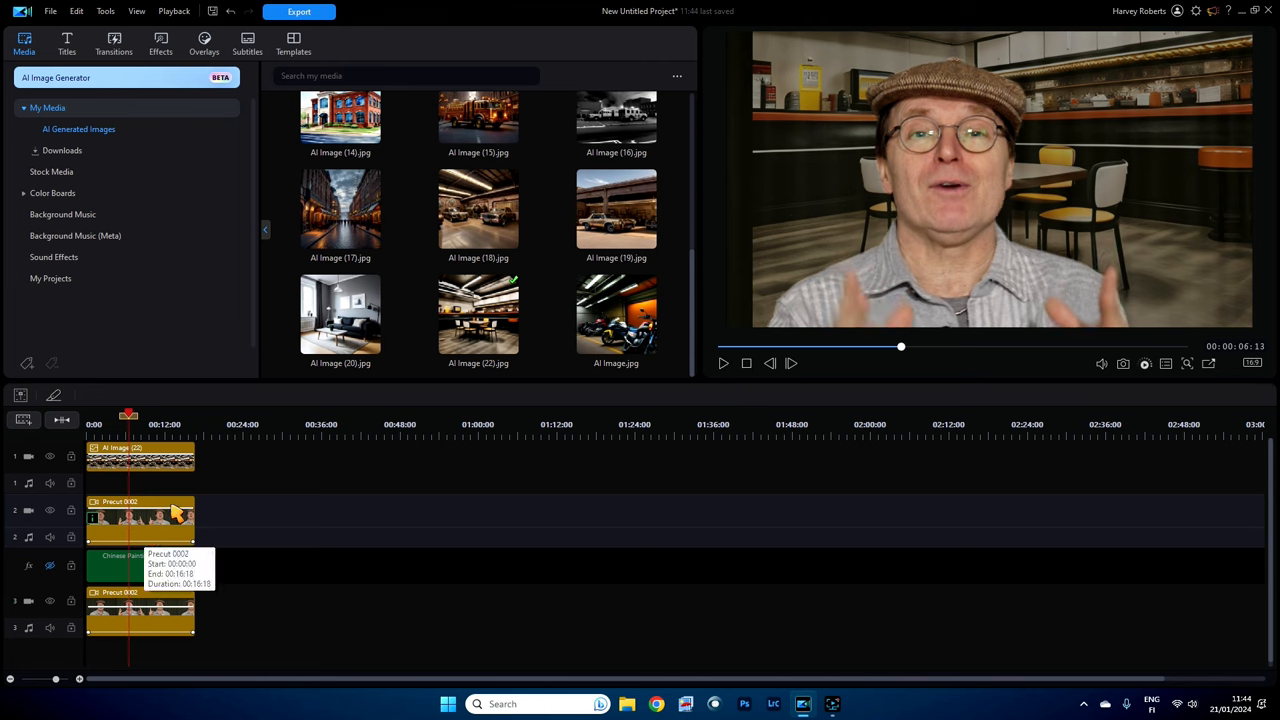
Step: On Precut 0002, drag Chinese Painting 2's Gray Degree to about 208 for a pale sketch look
left_click(158, 43)
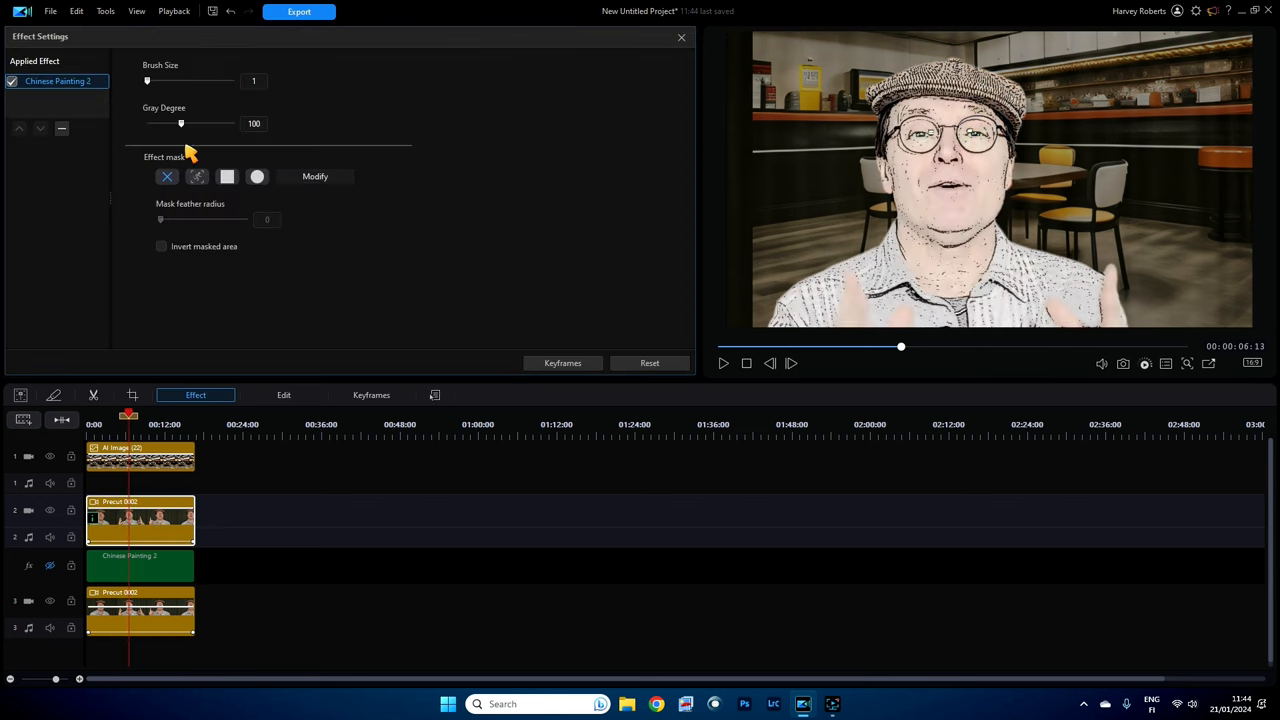
left_click_drag(180, 123, 147, 123)
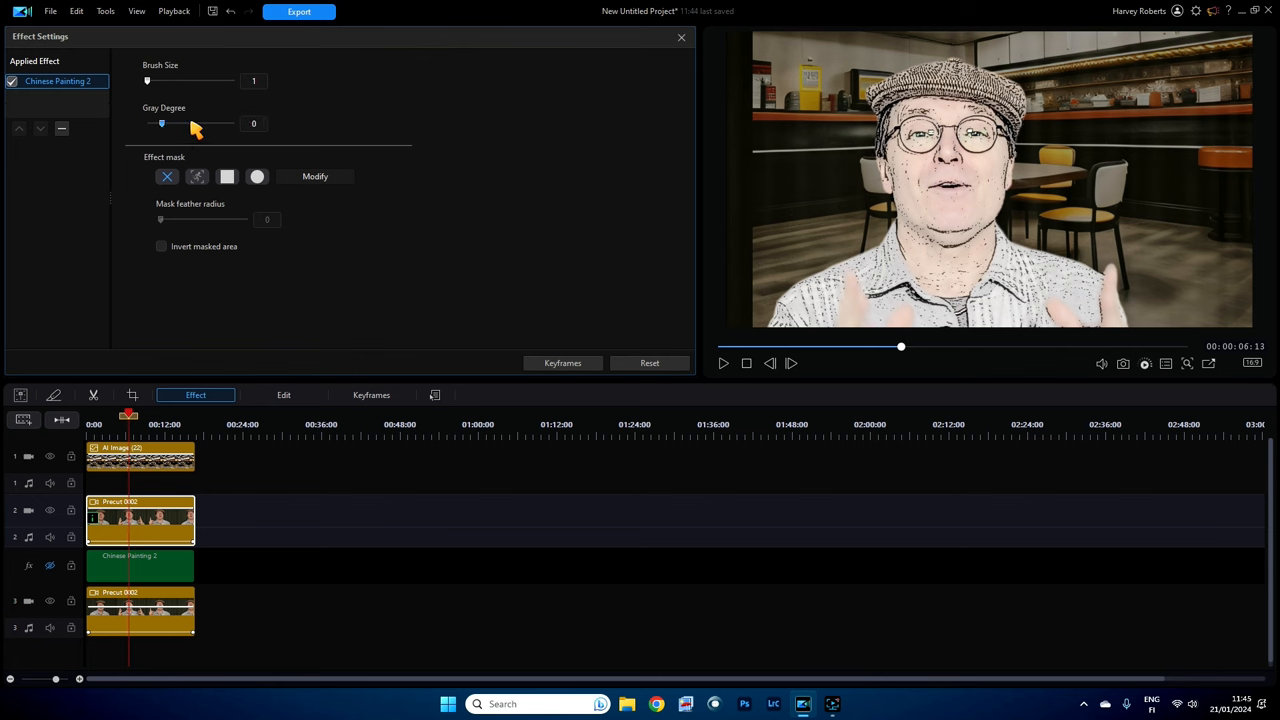
left_click_drag(162, 123, 218, 123)
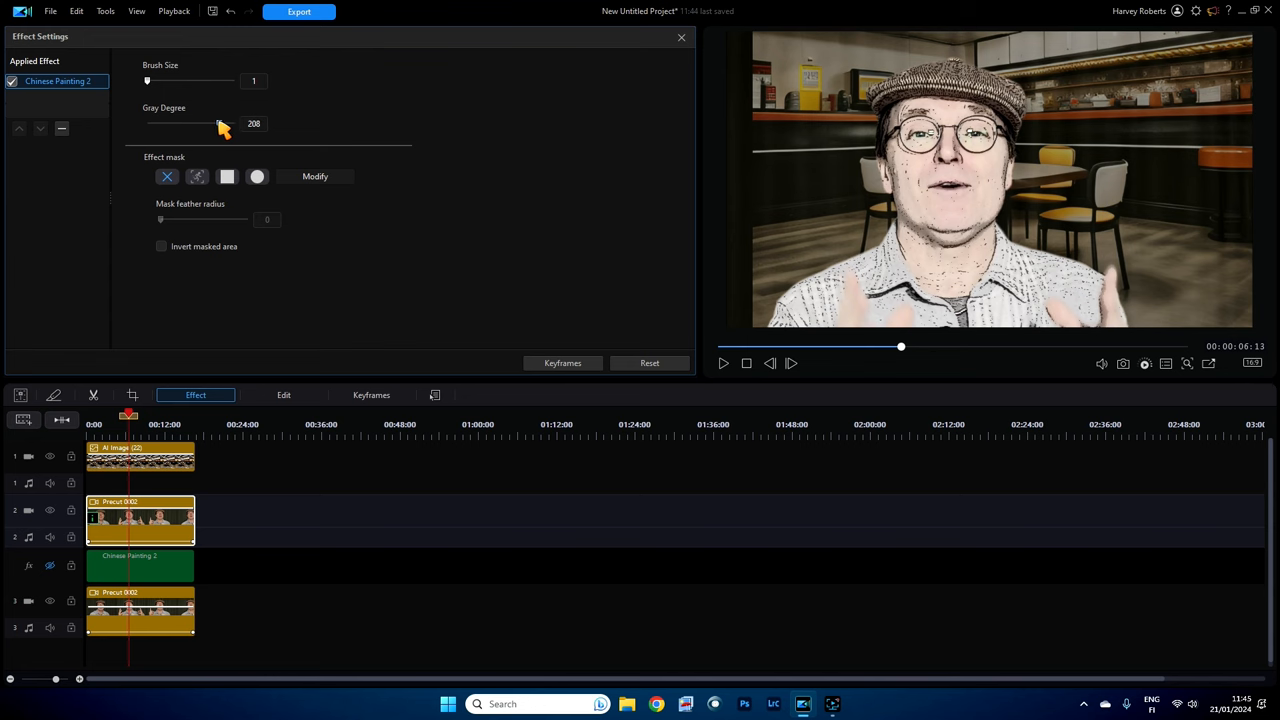
left_click_drag(218, 123, 155, 123)
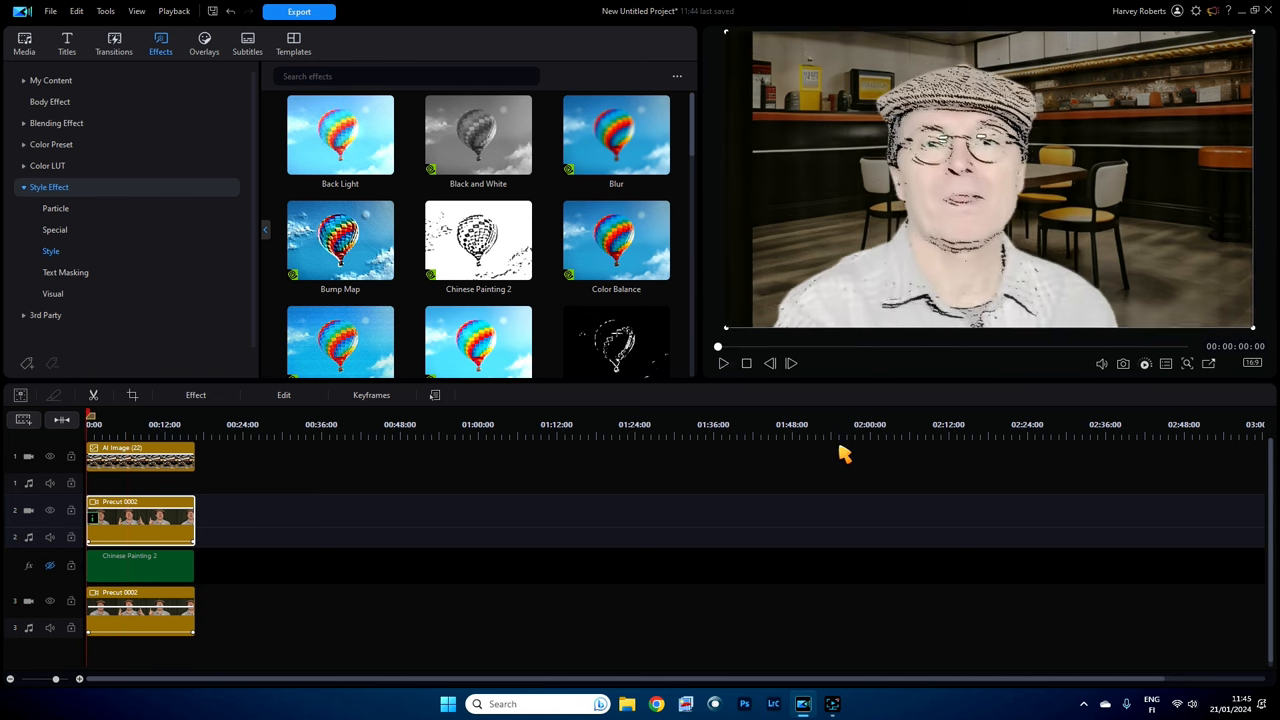
left_click(722, 363)
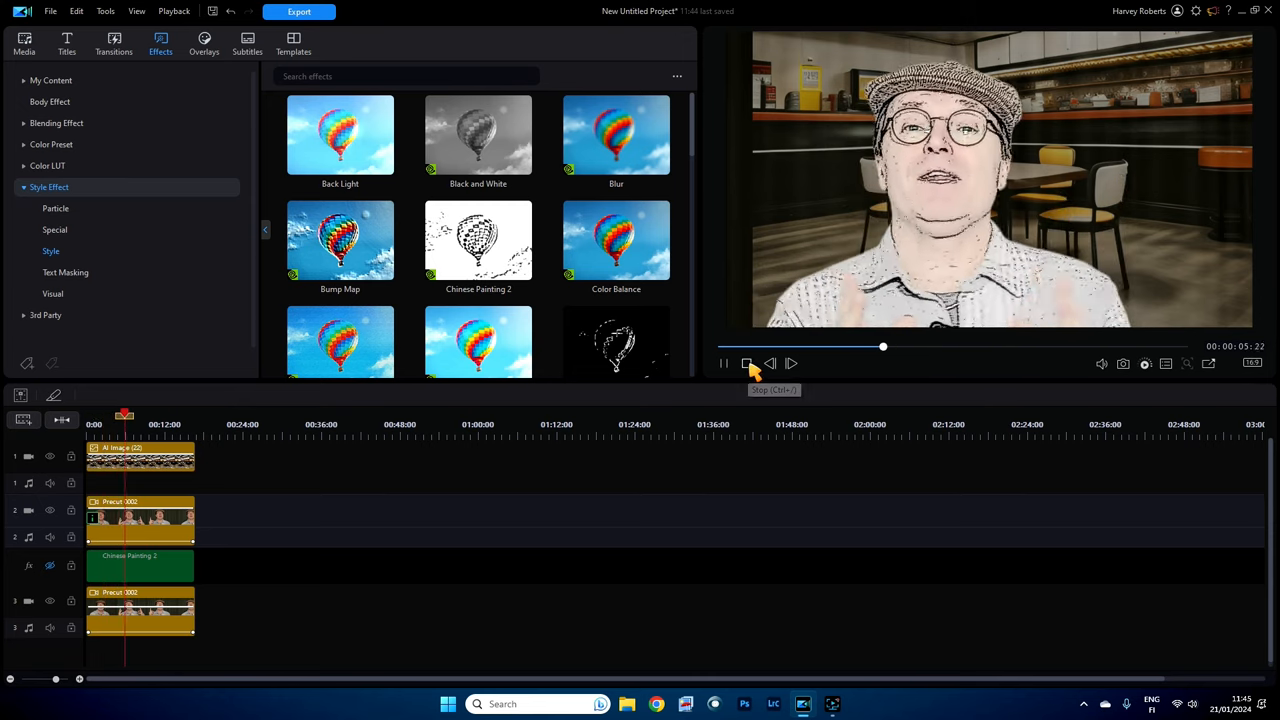
left_click(746, 363)
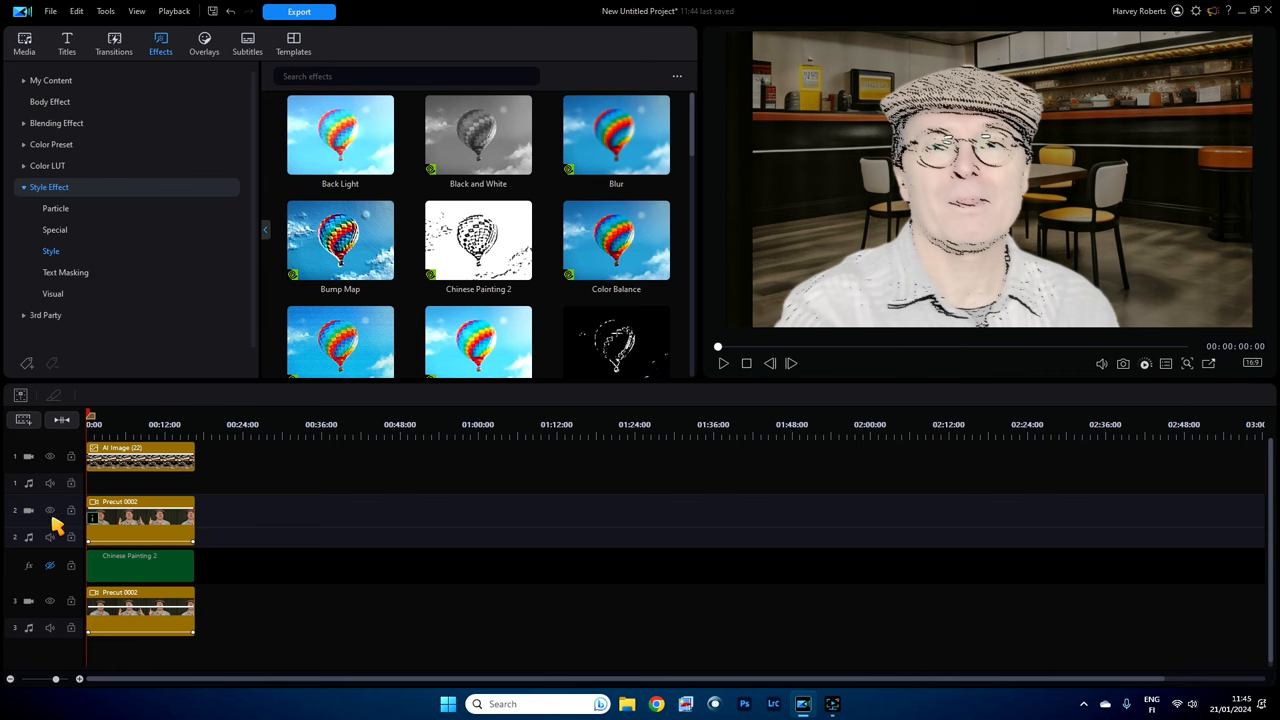
mouse_move(370, 572)
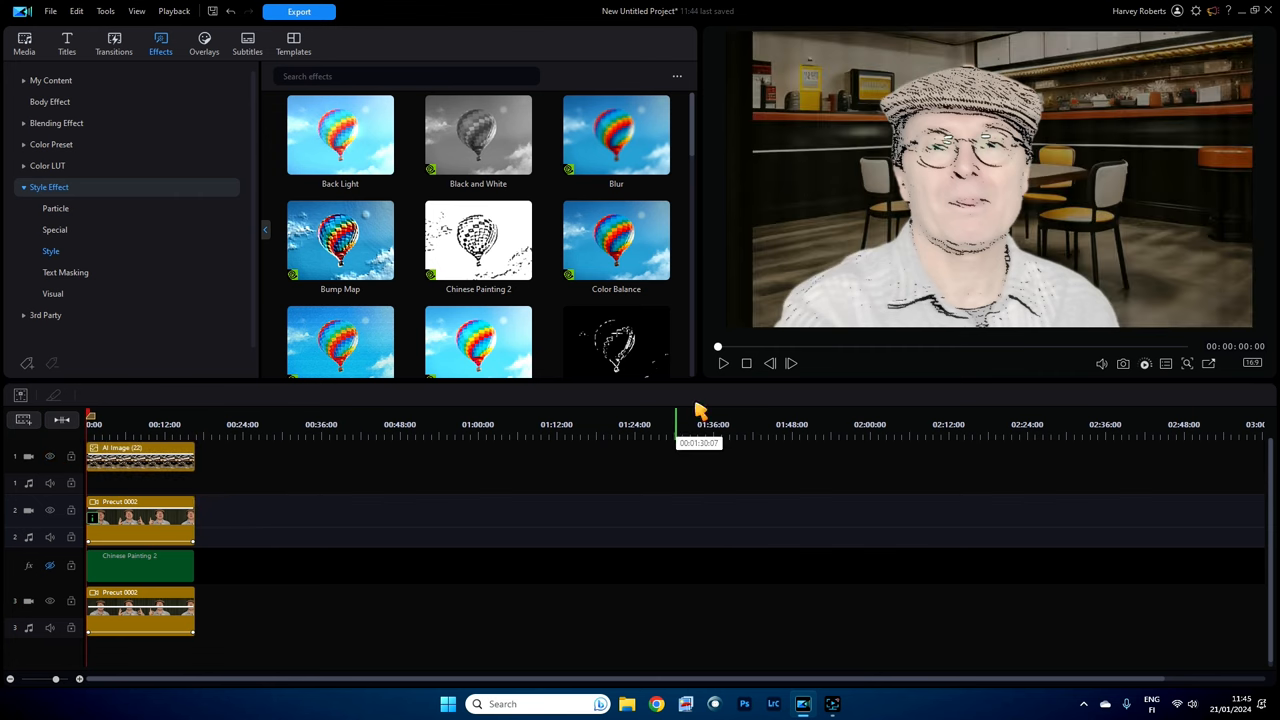
mouse_move(238, 568)
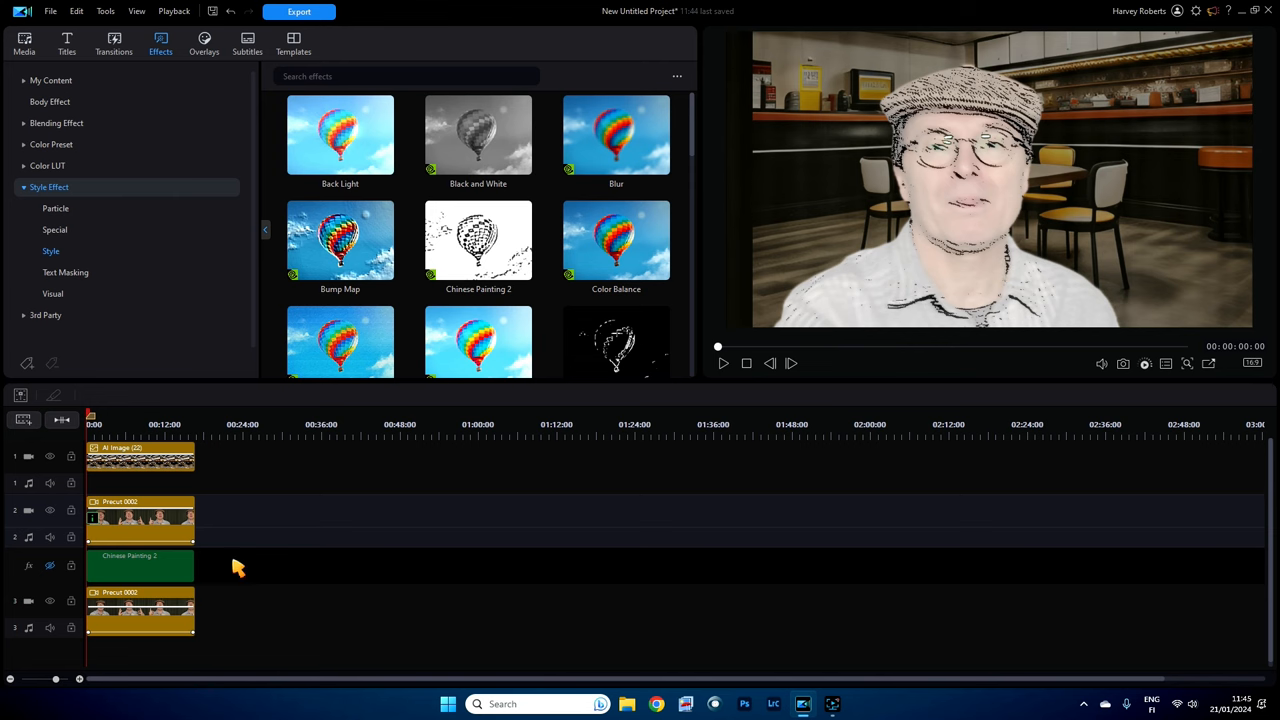
mouse_move(585, 517)
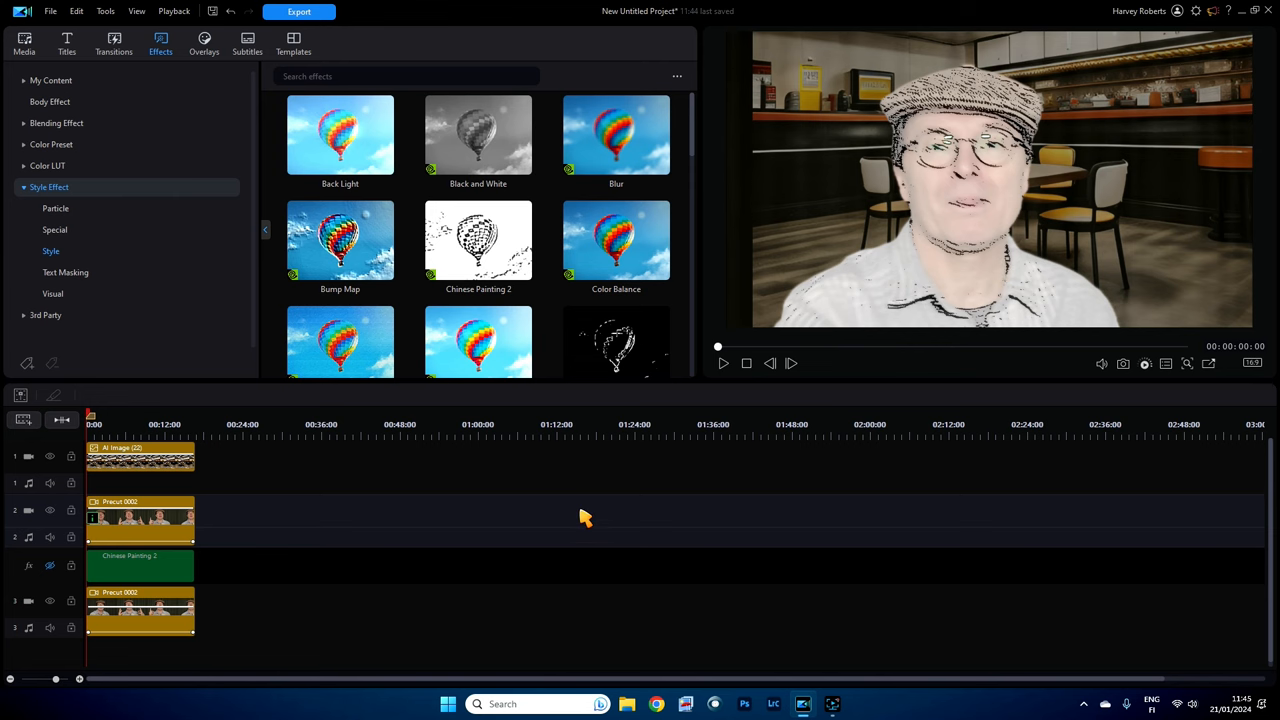